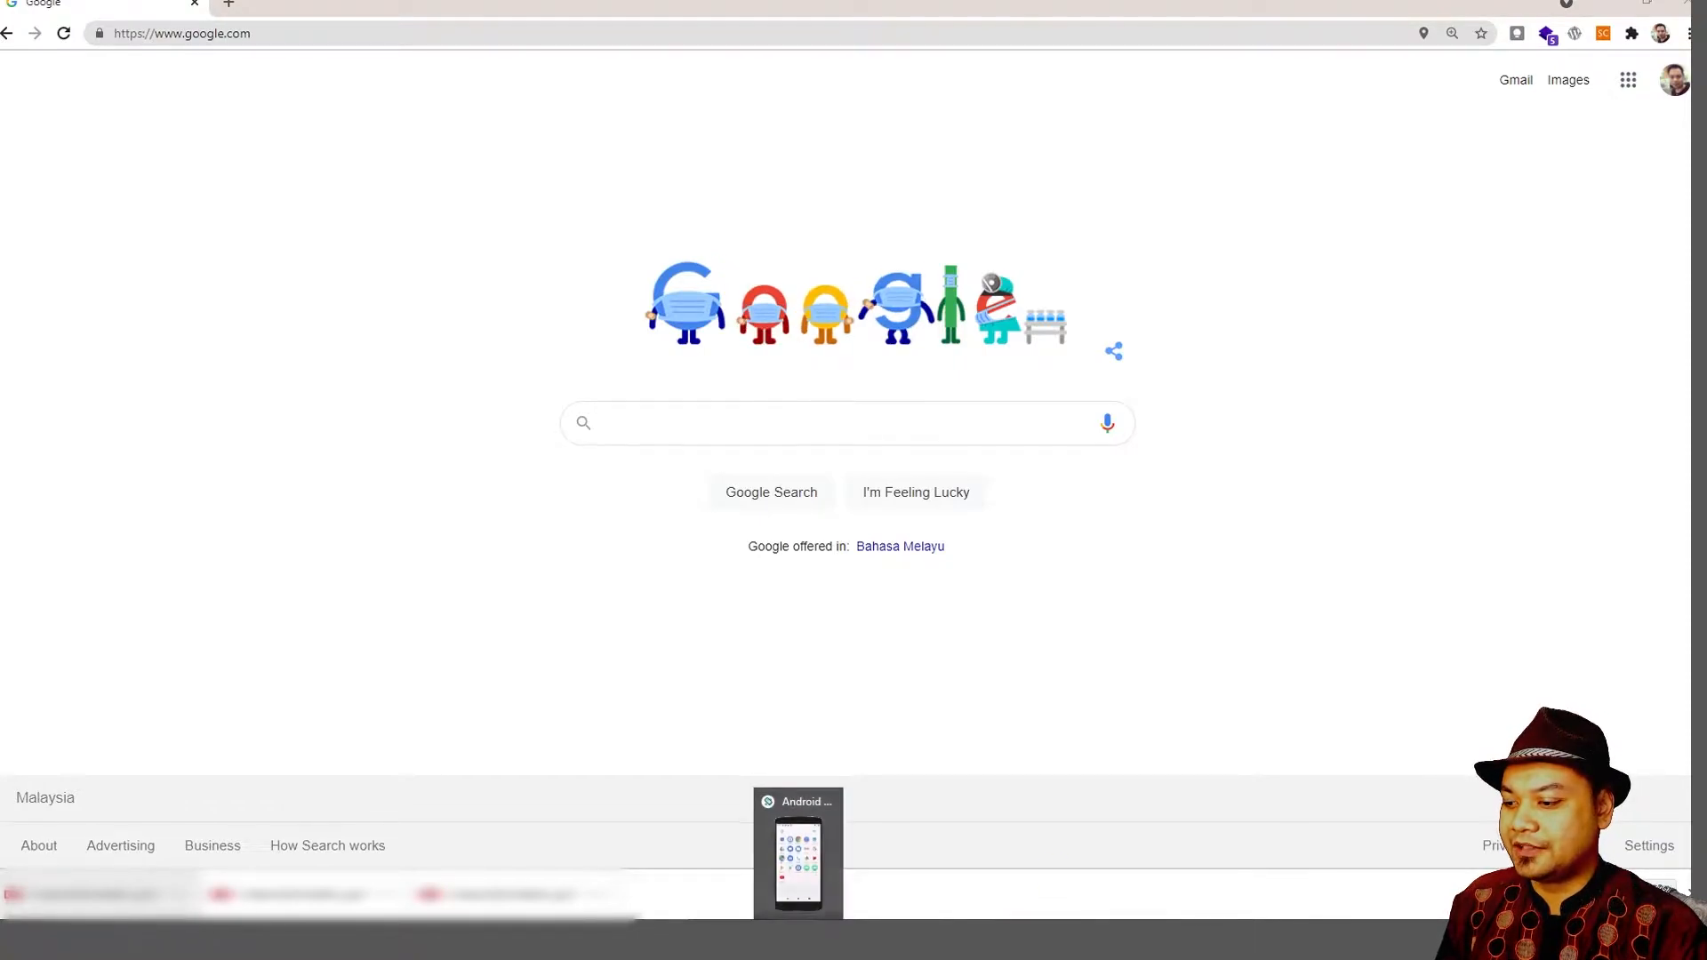
Bring the Android Emulator window to the front, showing the phone's app drawer.
left_click(801, 856)
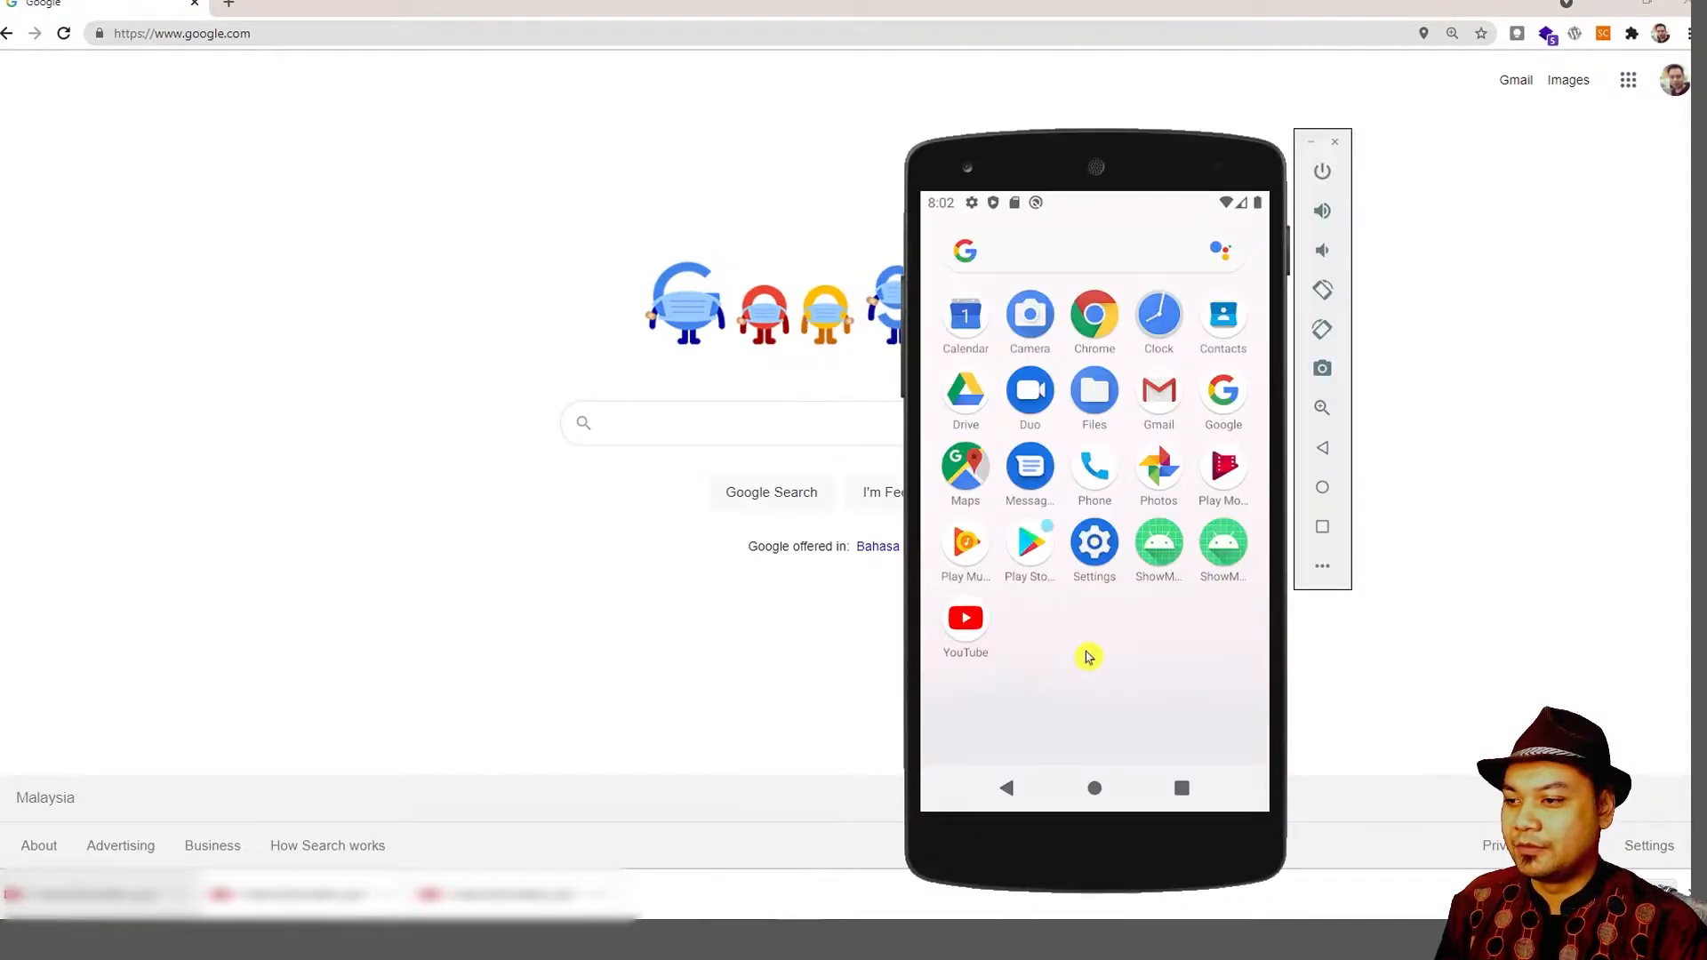
mouse_move(1108, 647)
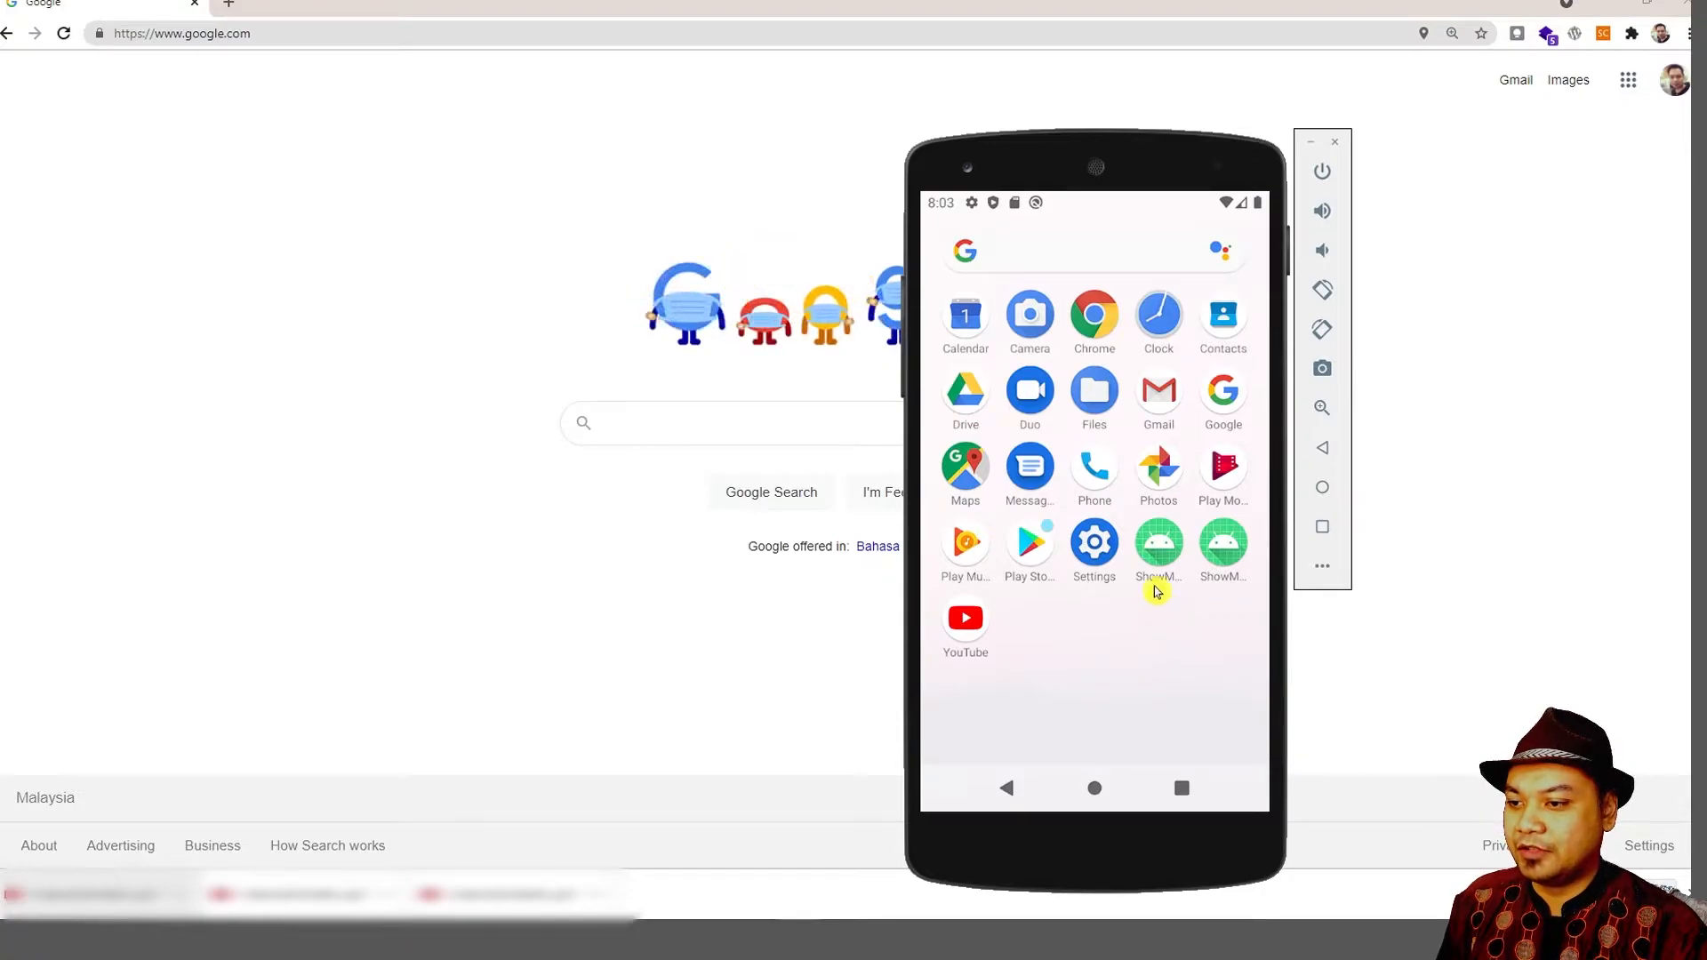
mouse_move(1192, 604)
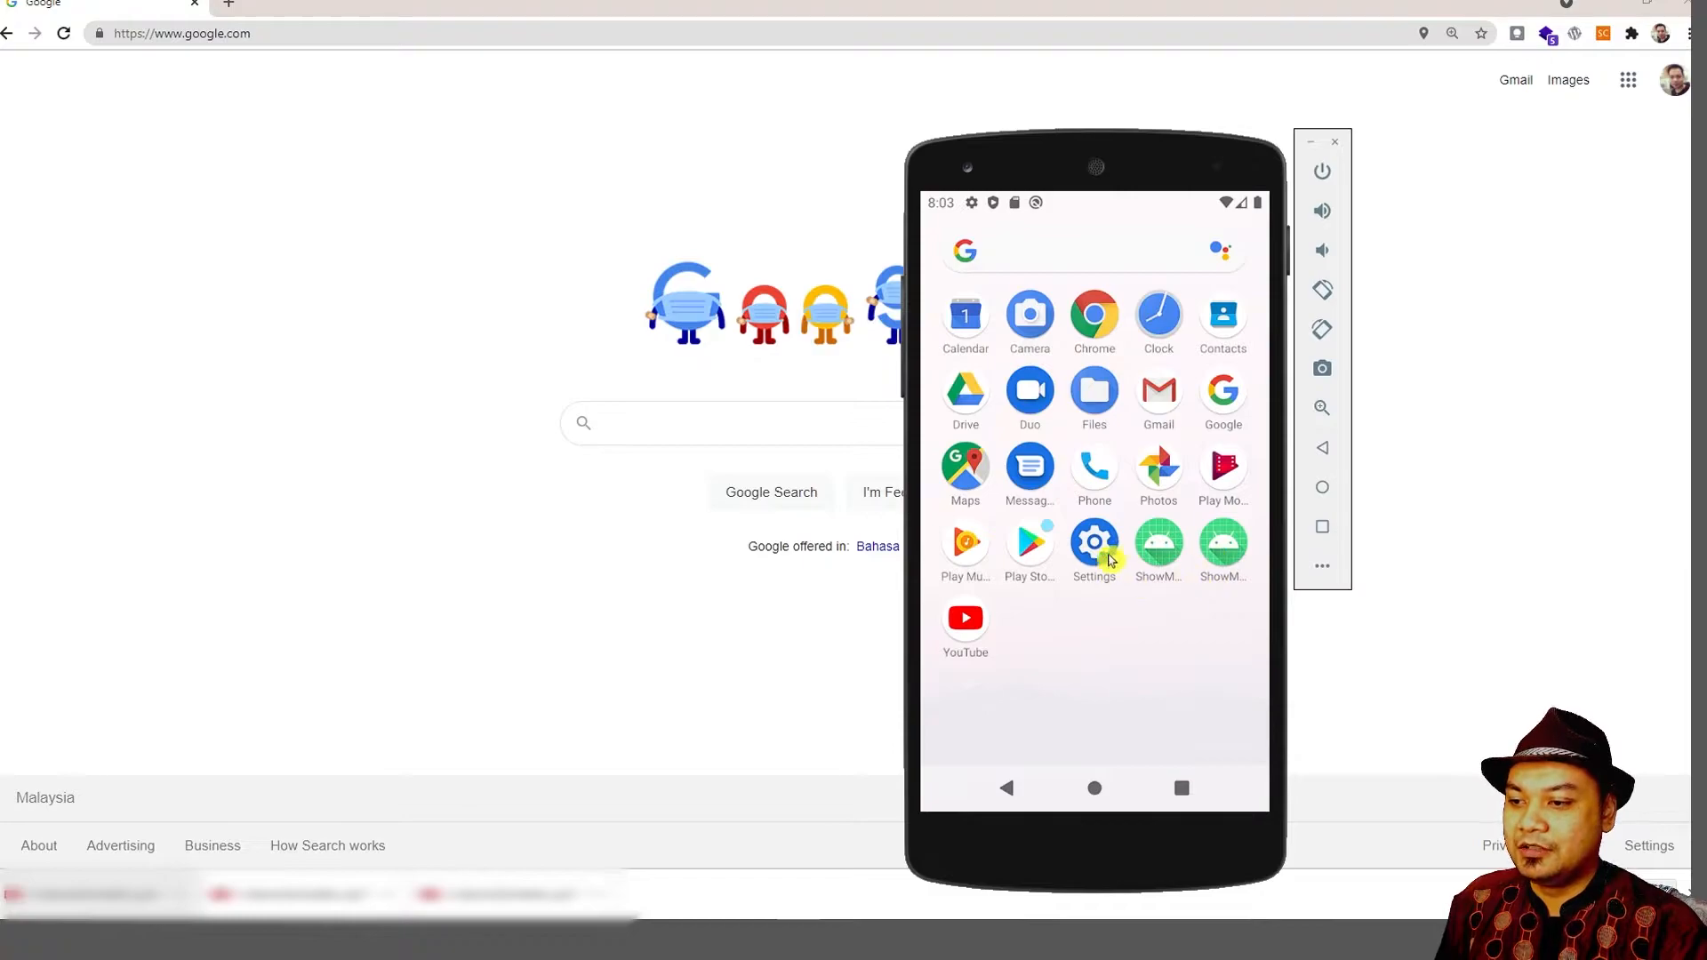
mouse_move(1127, 532)
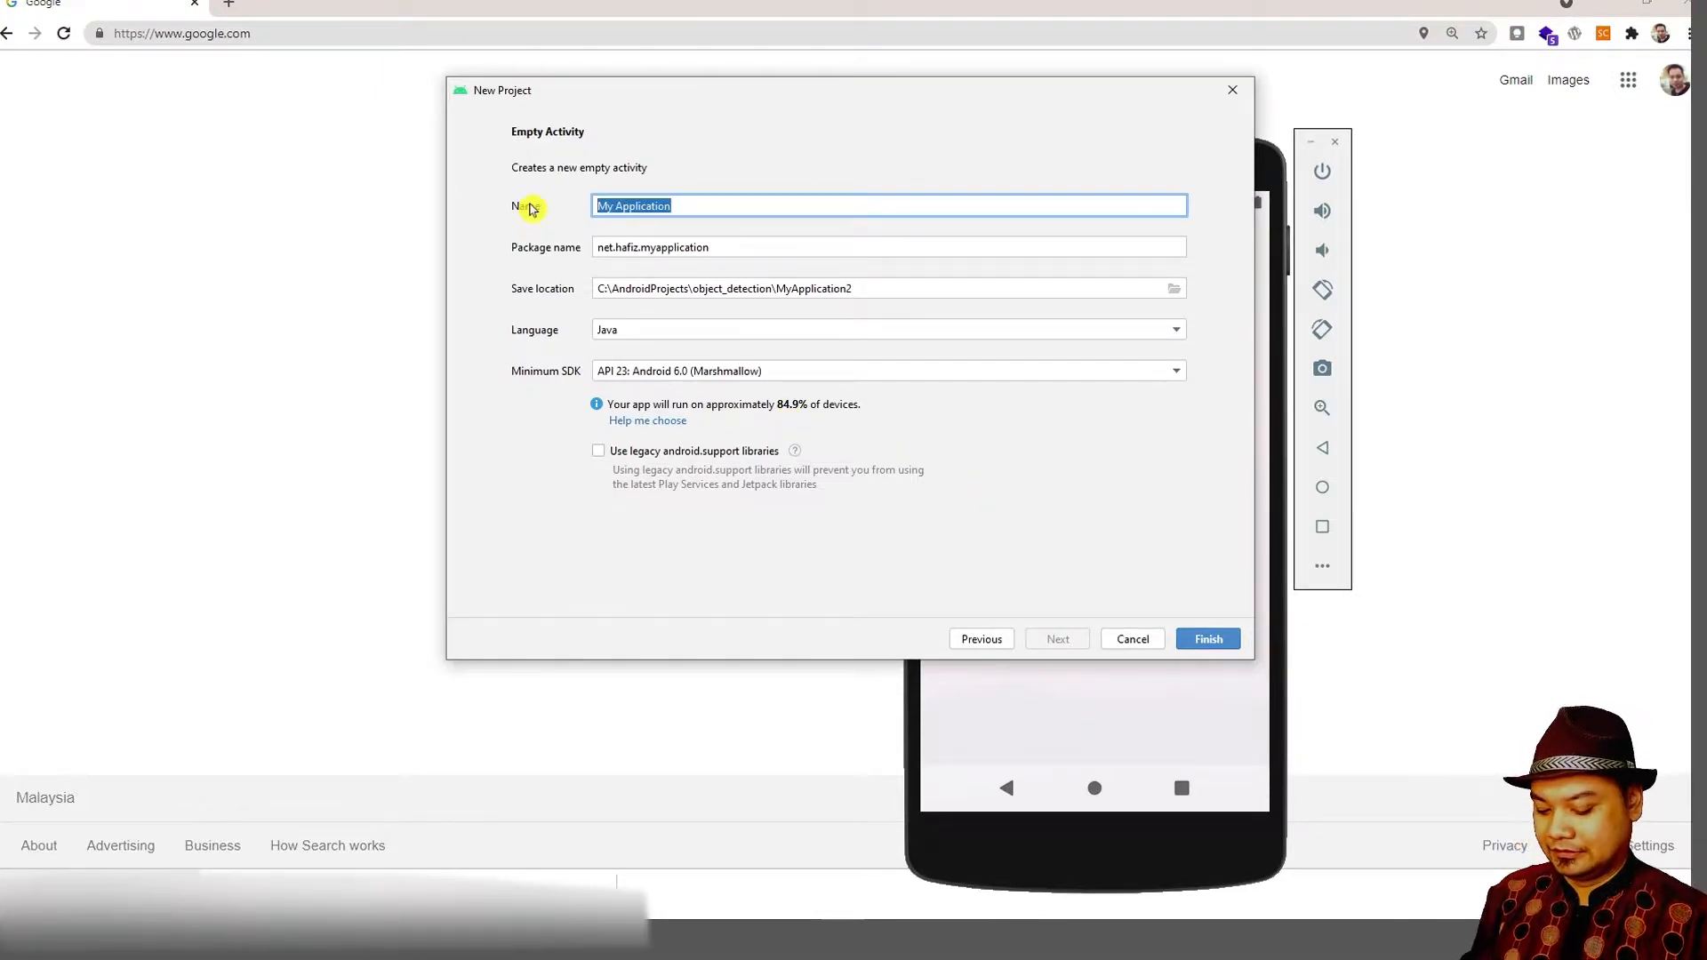
Name the new Empty Activity project 'Icon Test' and finish creating it.
type("Icon Test")
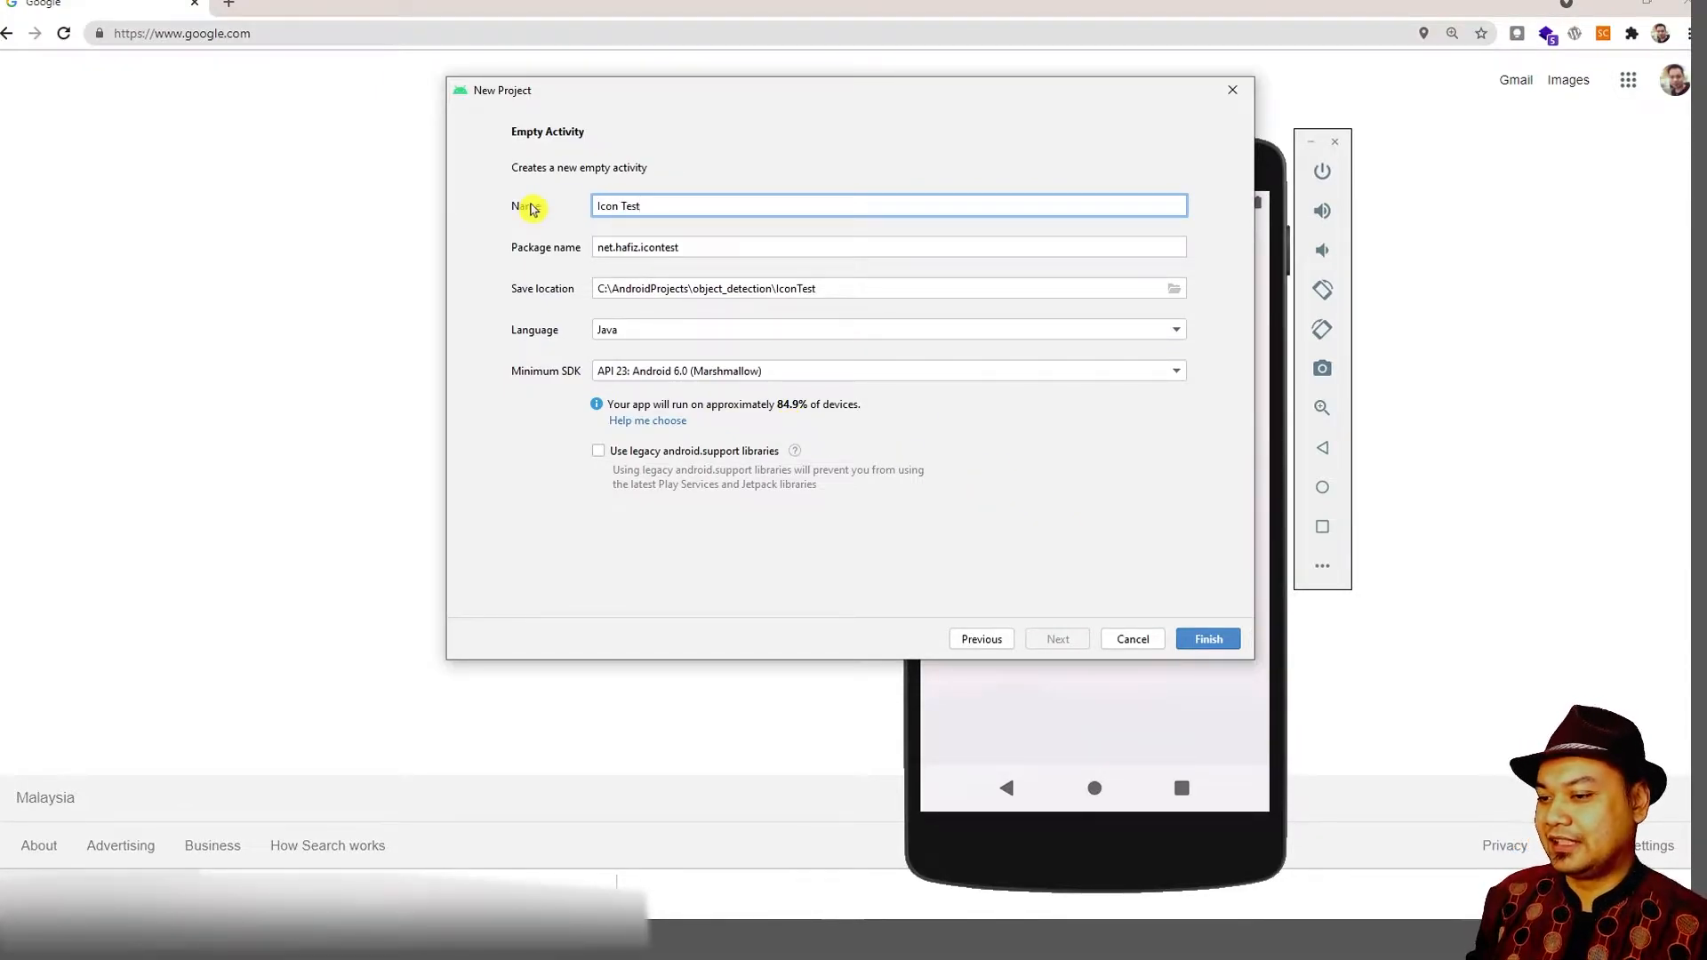
mouse_move(1227, 635)
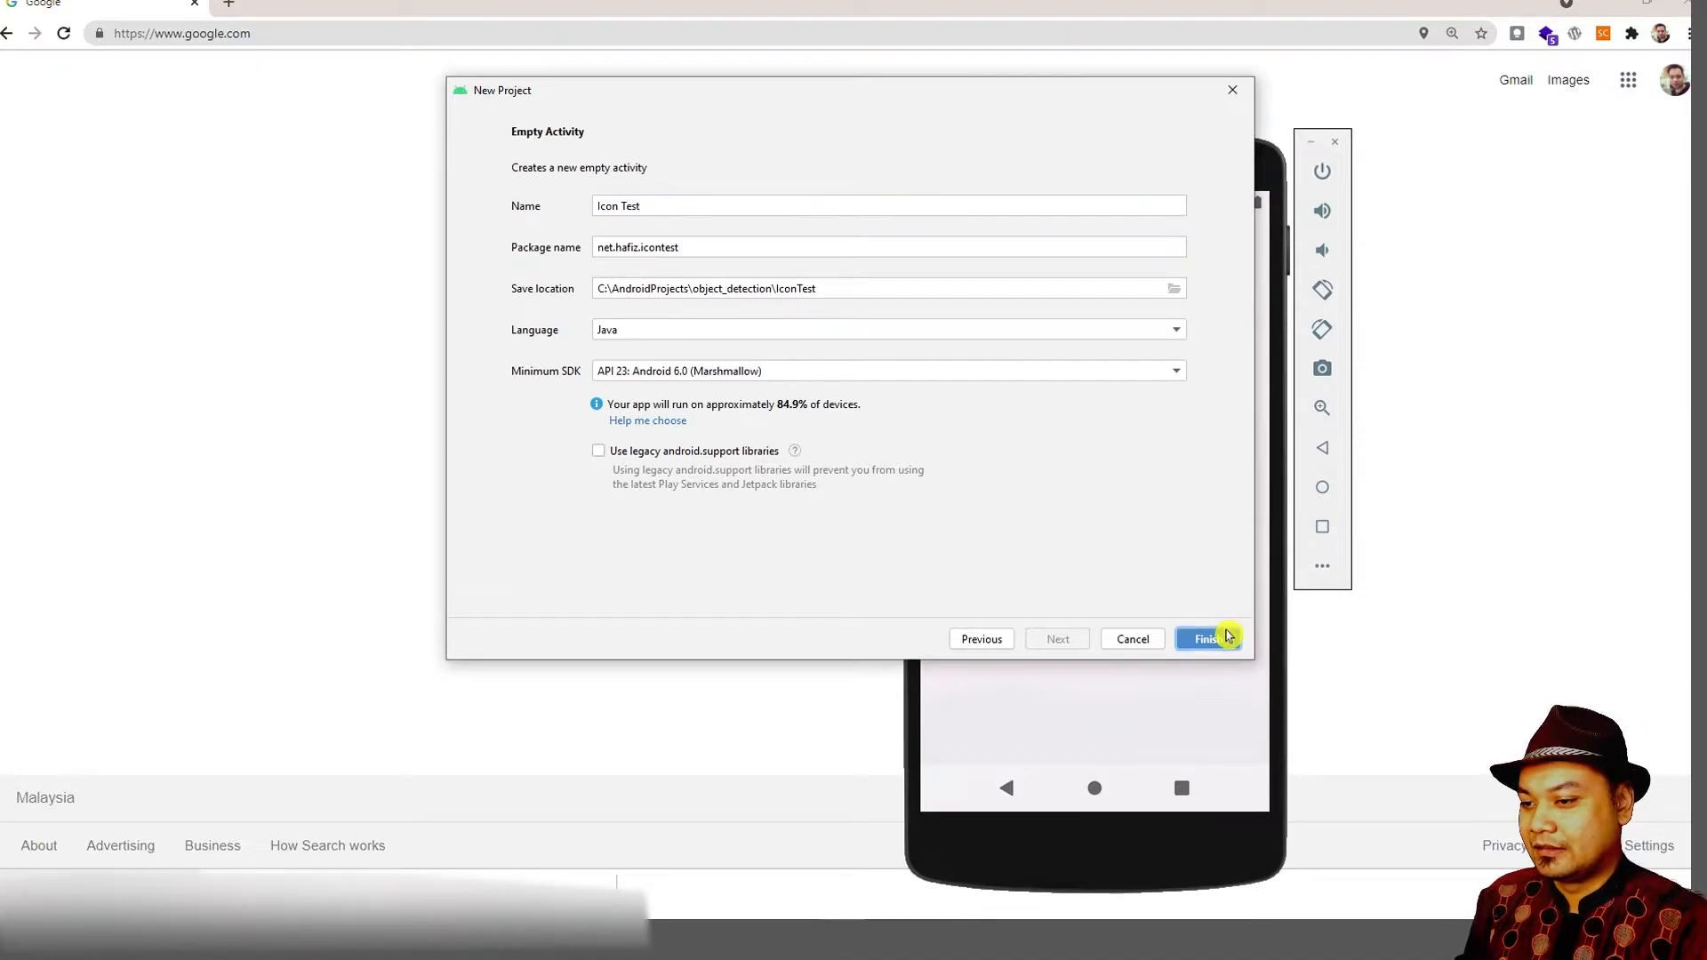
left_click(1205, 639)
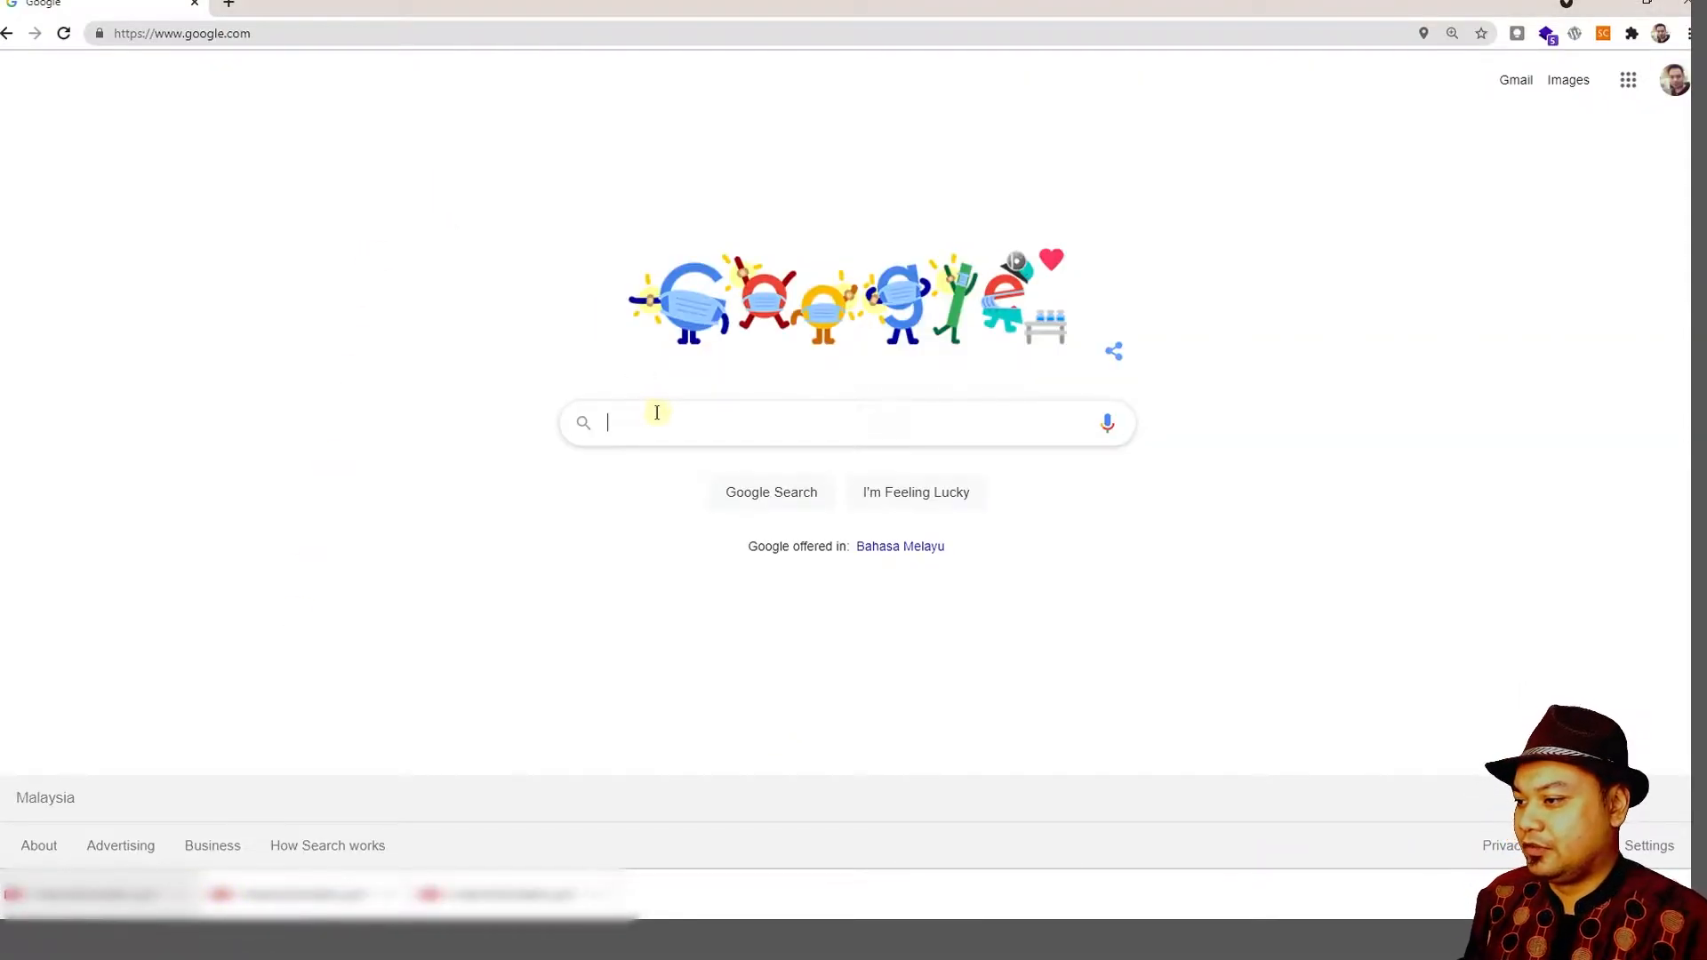
Search Google Images for 'book icon' limited to Creative Commons licensed results.
type("book icon")
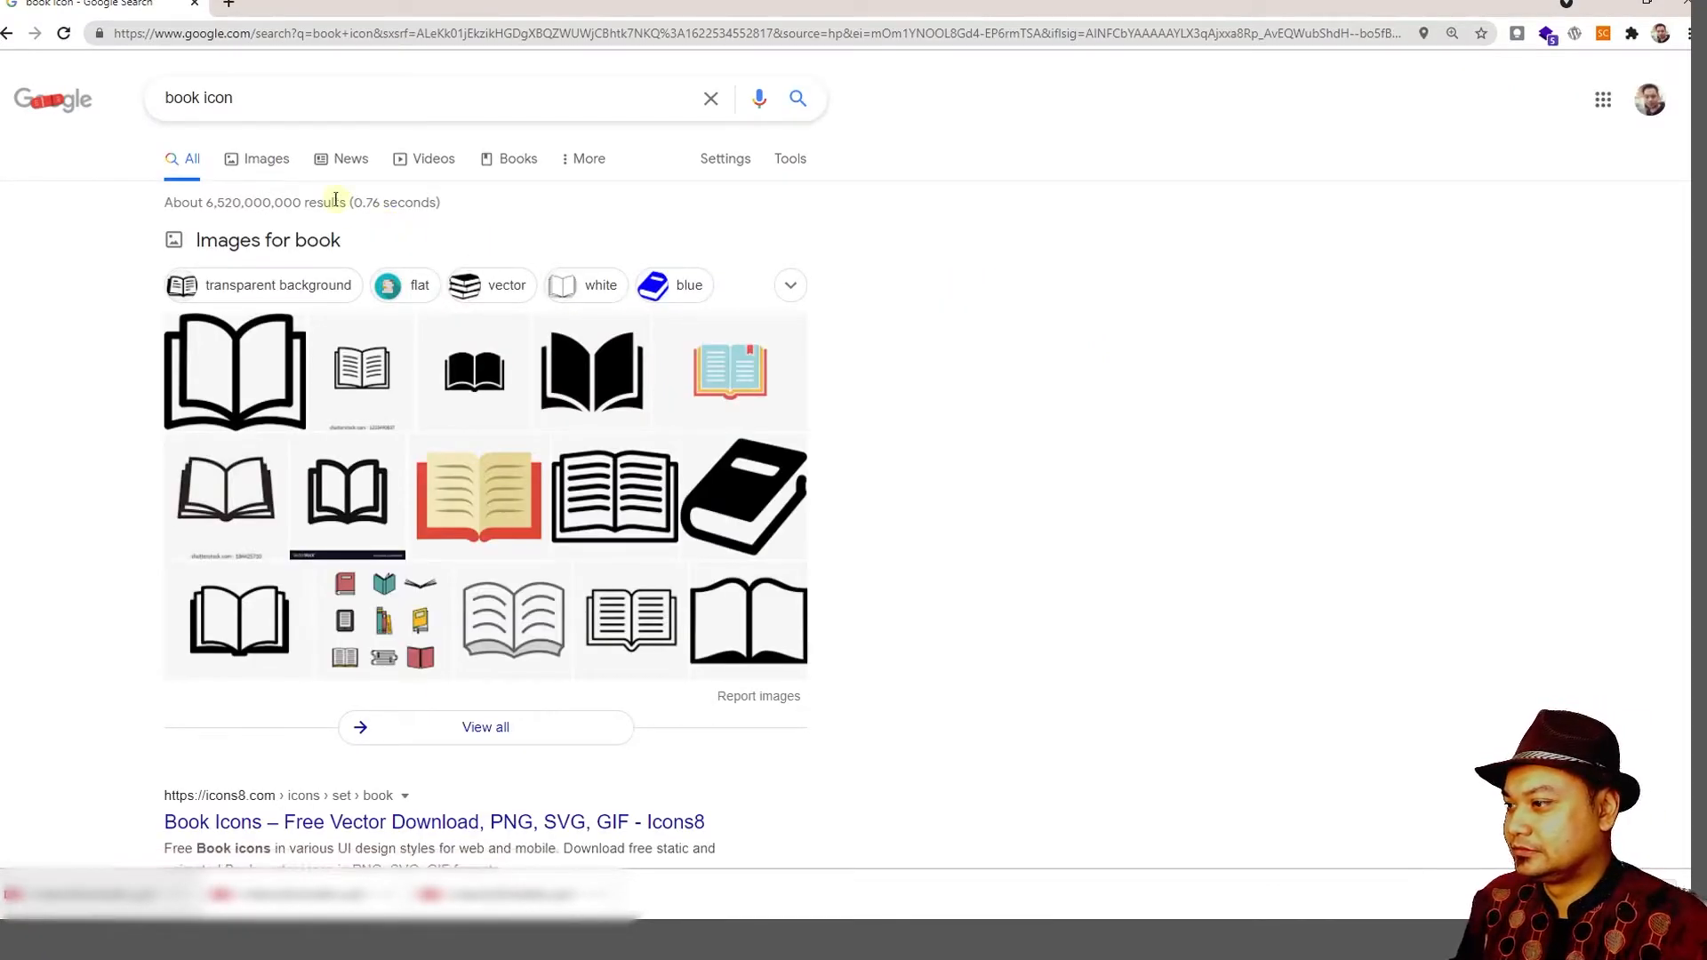
left_click(267, 160)
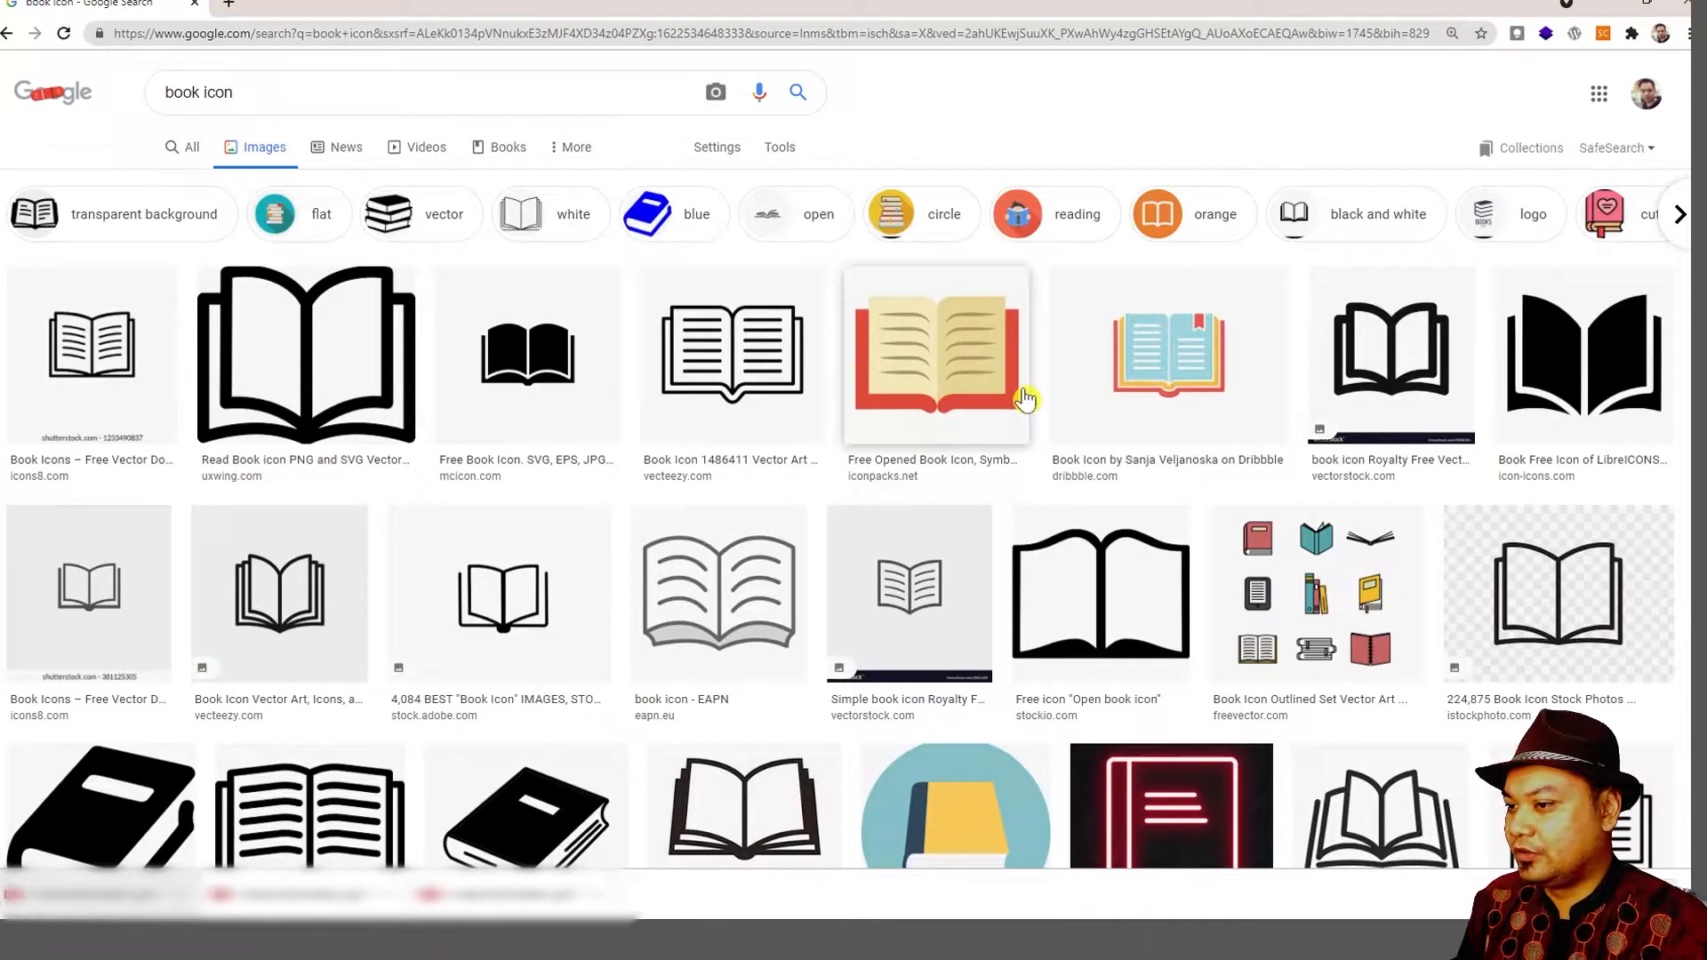
mouse_move(1166, 339)
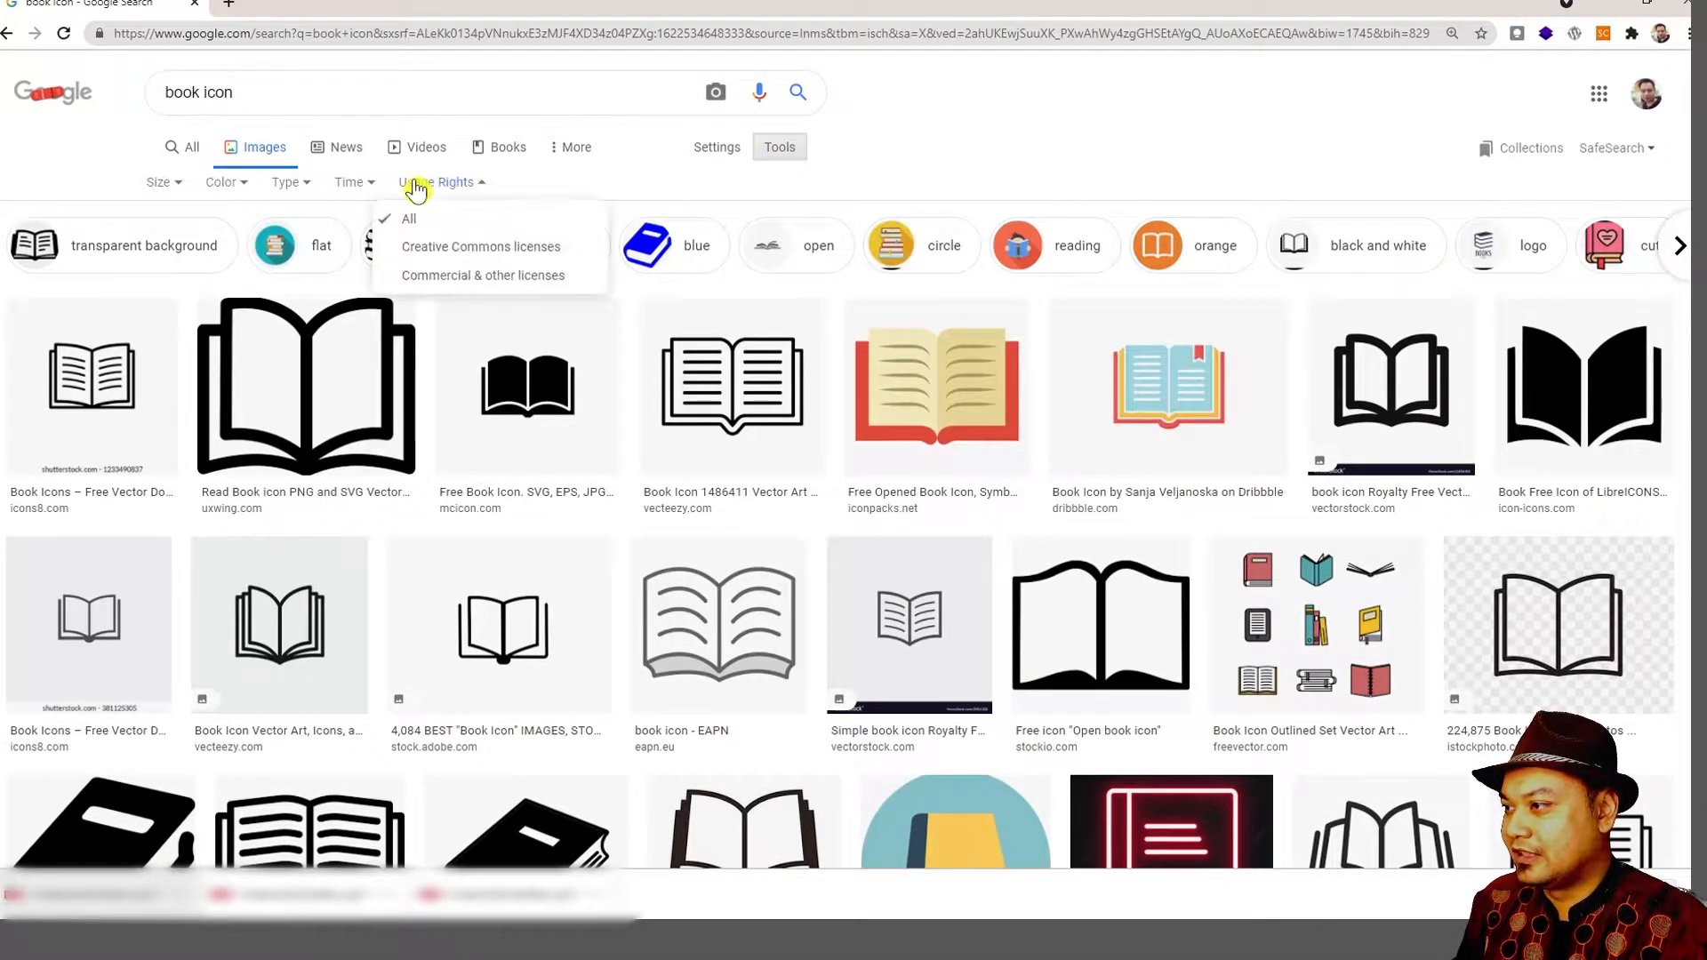
left_click(480, 245)
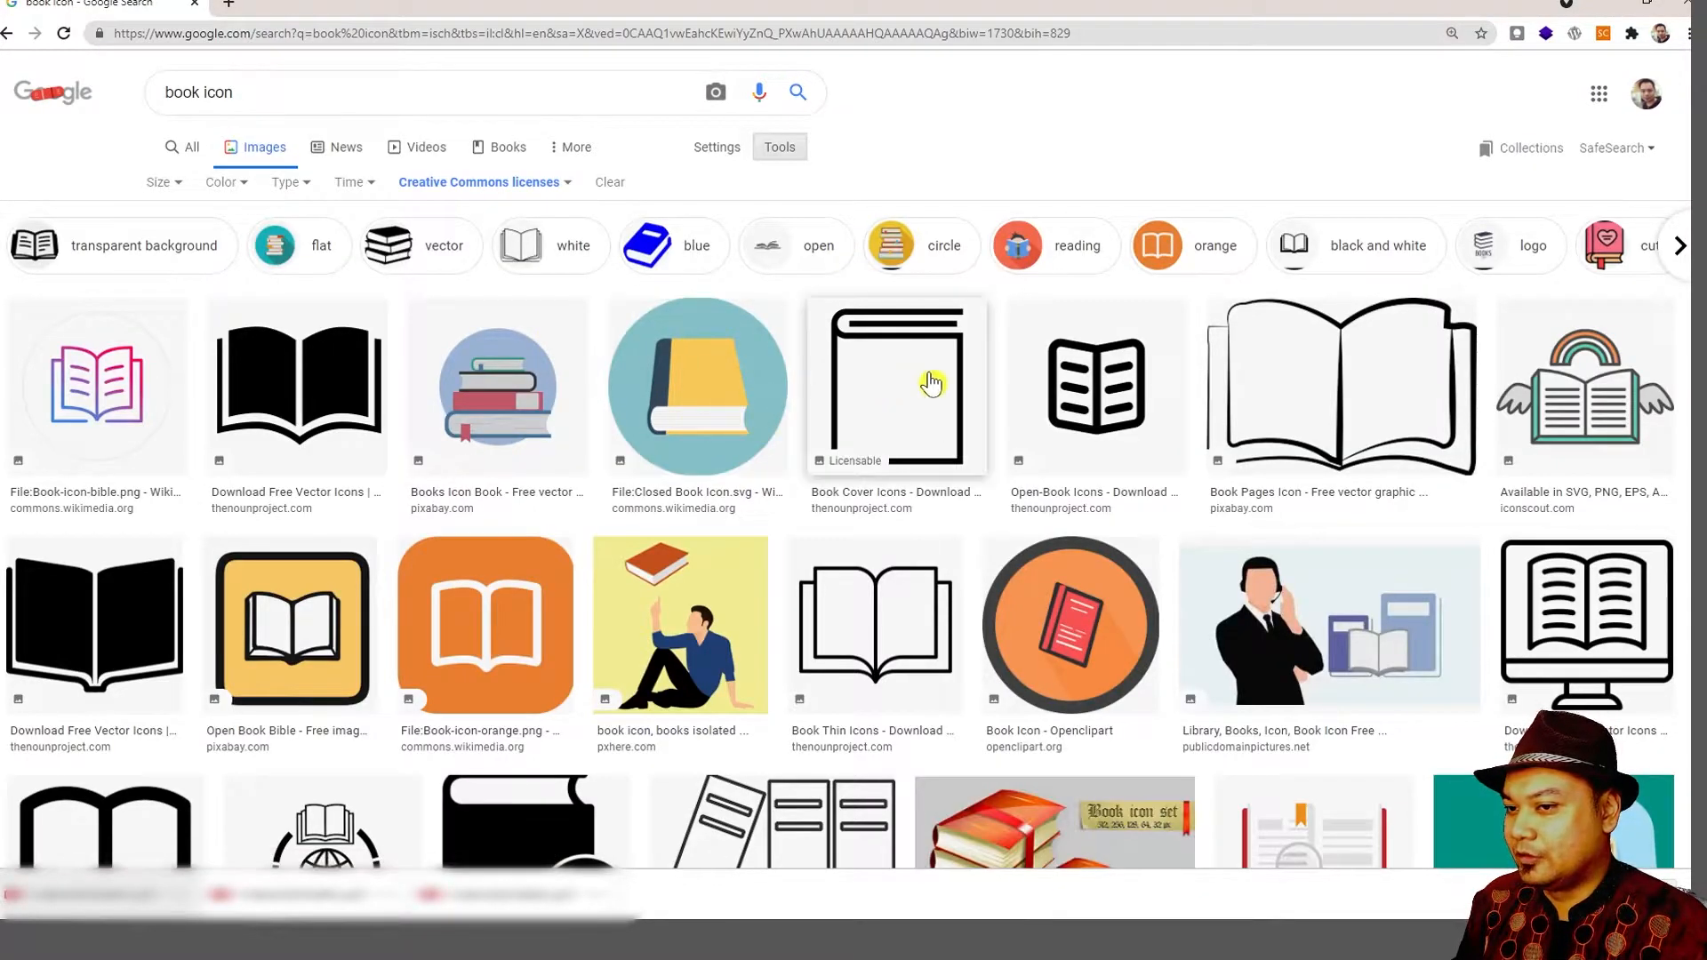
mouse_move(782, 462)
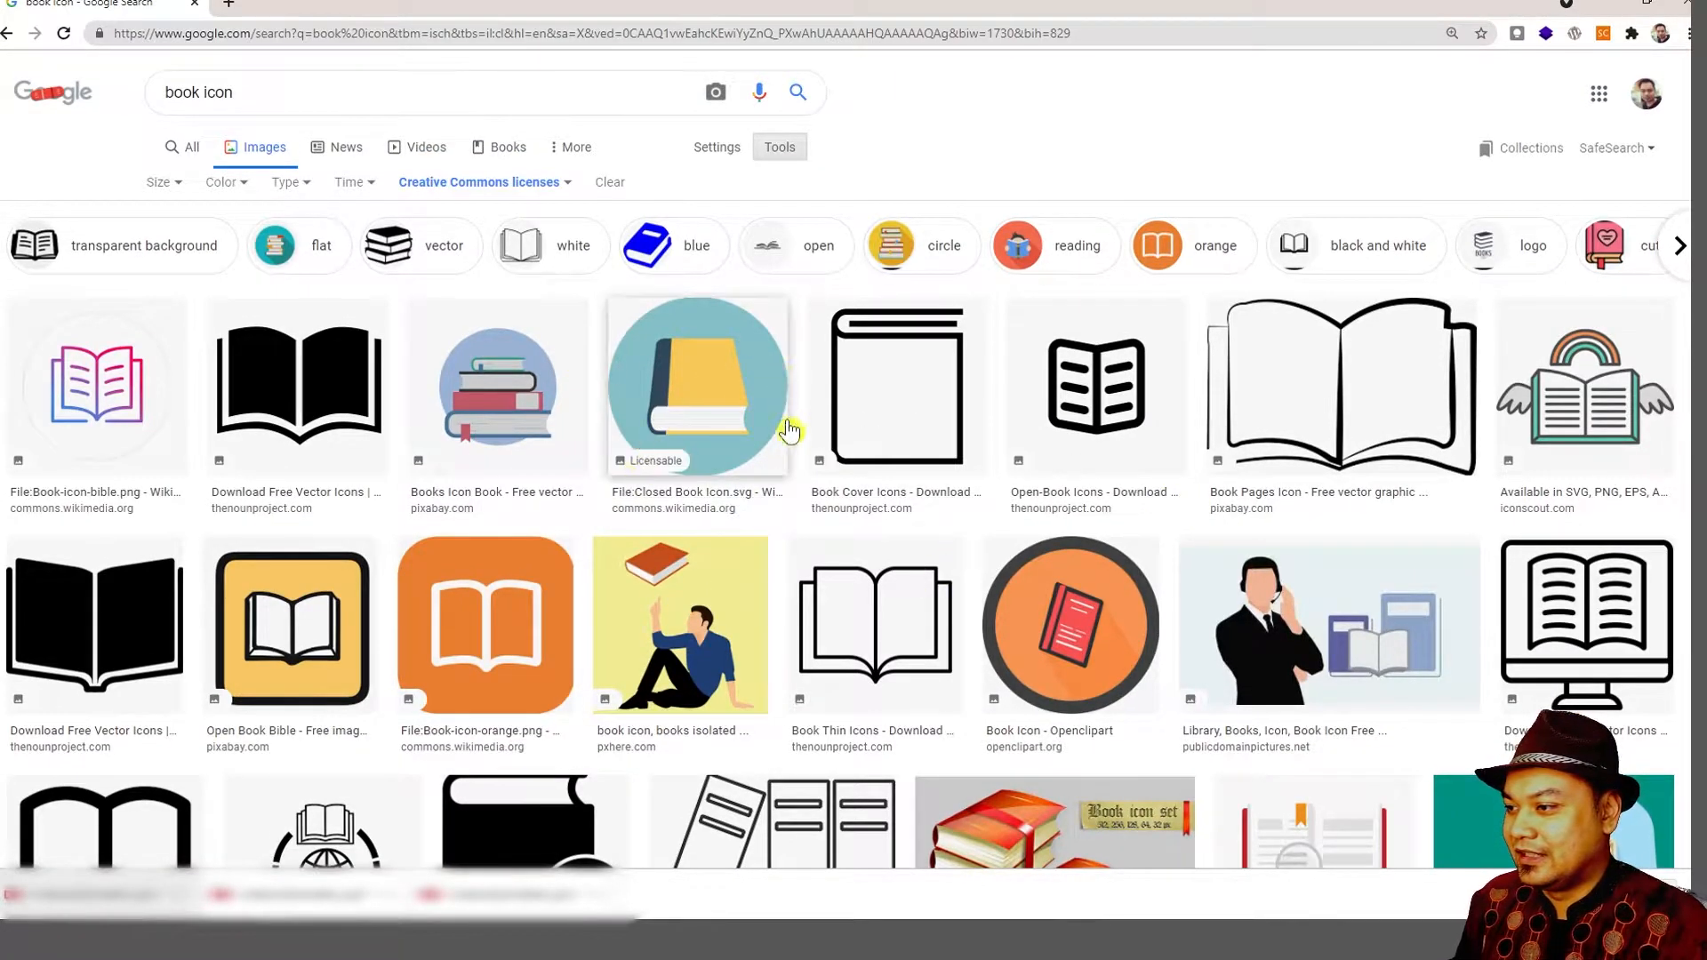
mouse_move(660, 413)
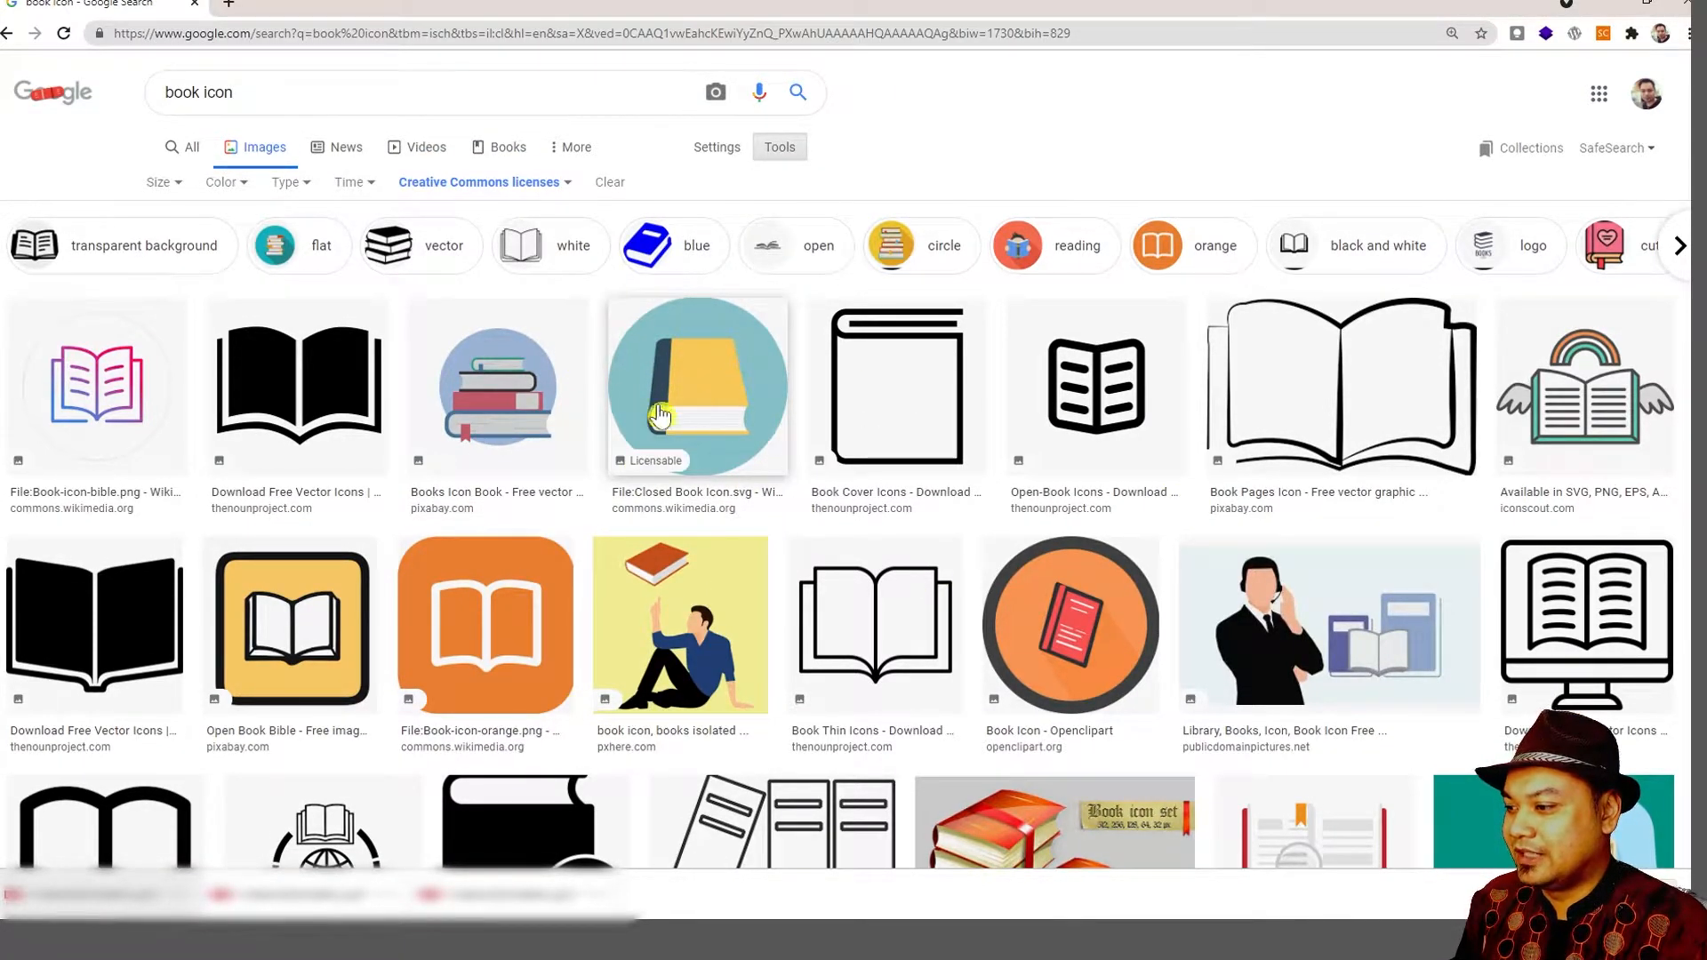
scroll("down", 3)
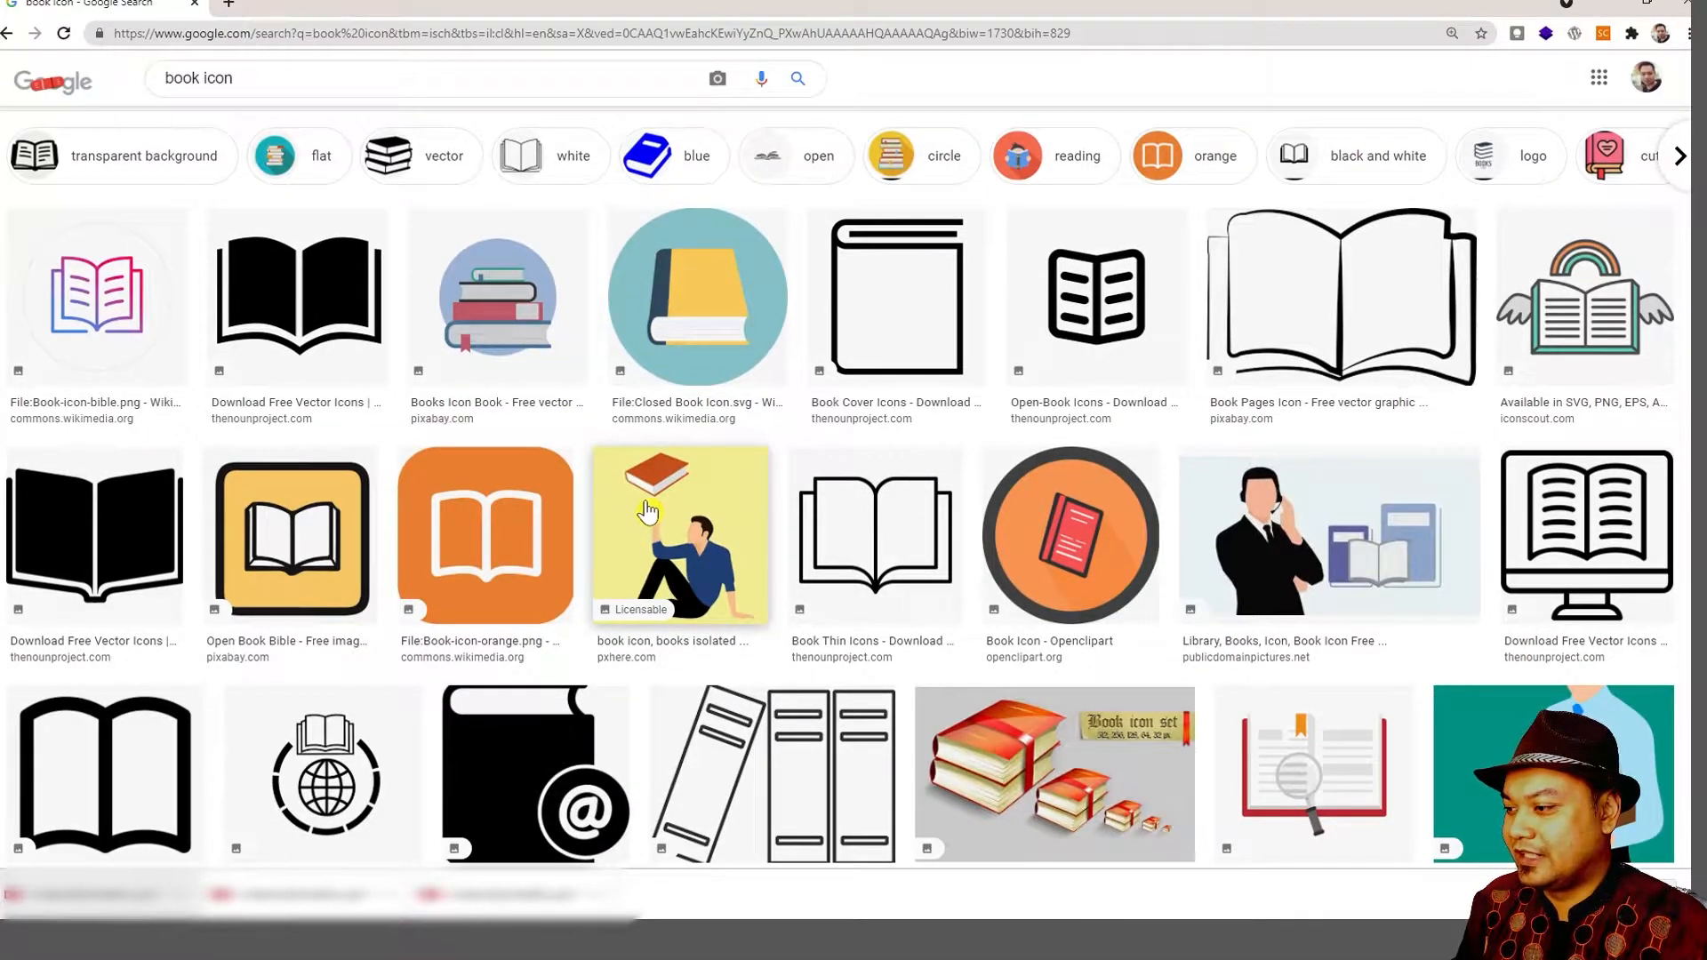
scroll("down", 3)
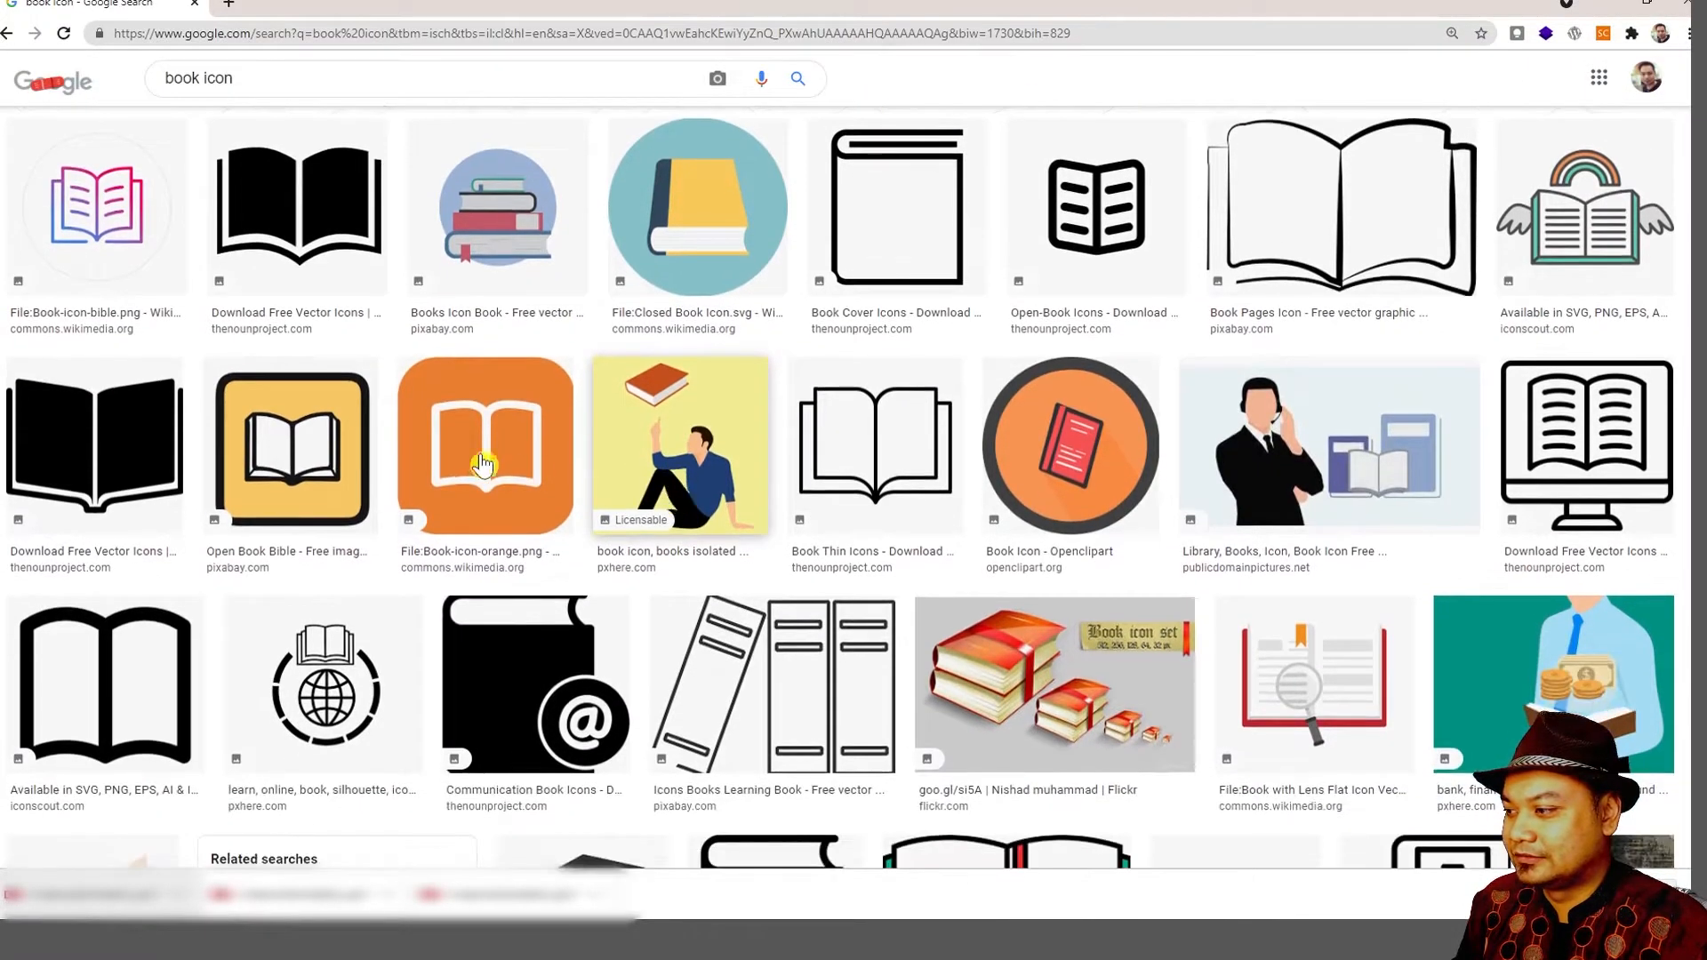
mouse_move(305, 435)
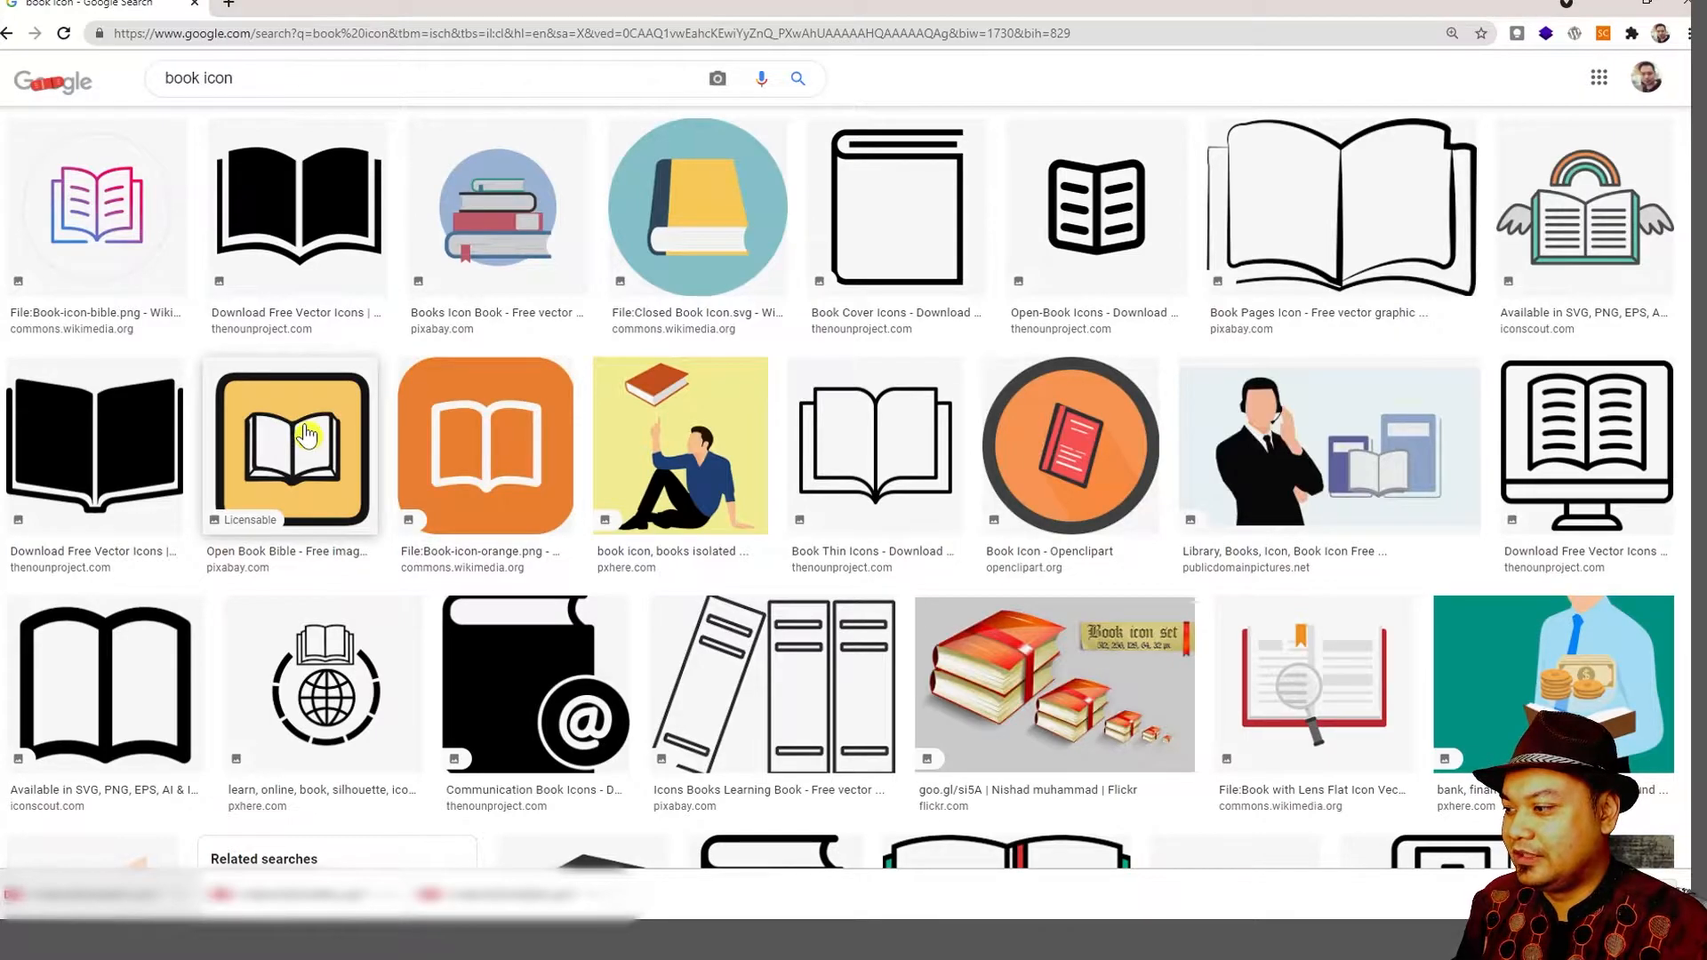
mouse_move(482, 452)
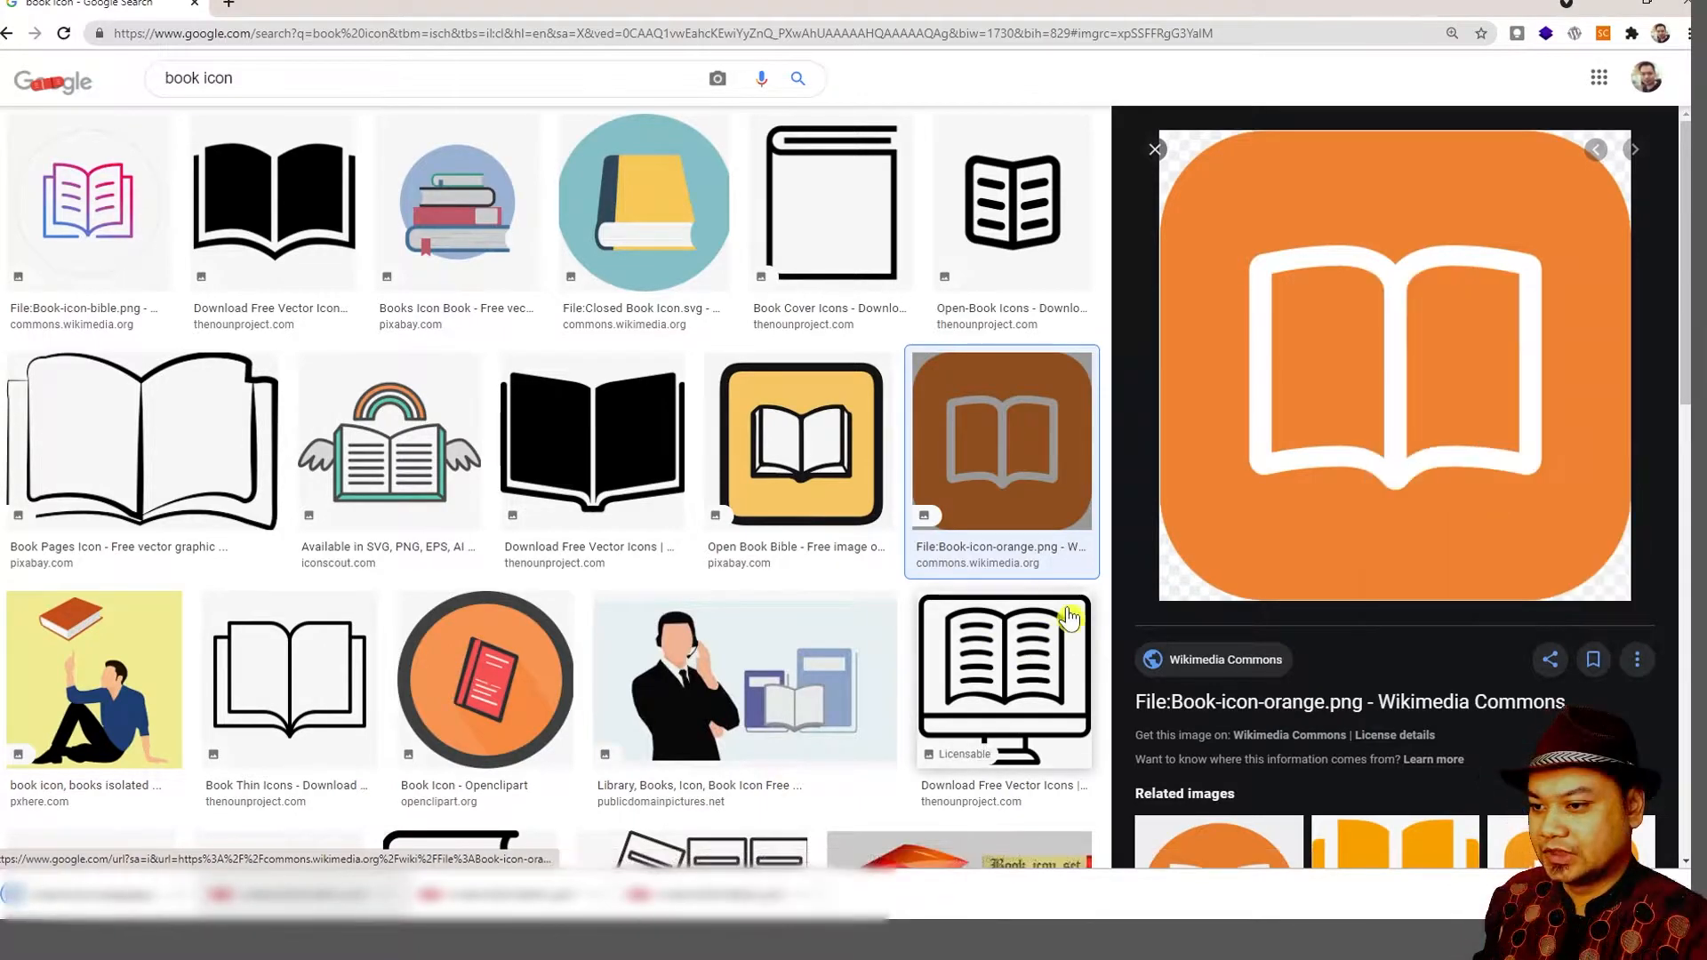
Save a copy of the orange Wikimedia book icon and start searching for Roman Nurik's icons.
right_click(1316, 462)
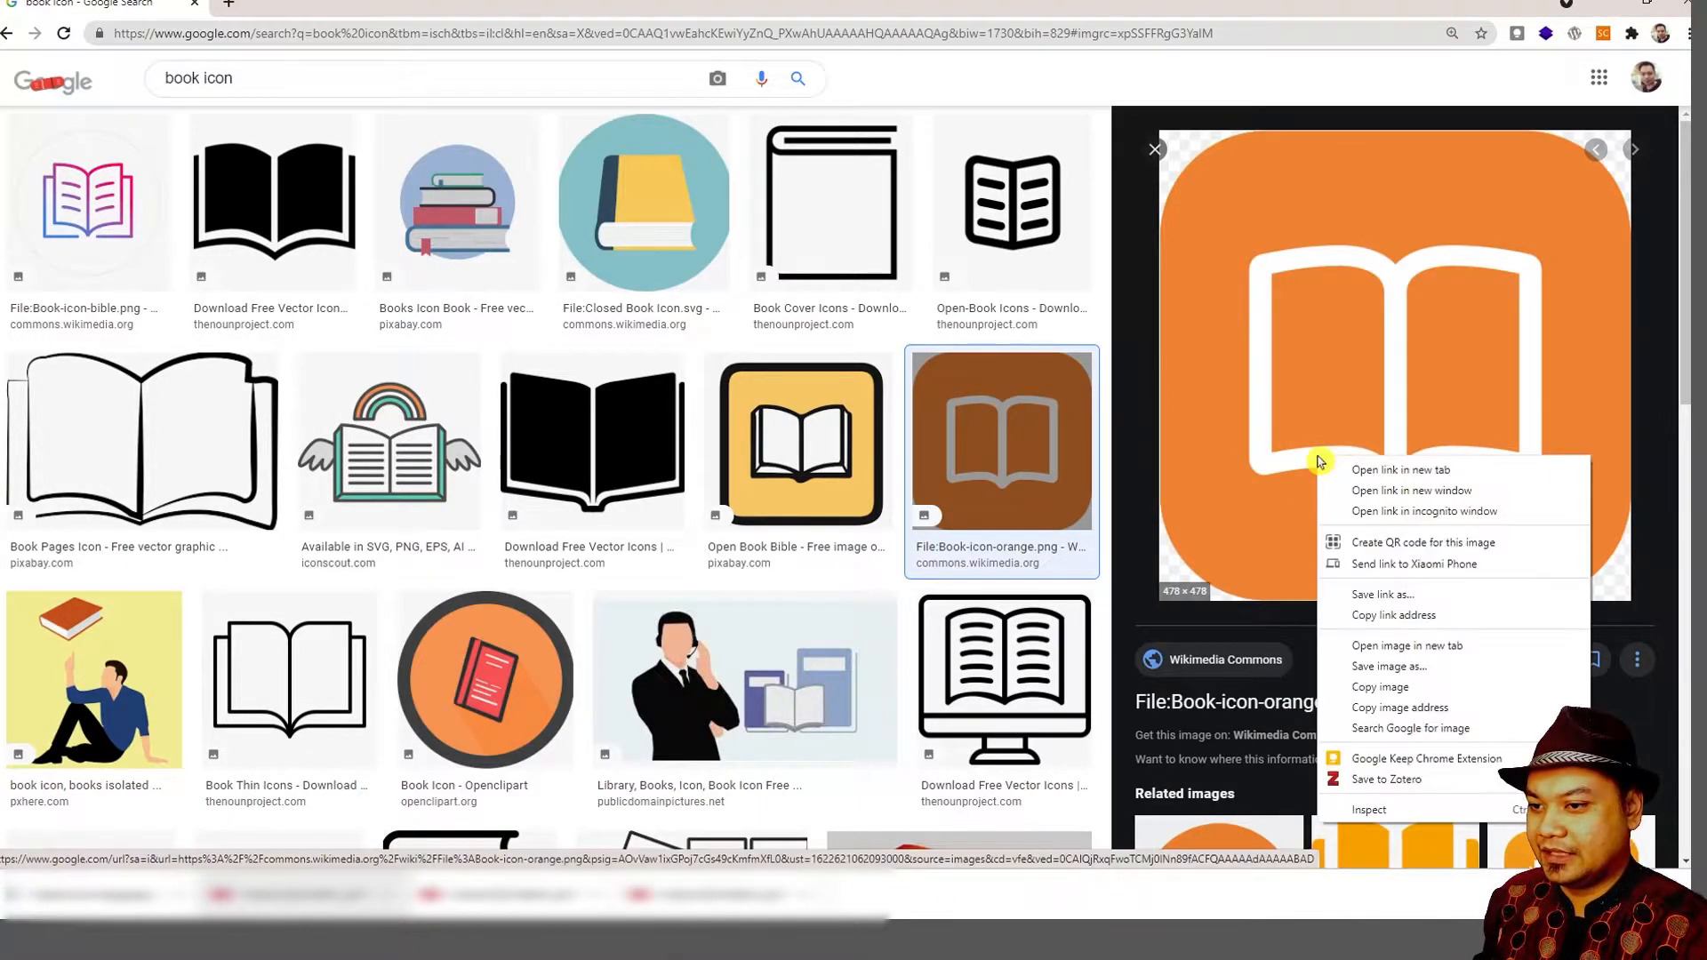
left_click(1389, 665)
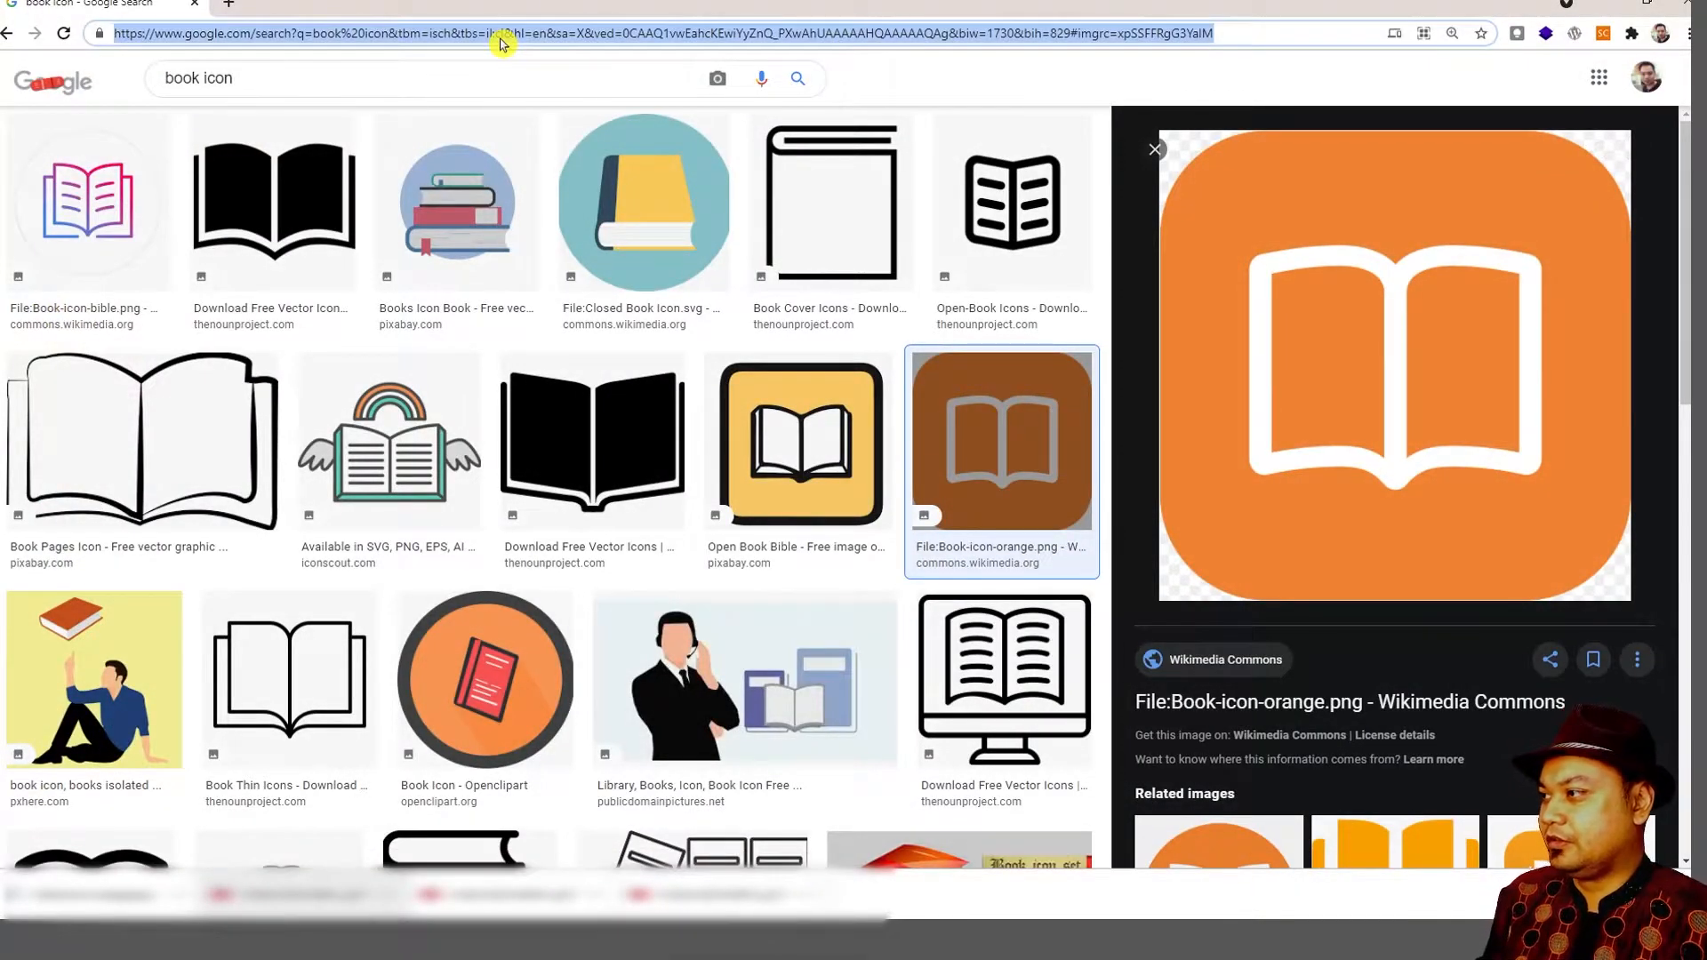
type("roman nurik icons")
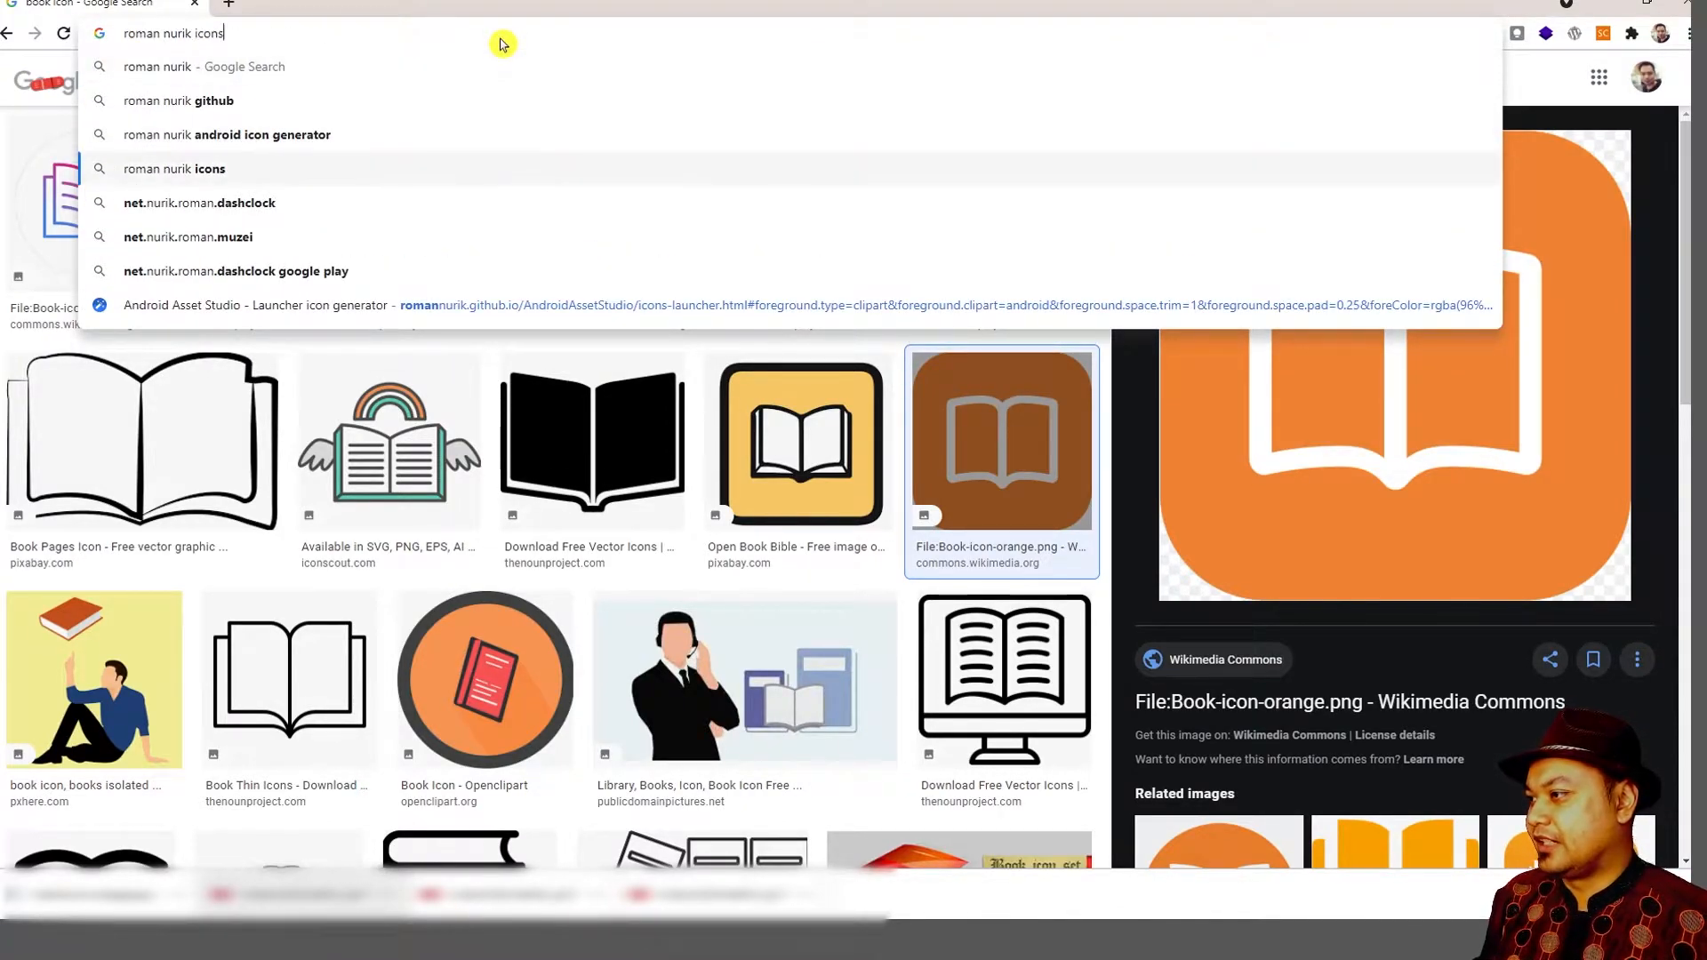
Find Roman Nurik's Android Asset Studio and go to its launcher icon generator.
left_click(226, 135)
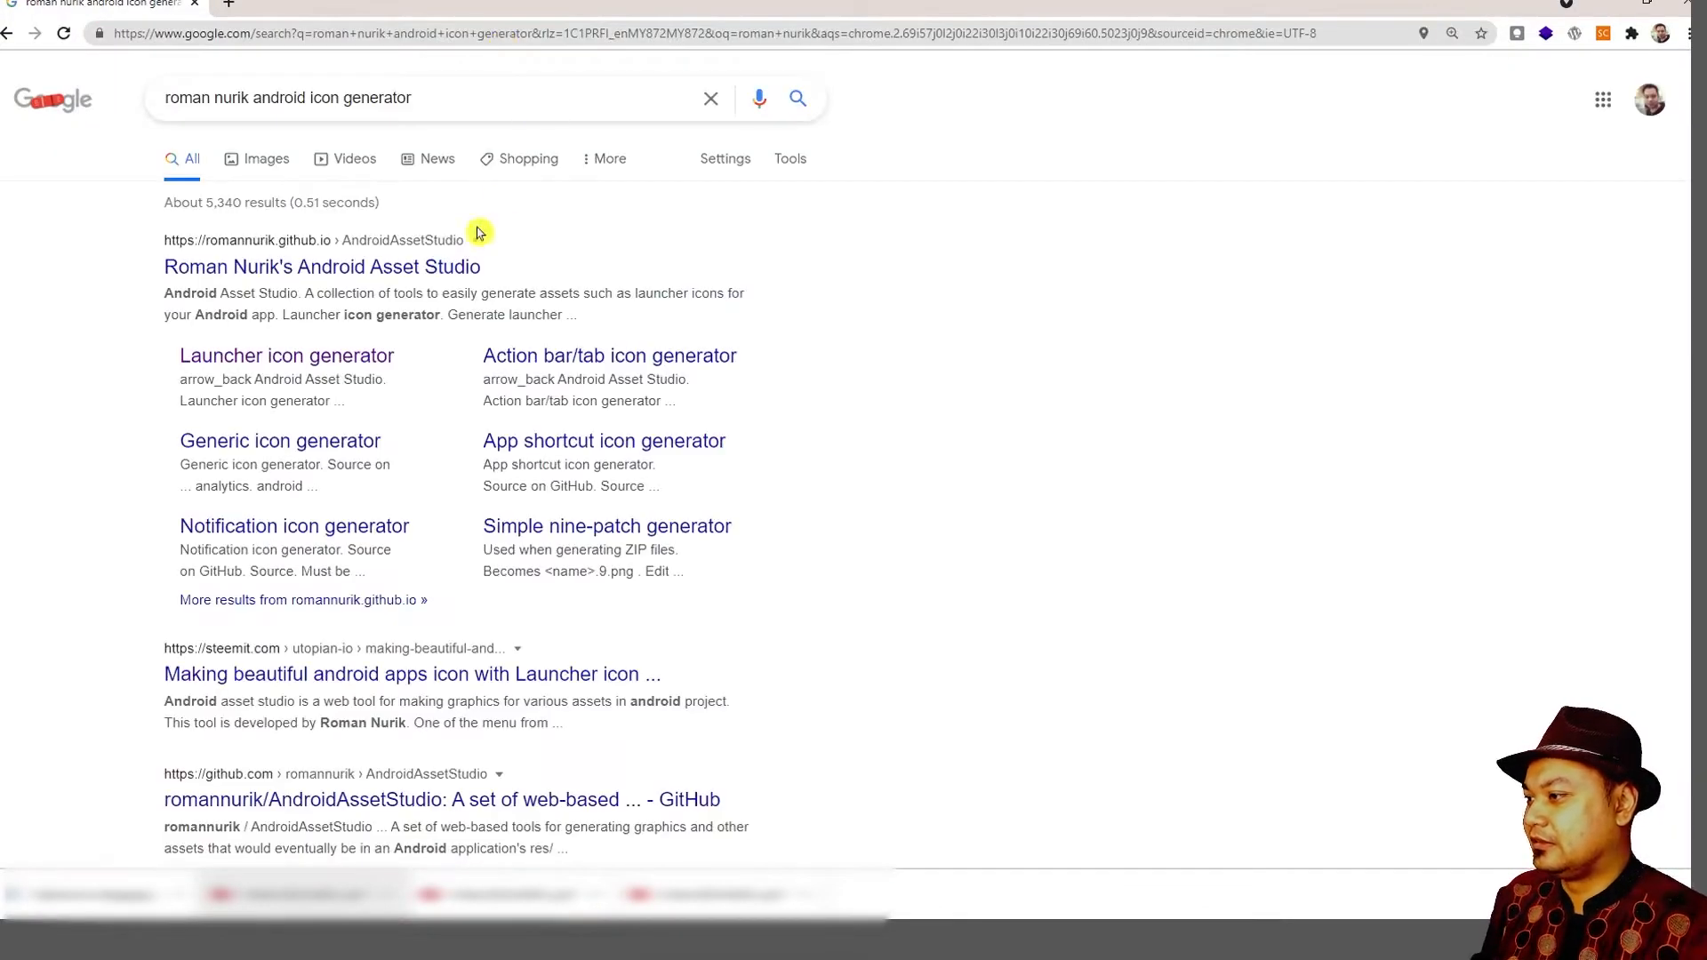
left_click(322, 266)
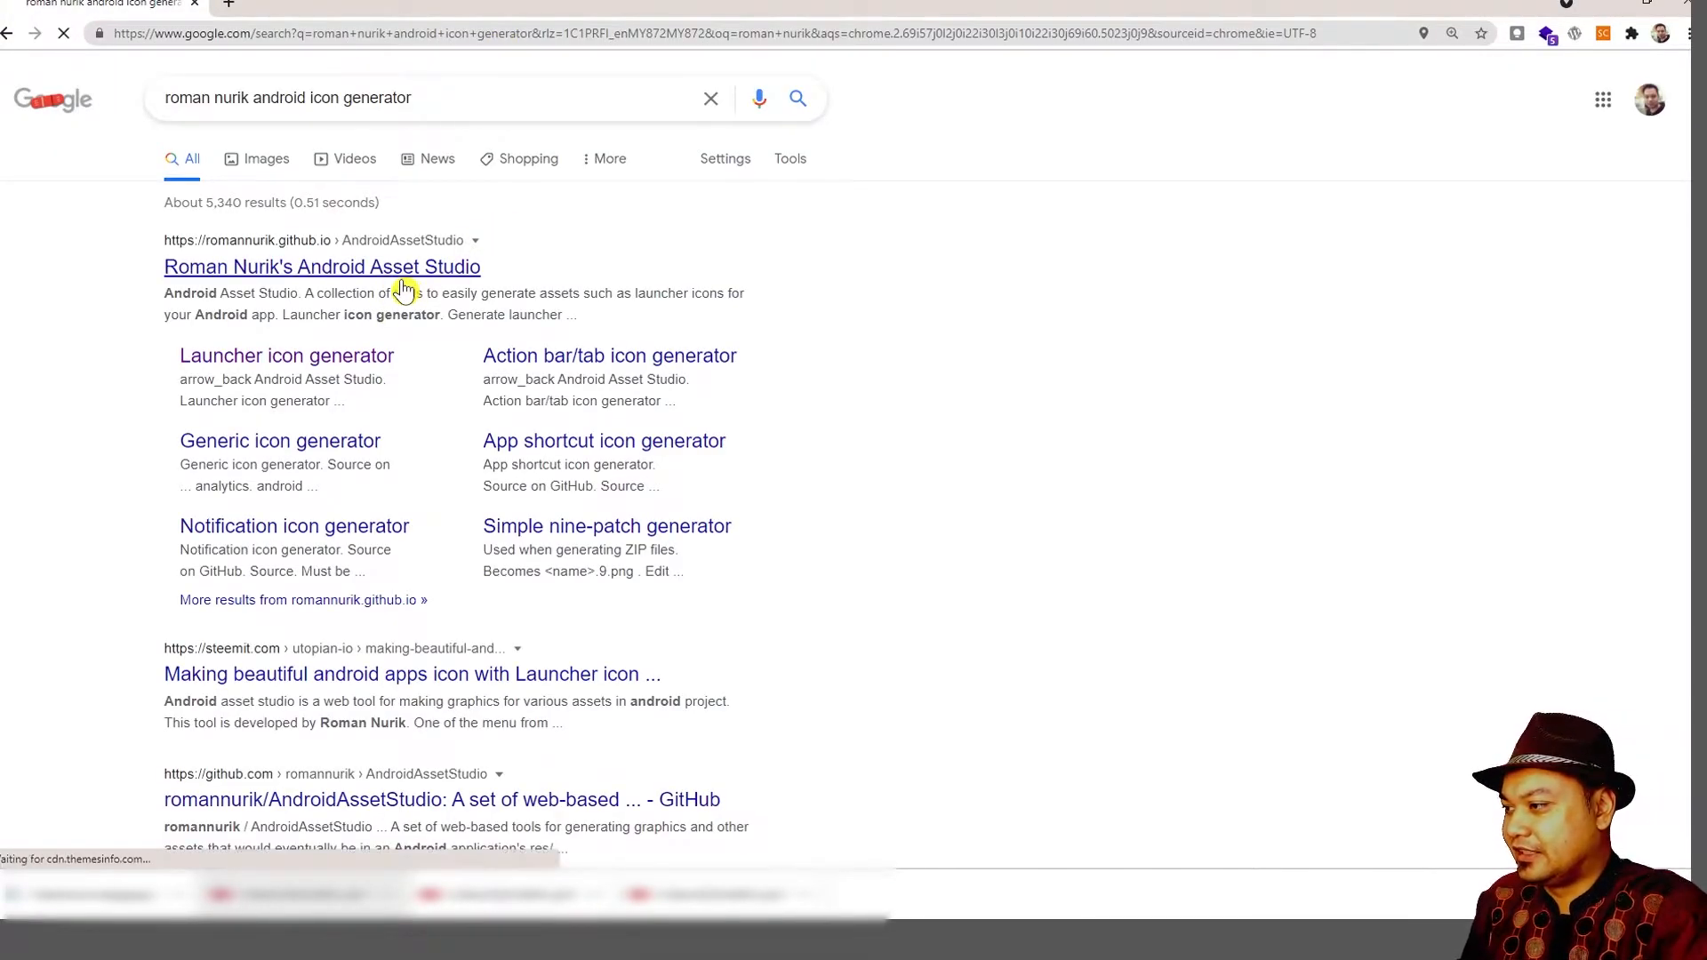
left_click(322, 267)
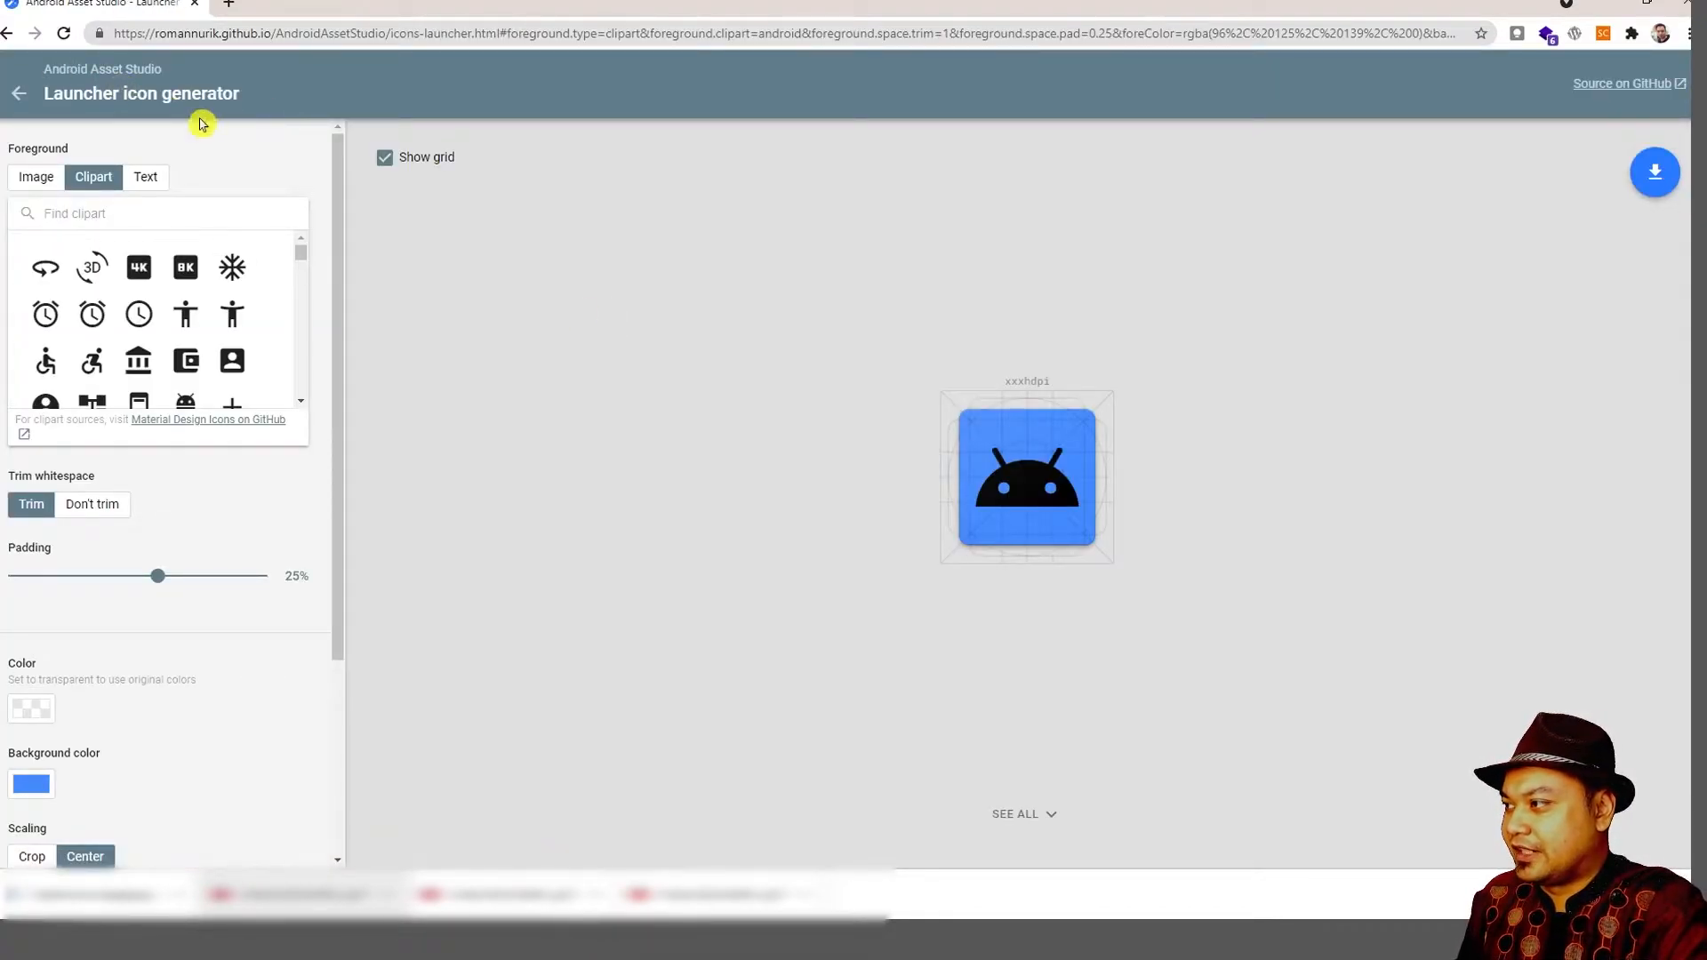
Load the orange book image as the icon foreground and bring the padding to 5%.
left_click(36, 176)
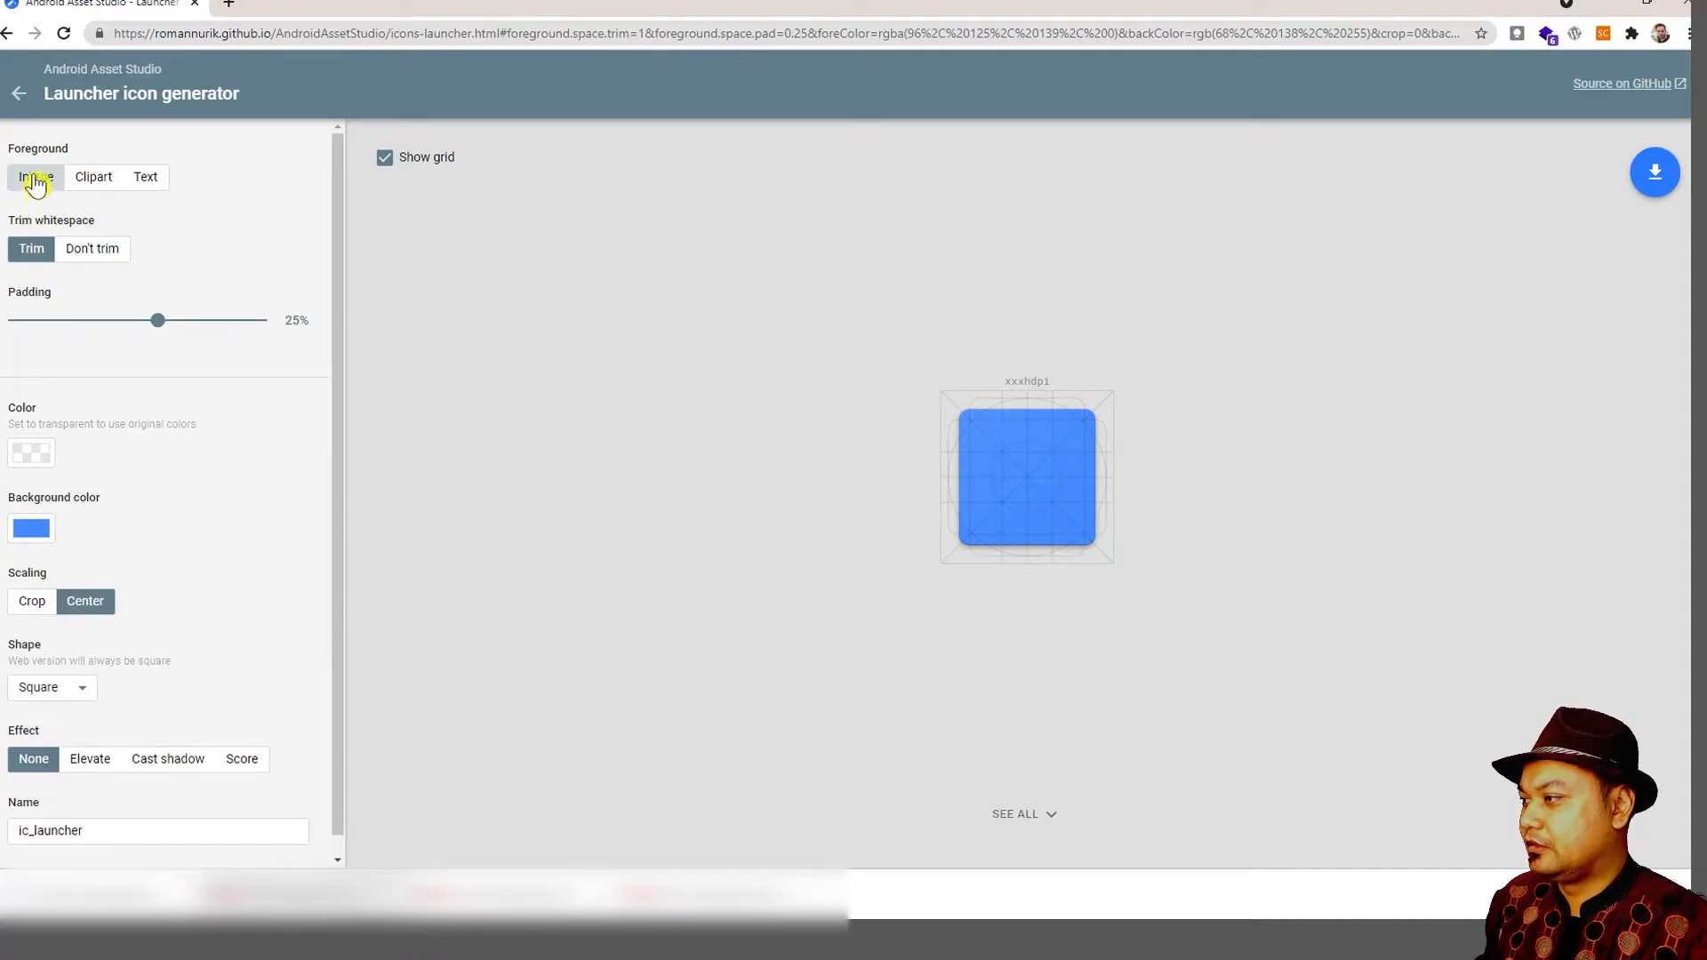
left_click(36, 176)
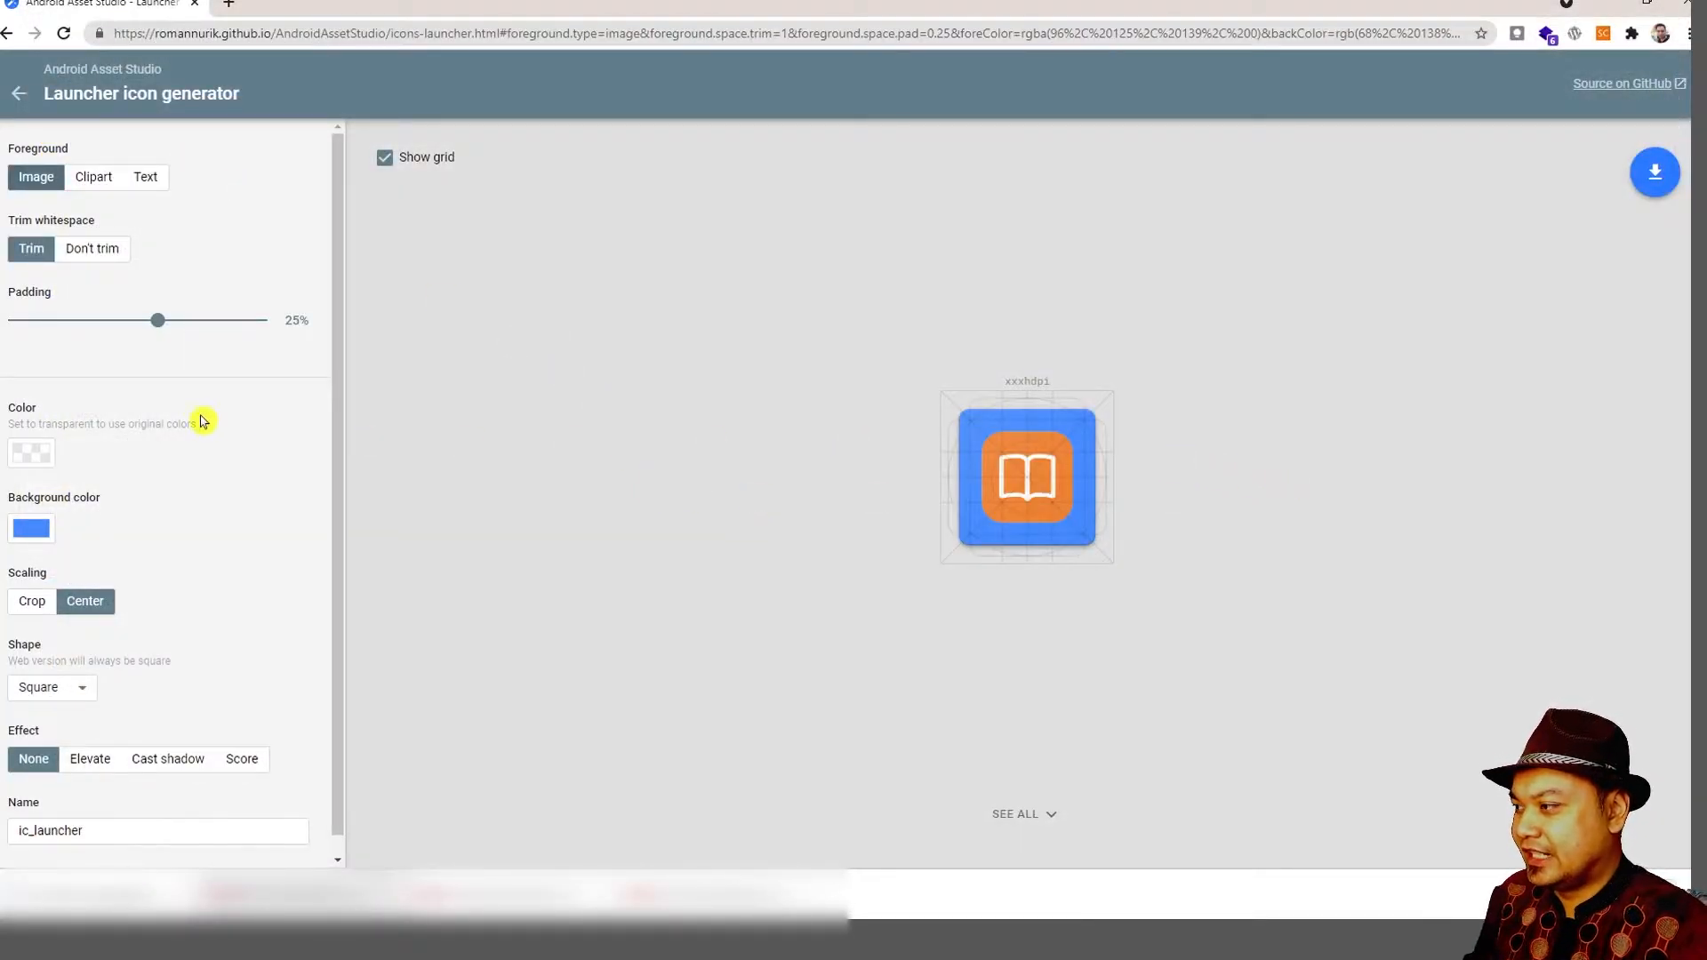
left_click_drag(158, 320, 197, 320)
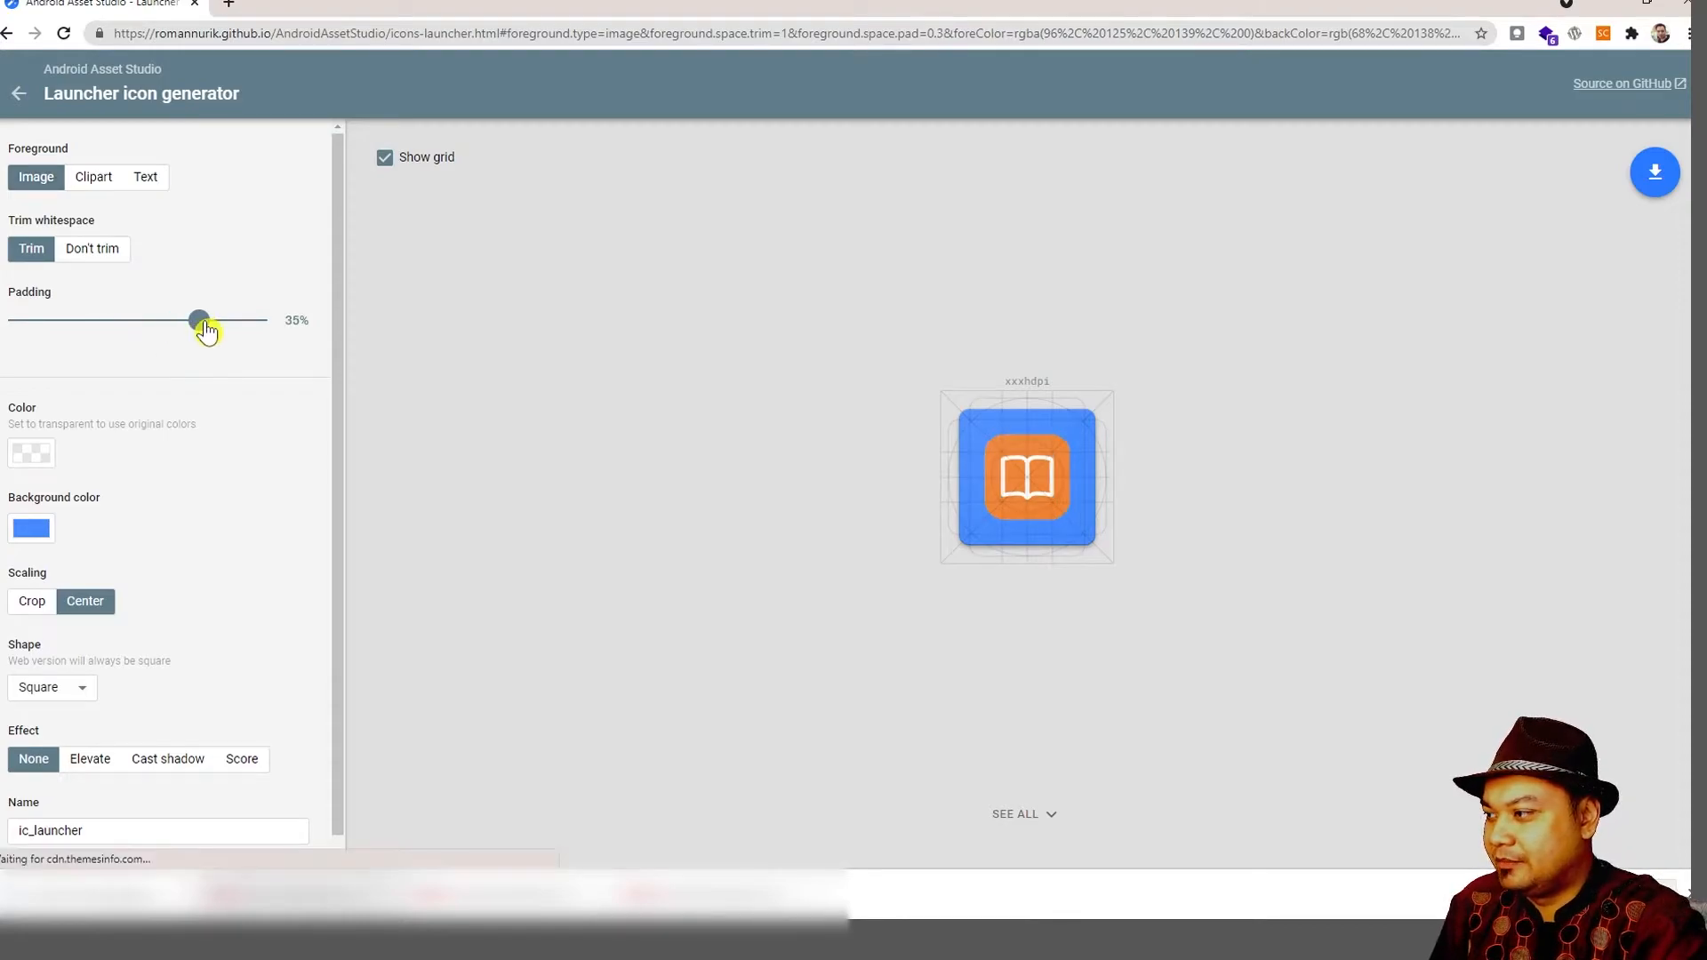
left_click_drag(197, 318, 139, 318)
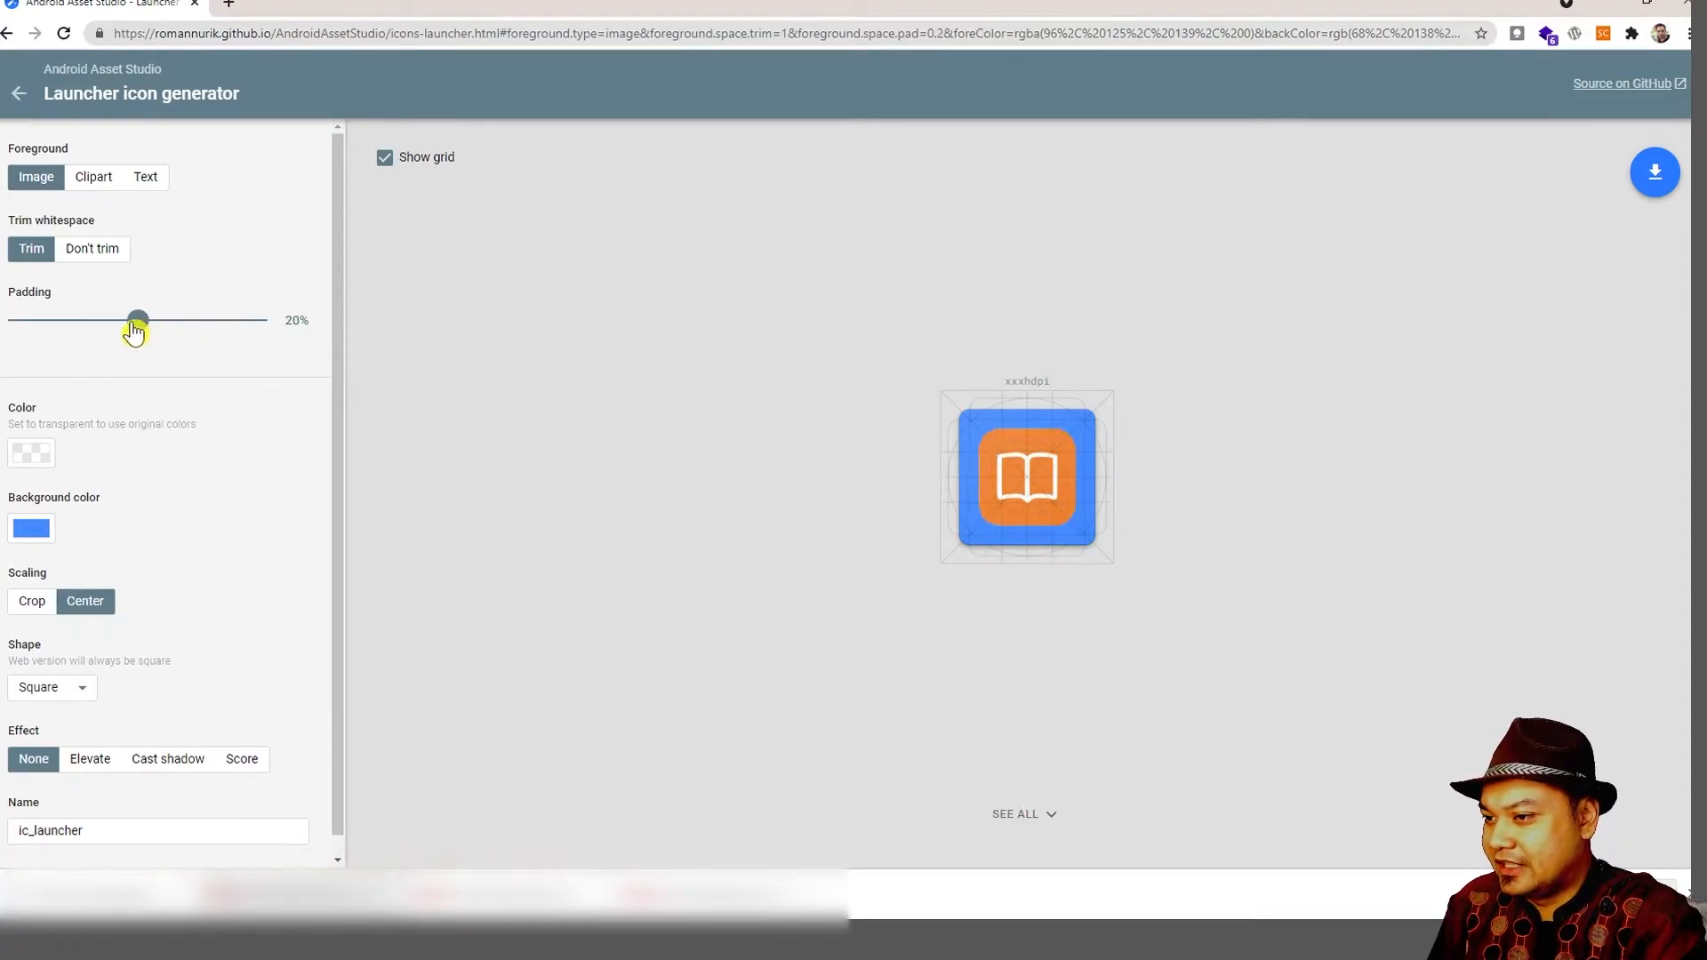
left_click_drag(139, 318, 75, 318)
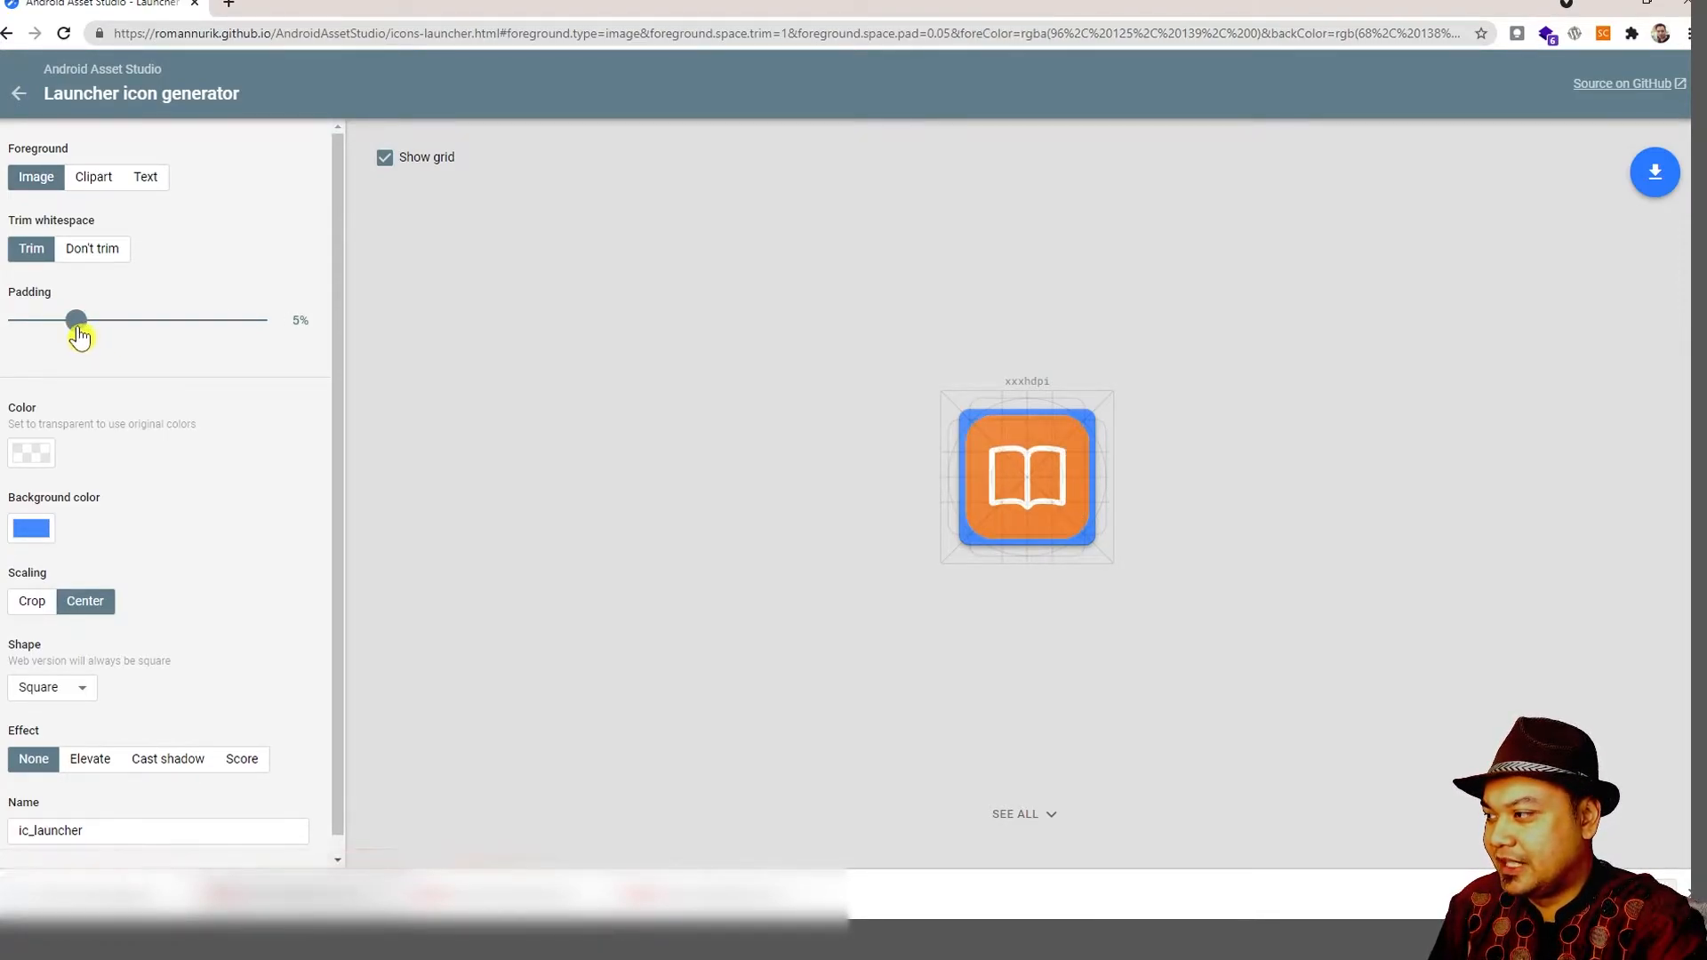
mouse_move(220, 587)
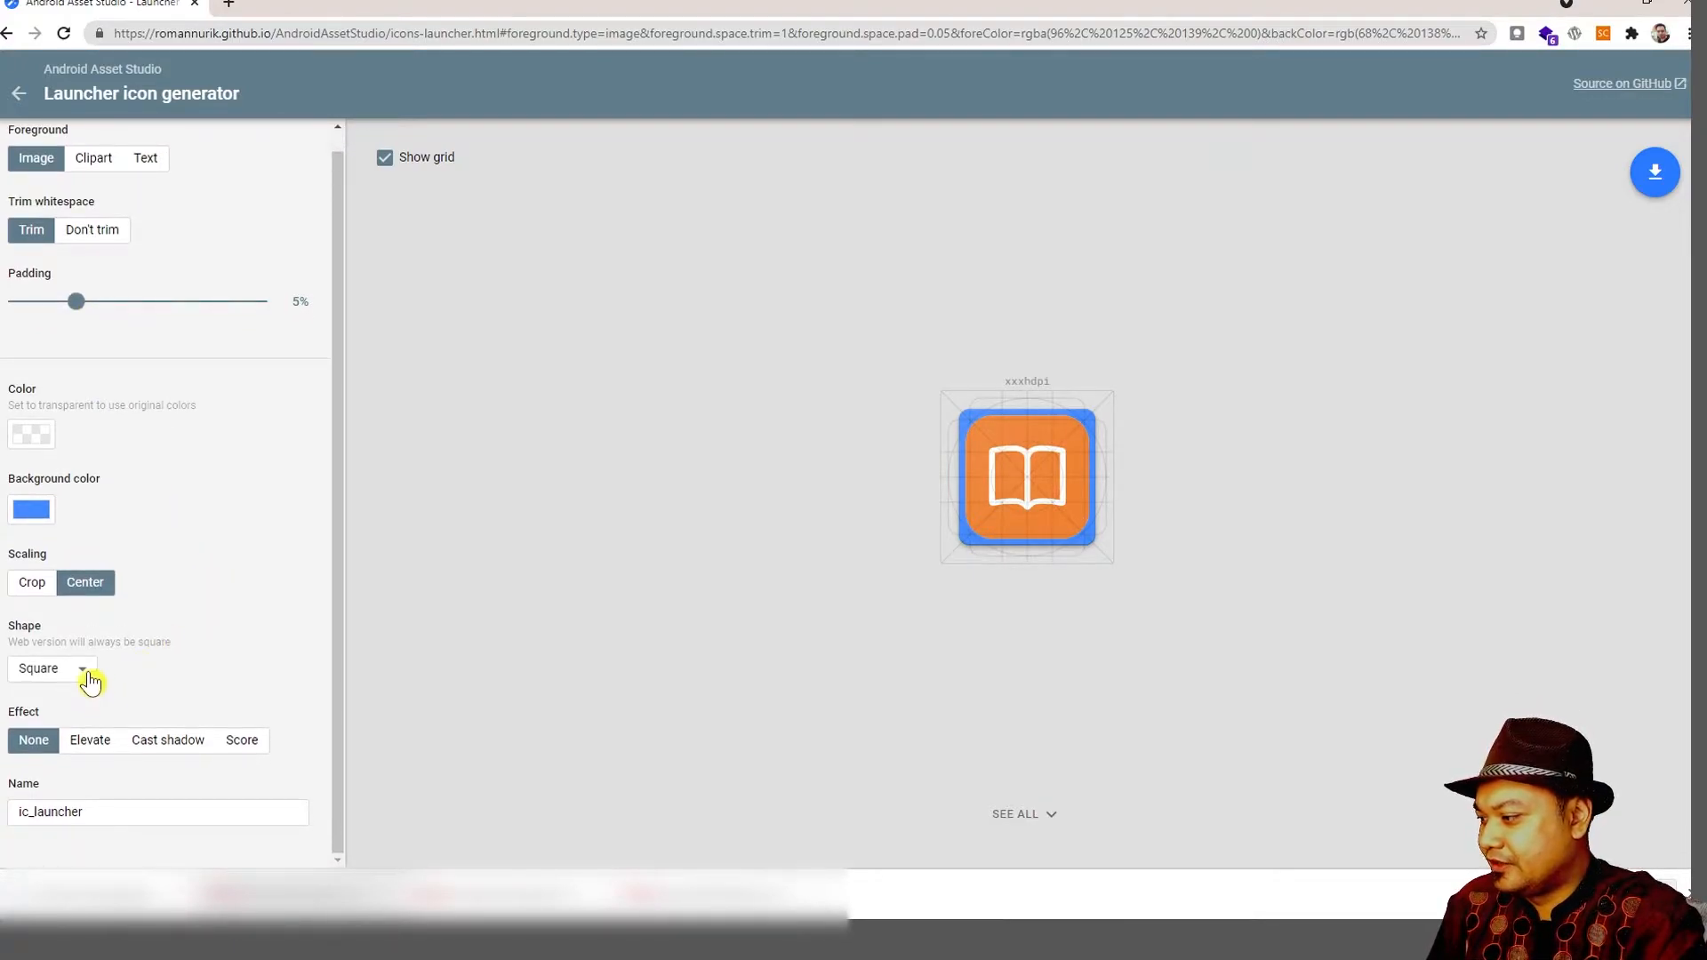
mouse_move(74, 726)
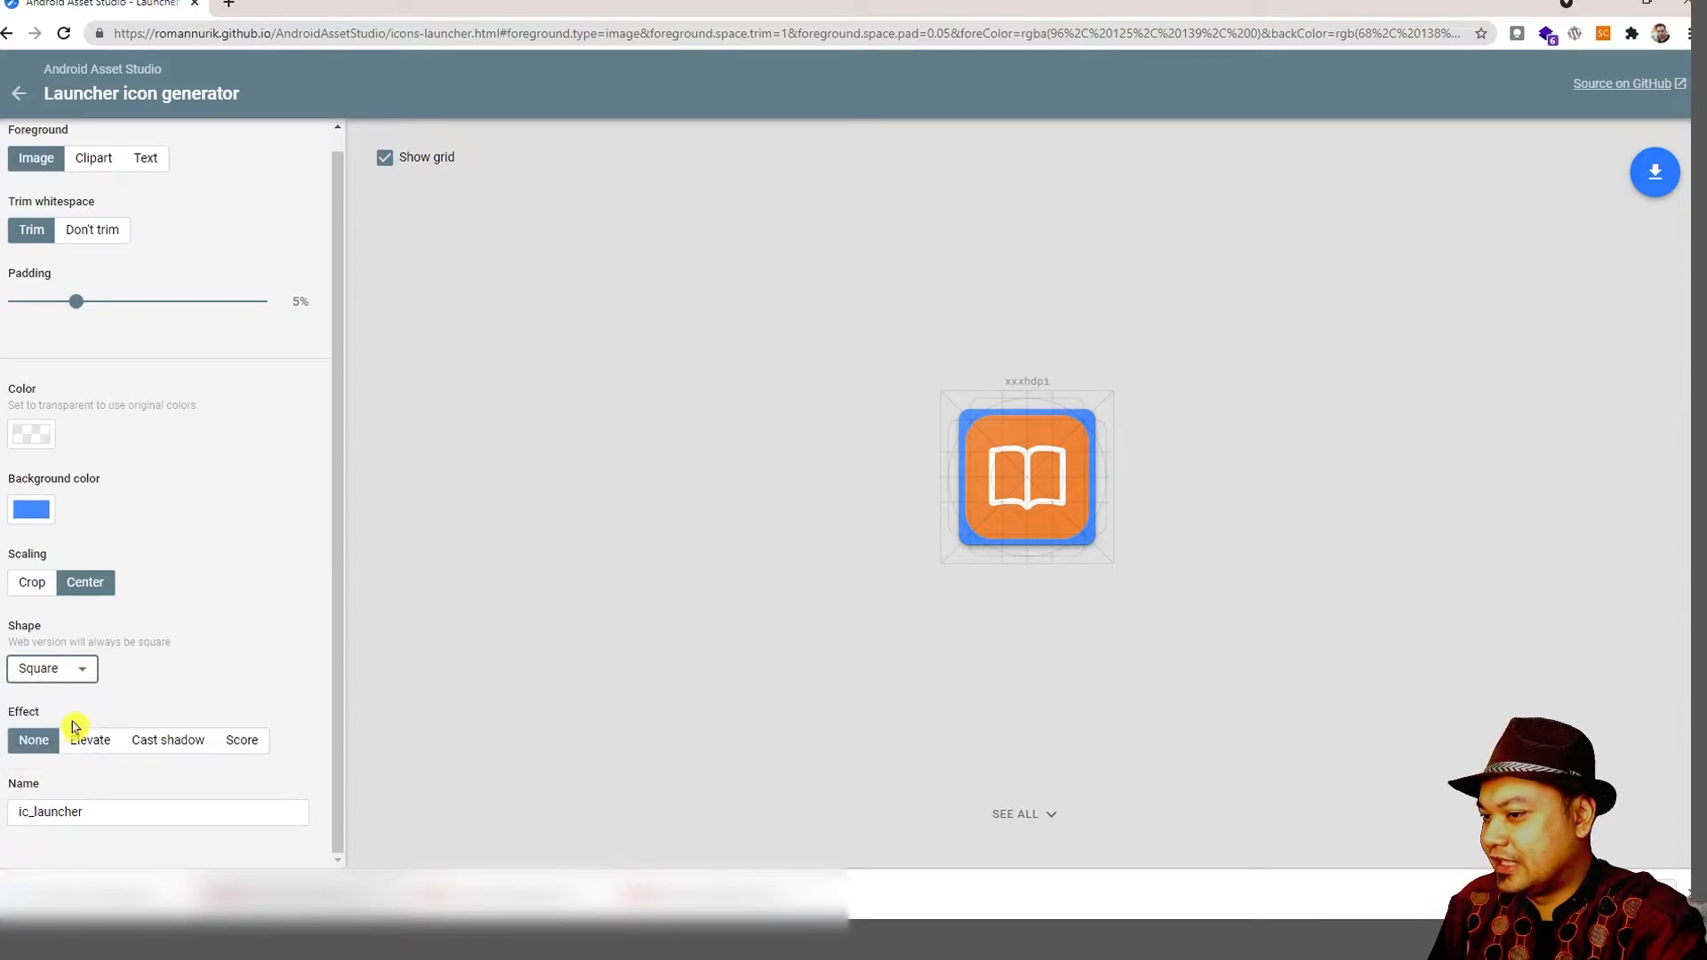
Make the launcher icon shape square with the score effect.
left_click(51, 668)
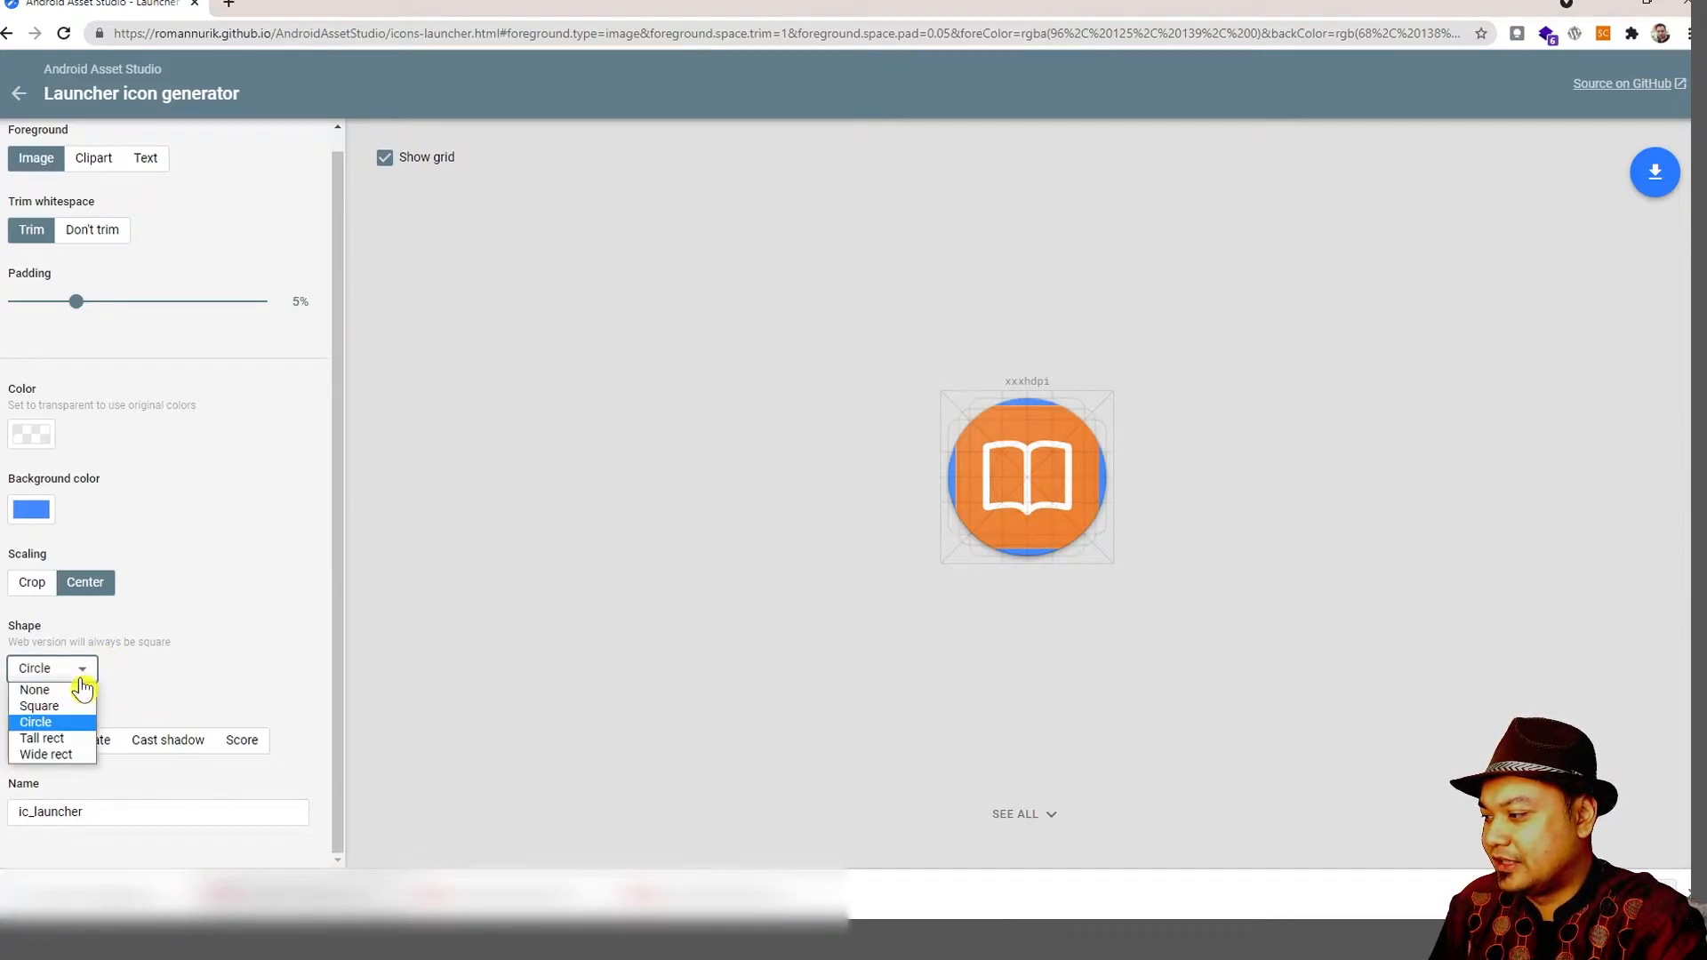
left_click(39, 706)
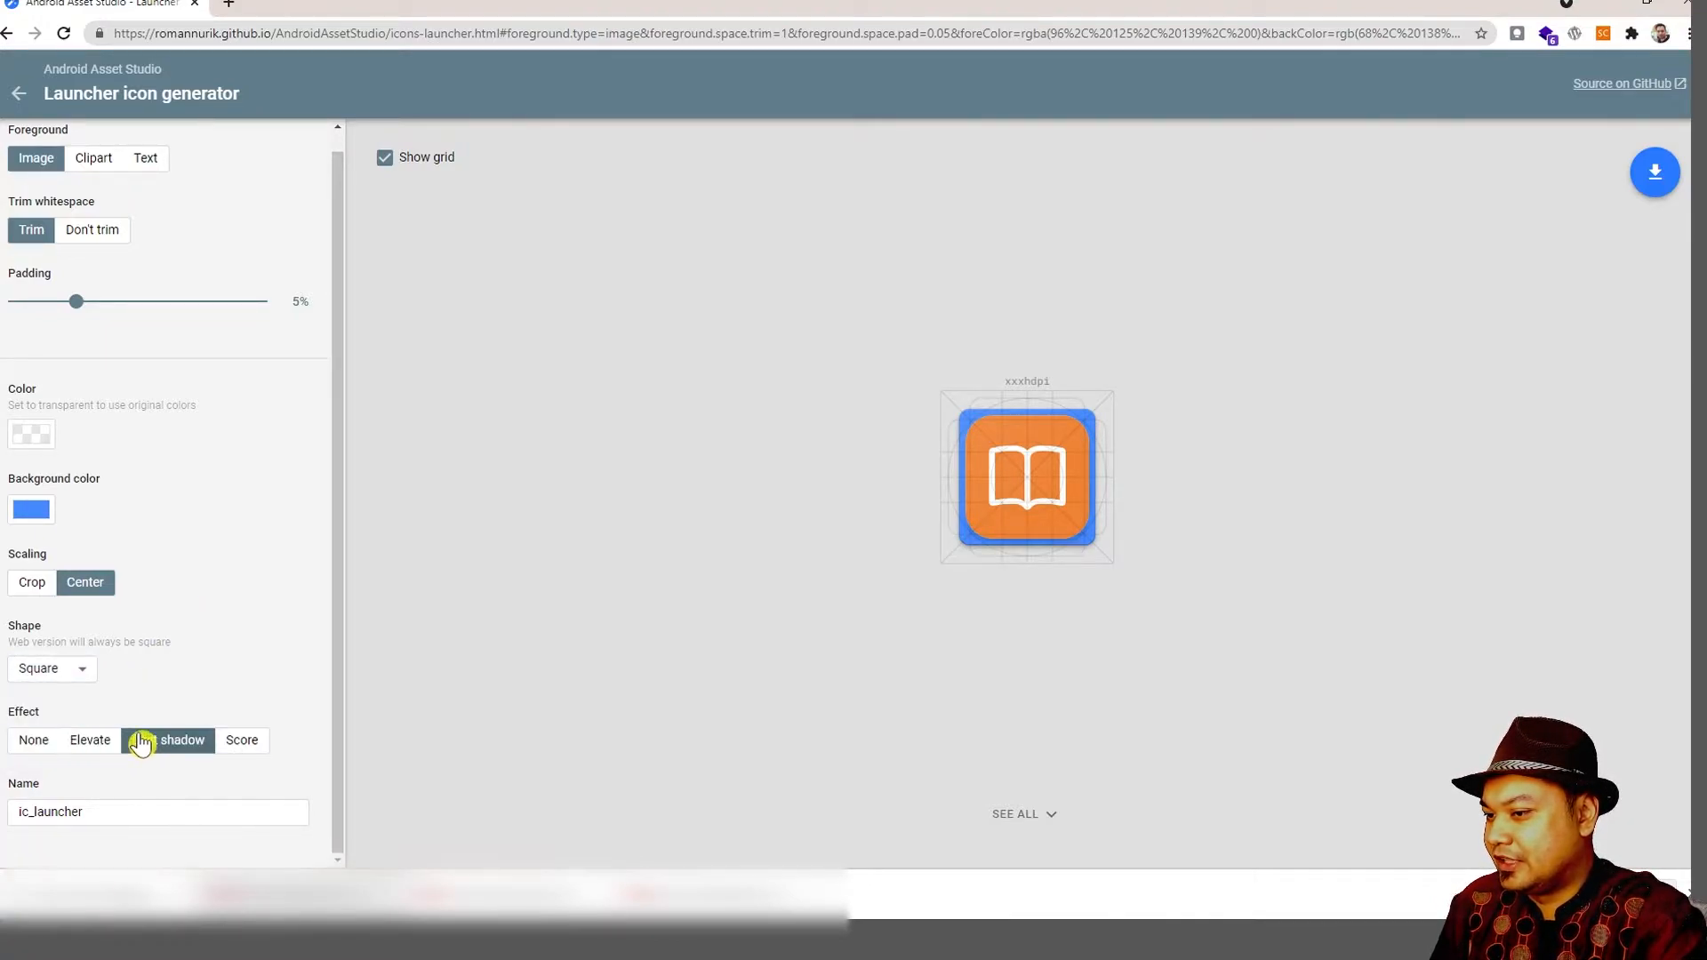
left_click(242, 740)
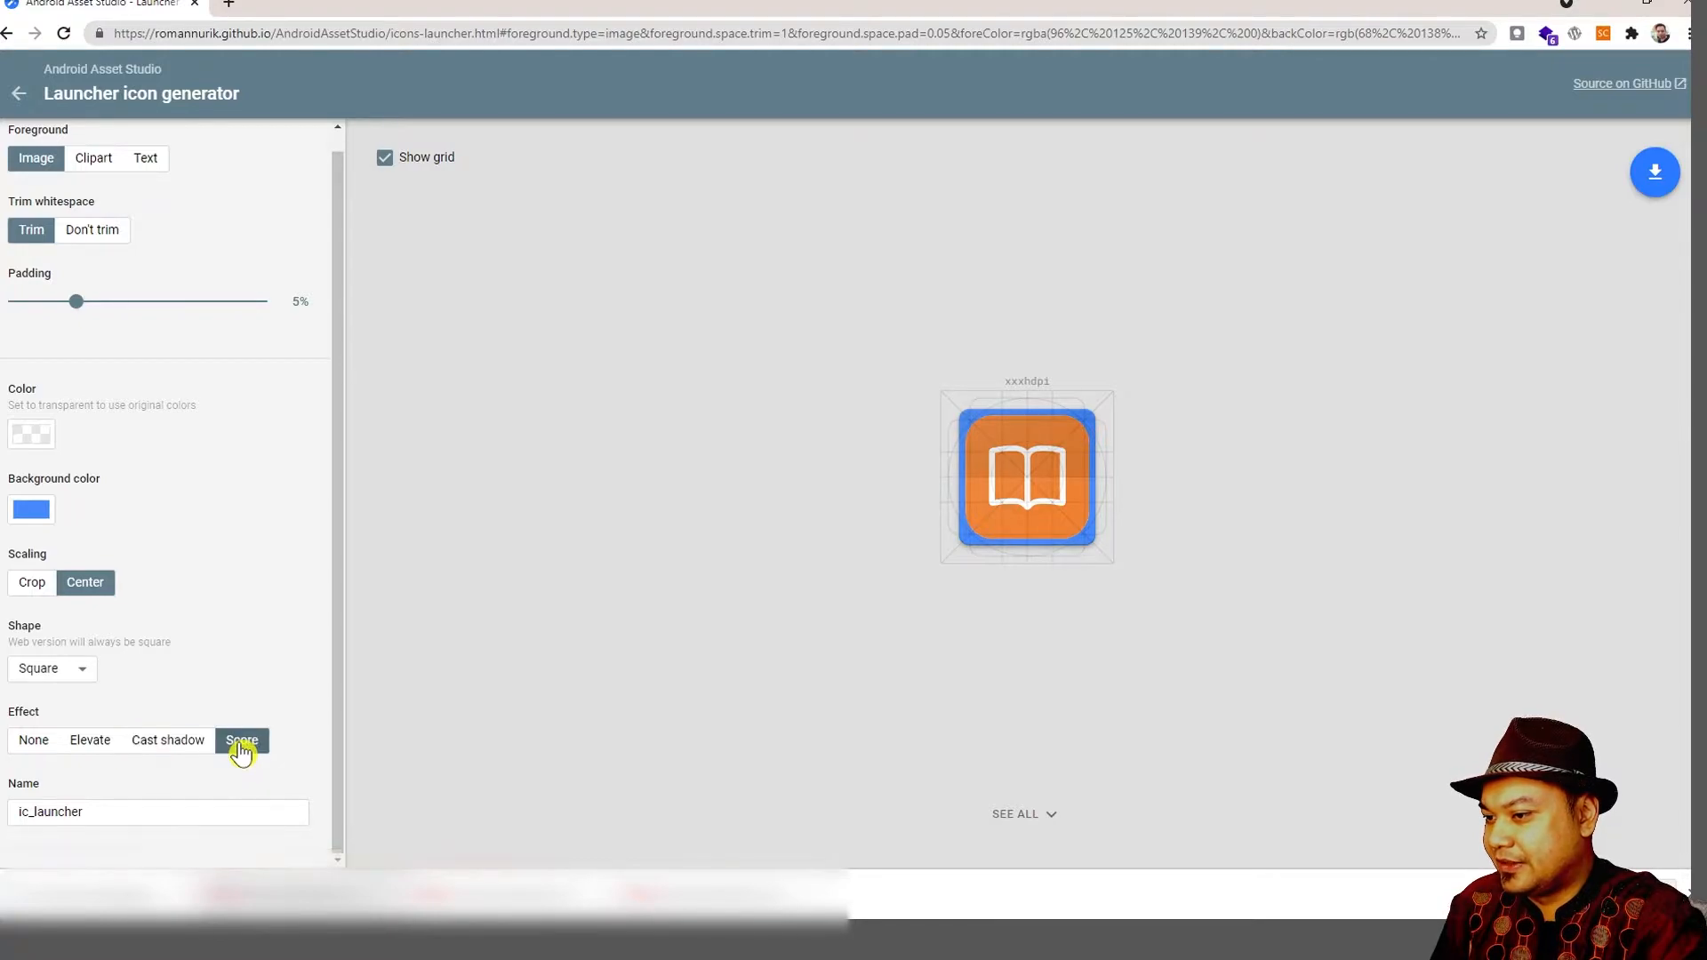
left_click(242, 740)
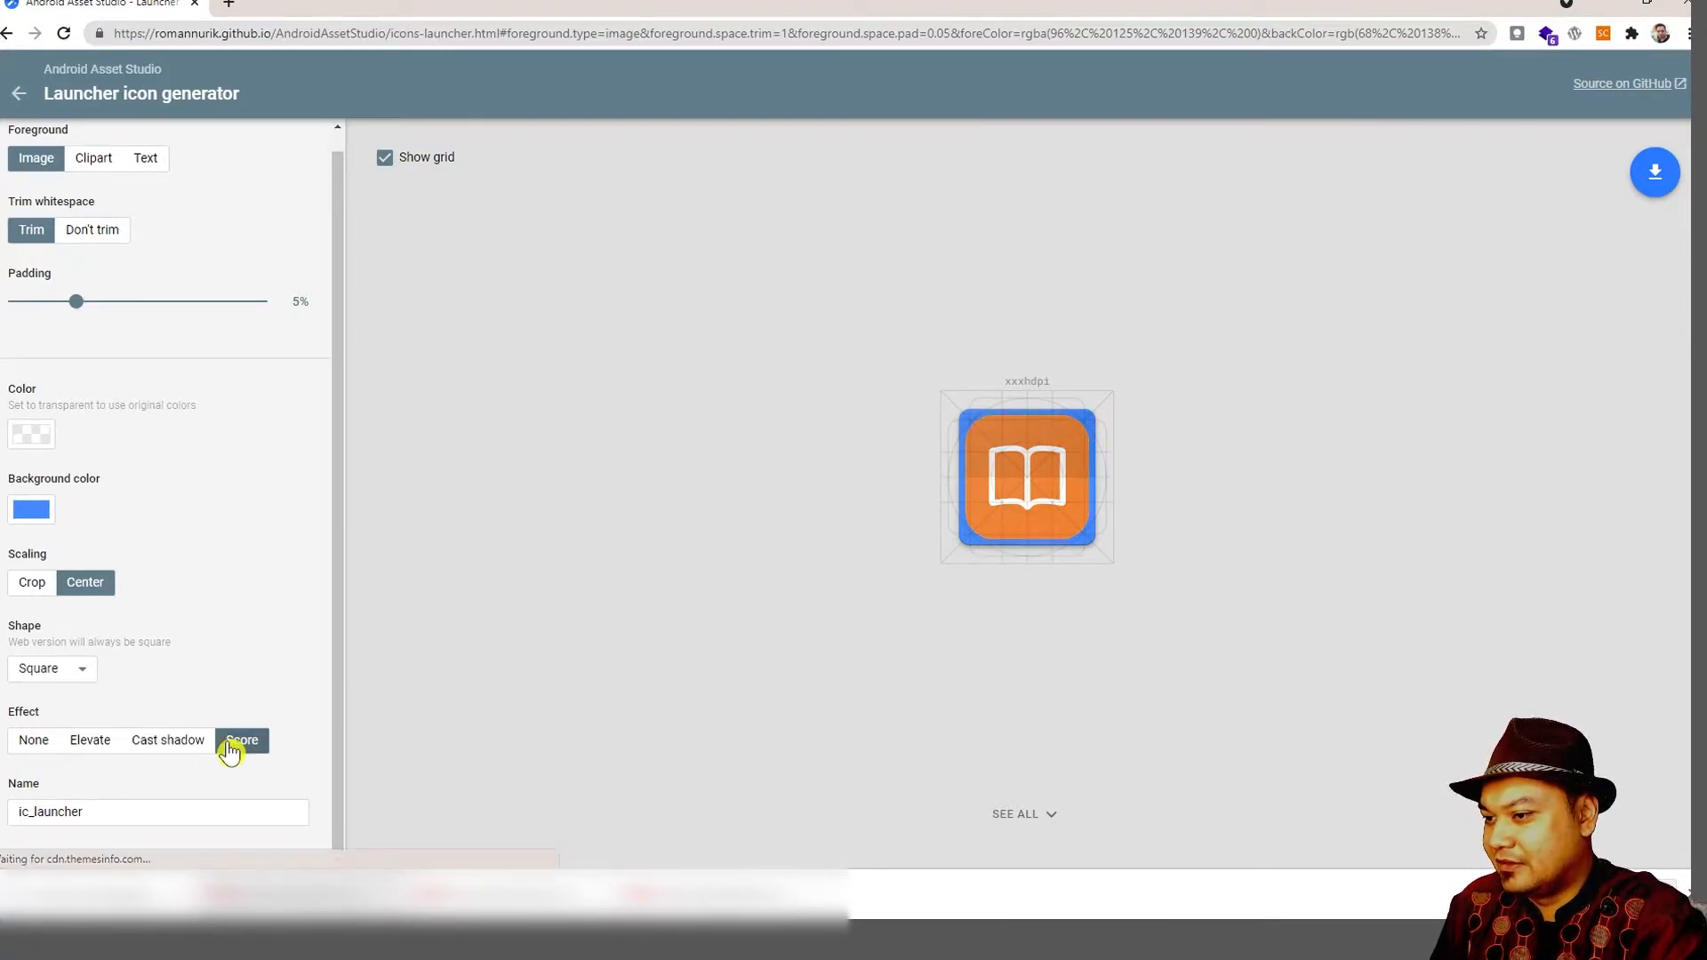
left_click(242, 739)
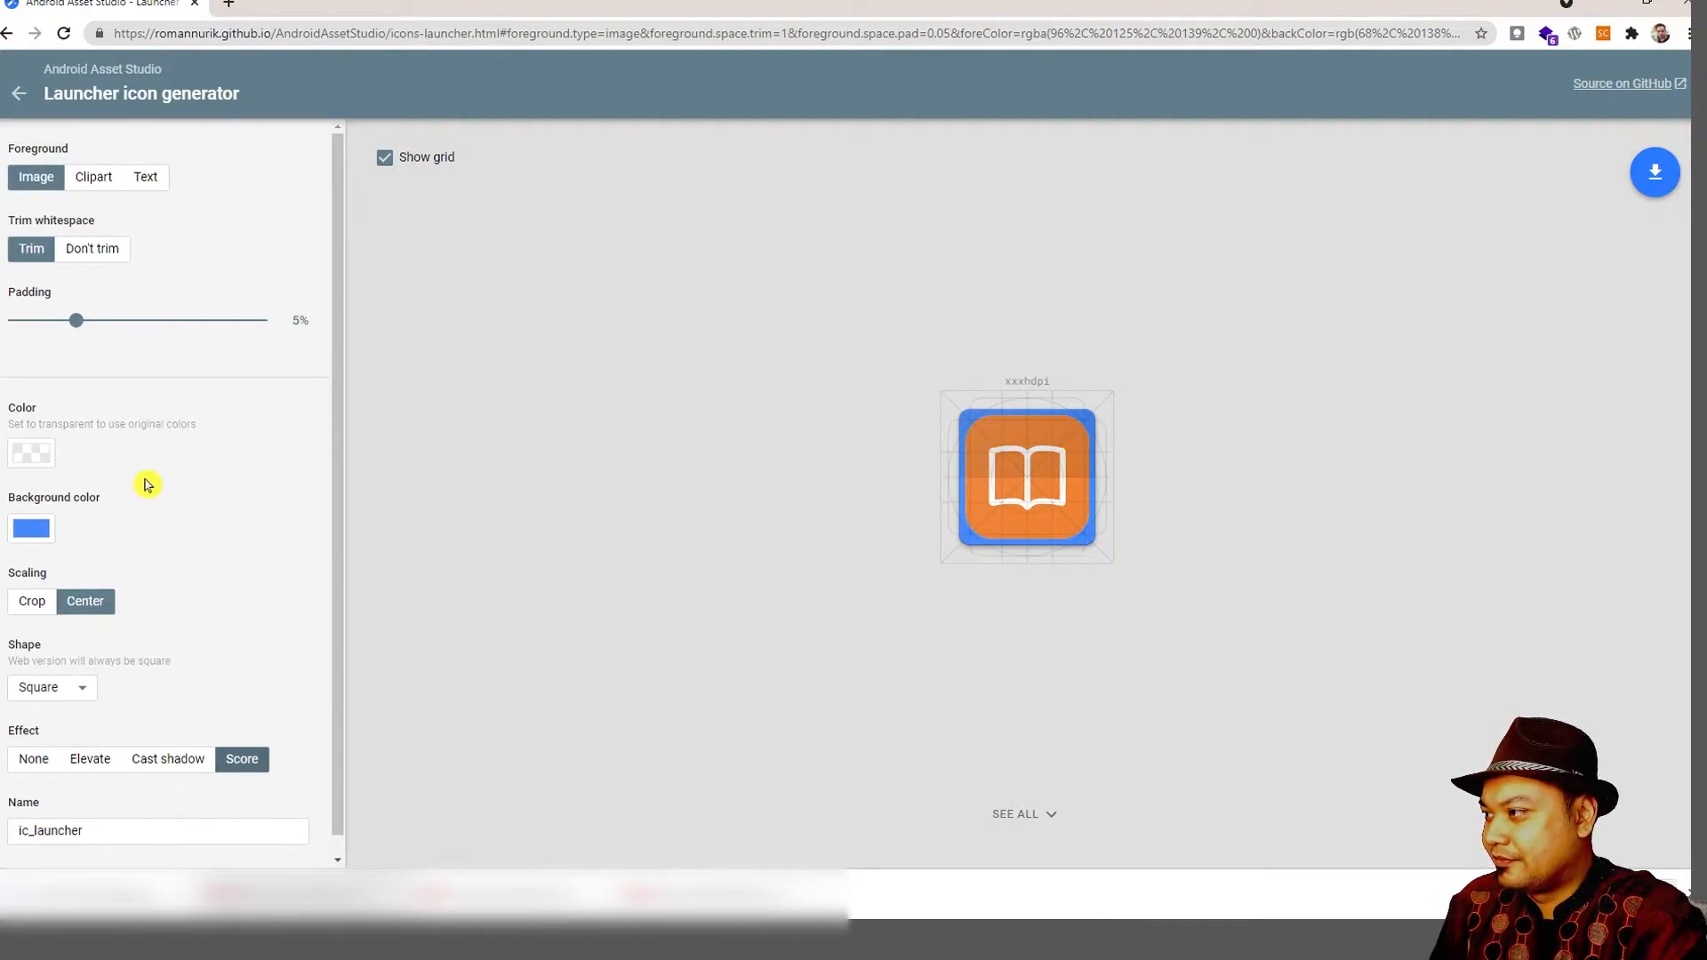
mouse_move(47, 372)
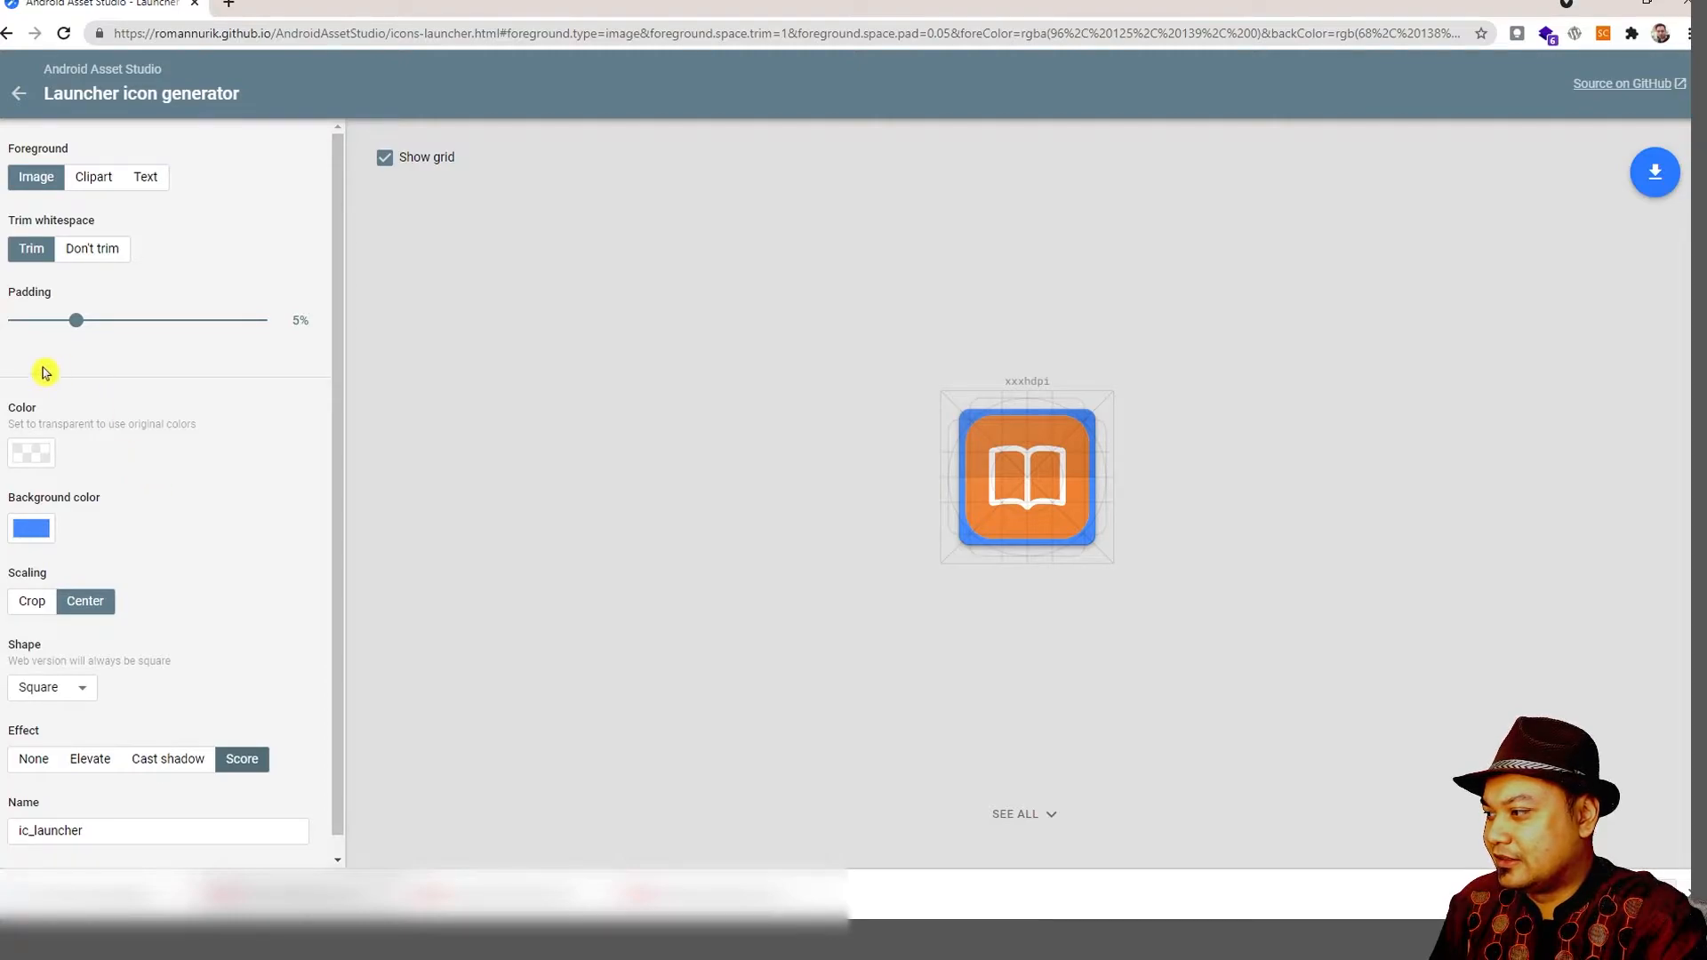
Settle the padding back at 5% and hide the preview grid.
left_click_drag(74, 320, 96, 320)
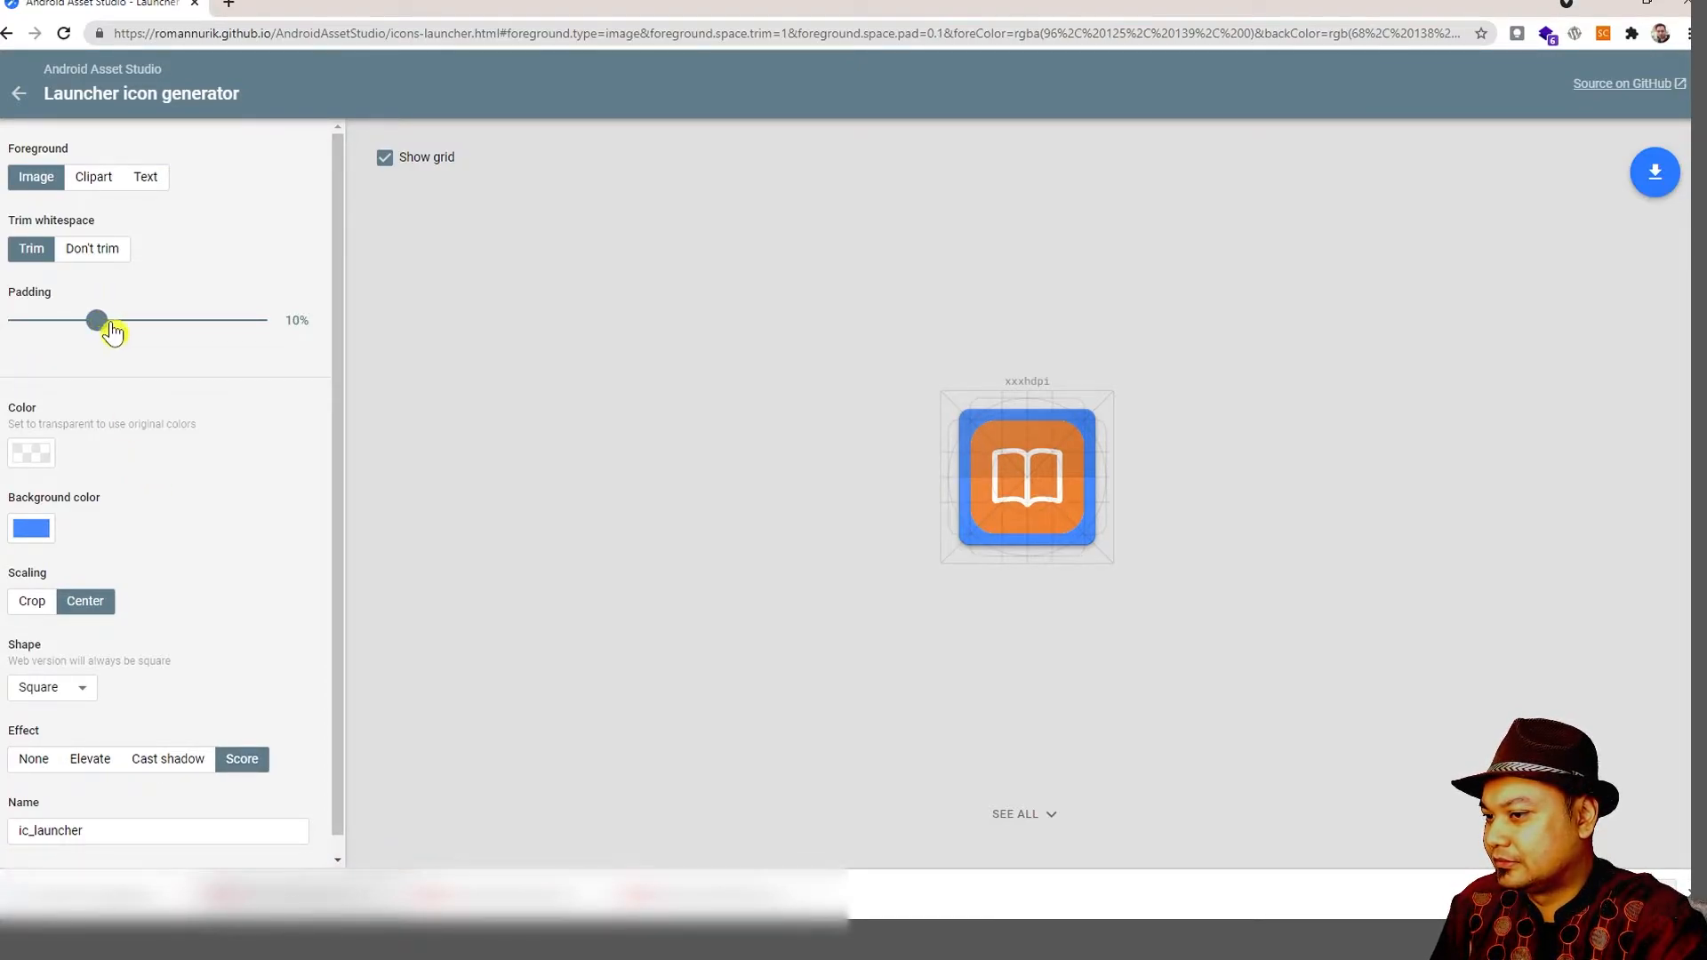
left_click_drag(96, 320, 56, 320)
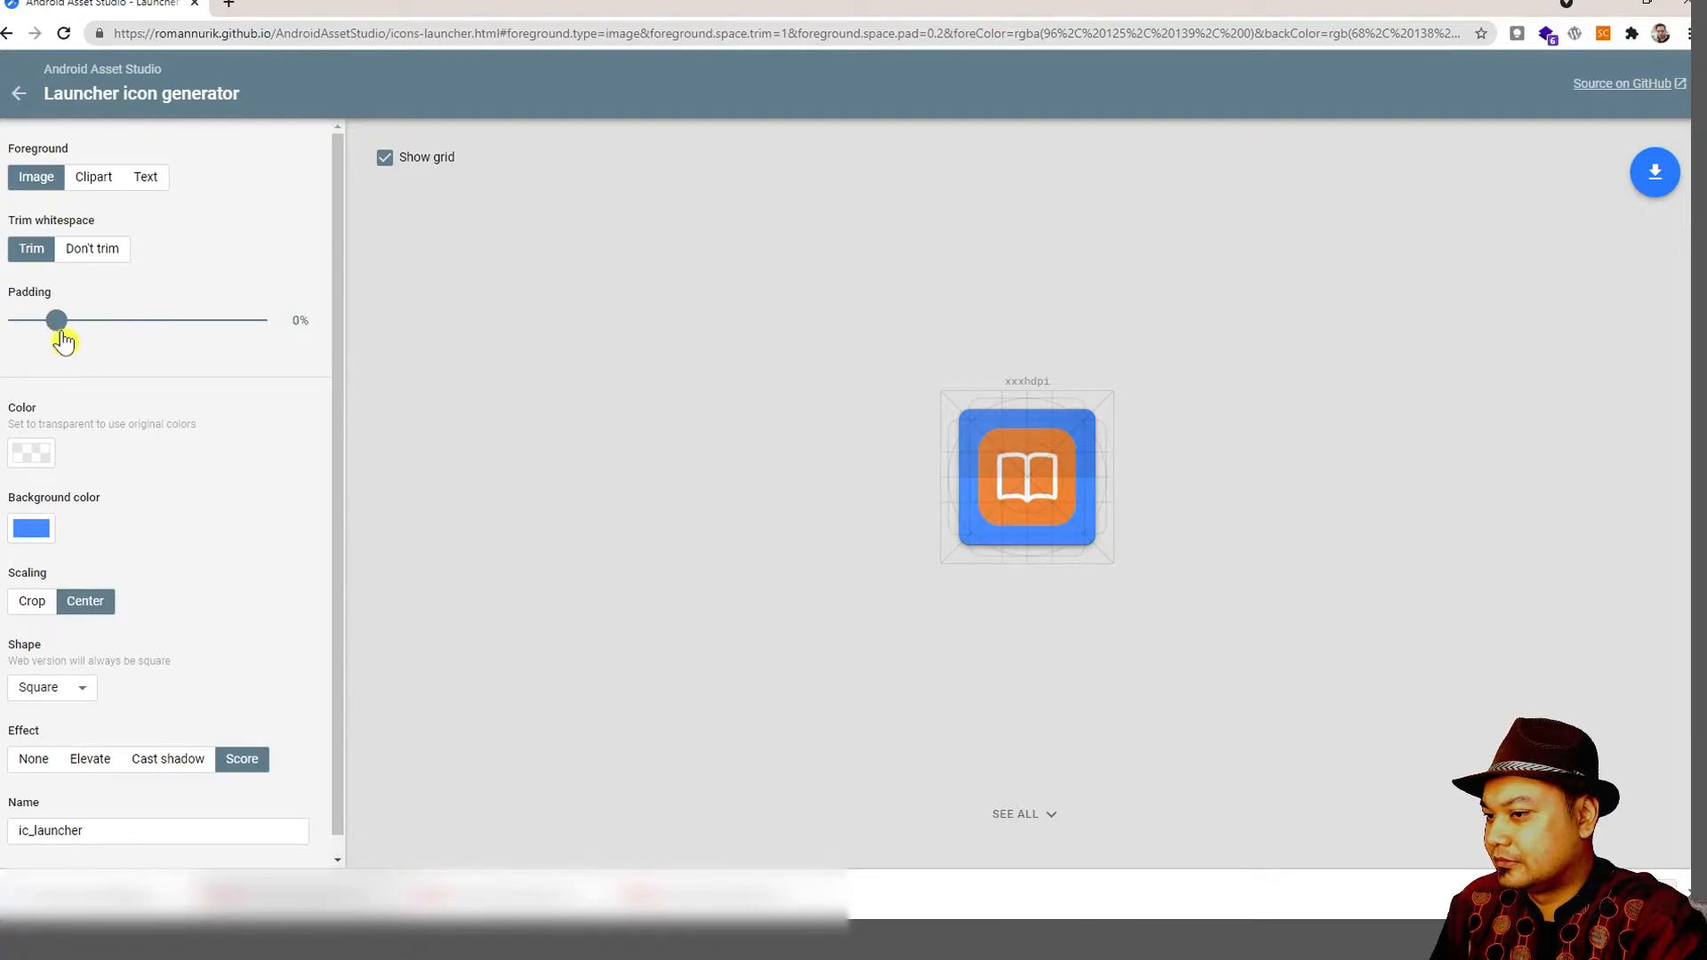
left_click_drag(56, 320, 76, 320)
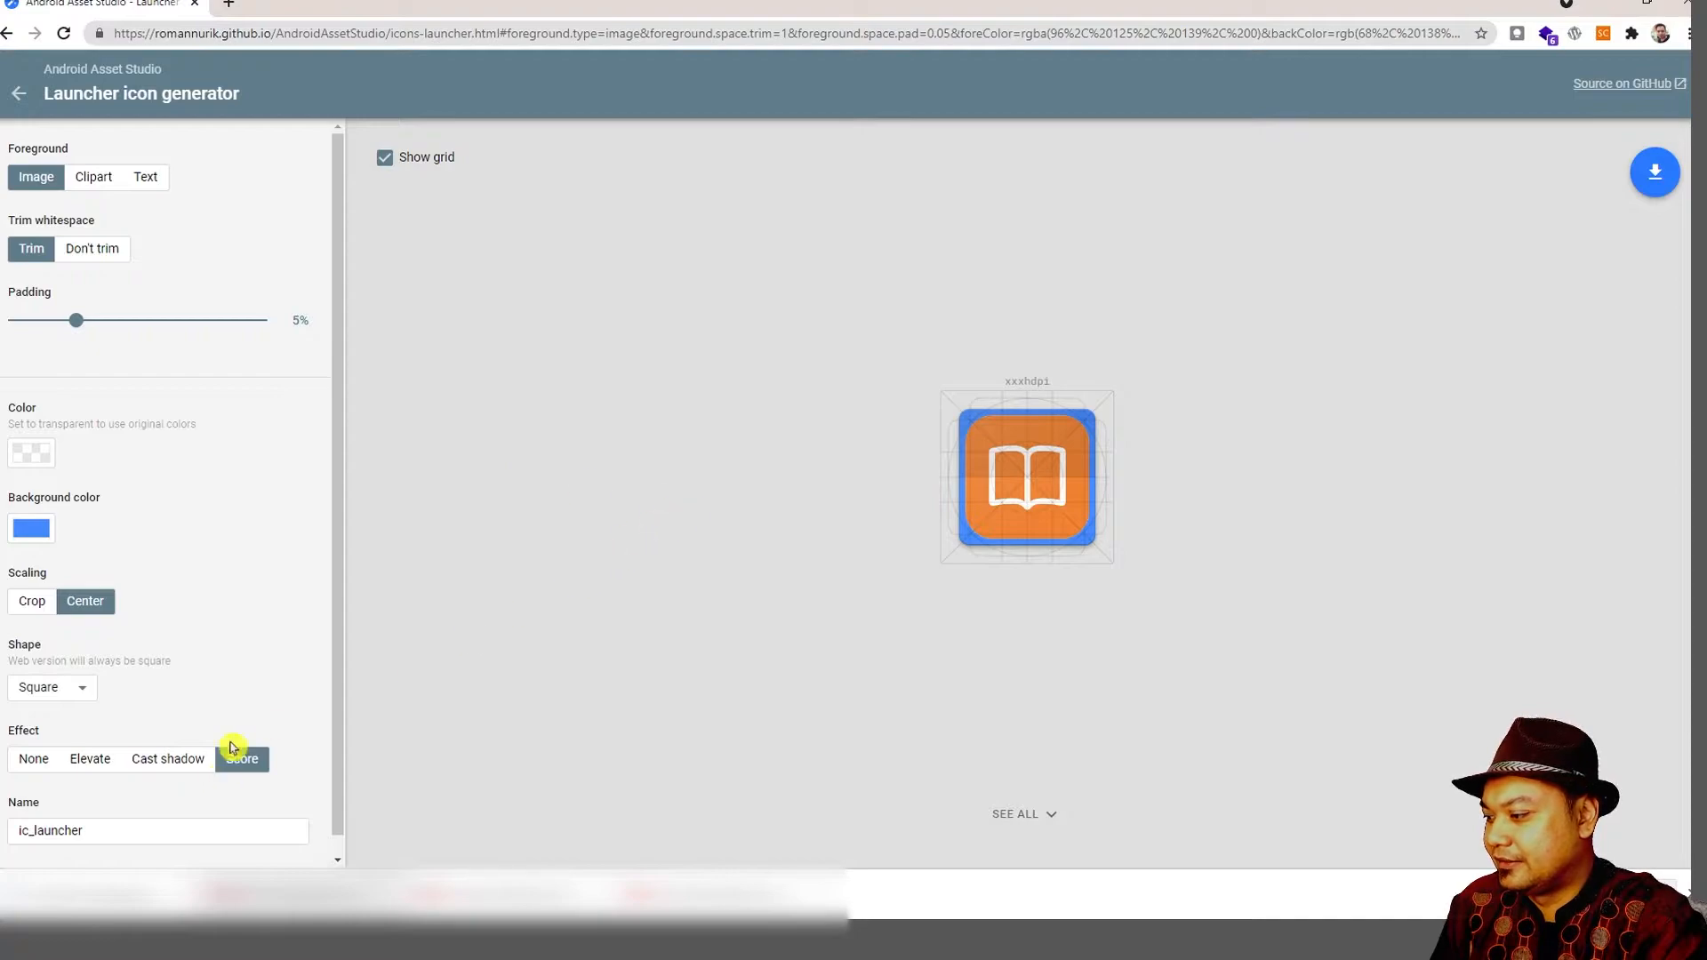
left_click(384, 156)
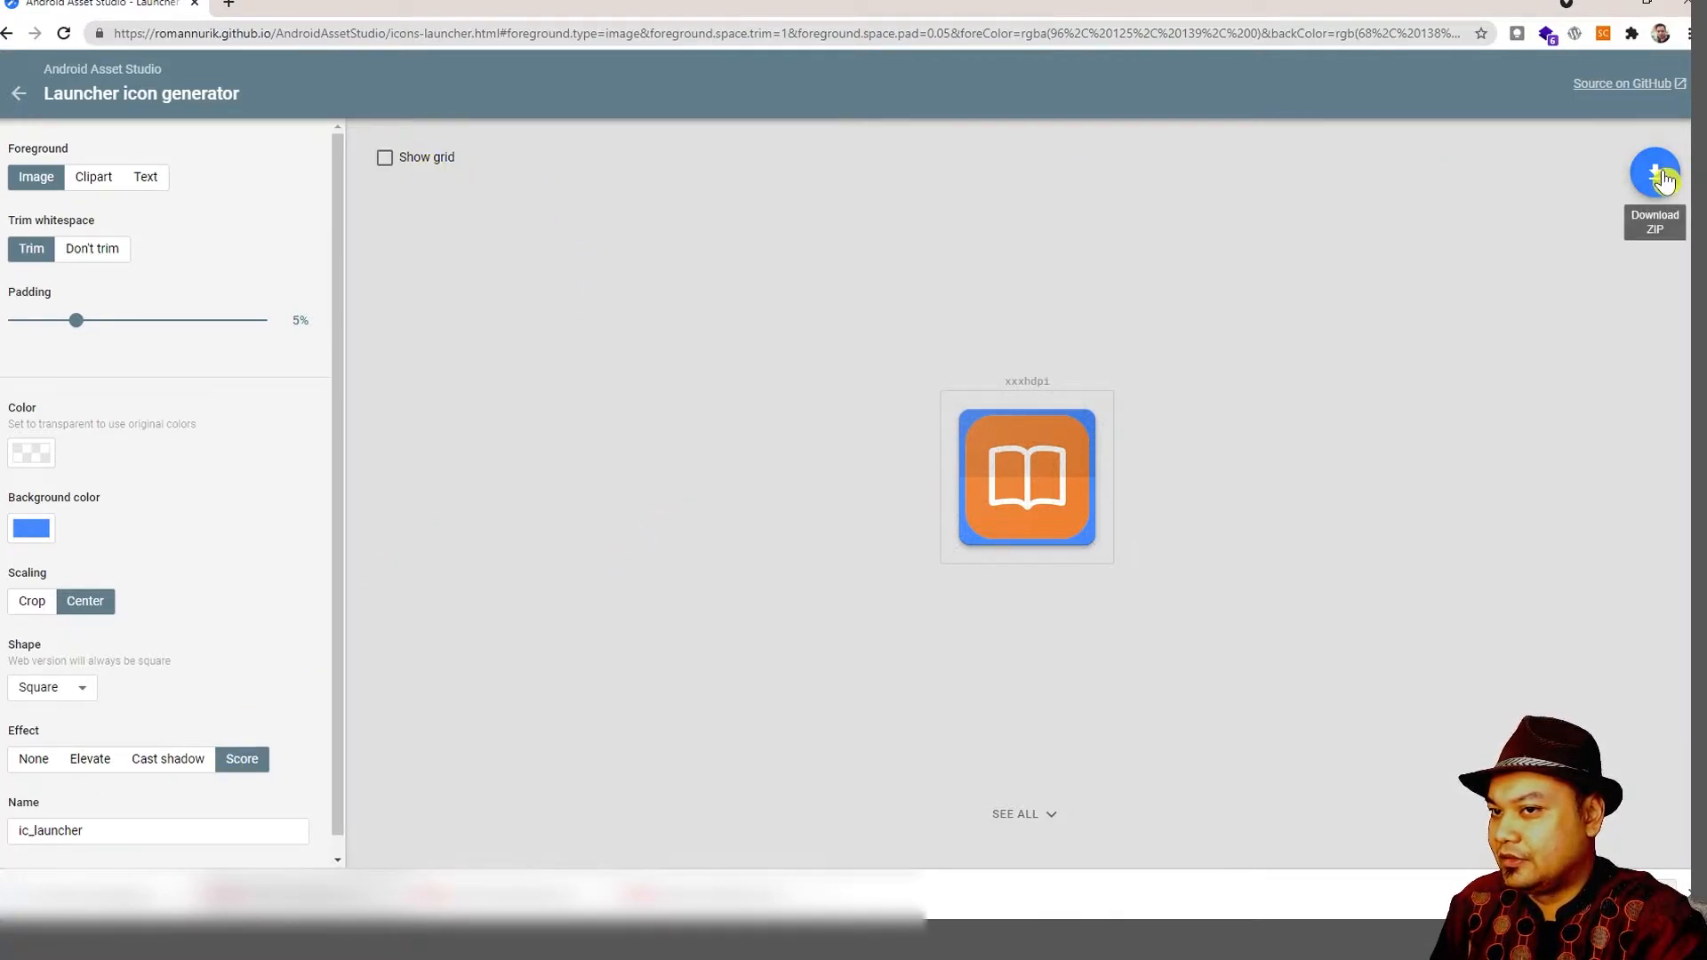
Download the generated icon ZIP and select its res folder and web_hi_res_512.png in 7-Zip.
left_click(1653, 172)
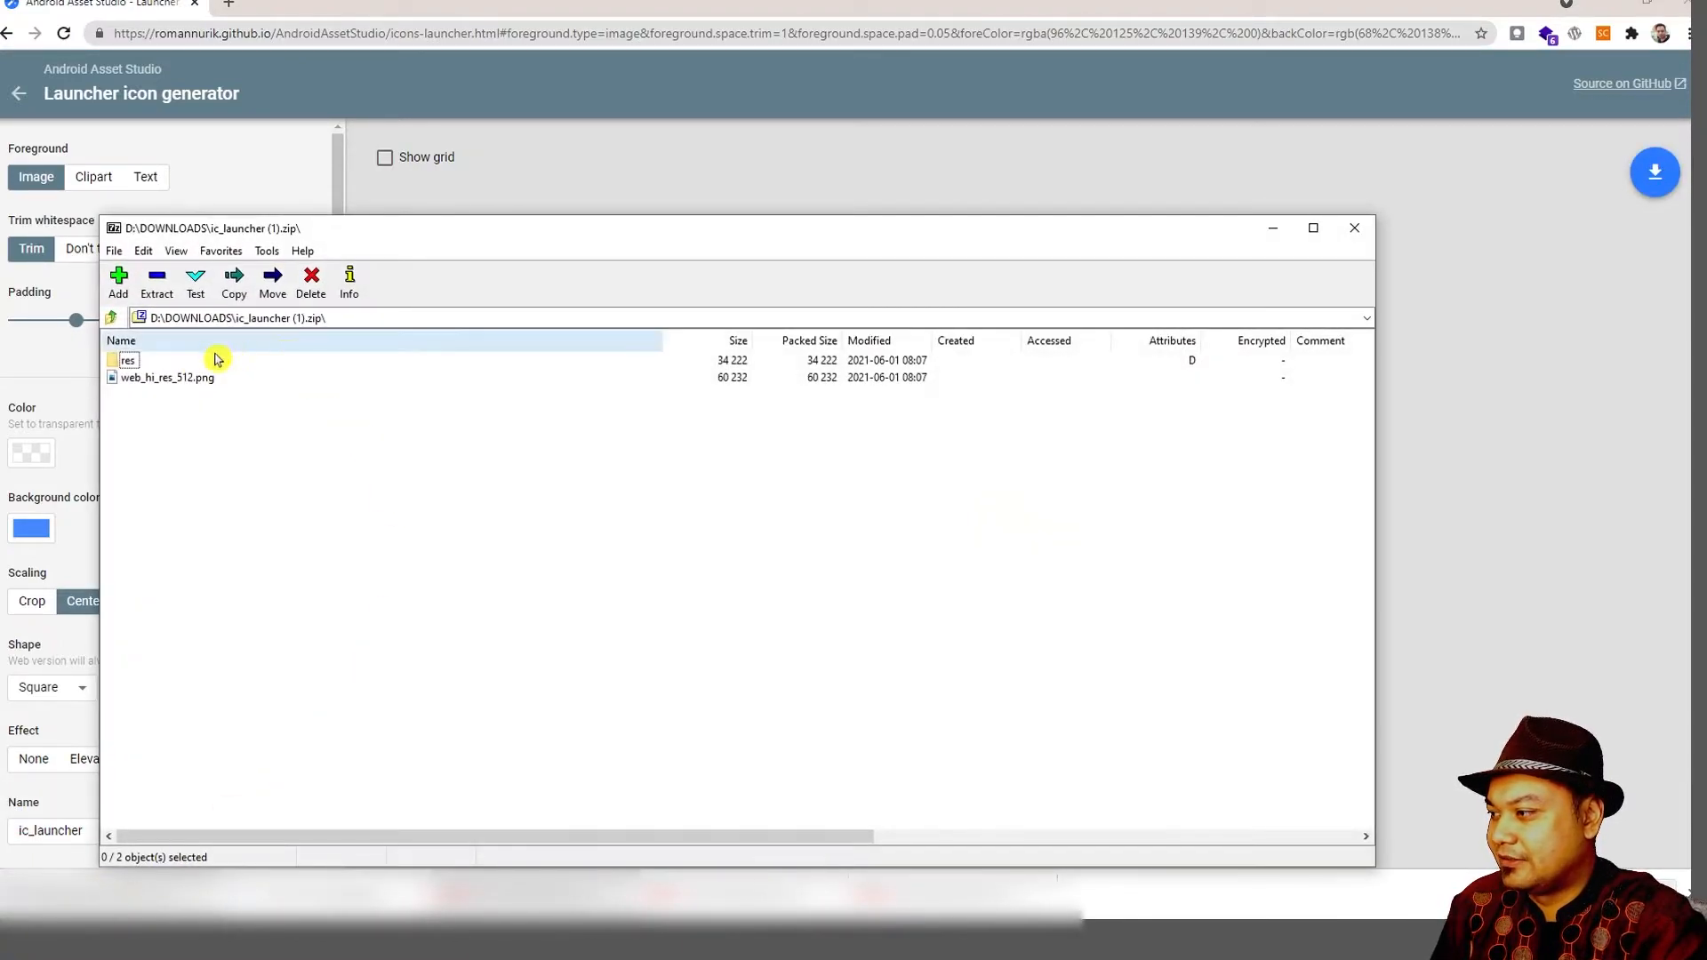
left_click(167, 376)
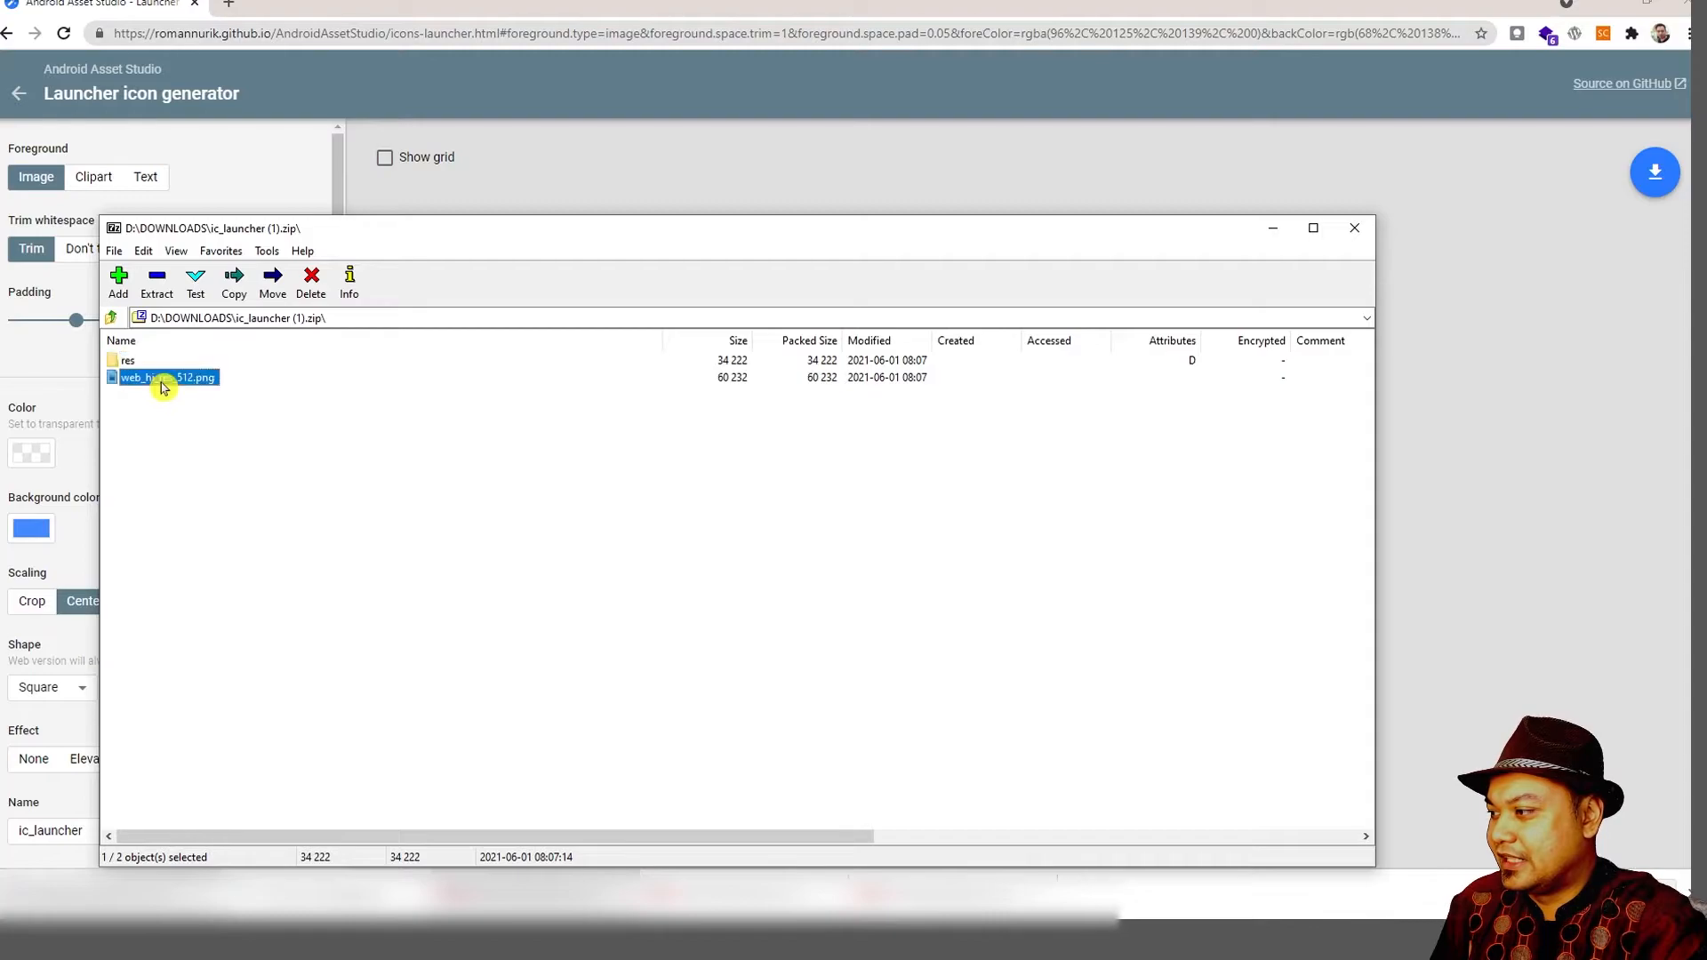
left_click(128, 359)
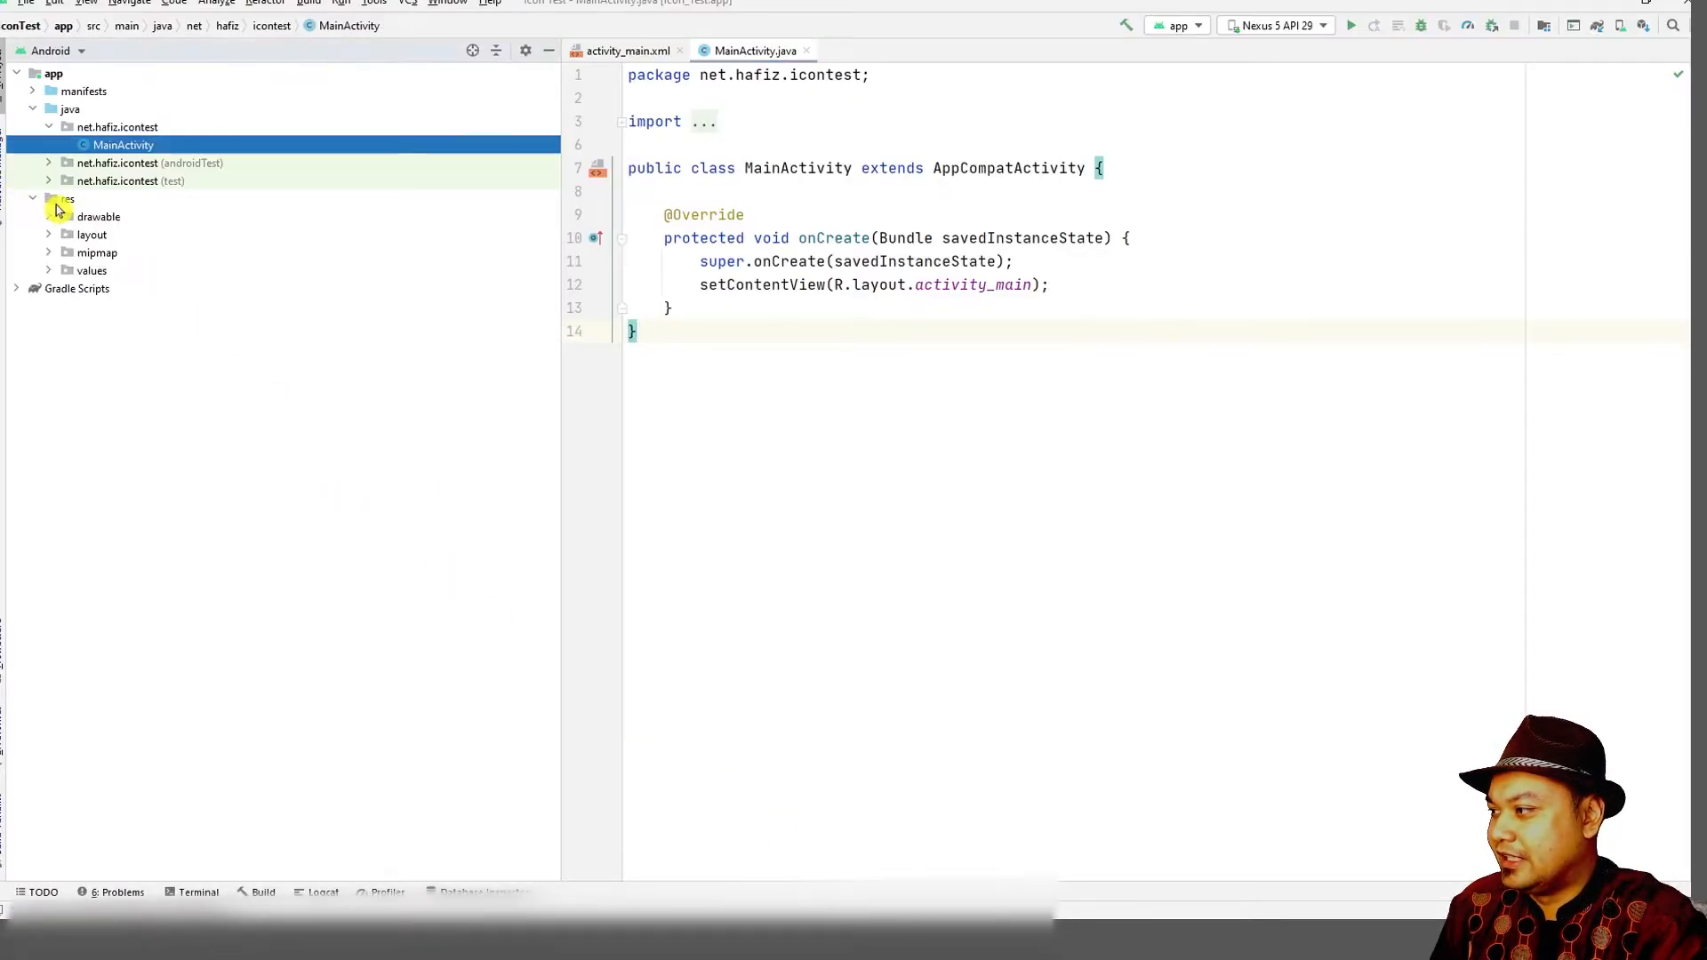
Paste the ZIP contents over the project's res folder, replacing the existing launcher icon files.
right_click(67, 197)
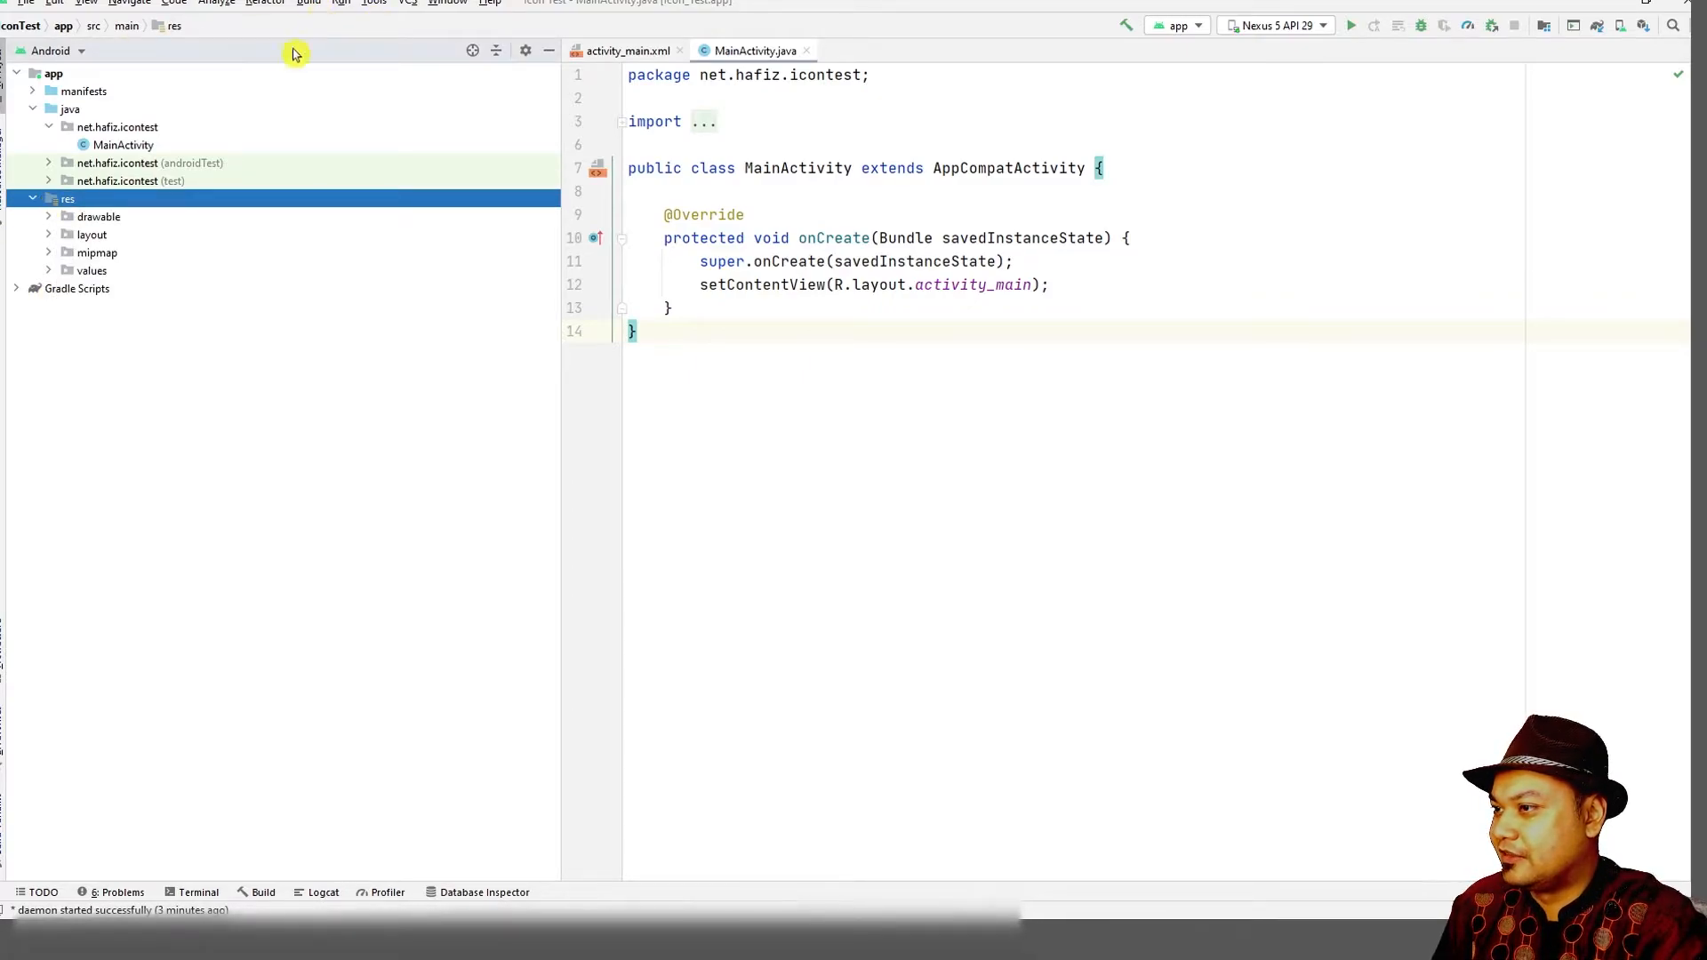
right_click(64, 199)
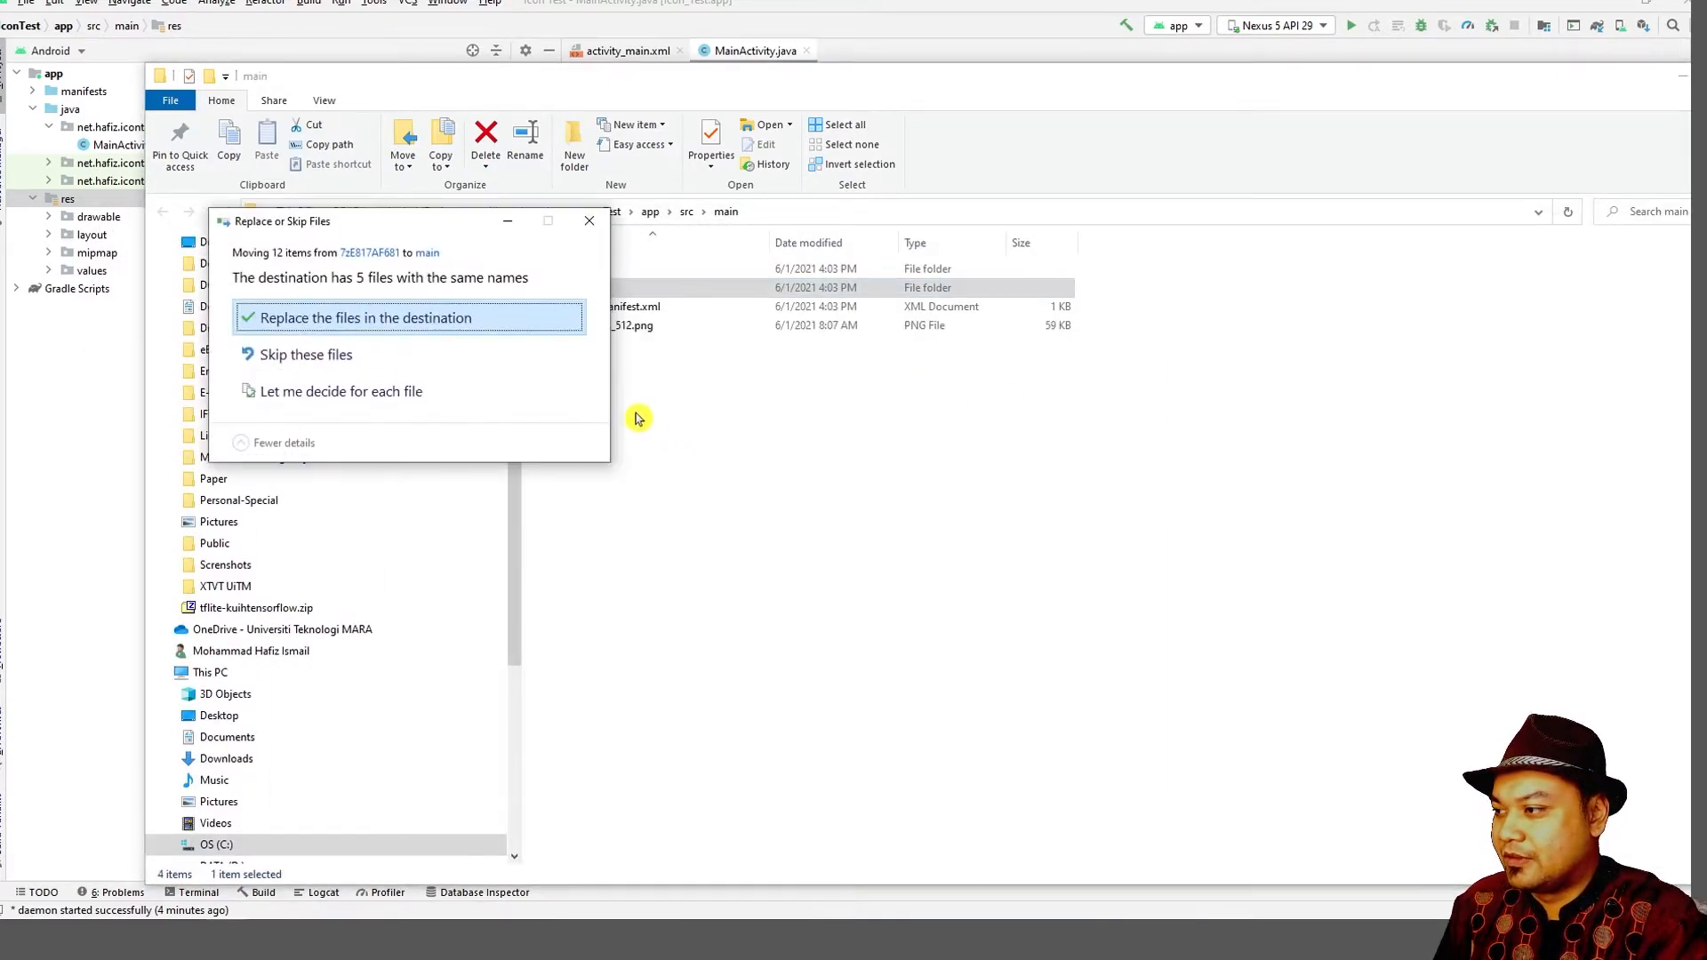
left_click(341, 317)
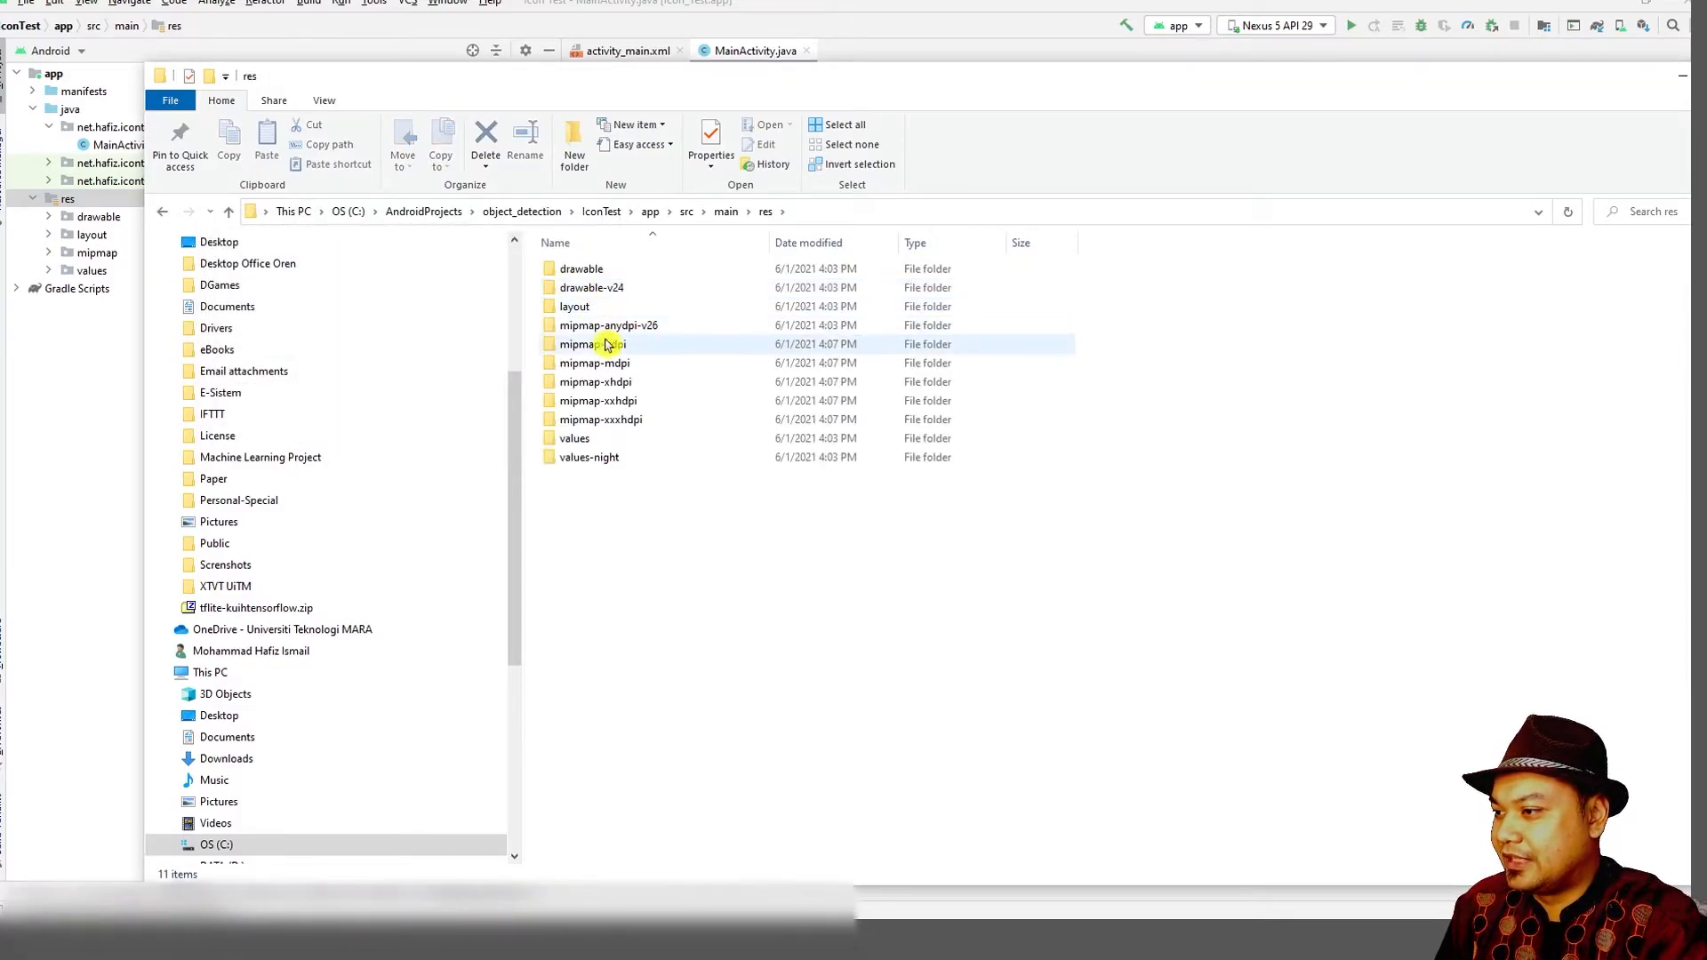
Browse the mipmap density folders to check they hold the new orange book ic_launcher.png.
double_click(594, 324)
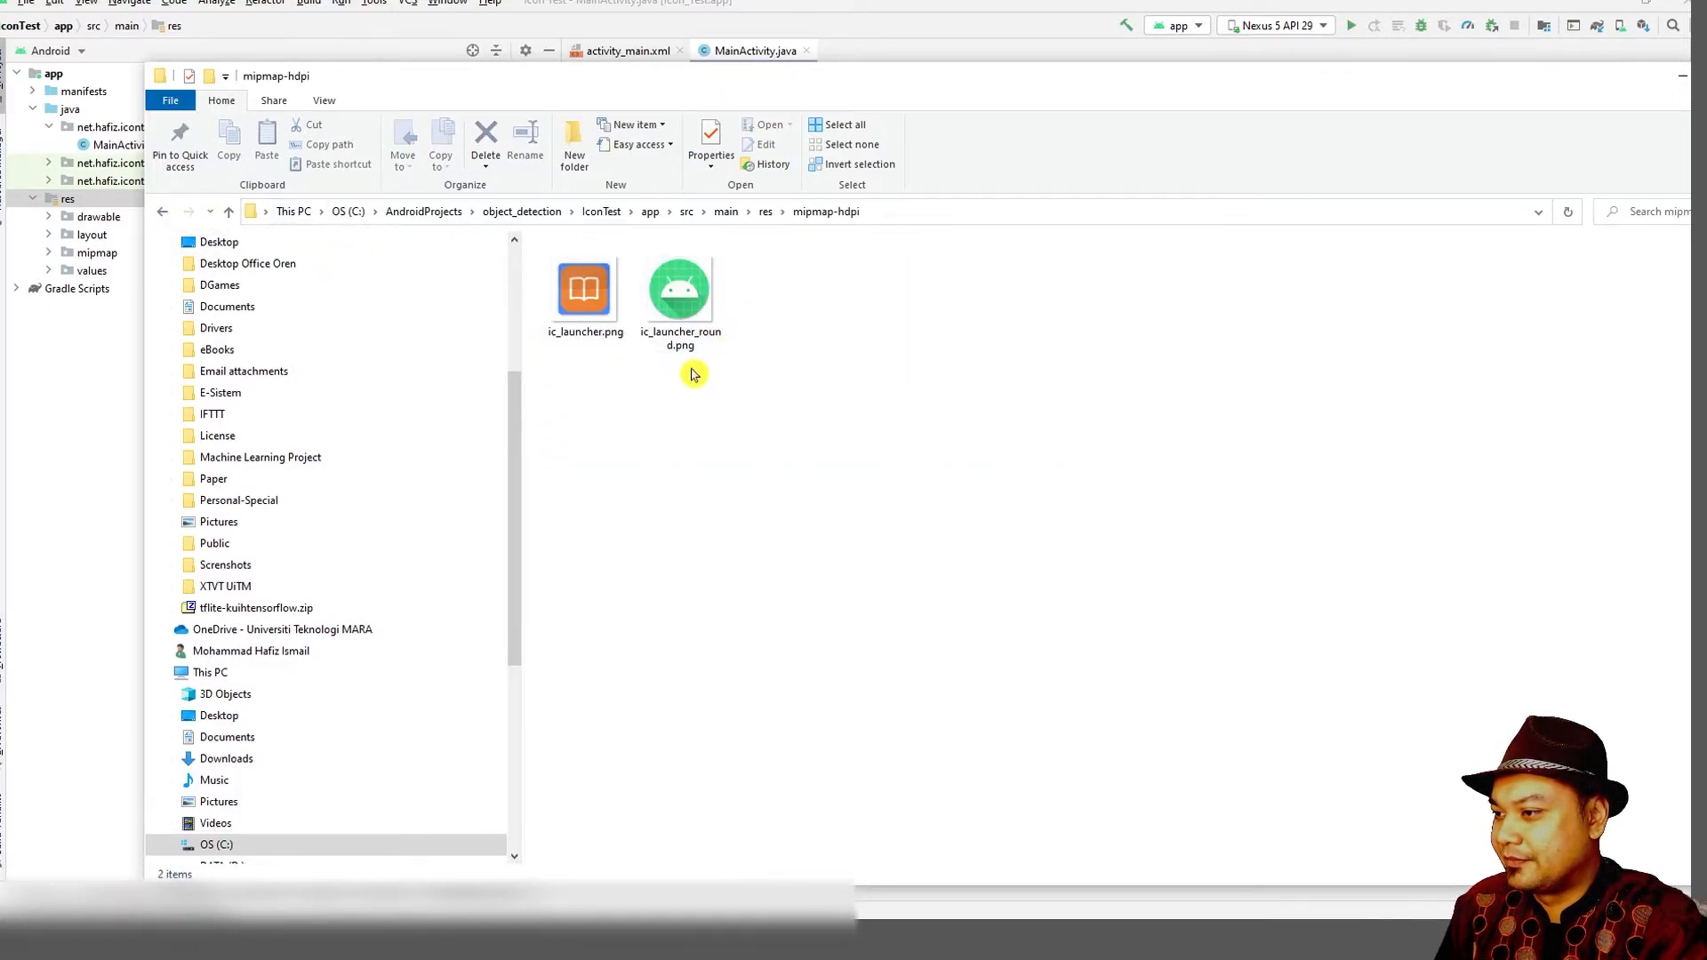
left_click(679, 288)
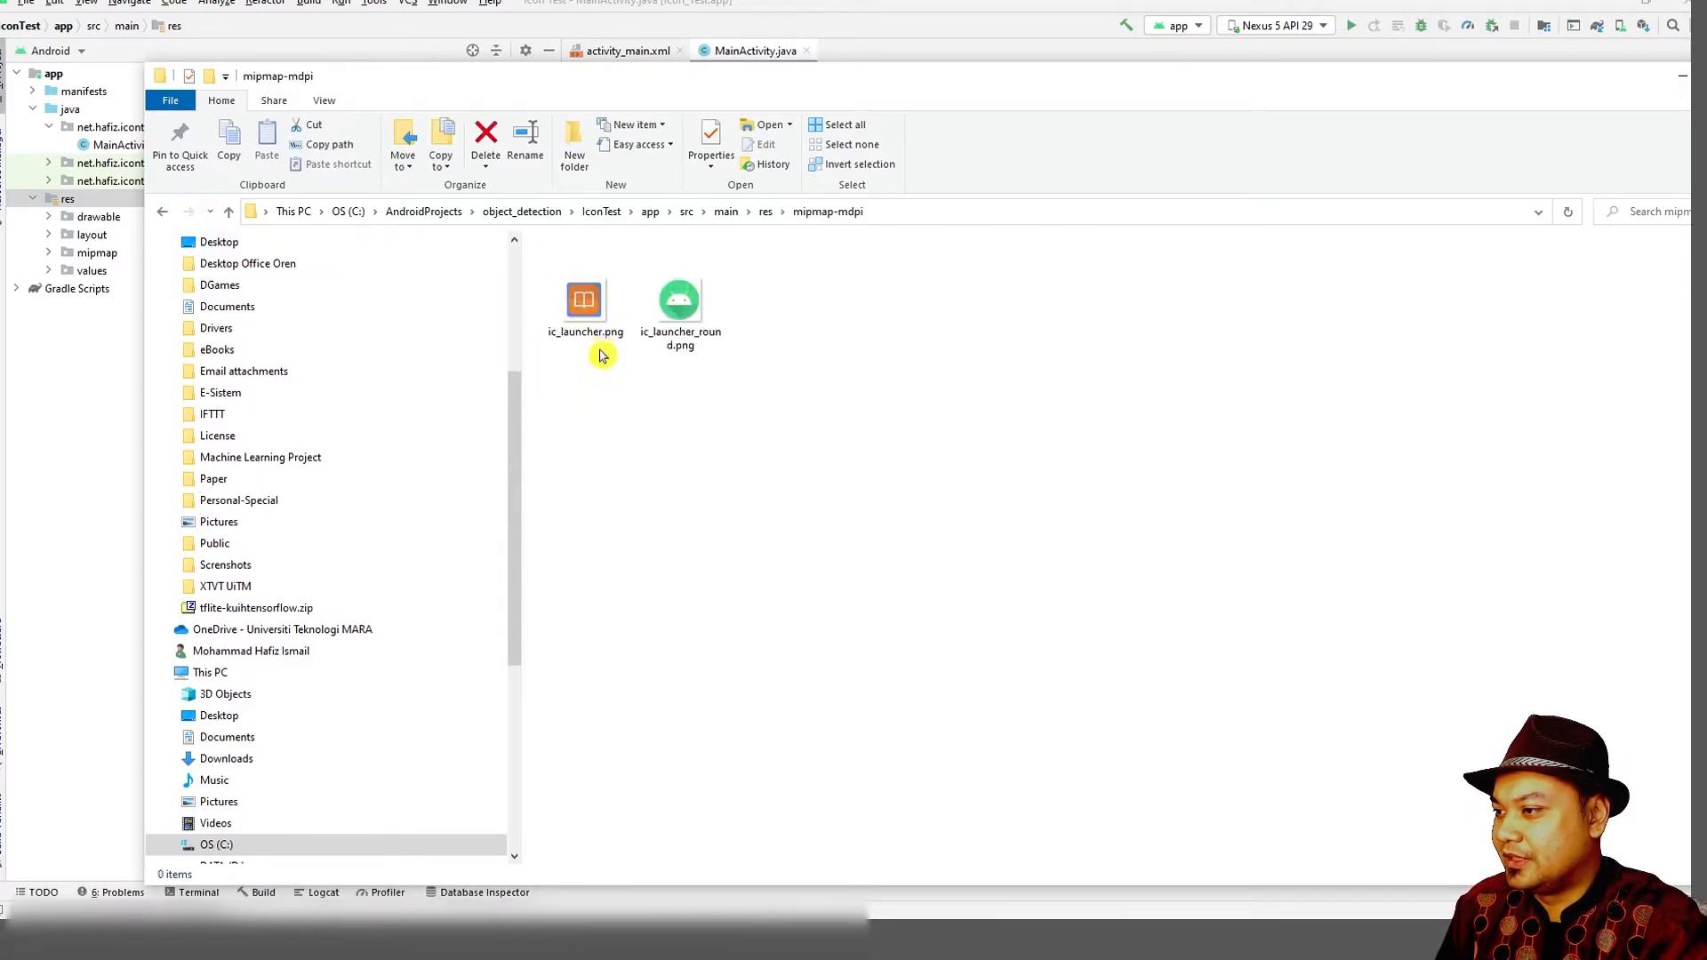
left_click(583, 298)
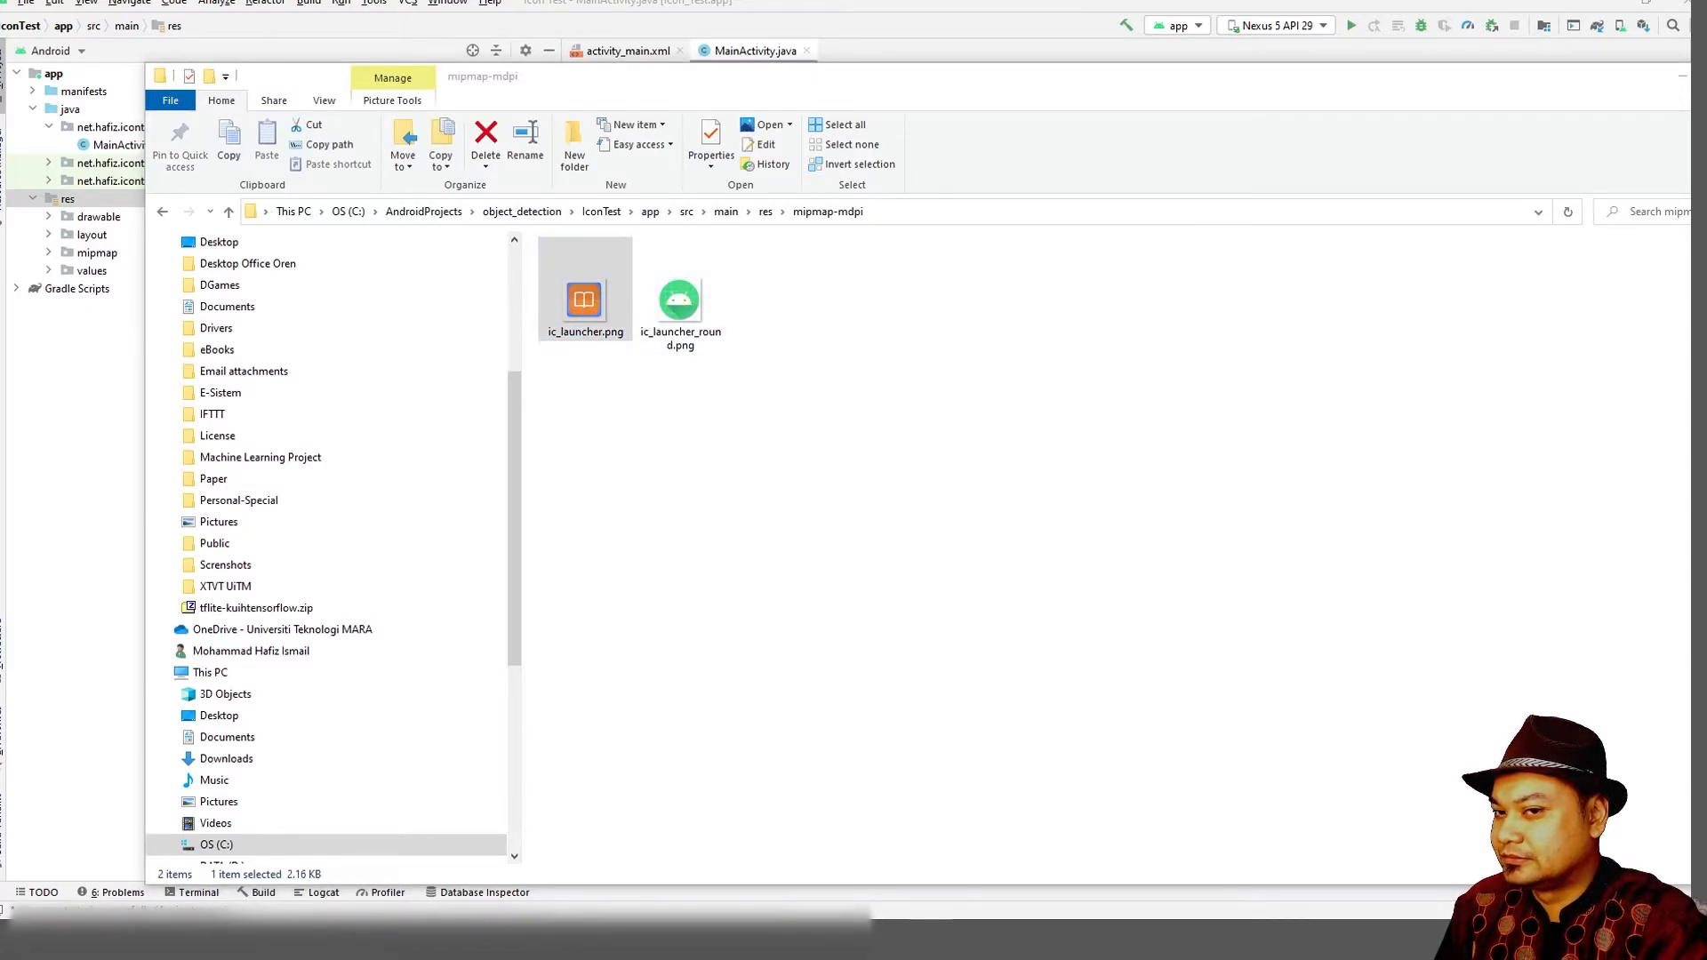
left_click(164, 214)
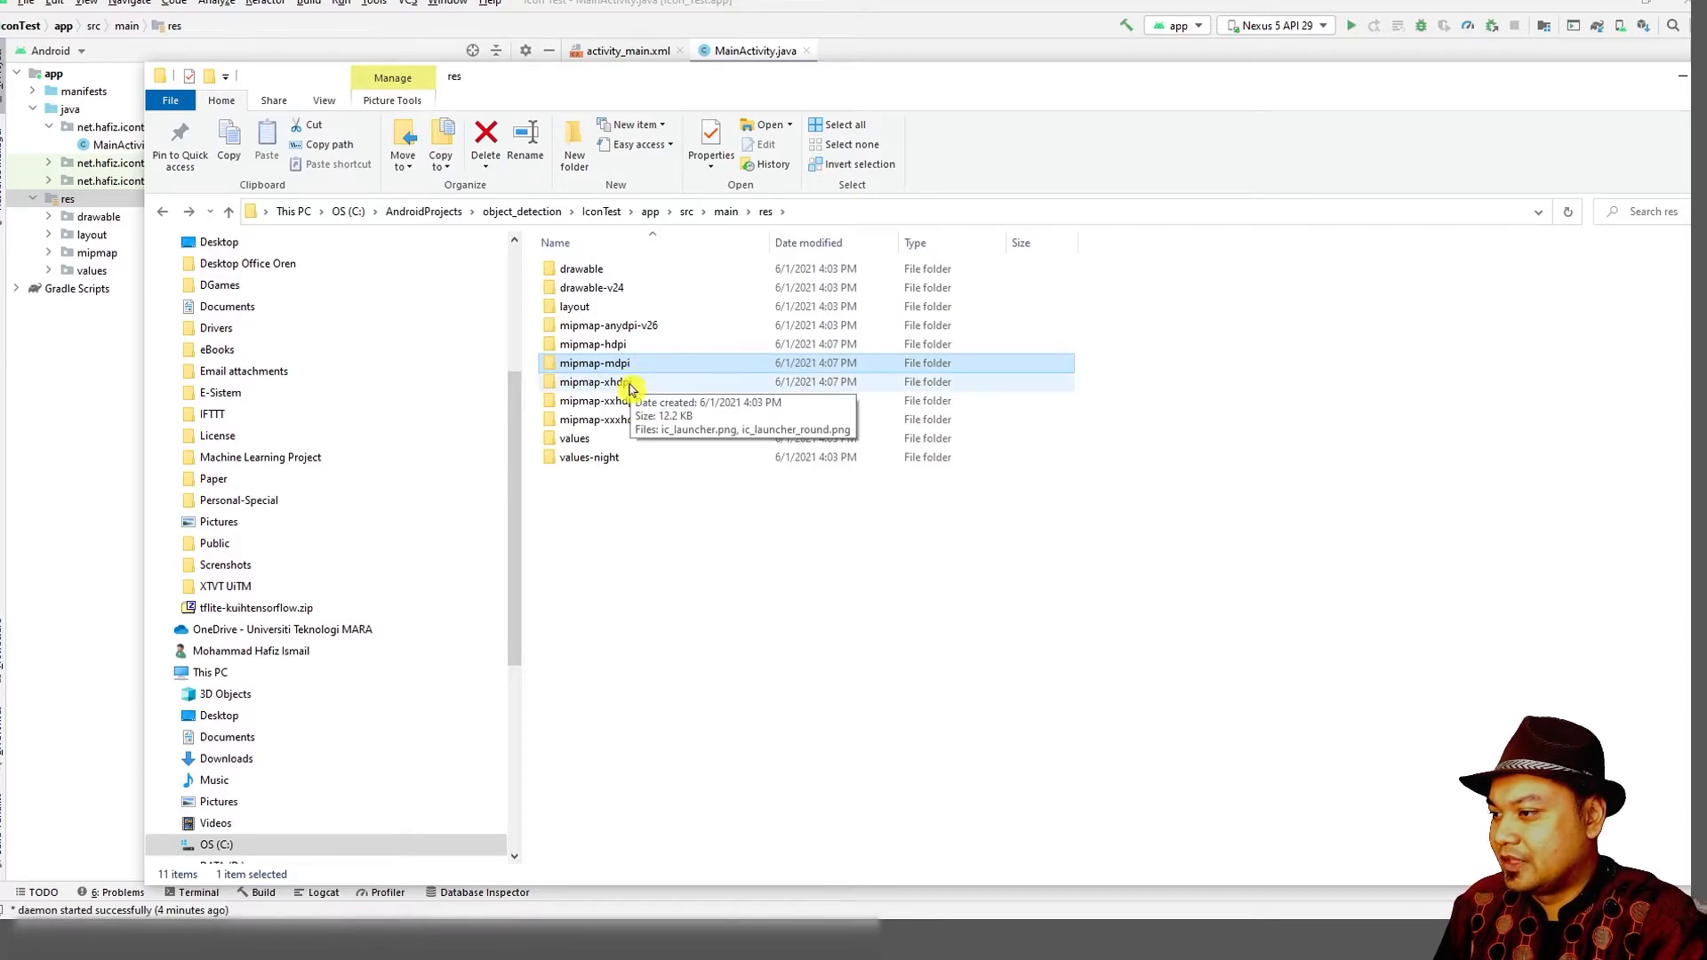
double_click(597, 380)
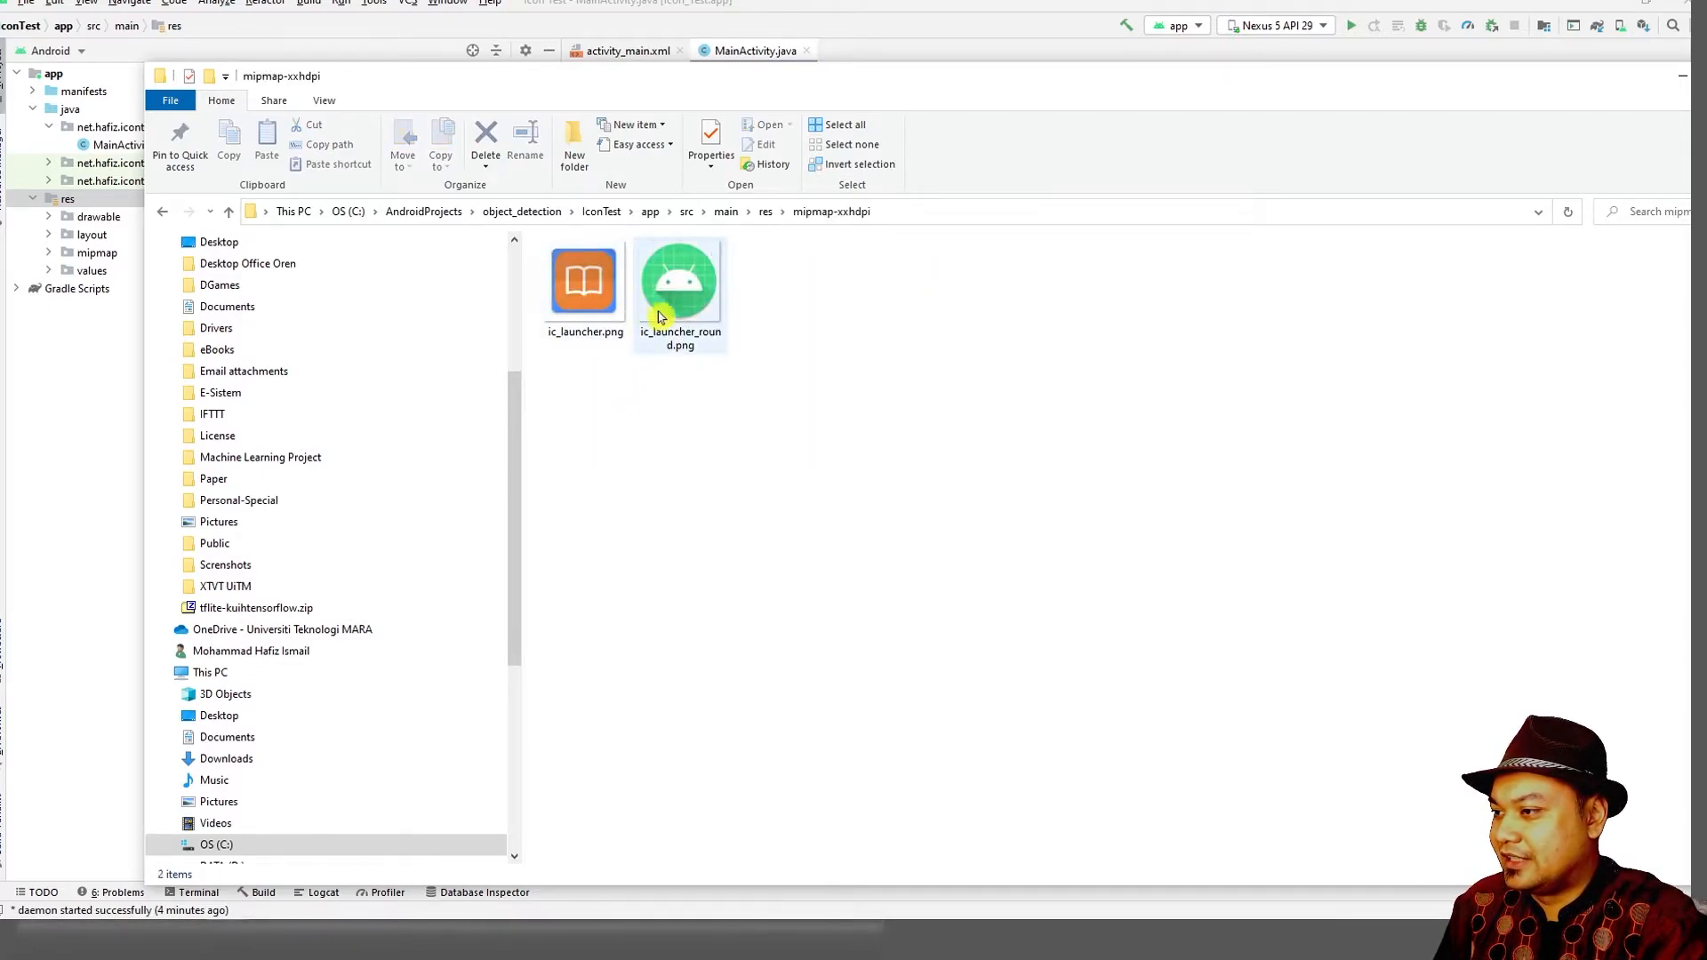
left_click(584, 282)
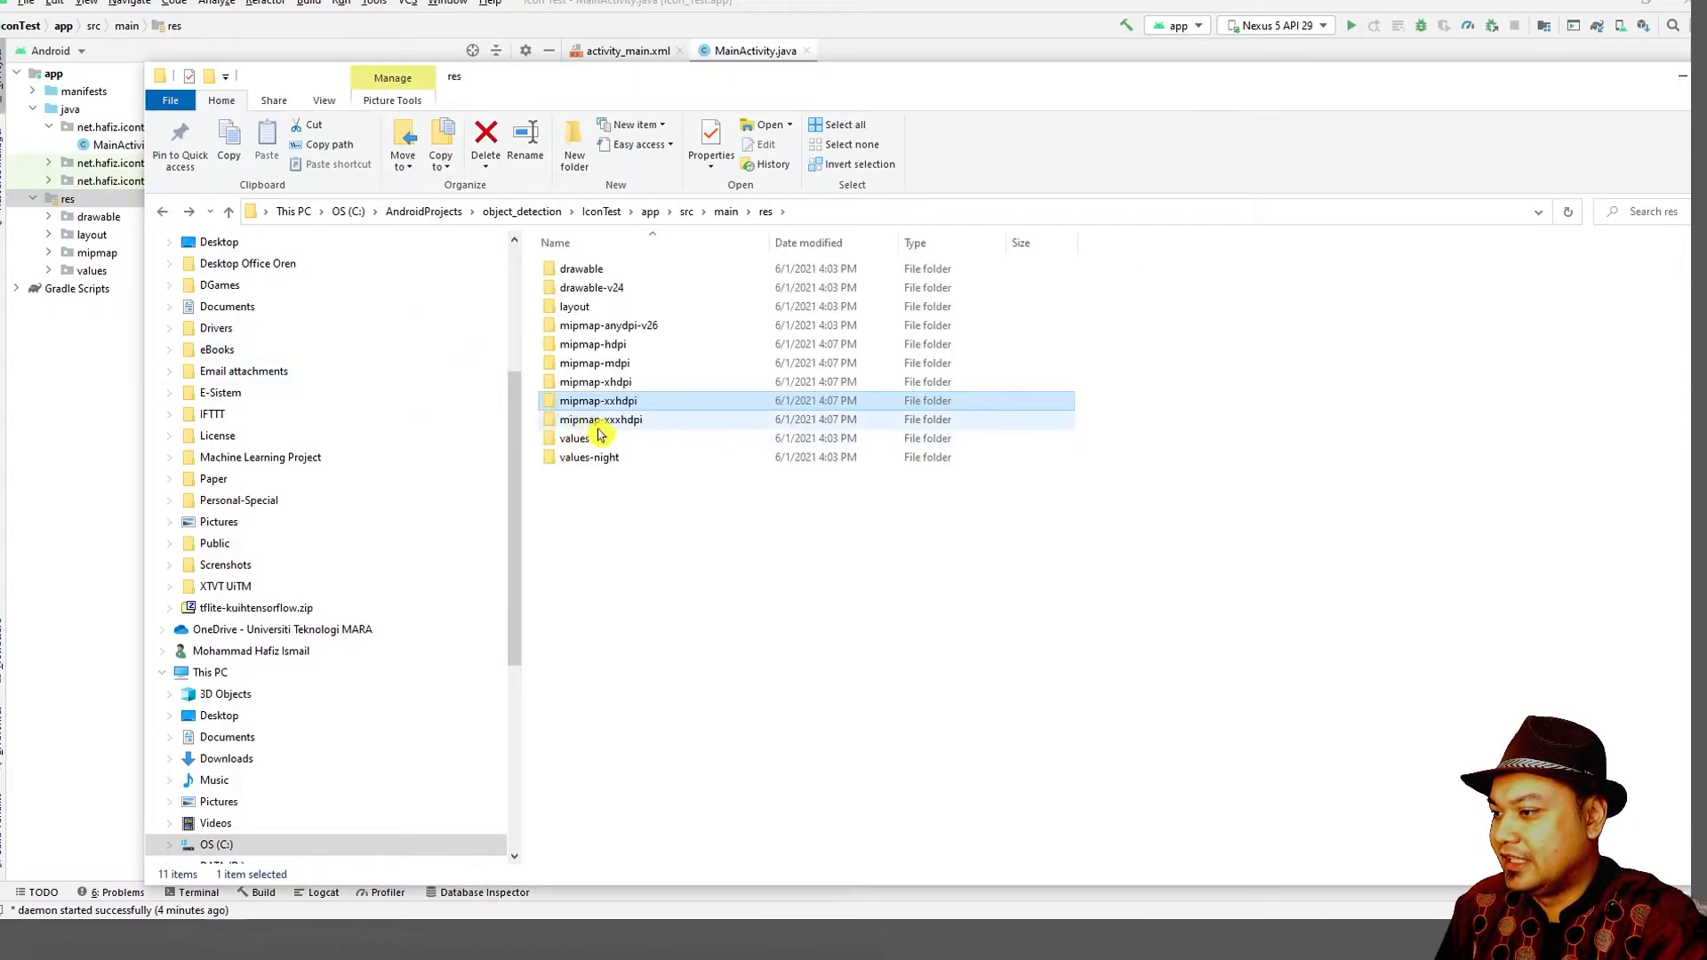
left_click(626, 420)
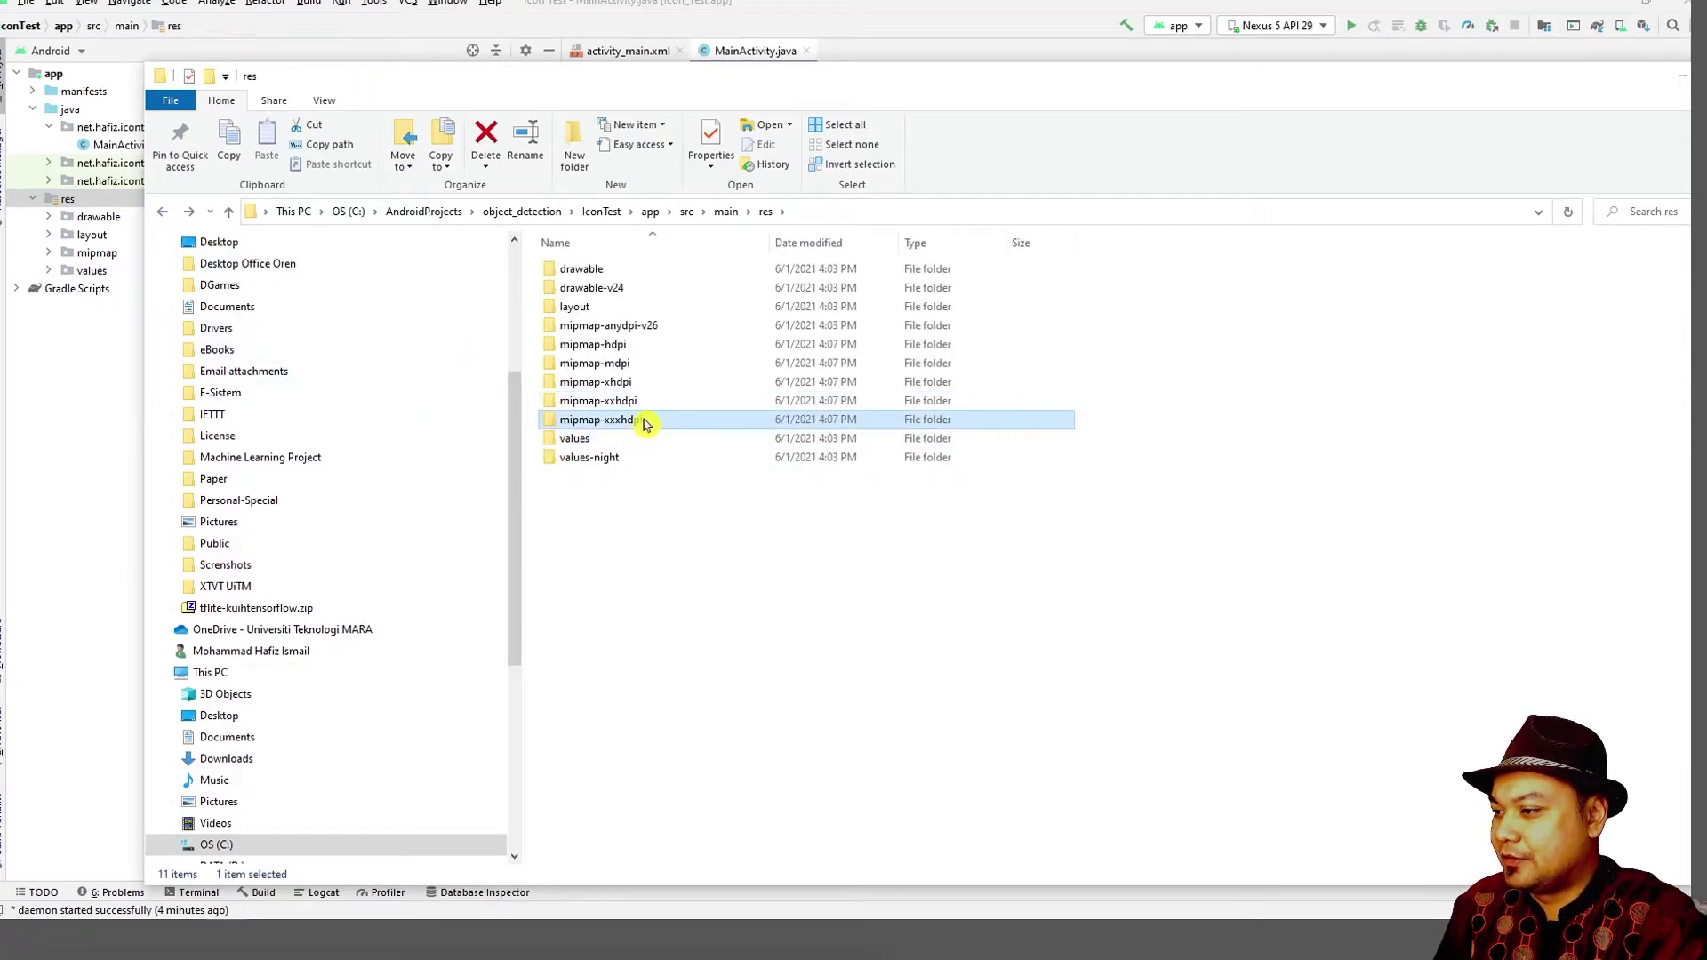
mouse_move(640, 427)
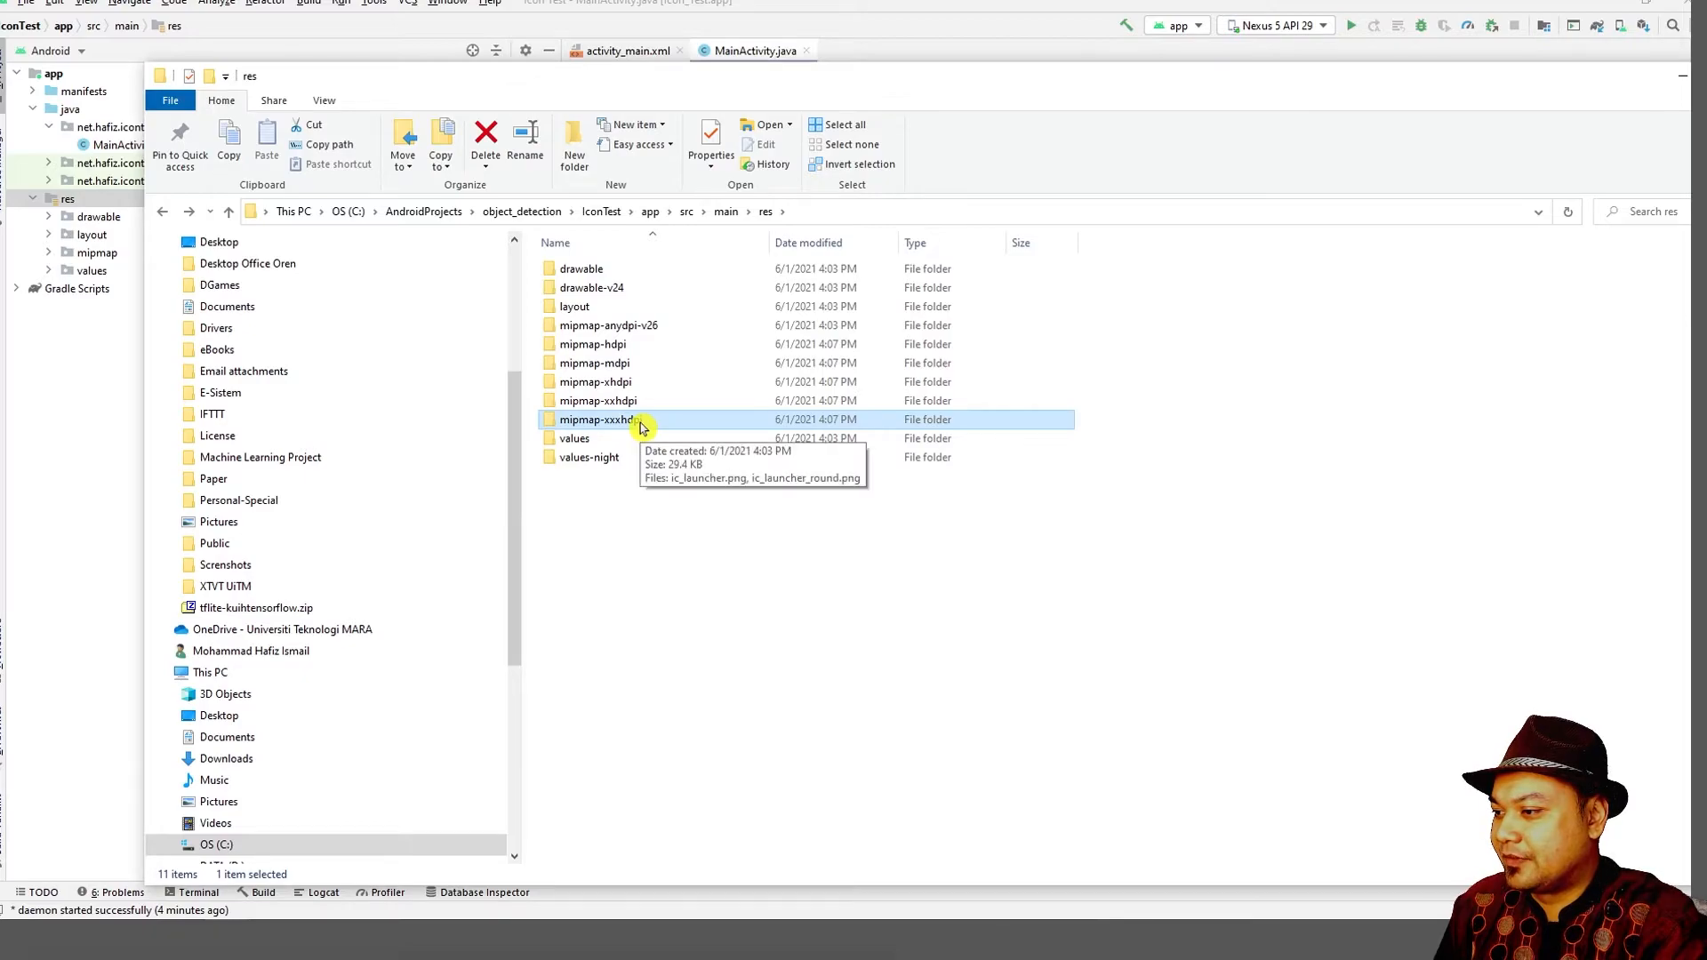
mouse_move(635, 420)
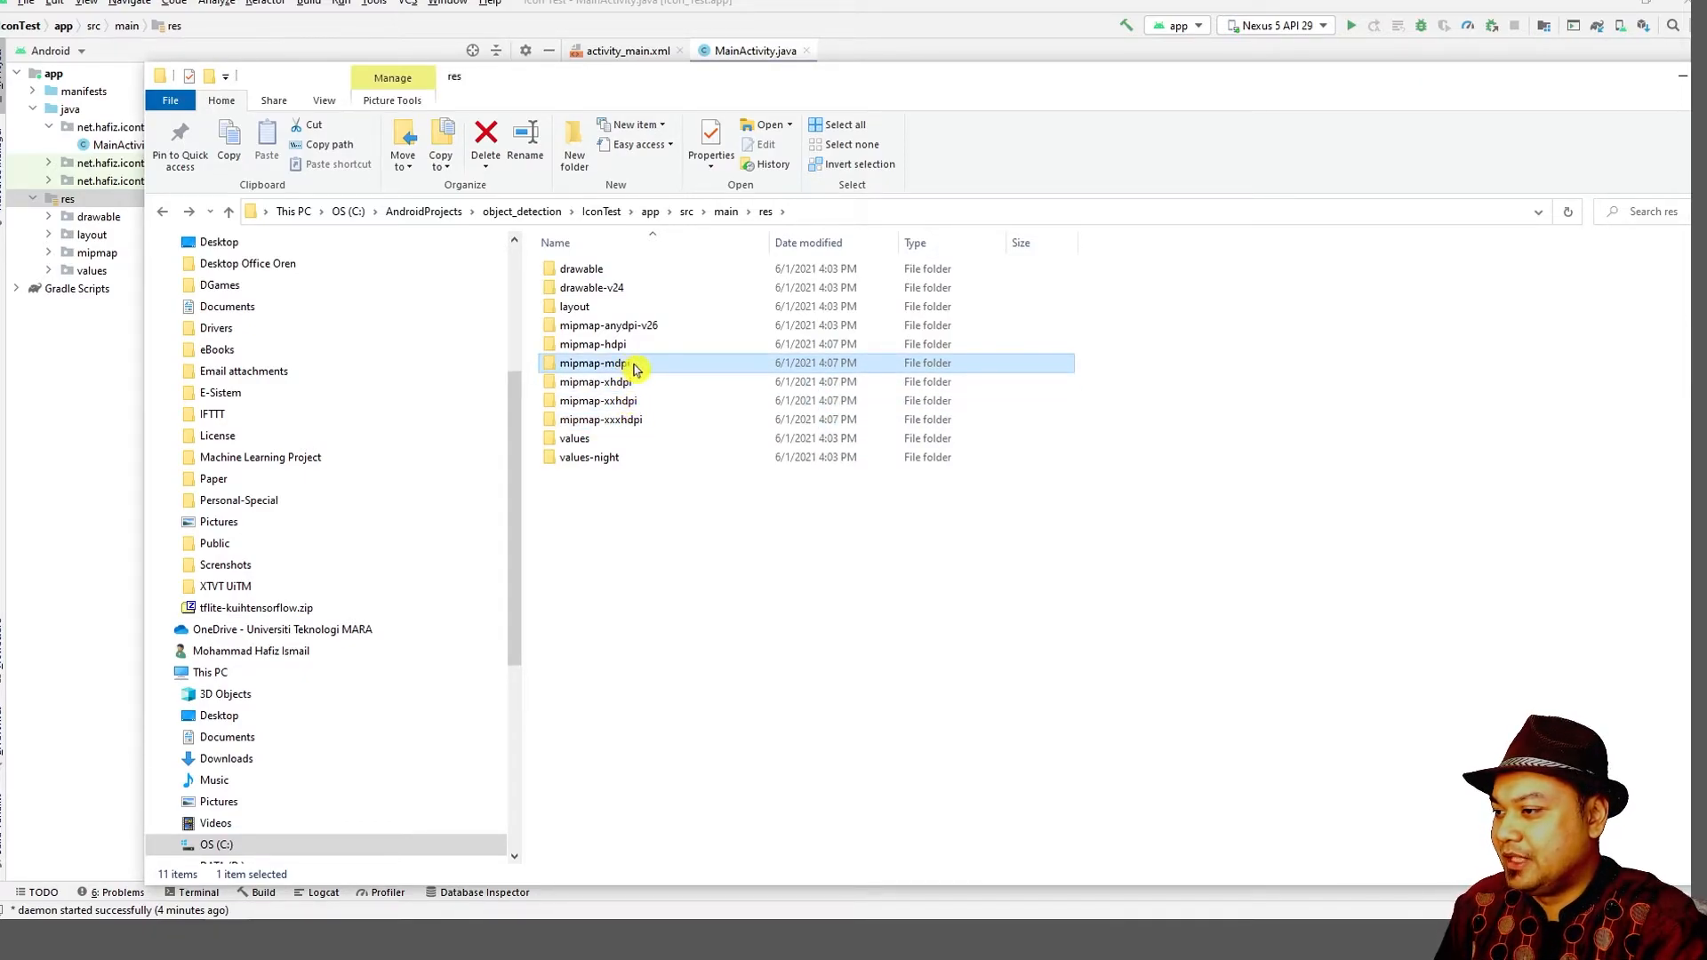
mouse_move(640, 369)
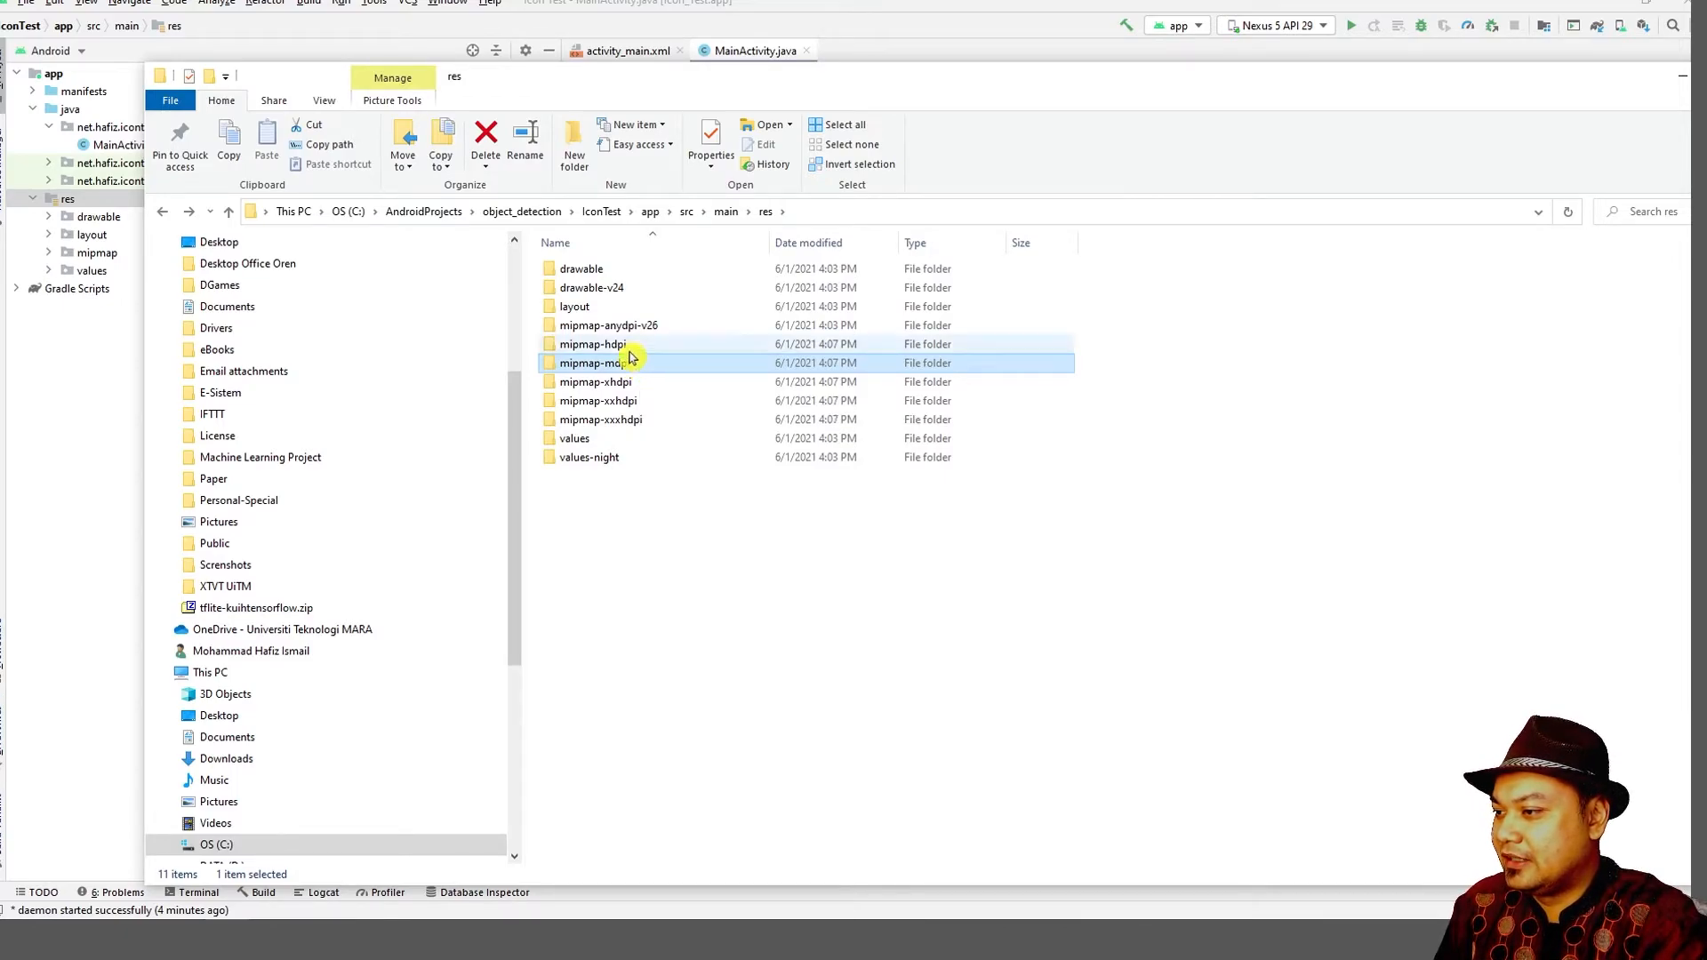
left_click(591, 345)
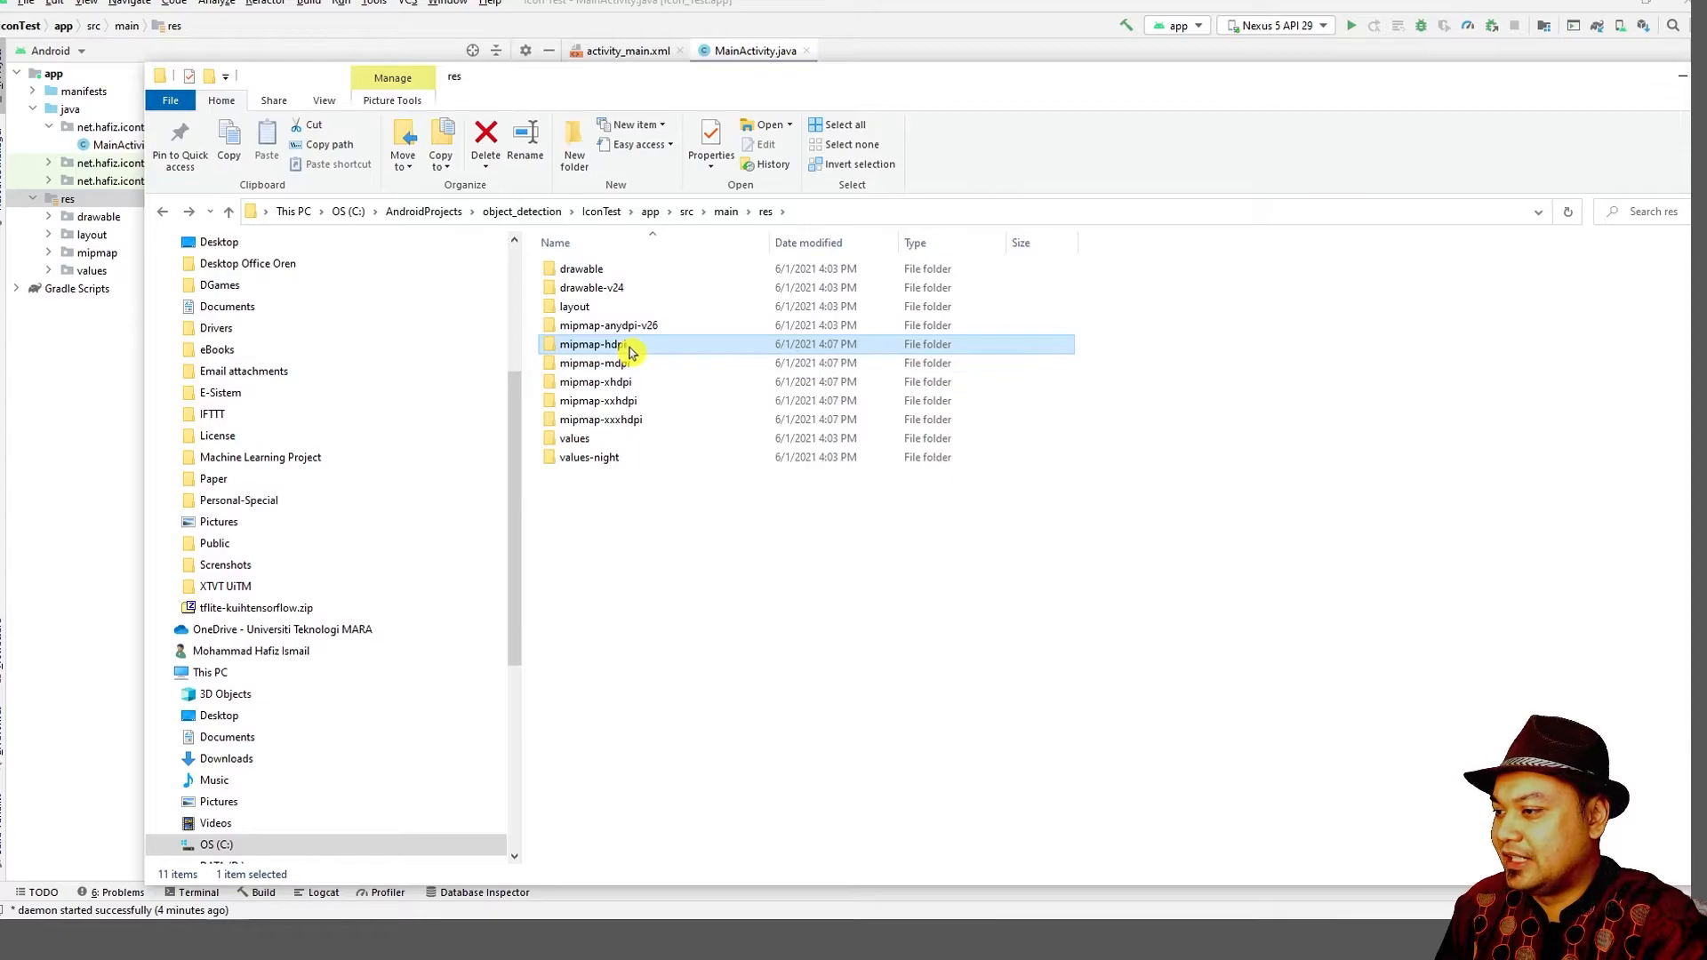
mouse_move(644, 348)
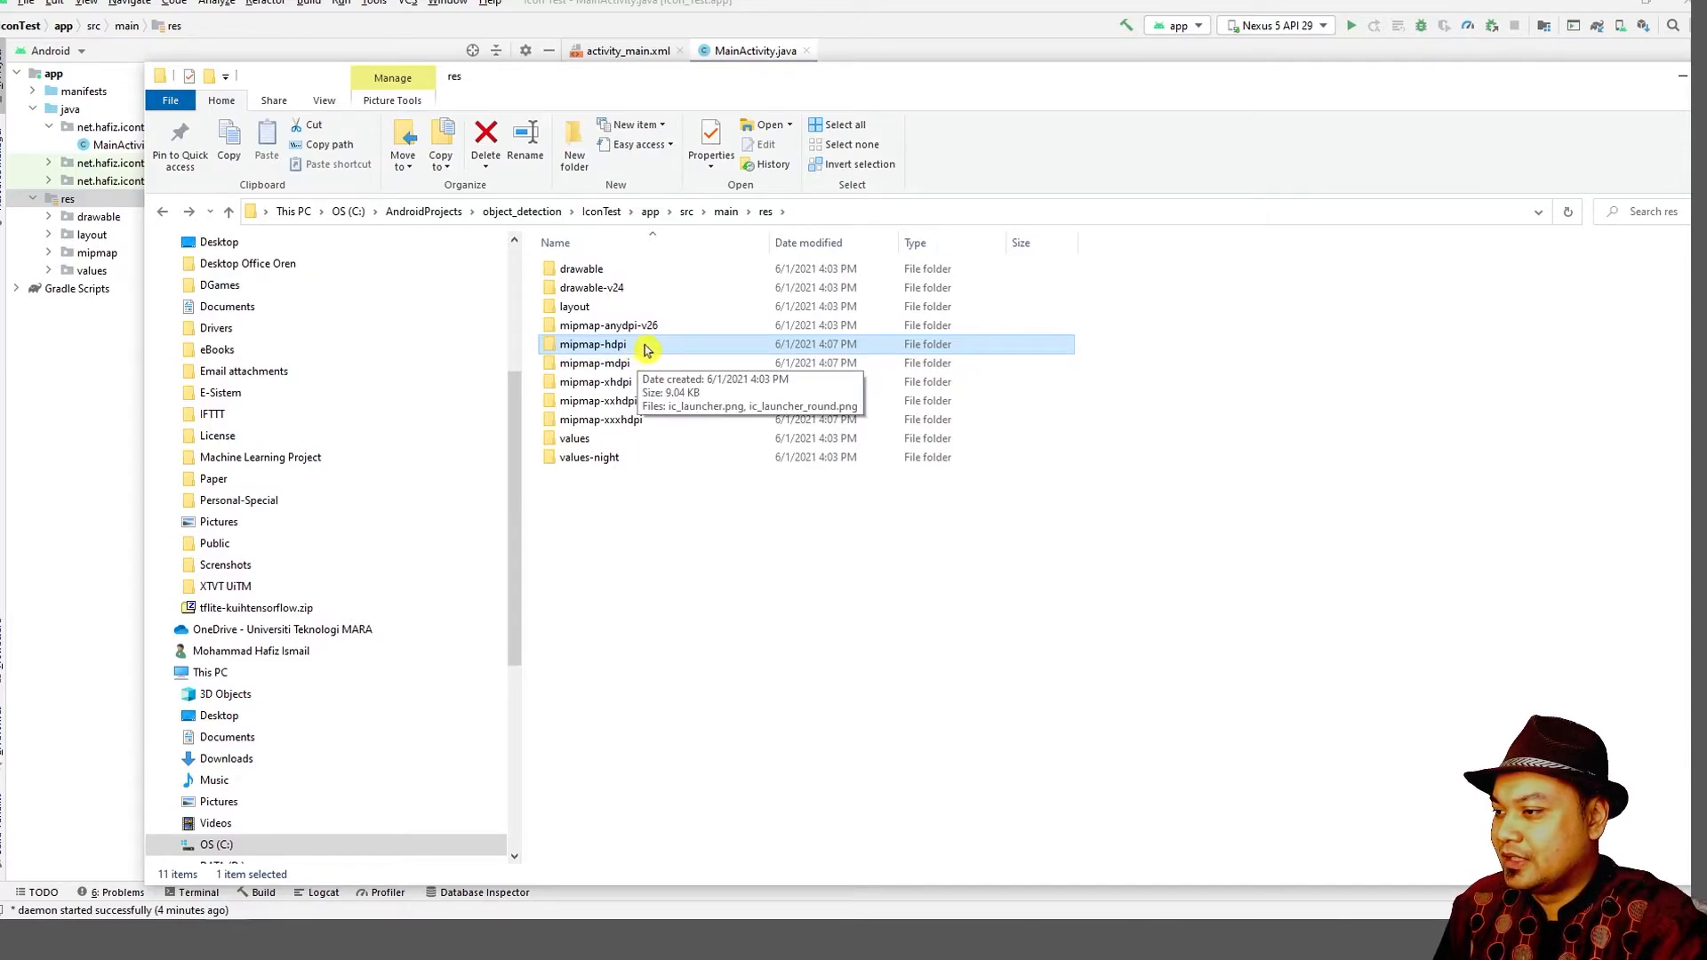
mouse_move(633, 355)
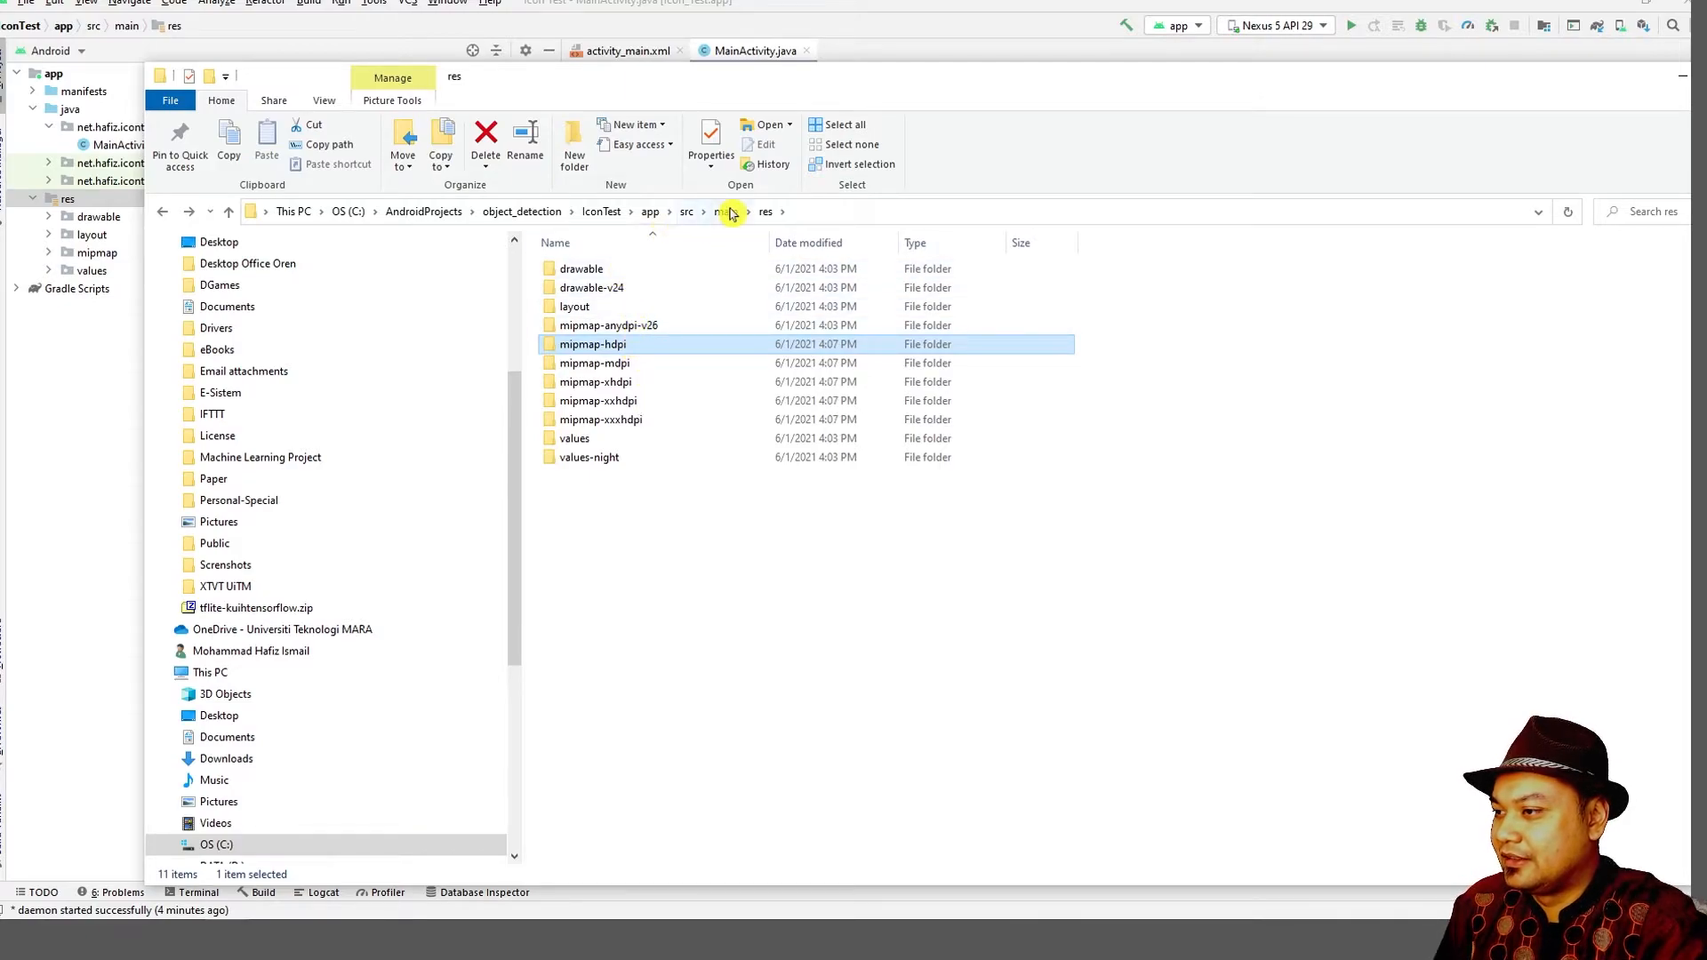
View web_hi_res_512.png, the orange book icon, in Photos and close the preview.
left_click(729, 212)
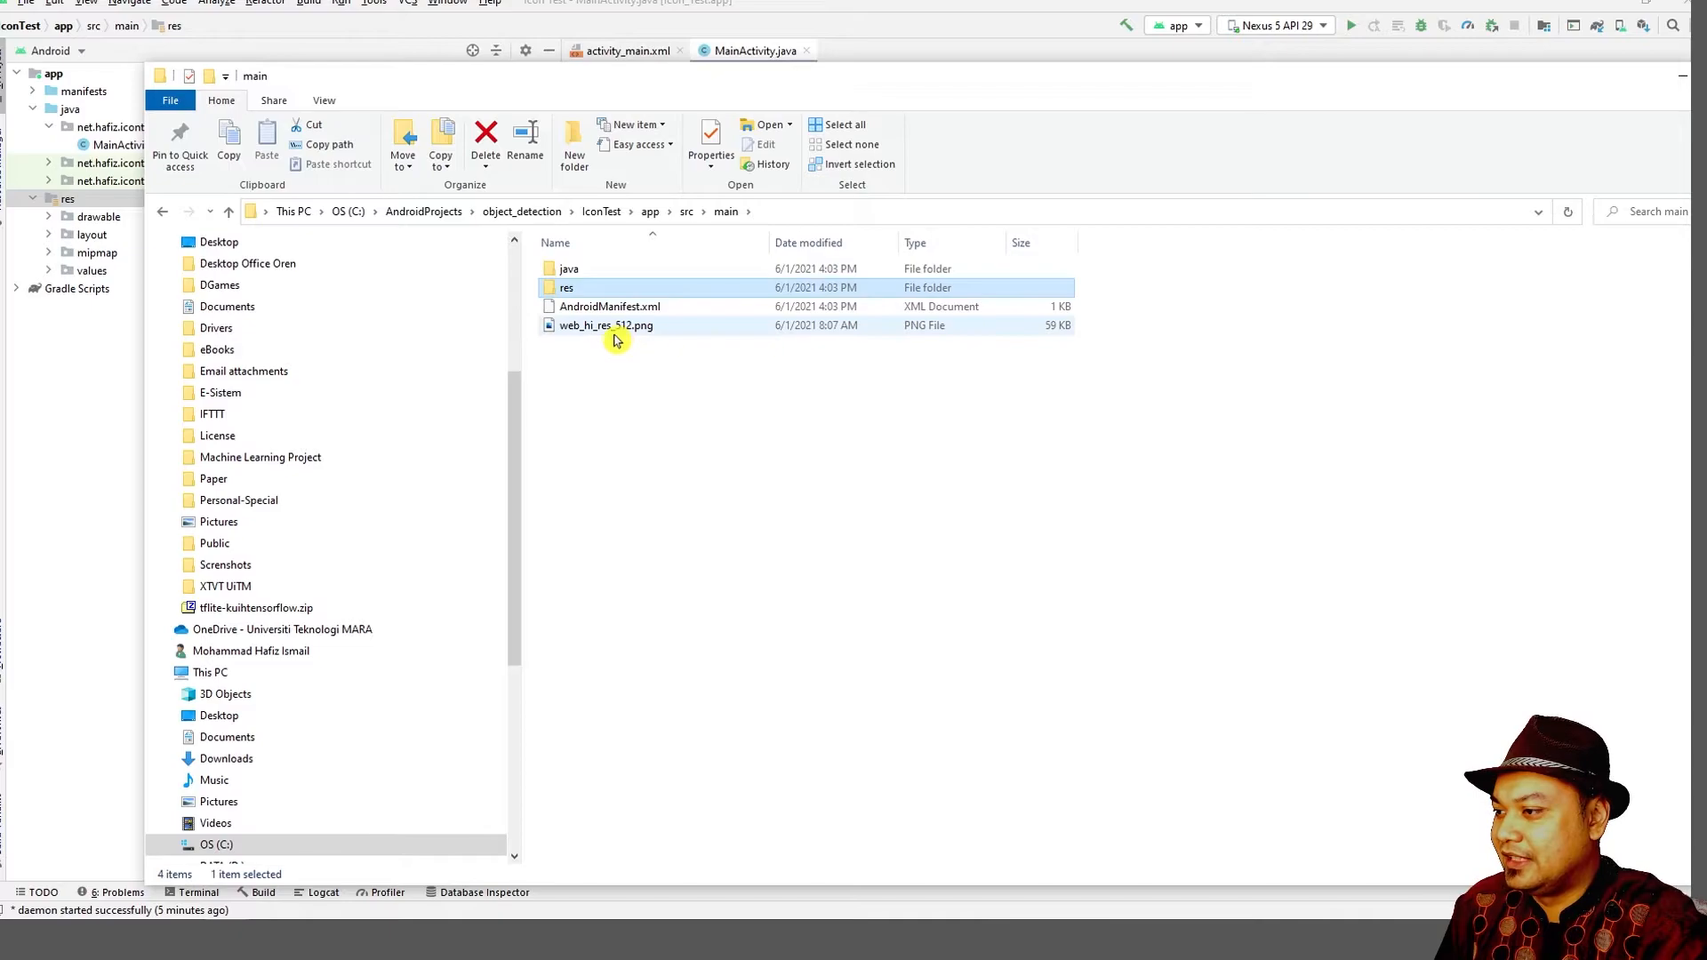
left_click(604, 324)
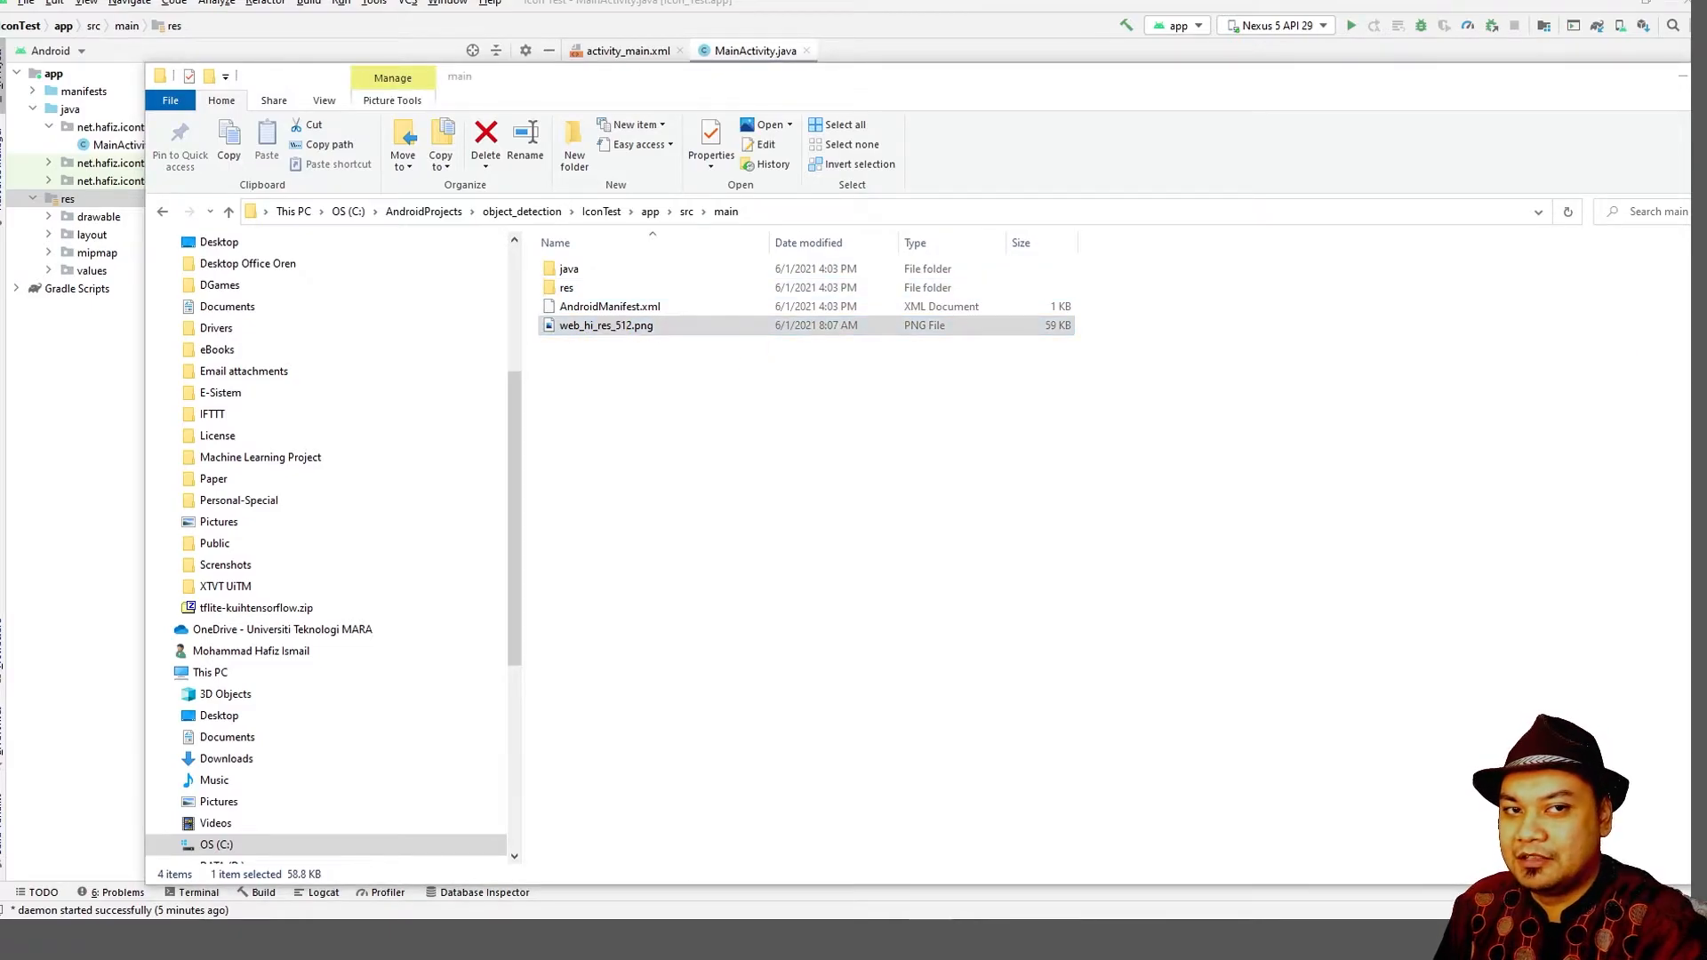
double_click(604, 324)
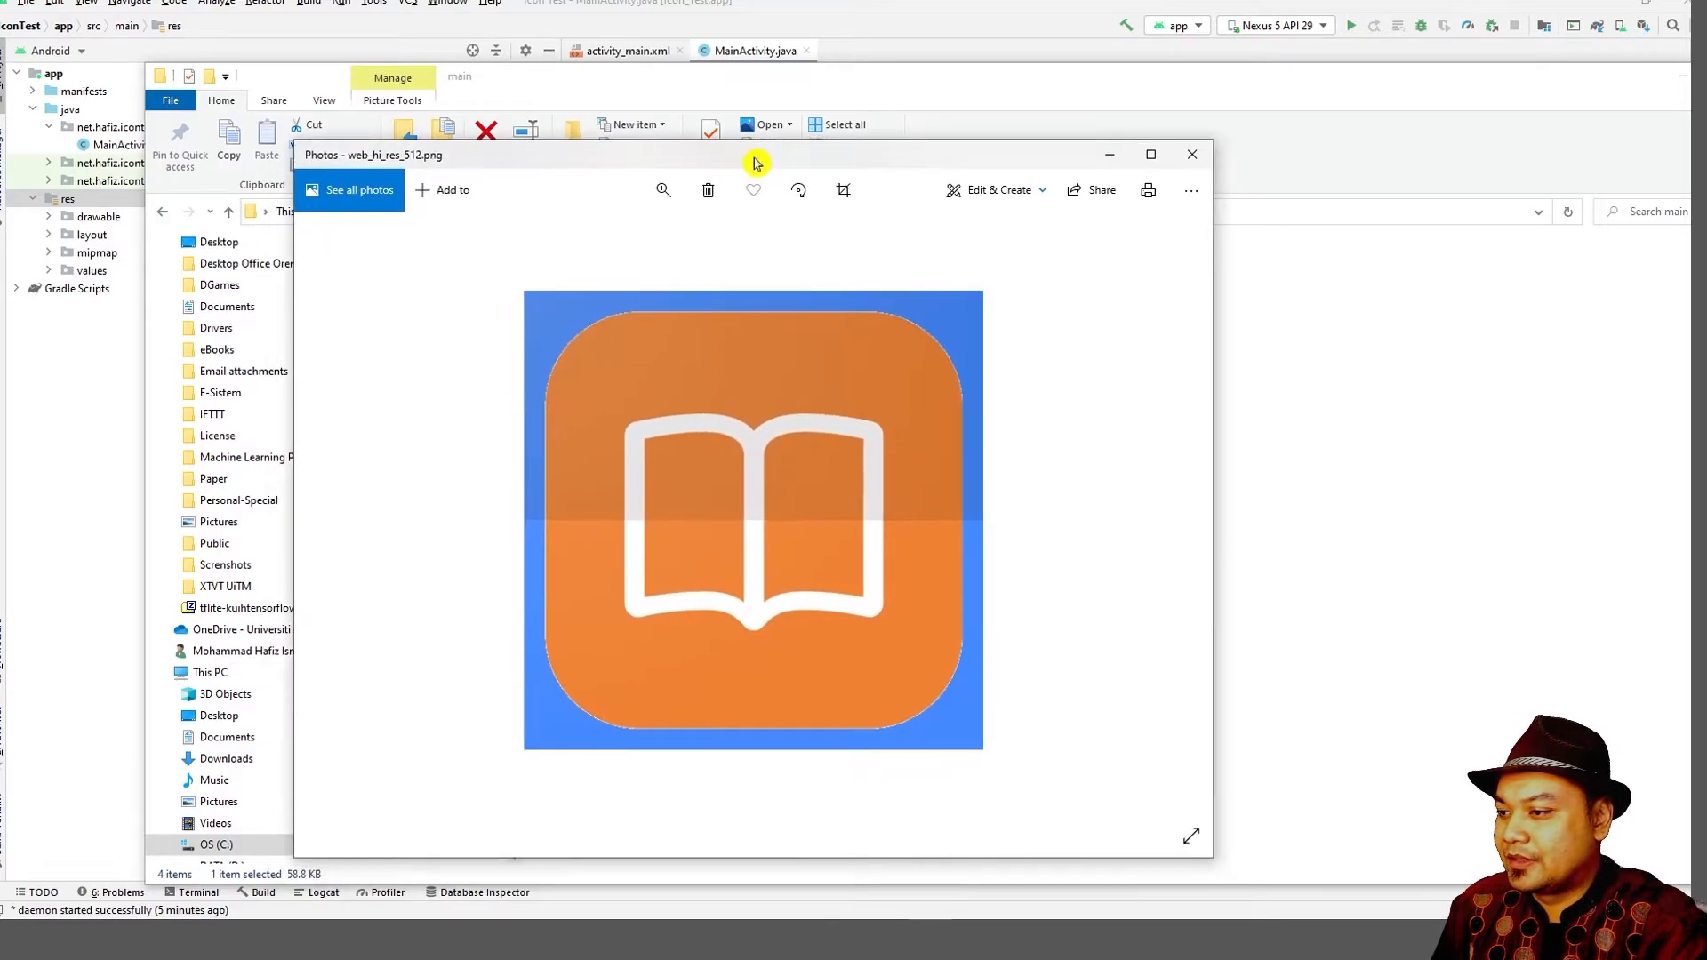
mouse_move(1211, 204)
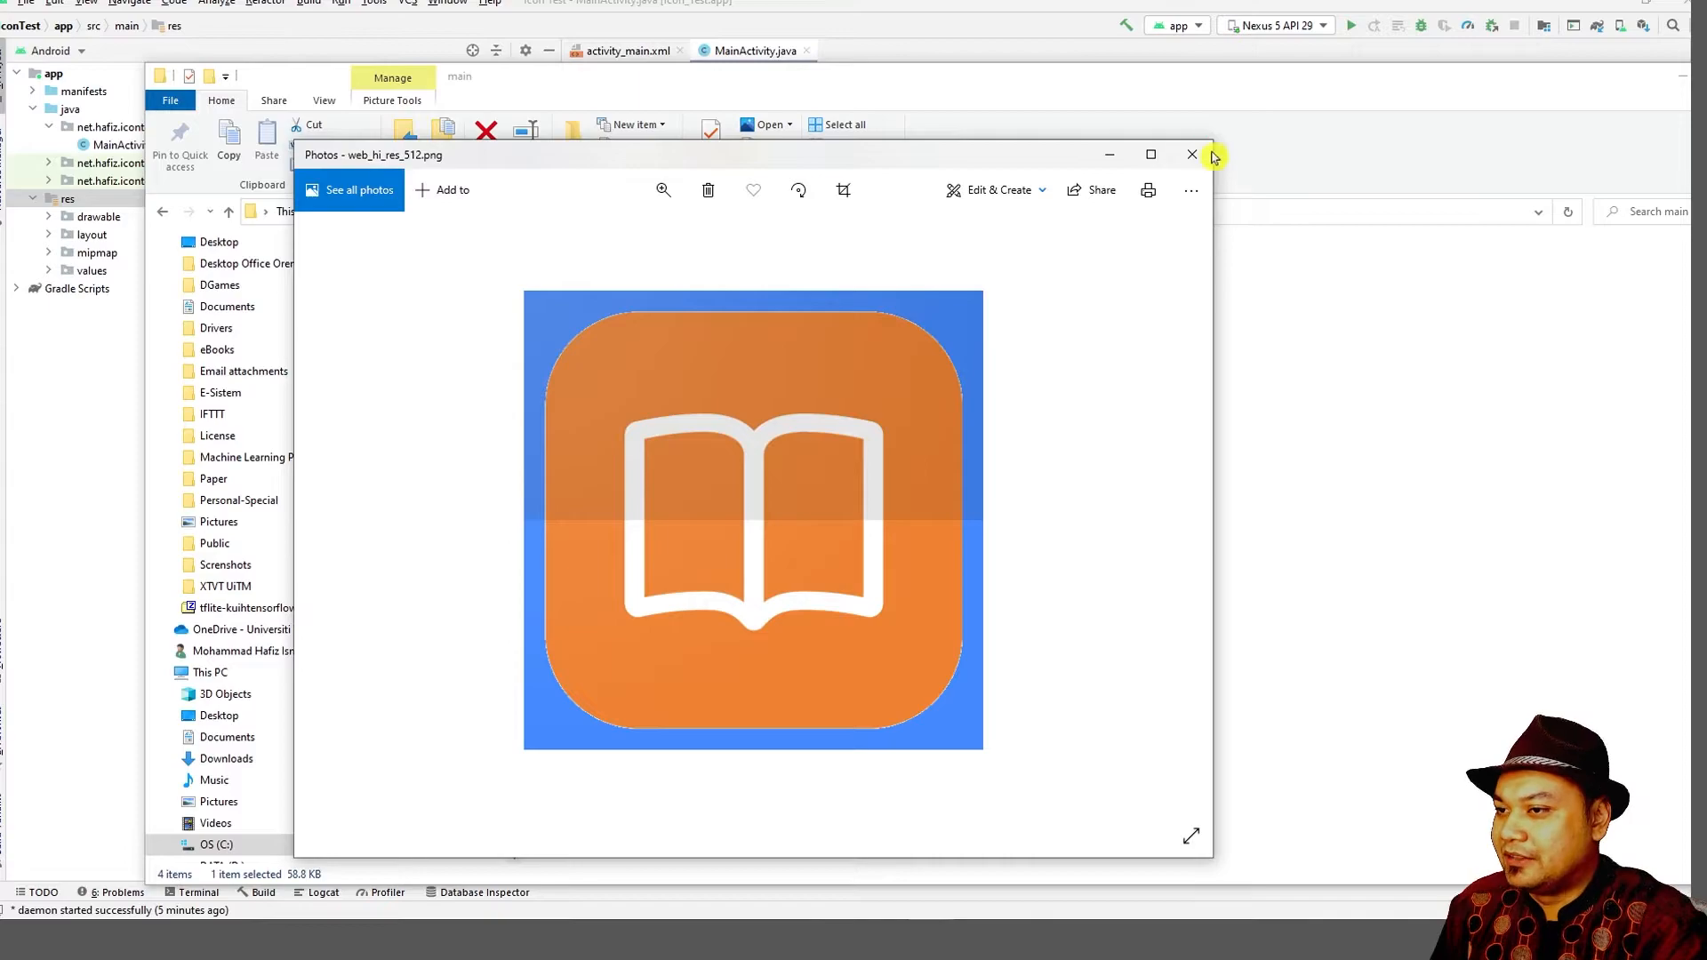
mouse_move(1192, 160)
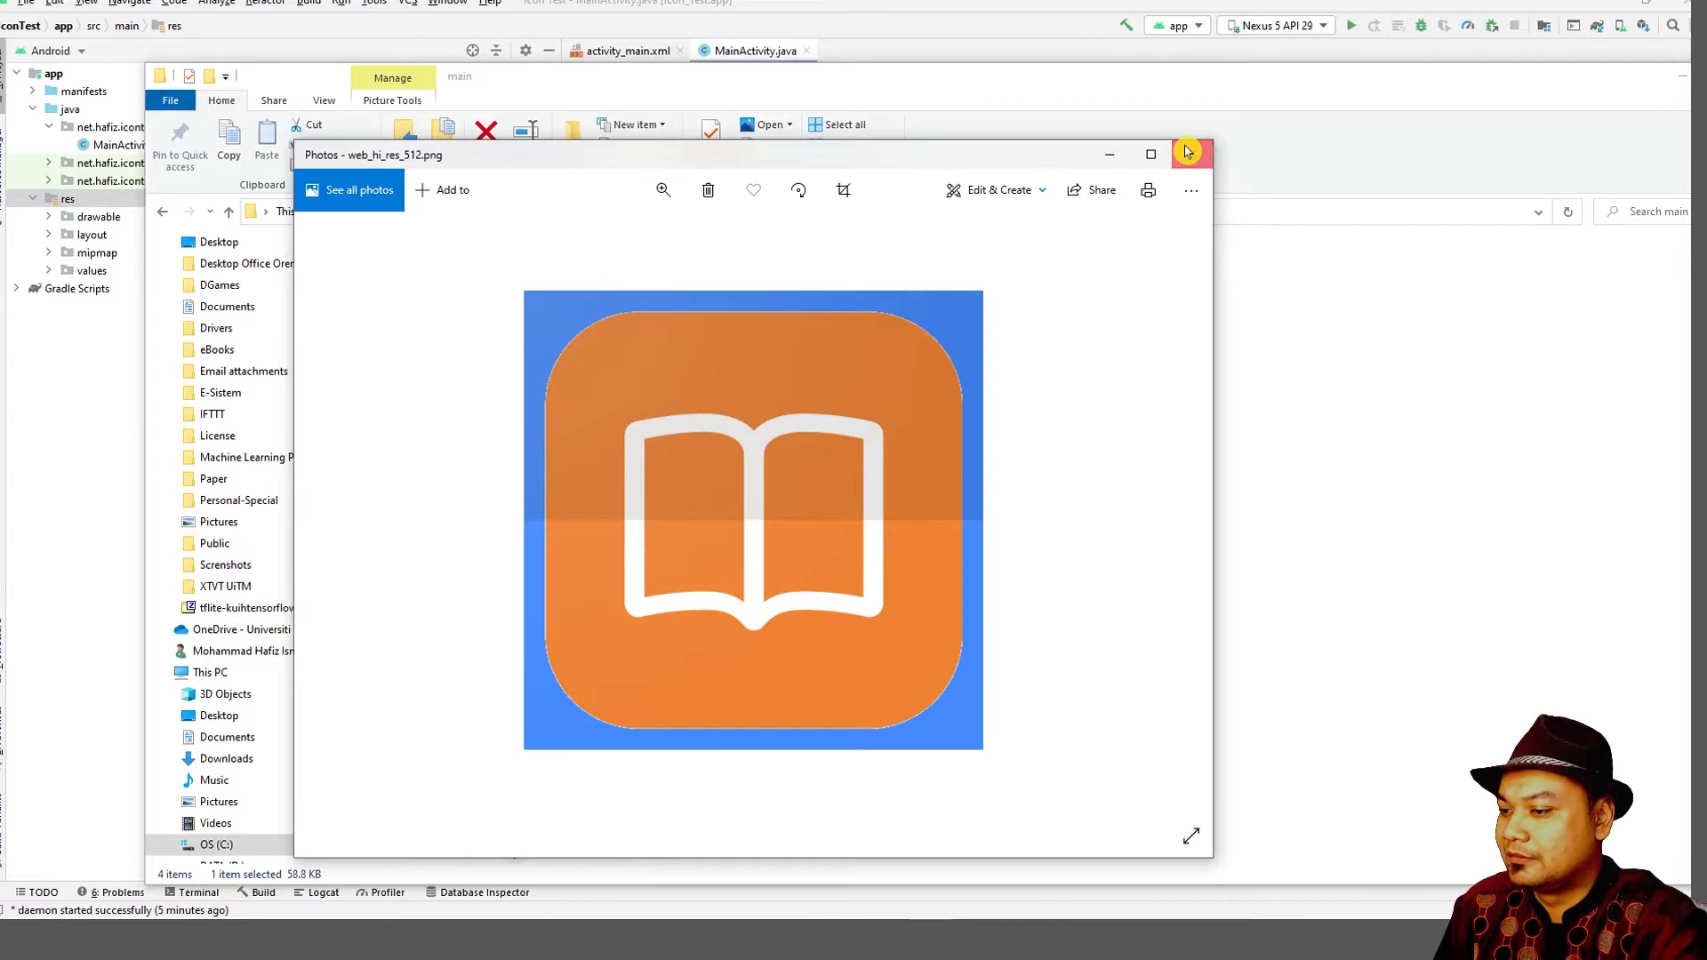
left_click(1186, 153)
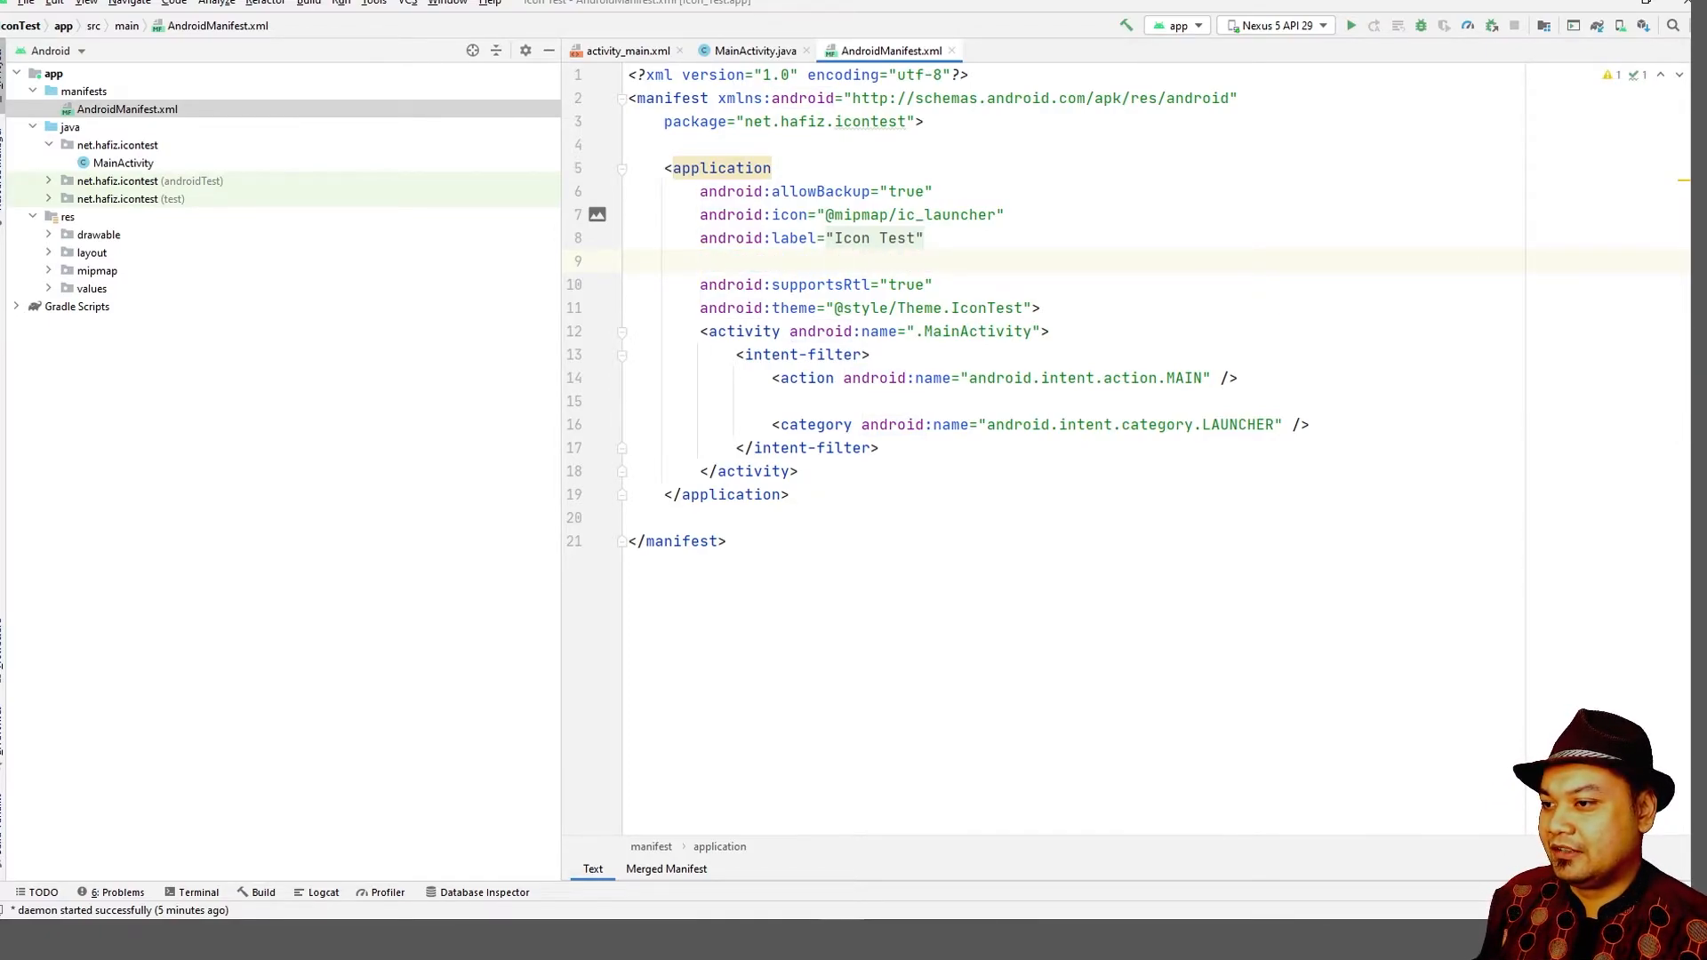
Select and remove the android:icon attribute line from AndroidManifest.xml.
left_click(1352, 25)
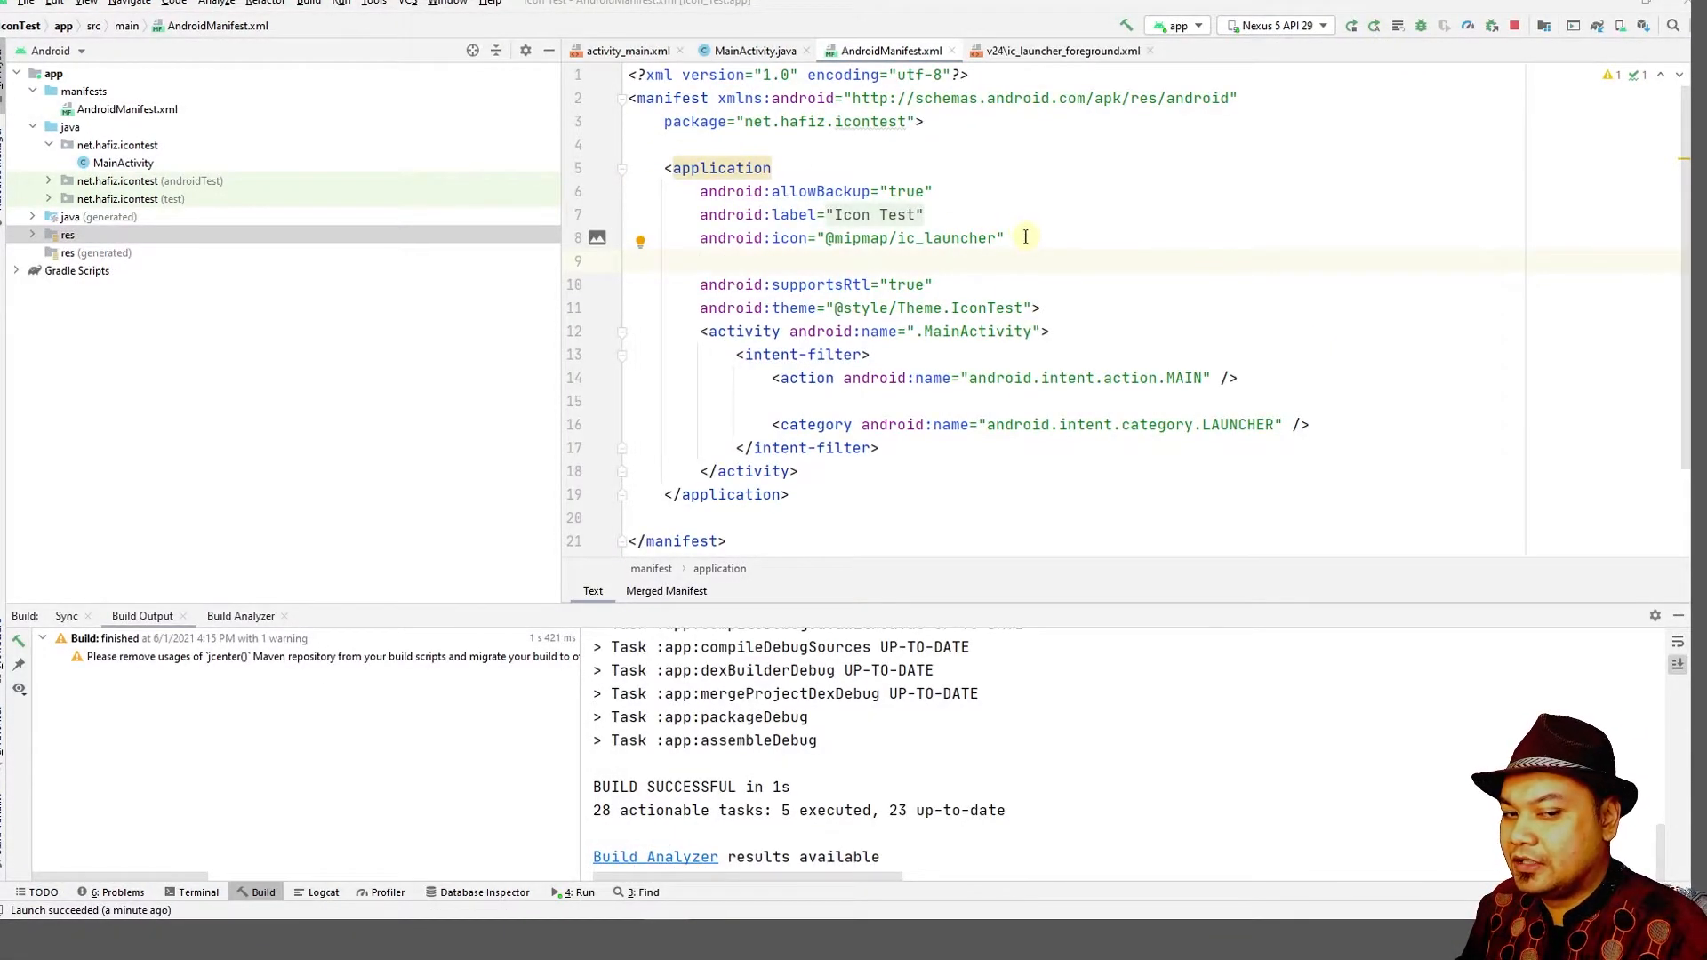
double_click(908, 238)
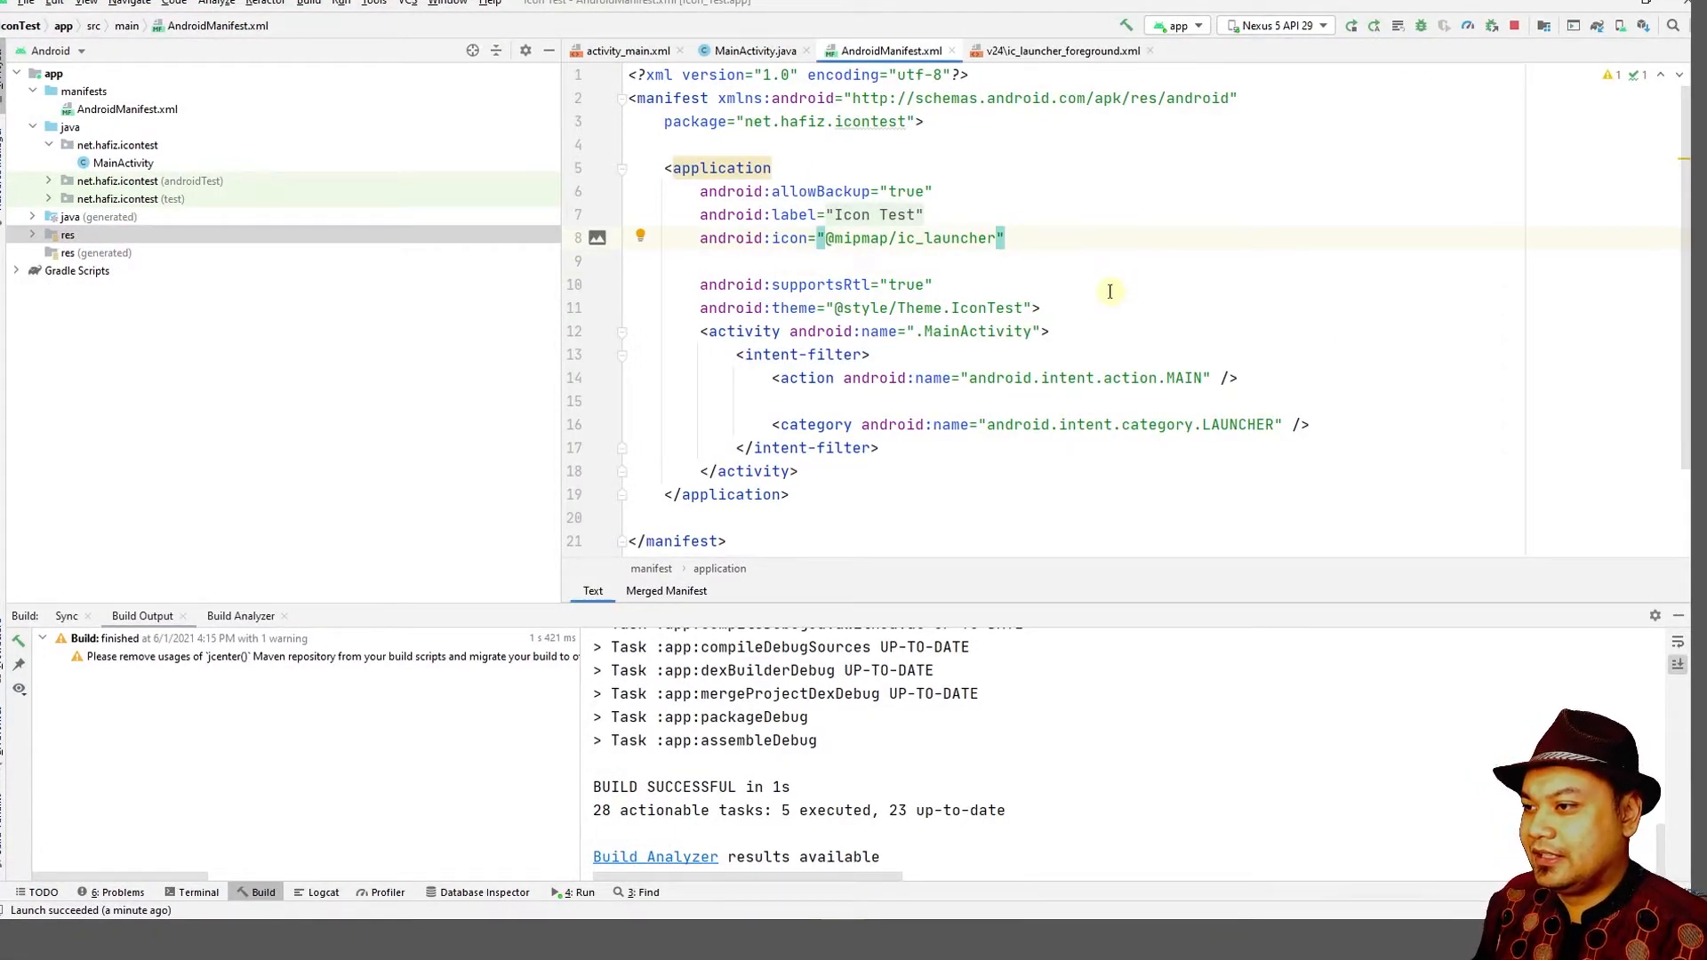
triple_click(850, 238)
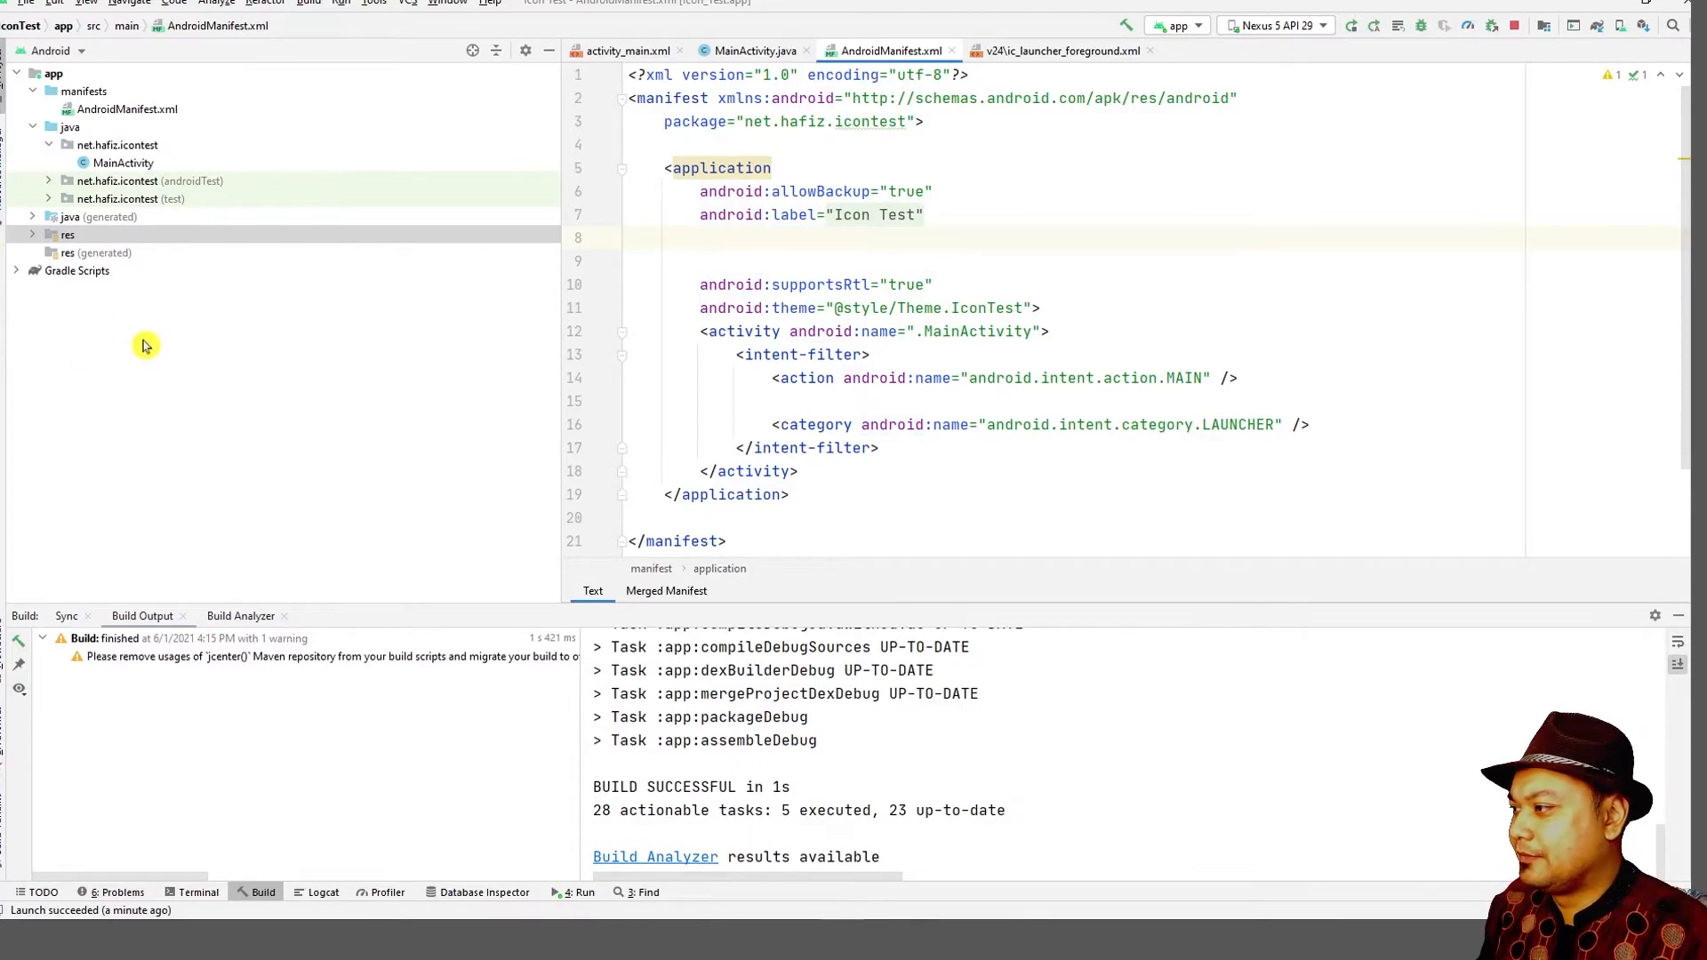
Expand res > mipmap > ic_launcher to list the launcher icon density files.
left_click(67, 235)
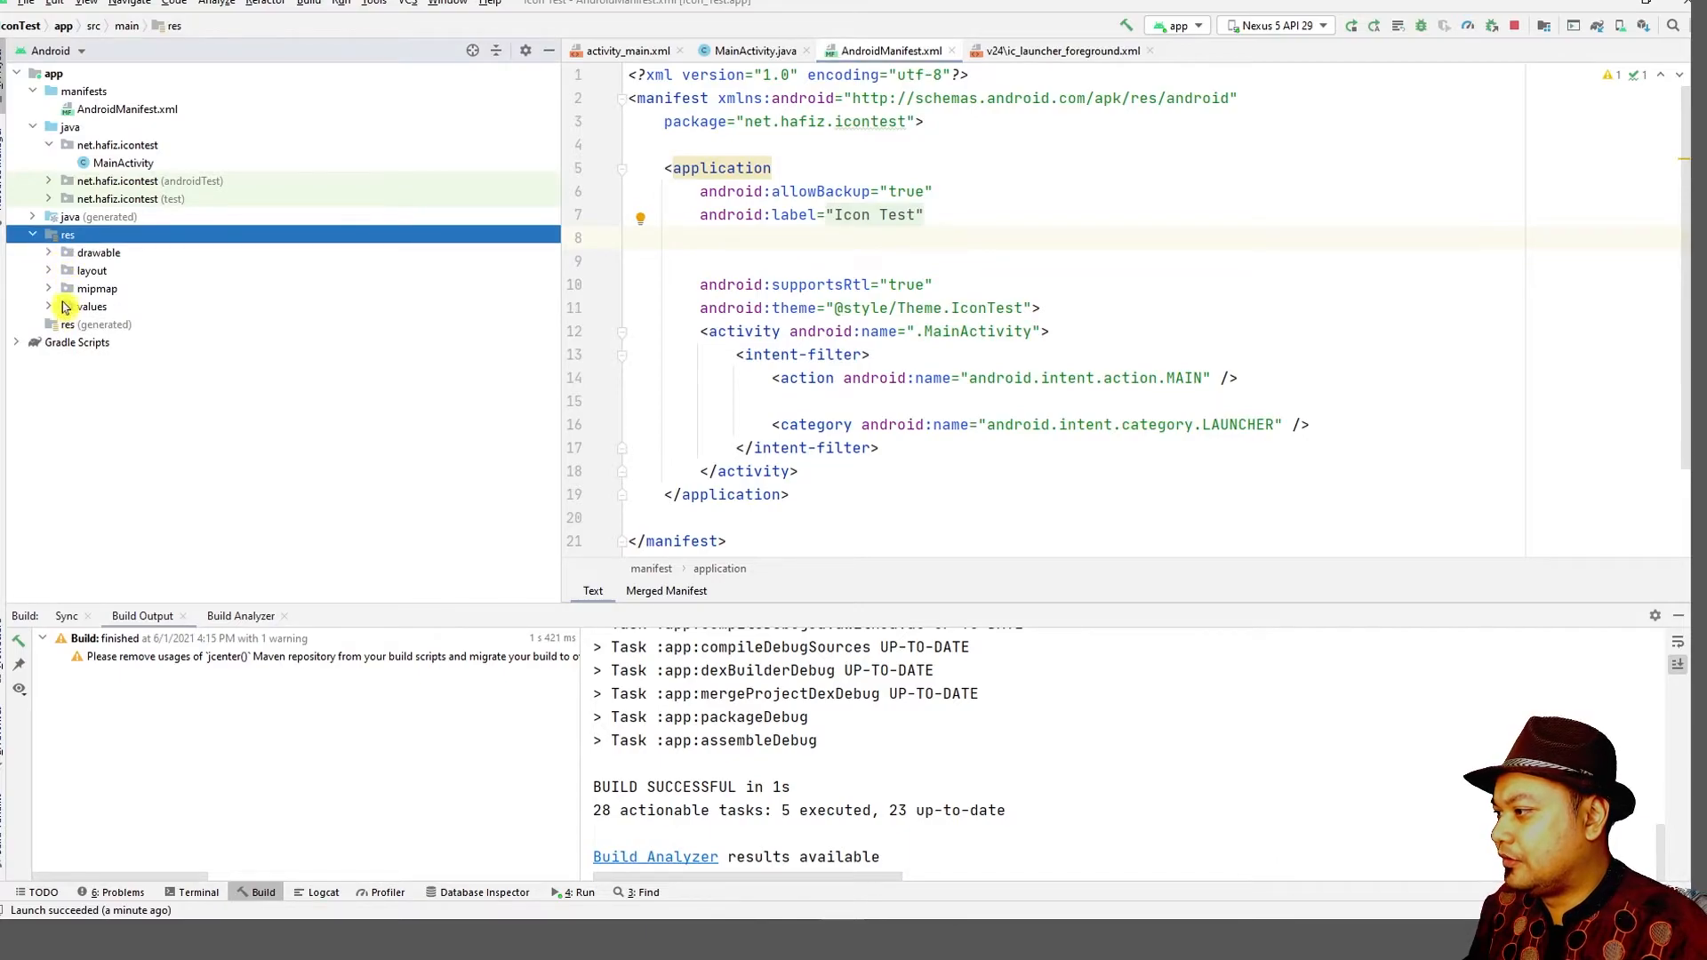
left_click(50, 288)
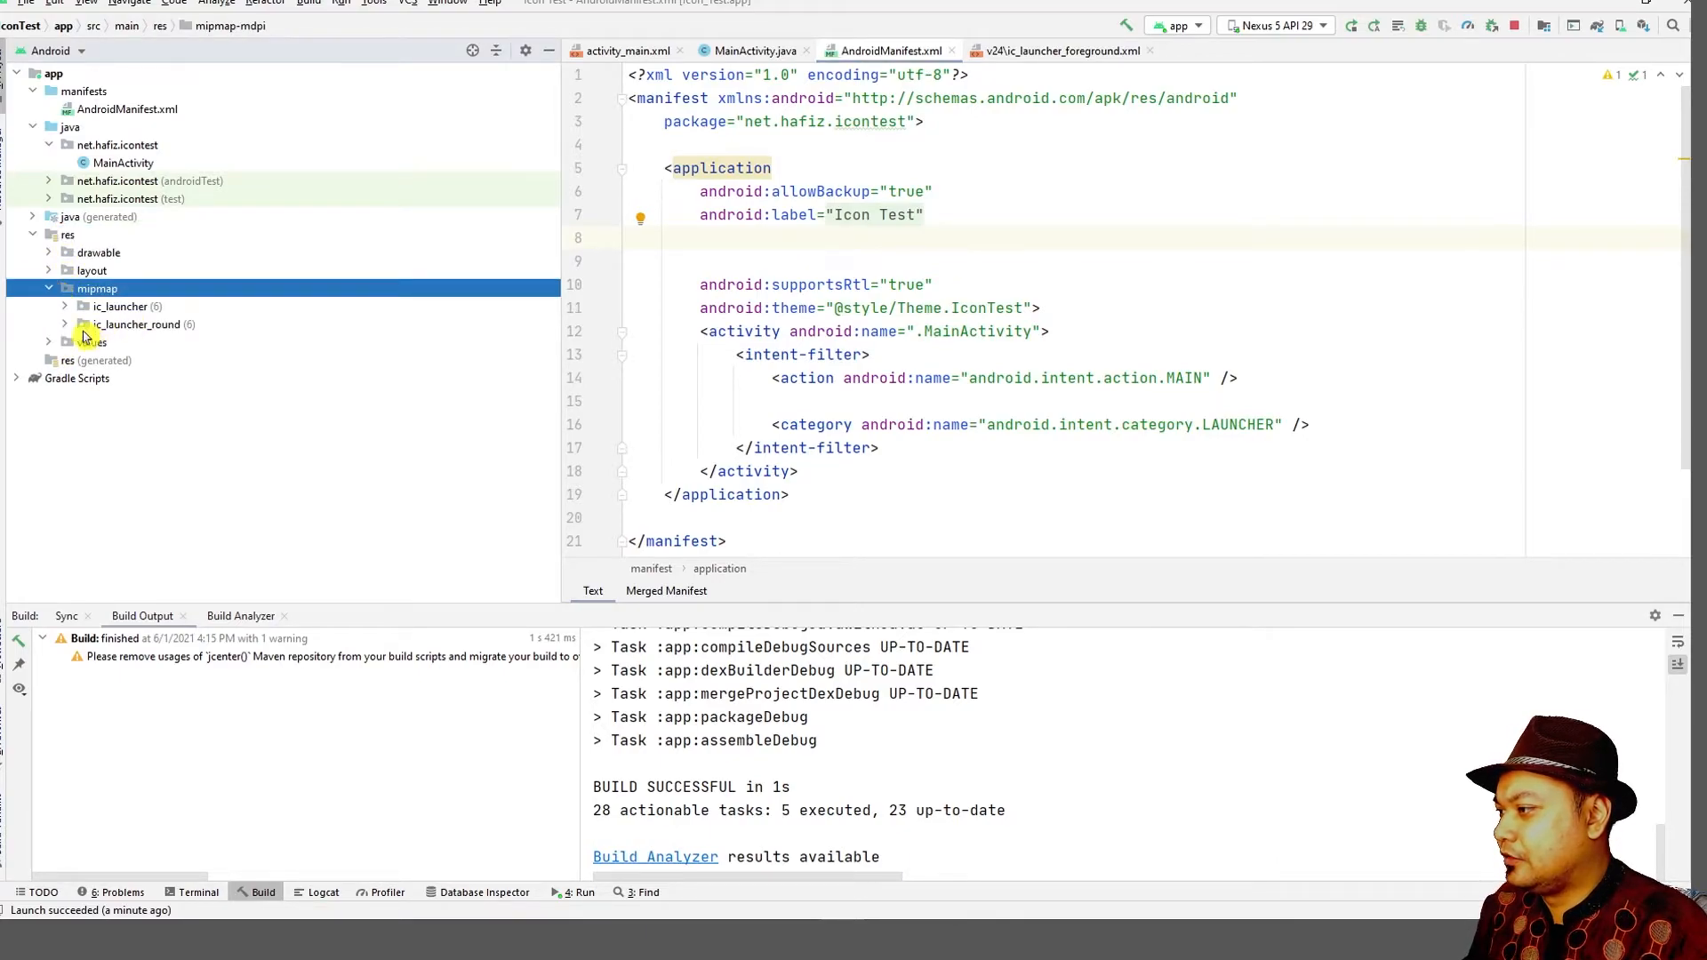
left_click(64, 306)
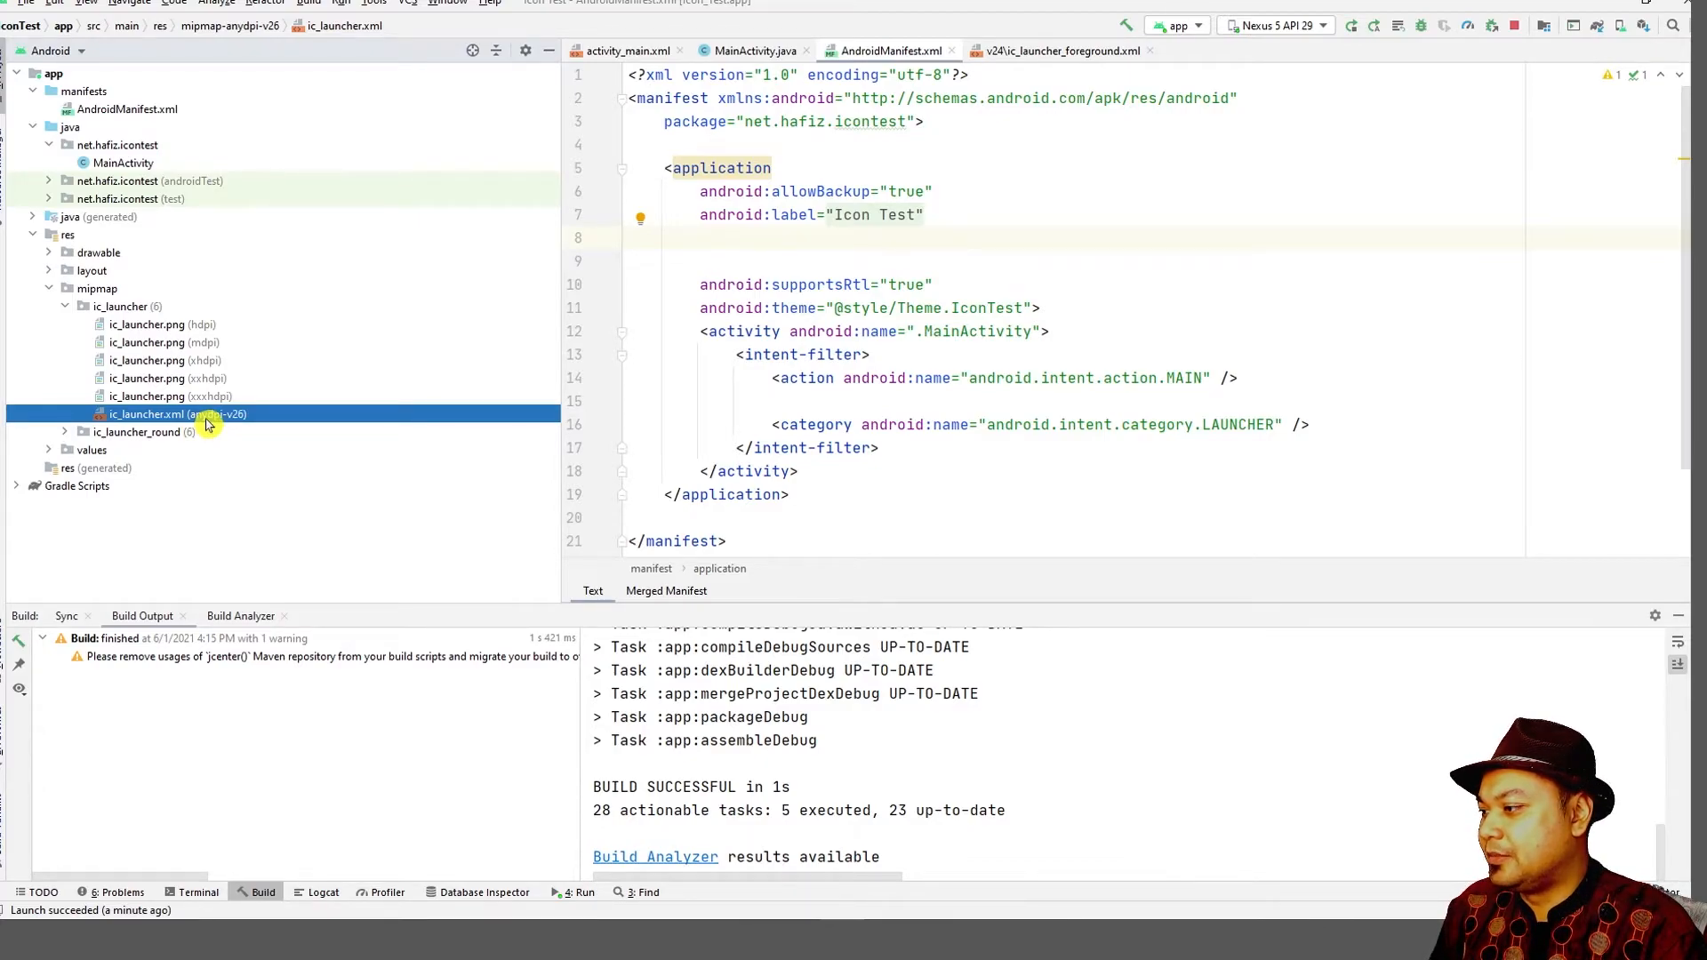
Inspect the adaptive ic_launcher.xml and its ic_launcher_foreground drawable.
double_click(142, 413)
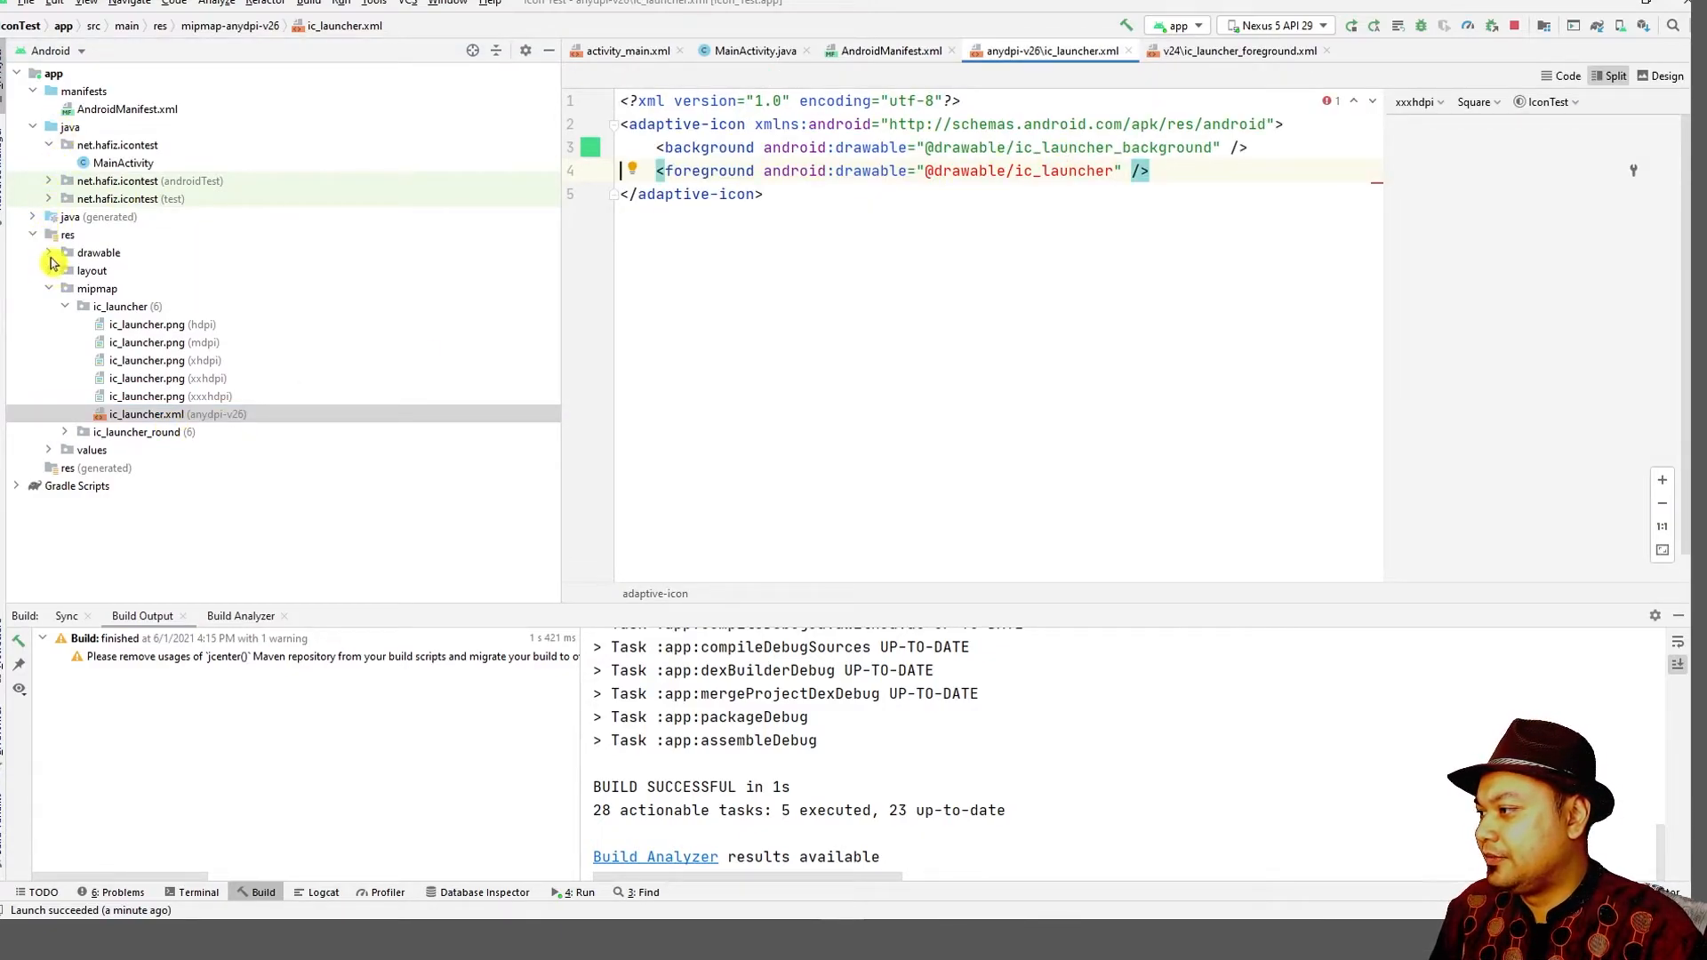
left_click(1239, 50)
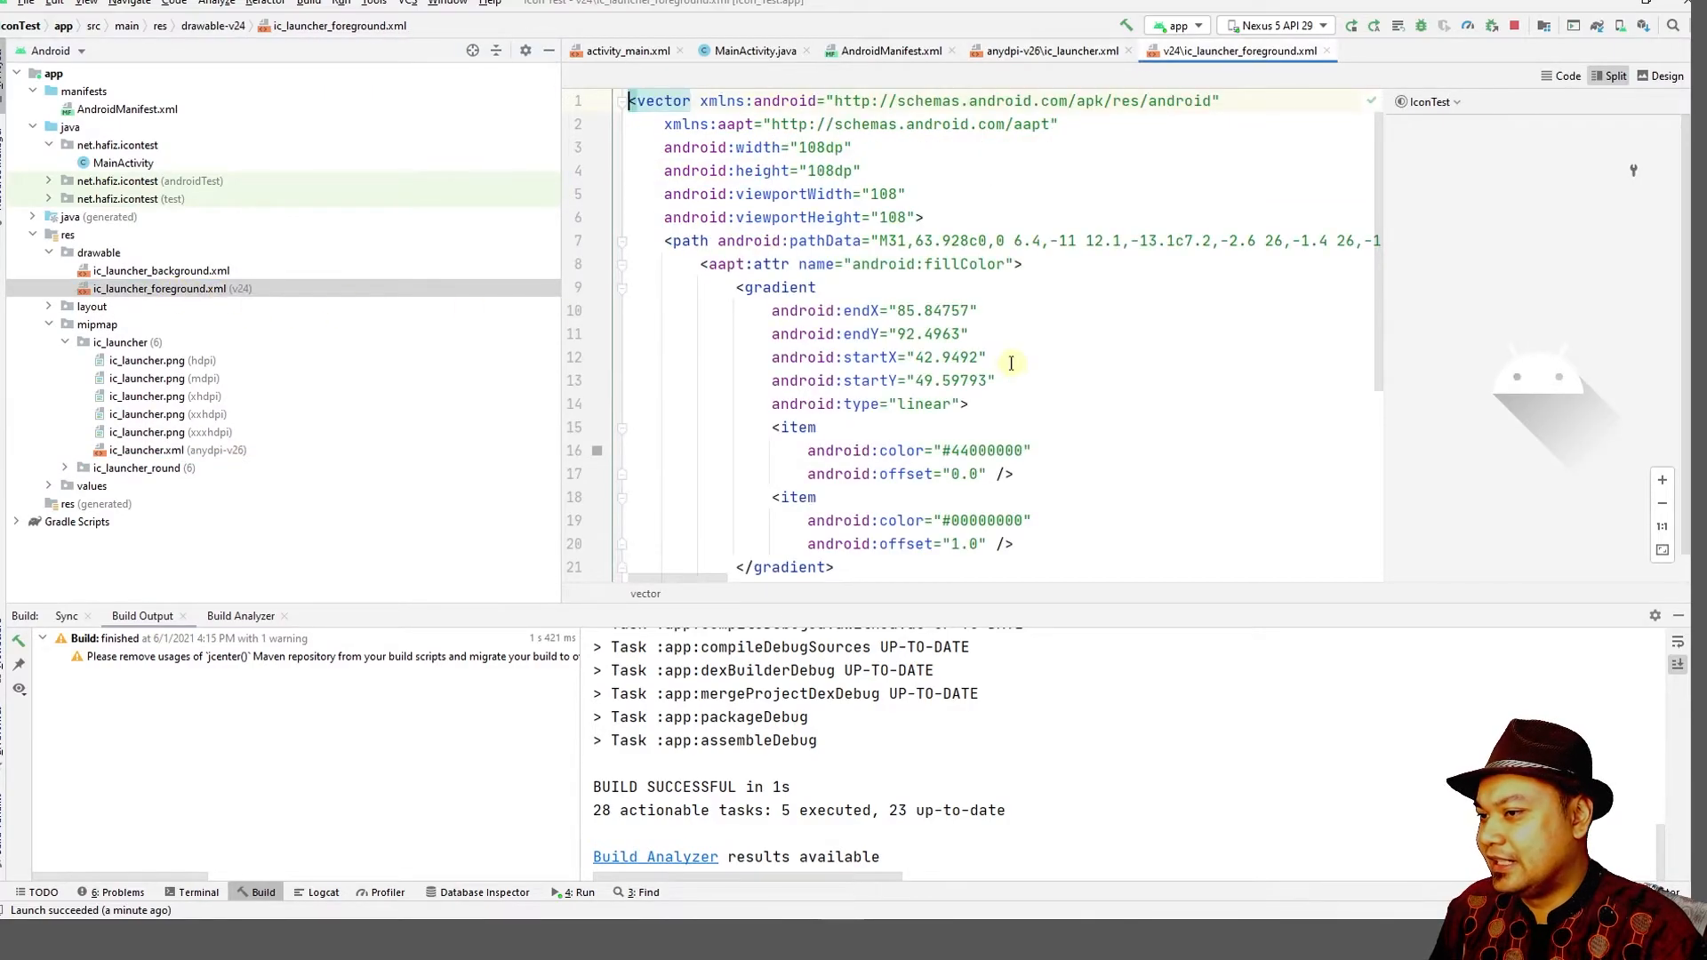
scroll("down", 3)
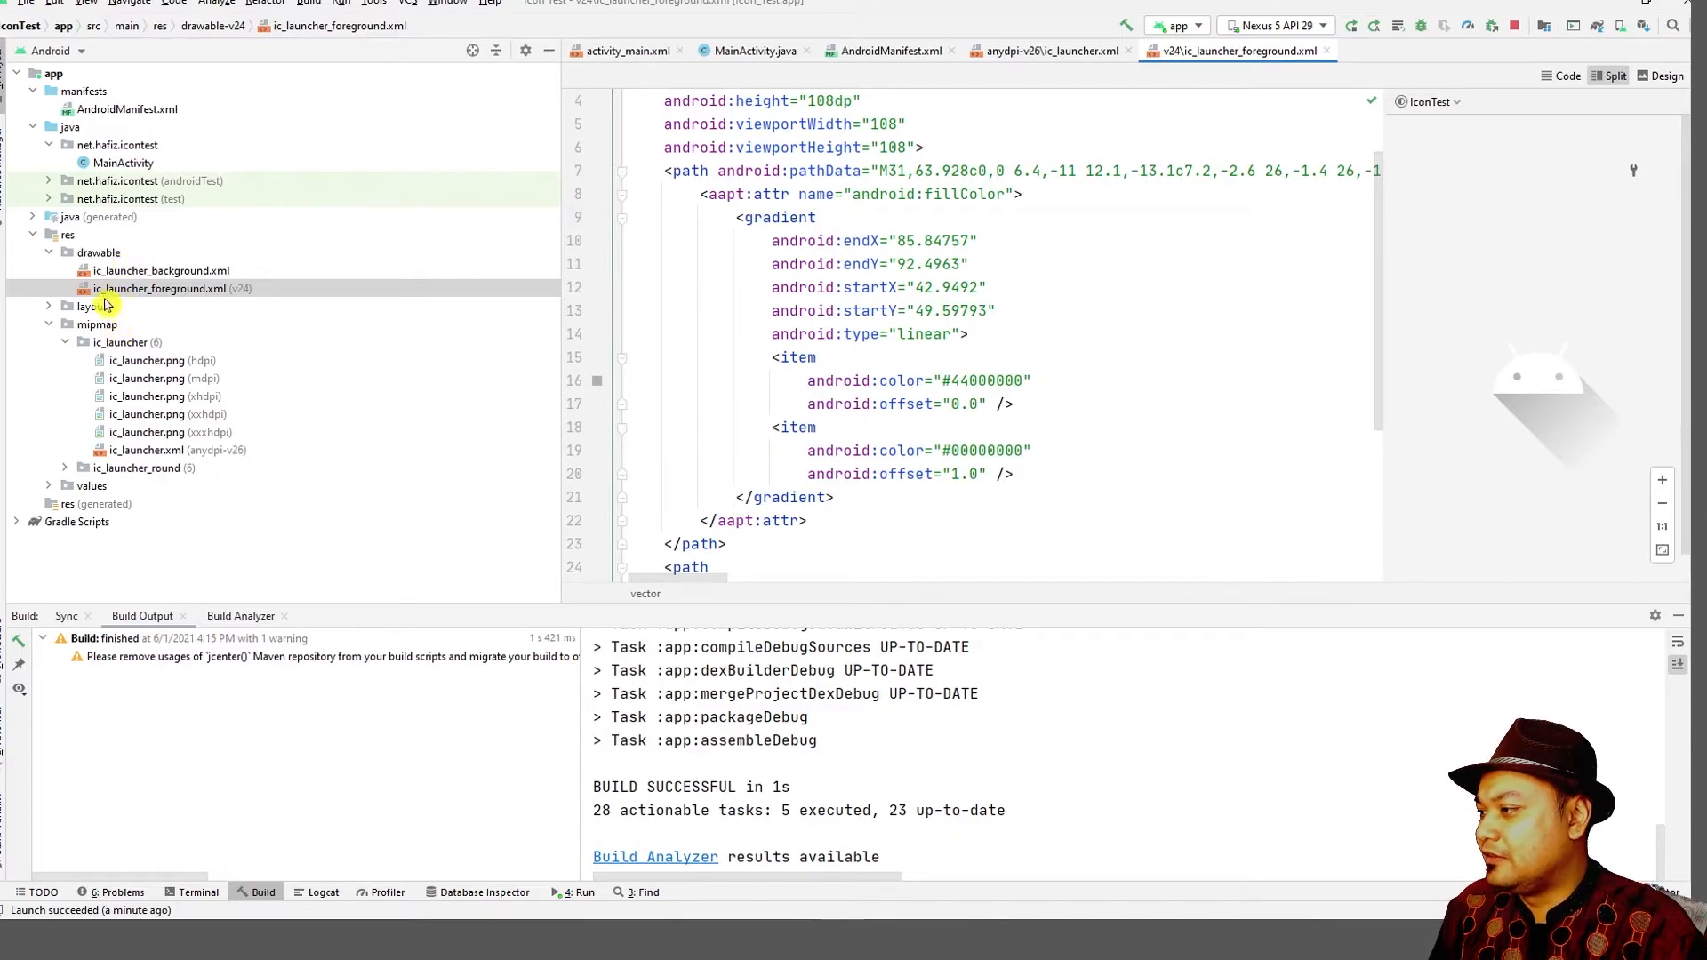
left_click(160, 288)
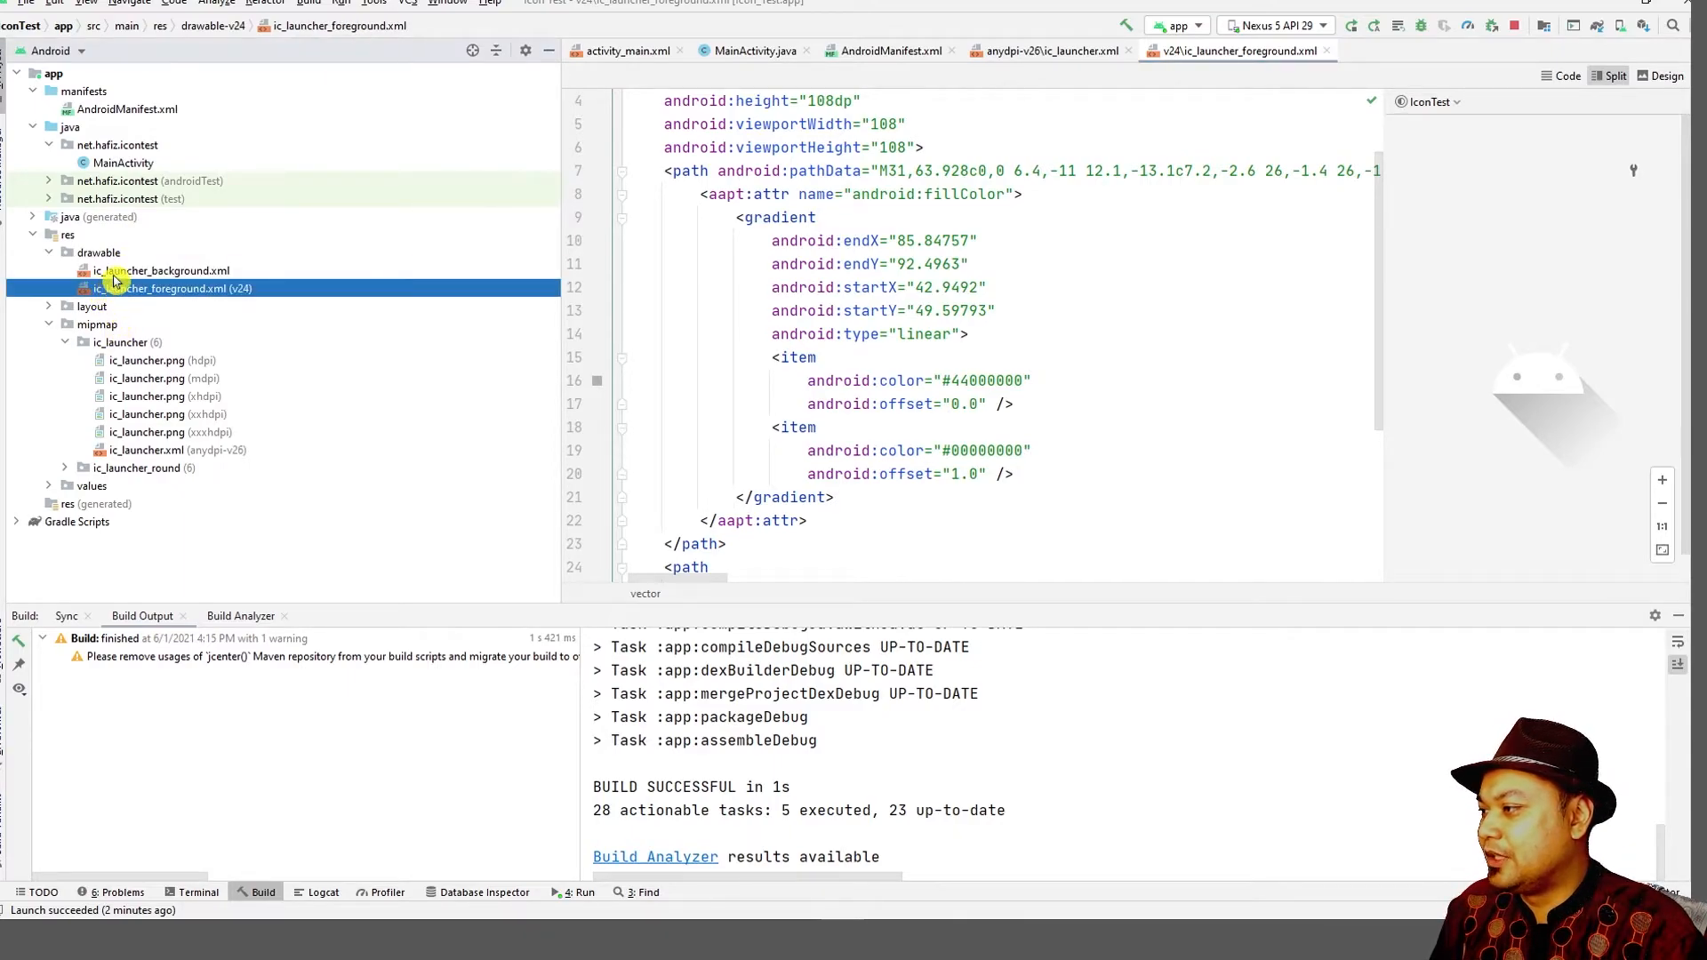
Delete the anydpi-v26 ic_launcher.xml via Safe Delete, leaving five density files.
left_click(146, 449)
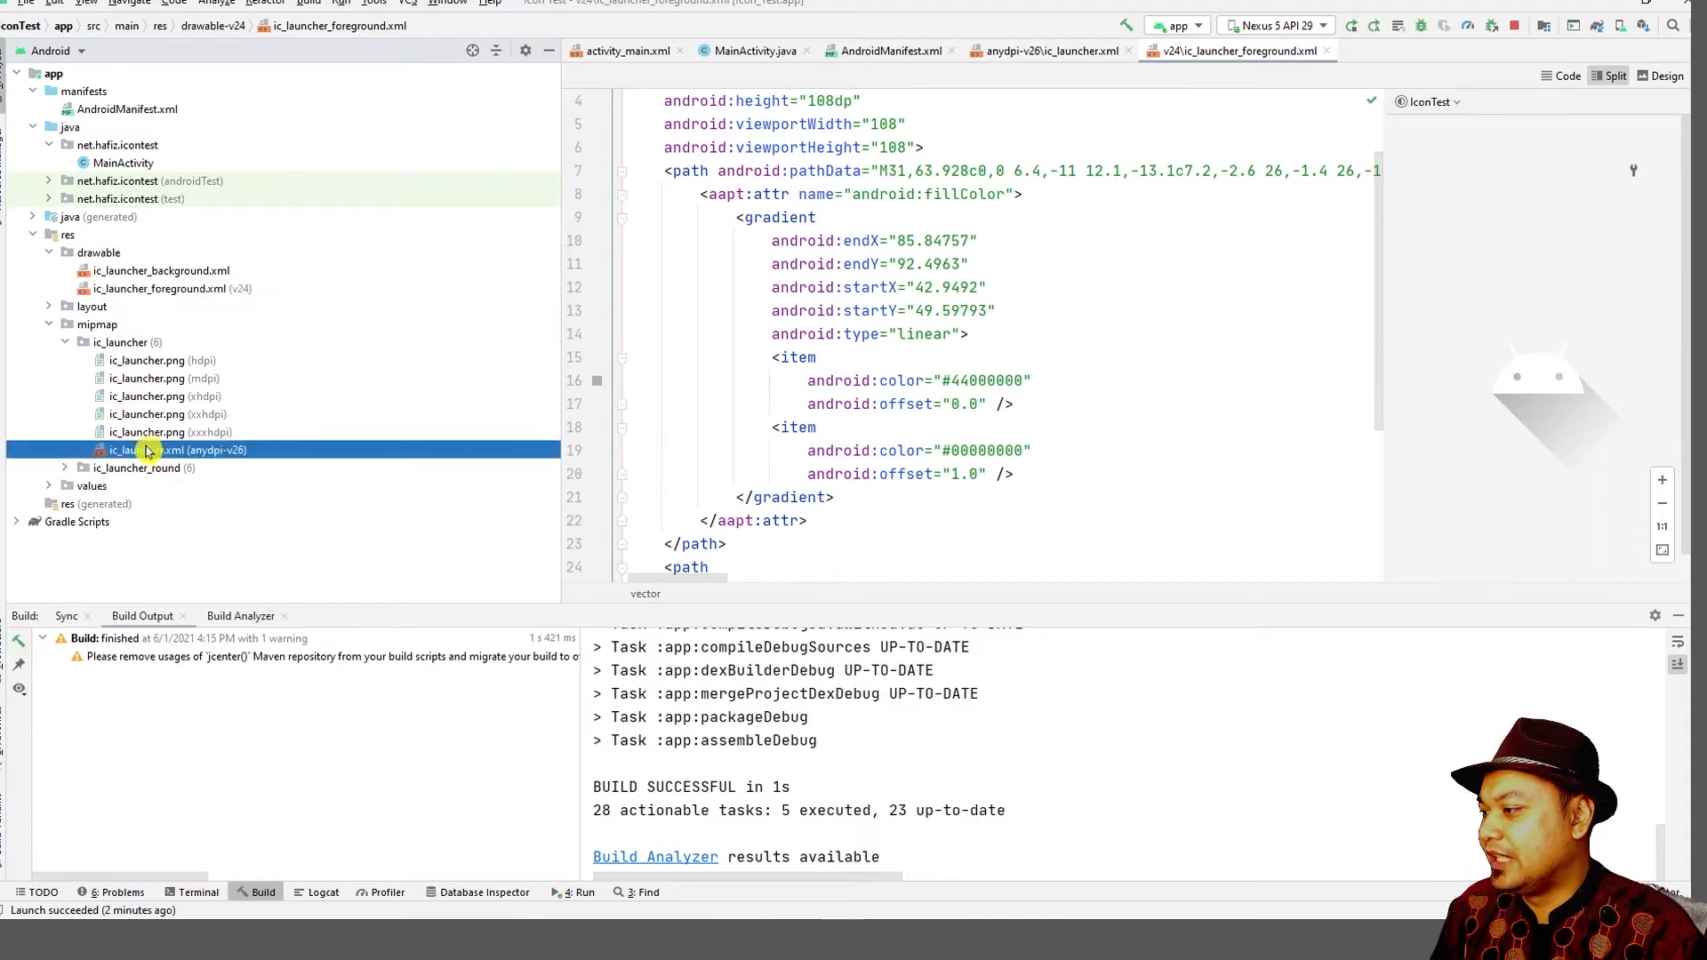
left_click(135, 468)
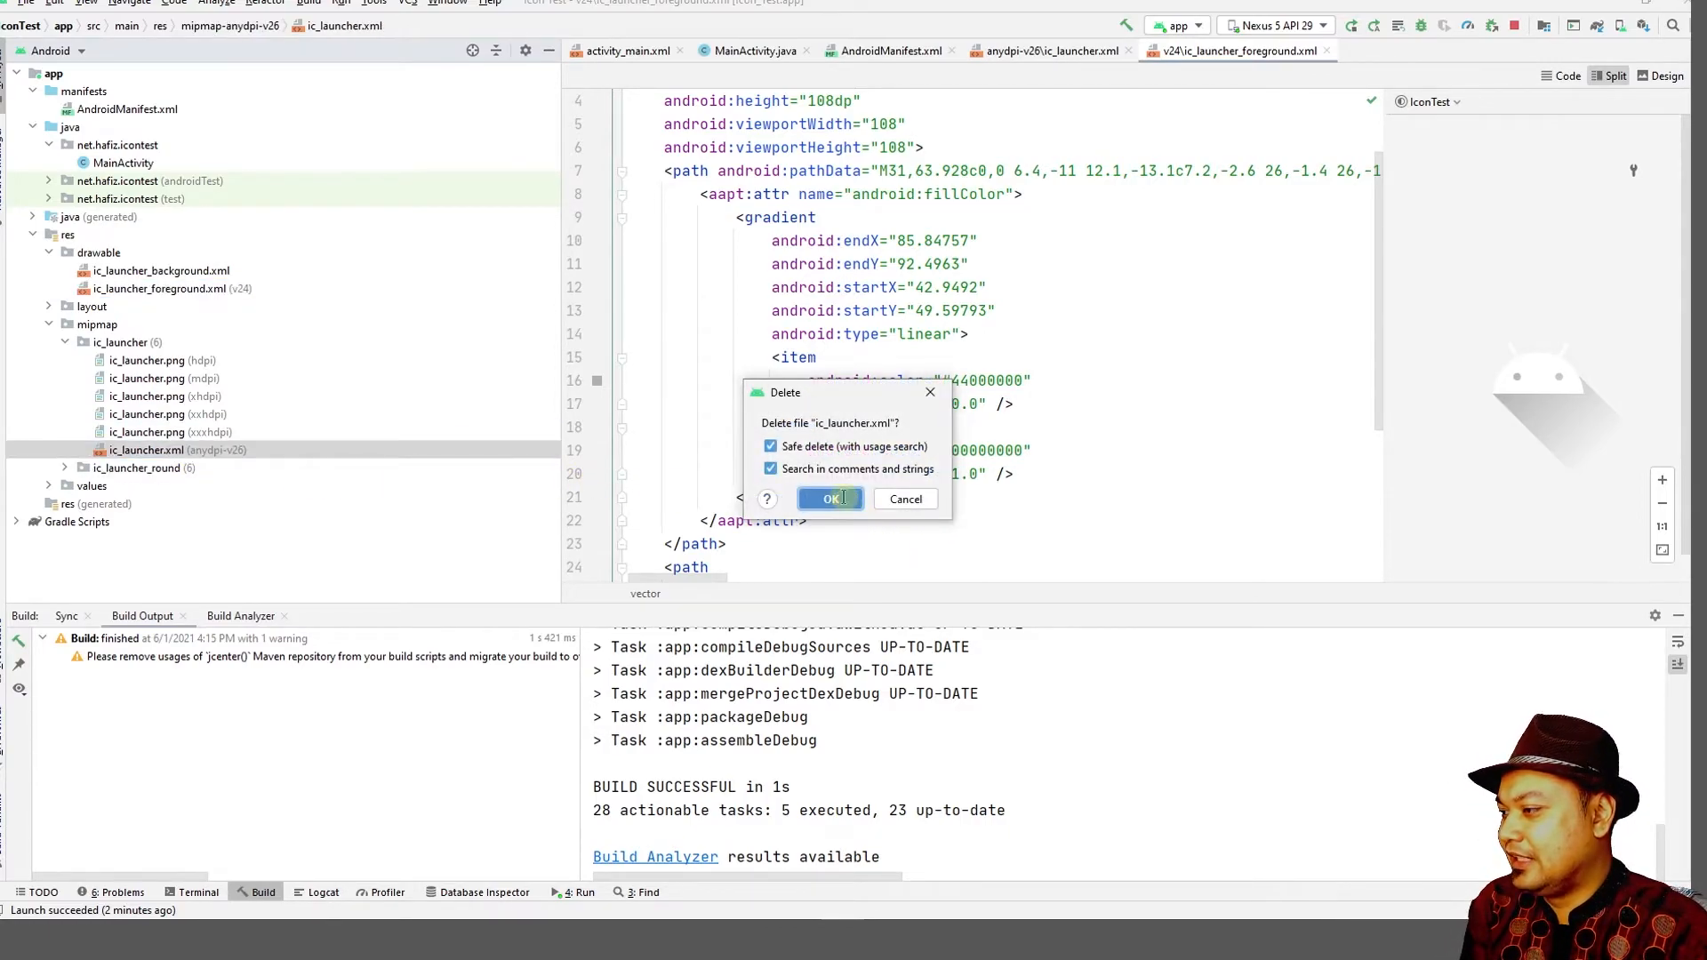
left_click(831, 498)
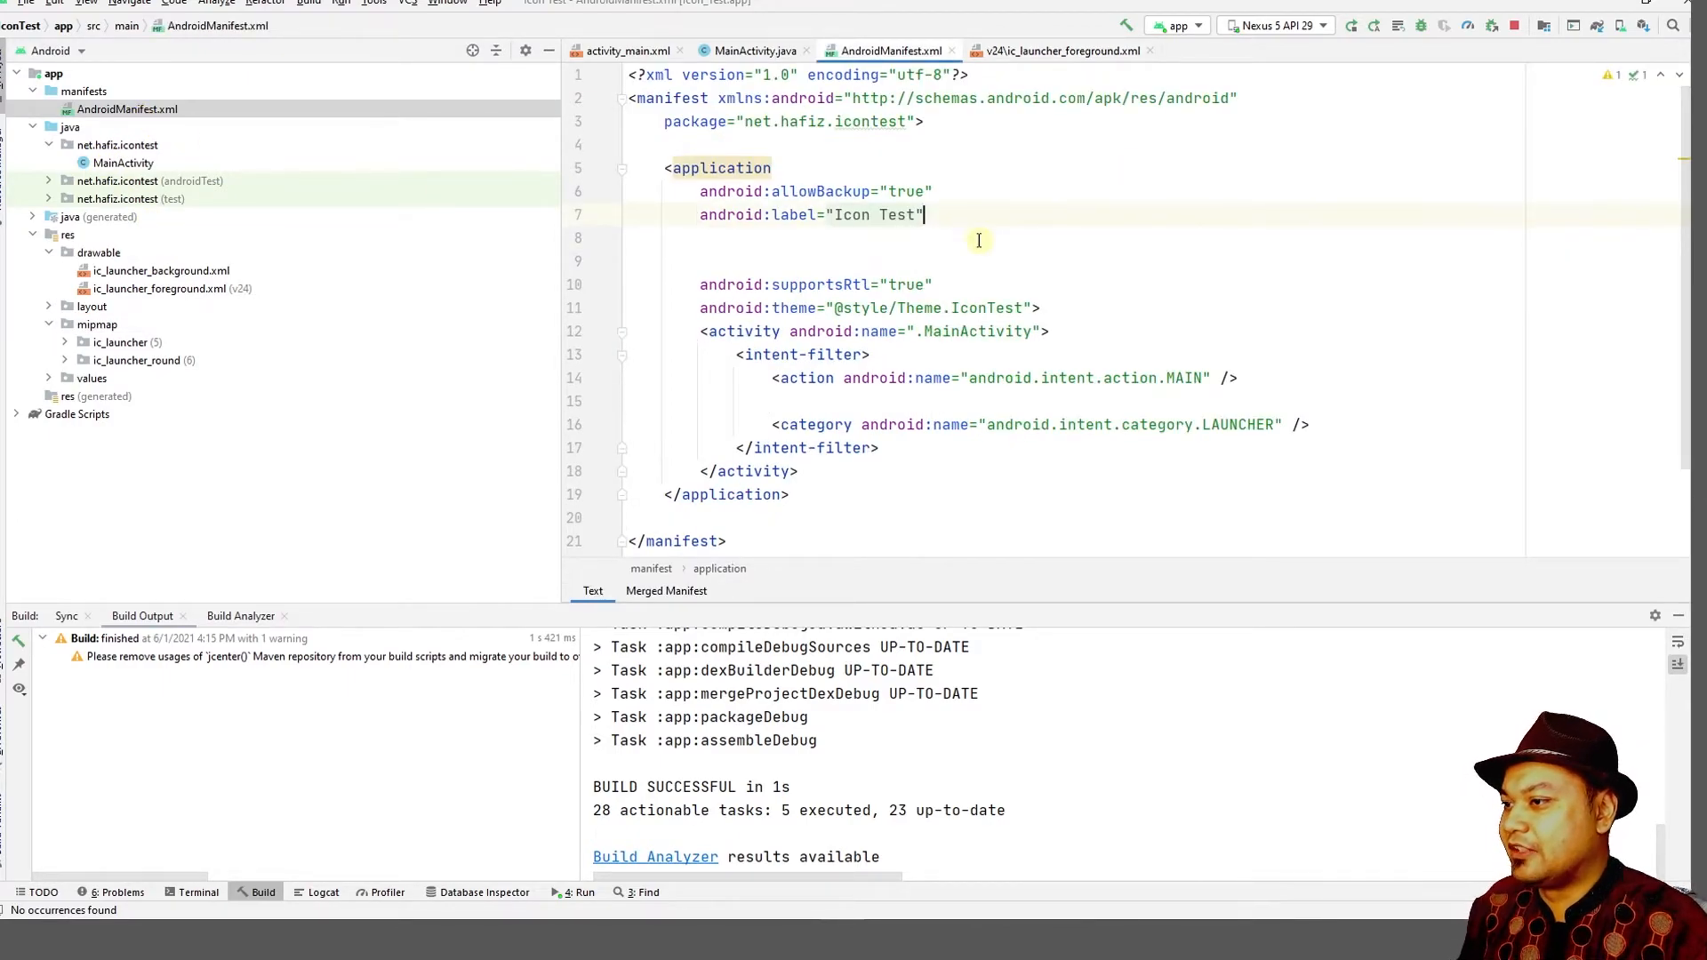
type("android:ico")
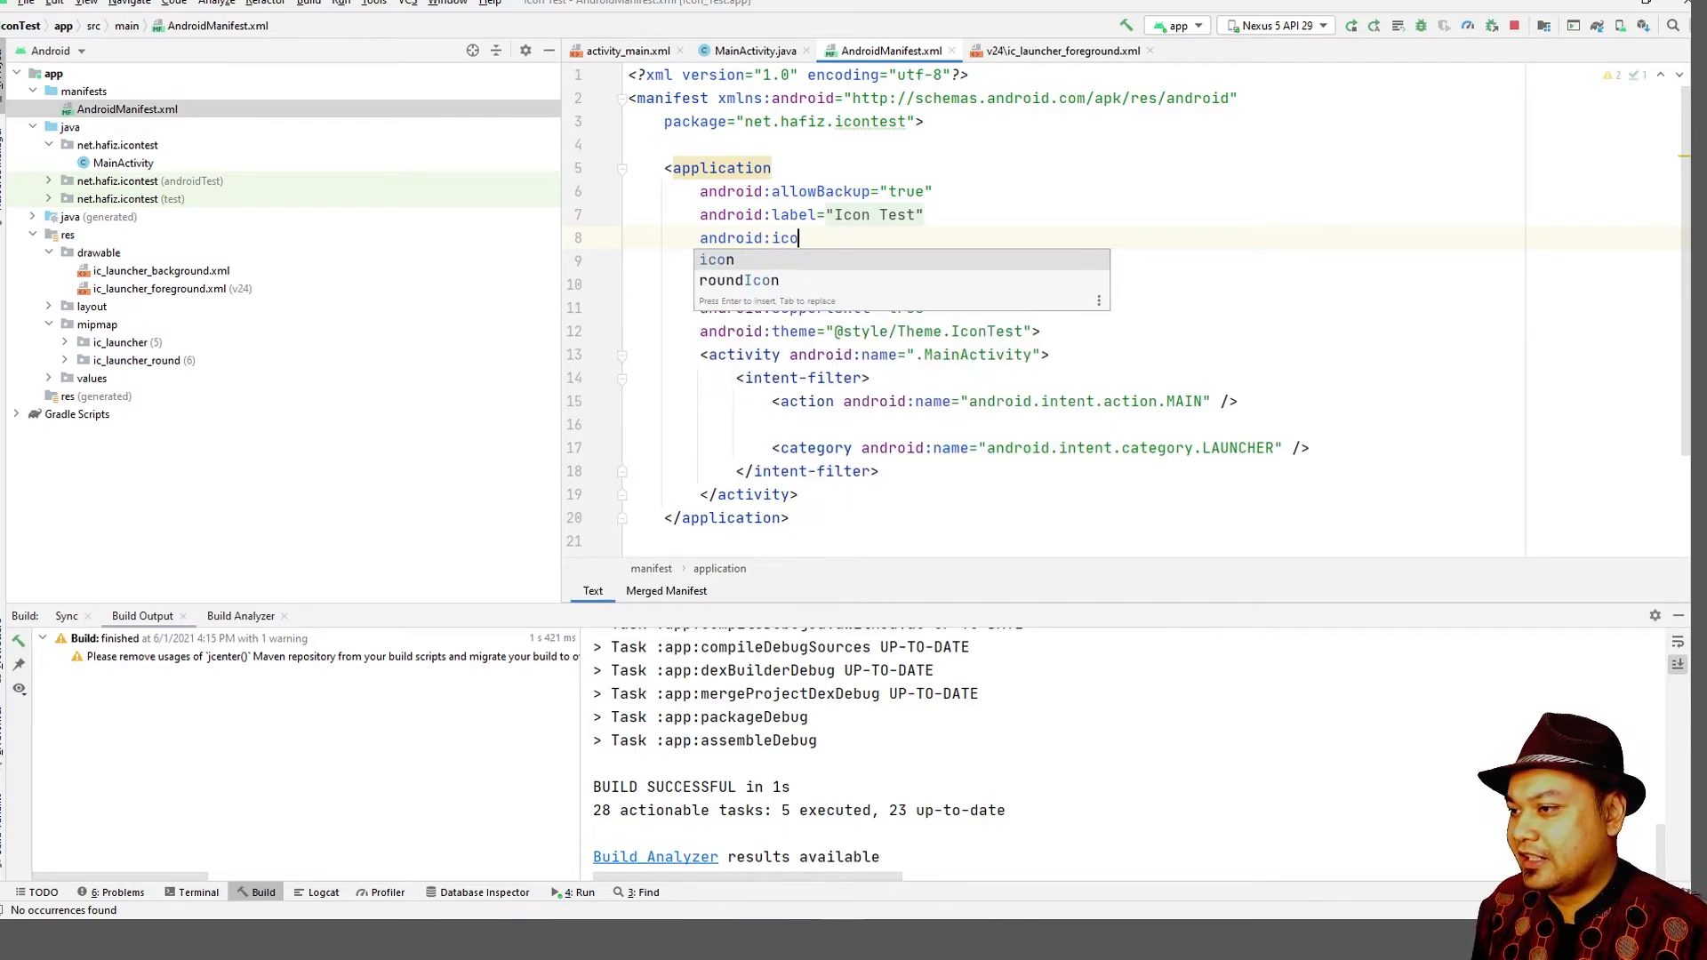
type("=\"@")
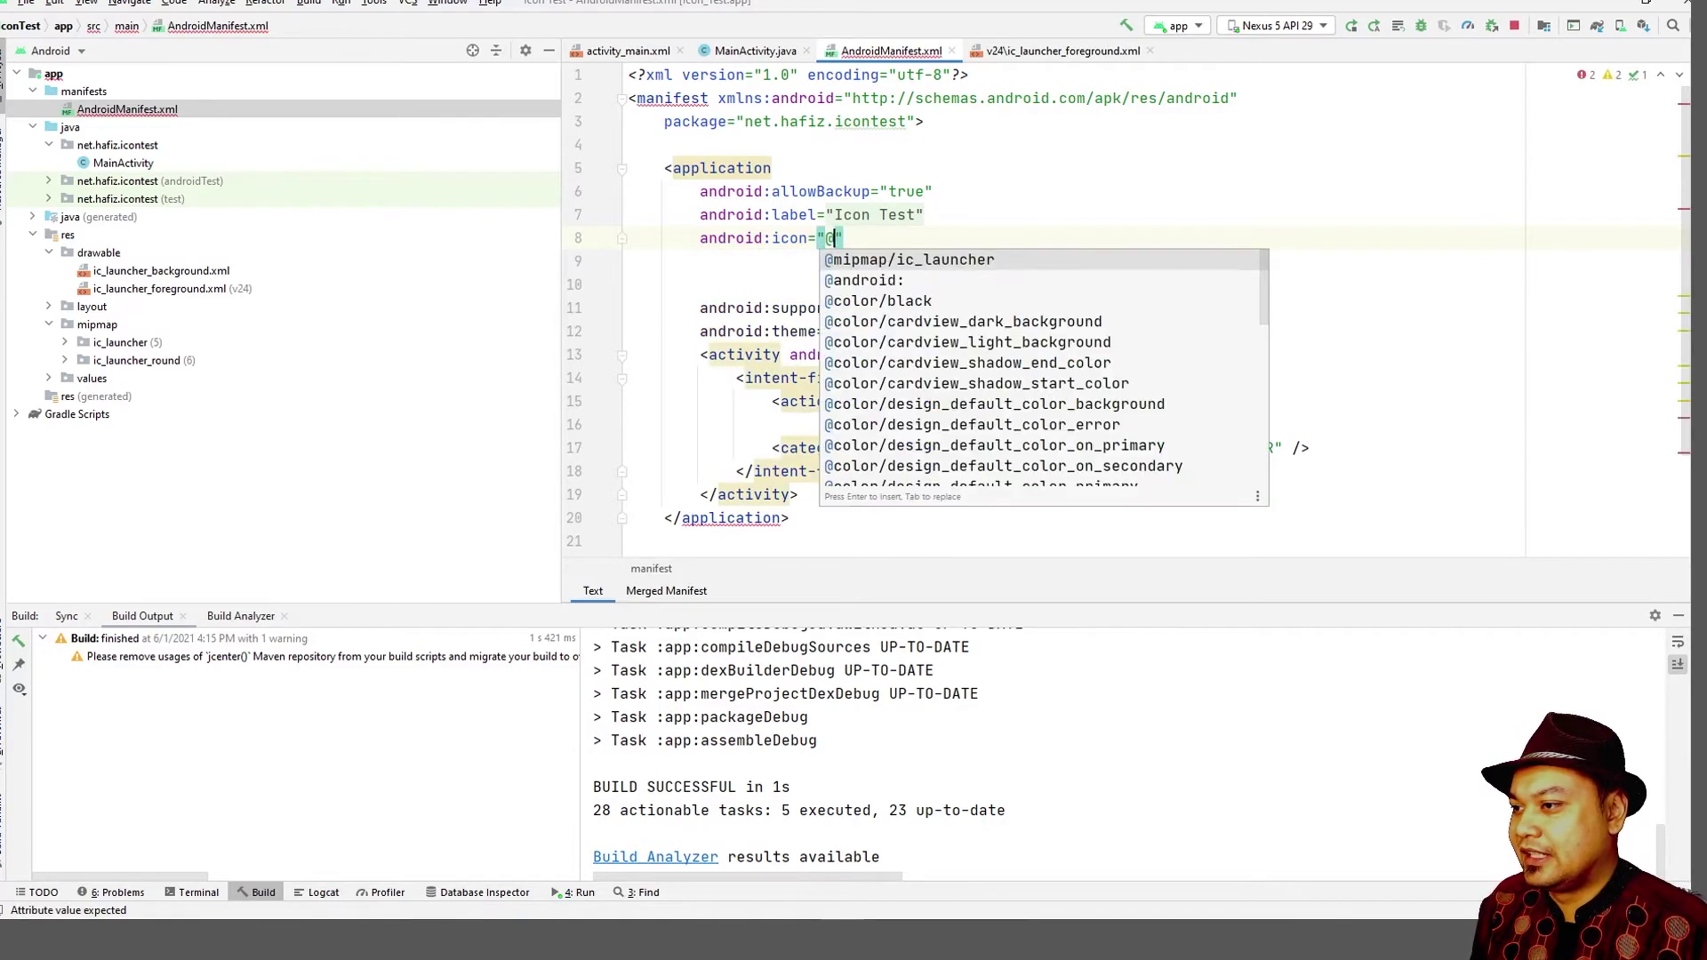
left_click(909, 259)
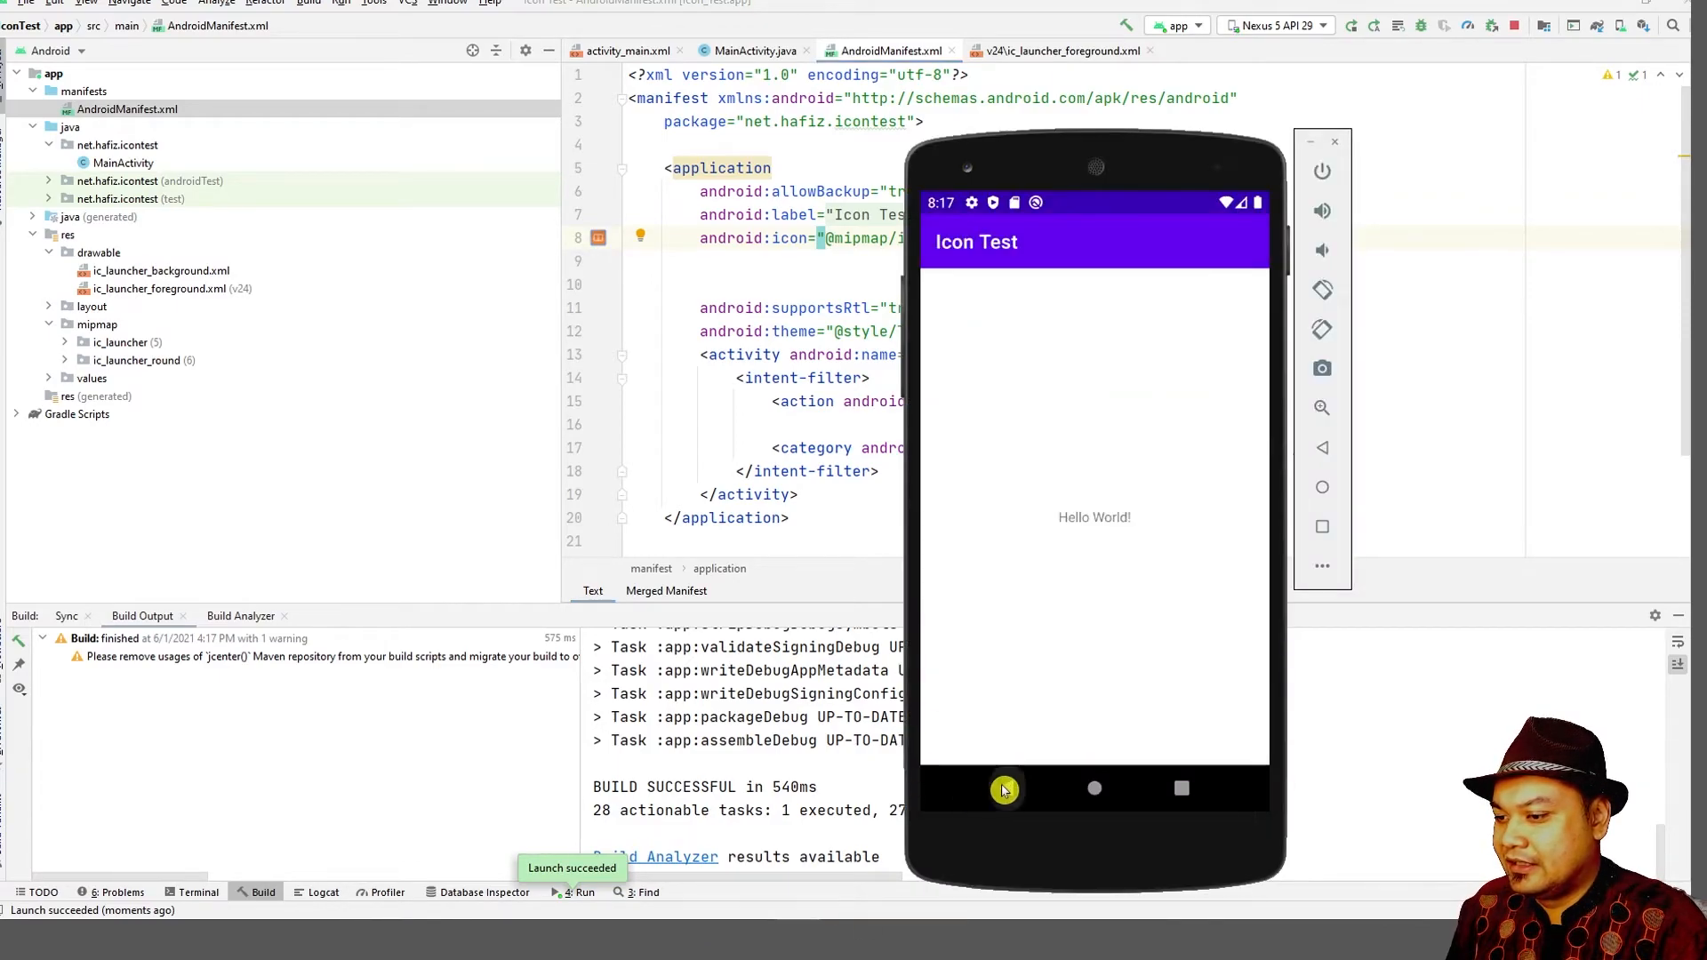
left_click(1004, 790)
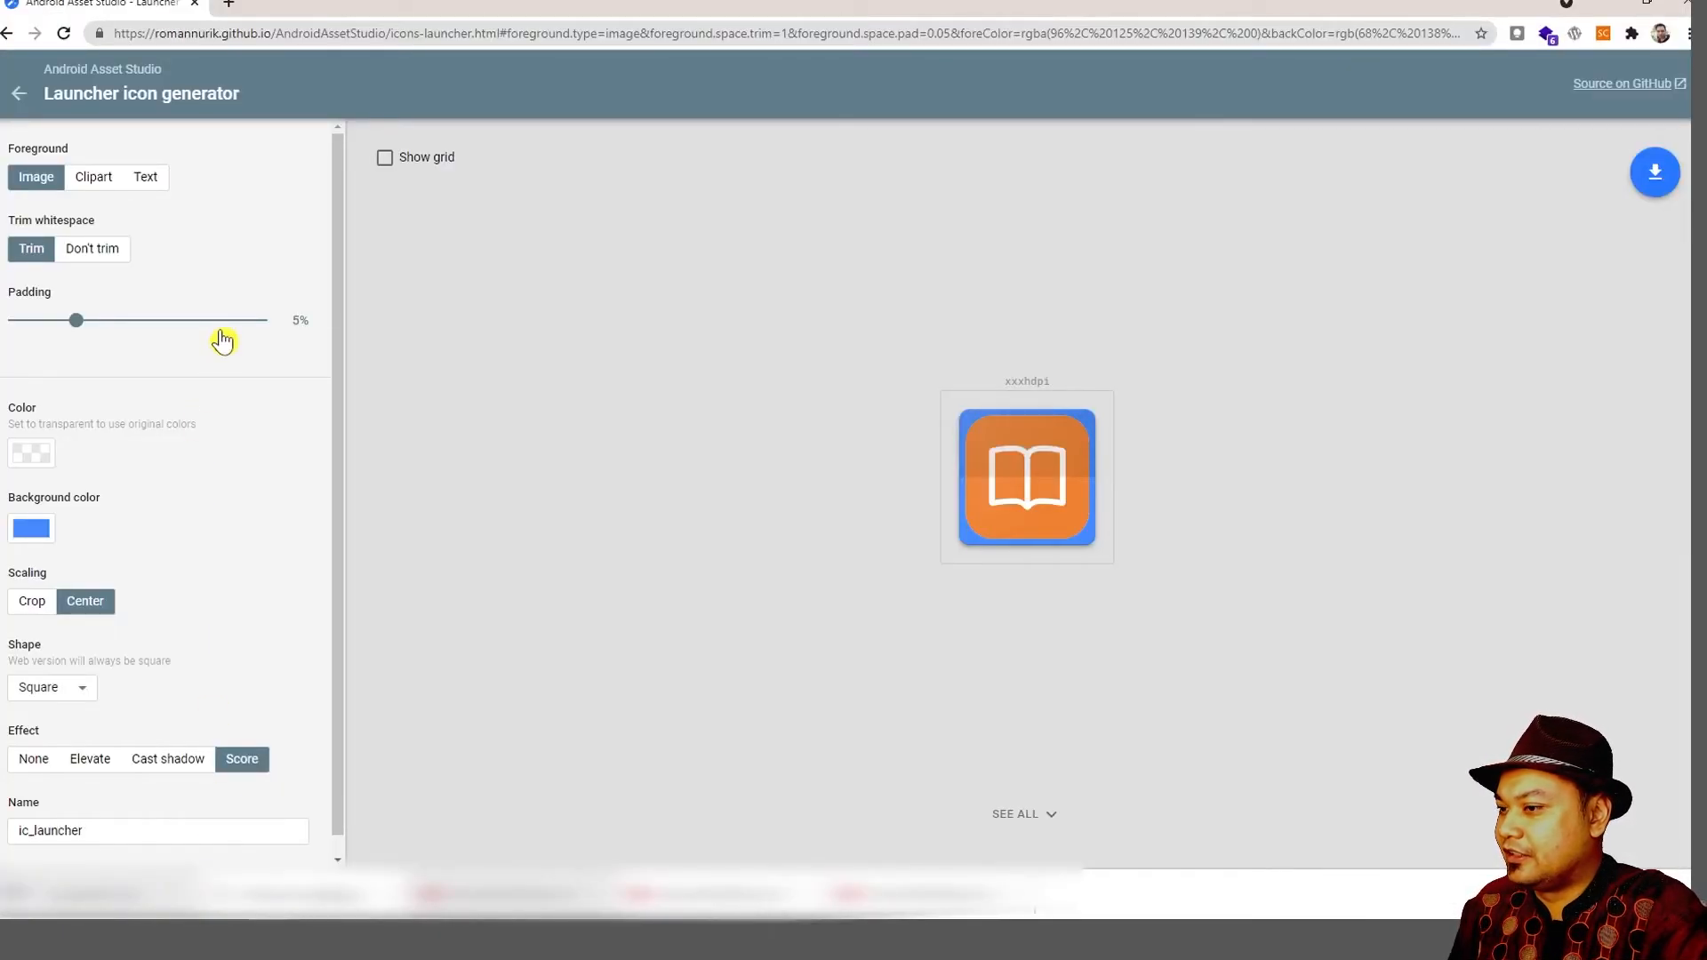
Change the book icon's background colour to white in Asset Studio.
left_click(30, 528)
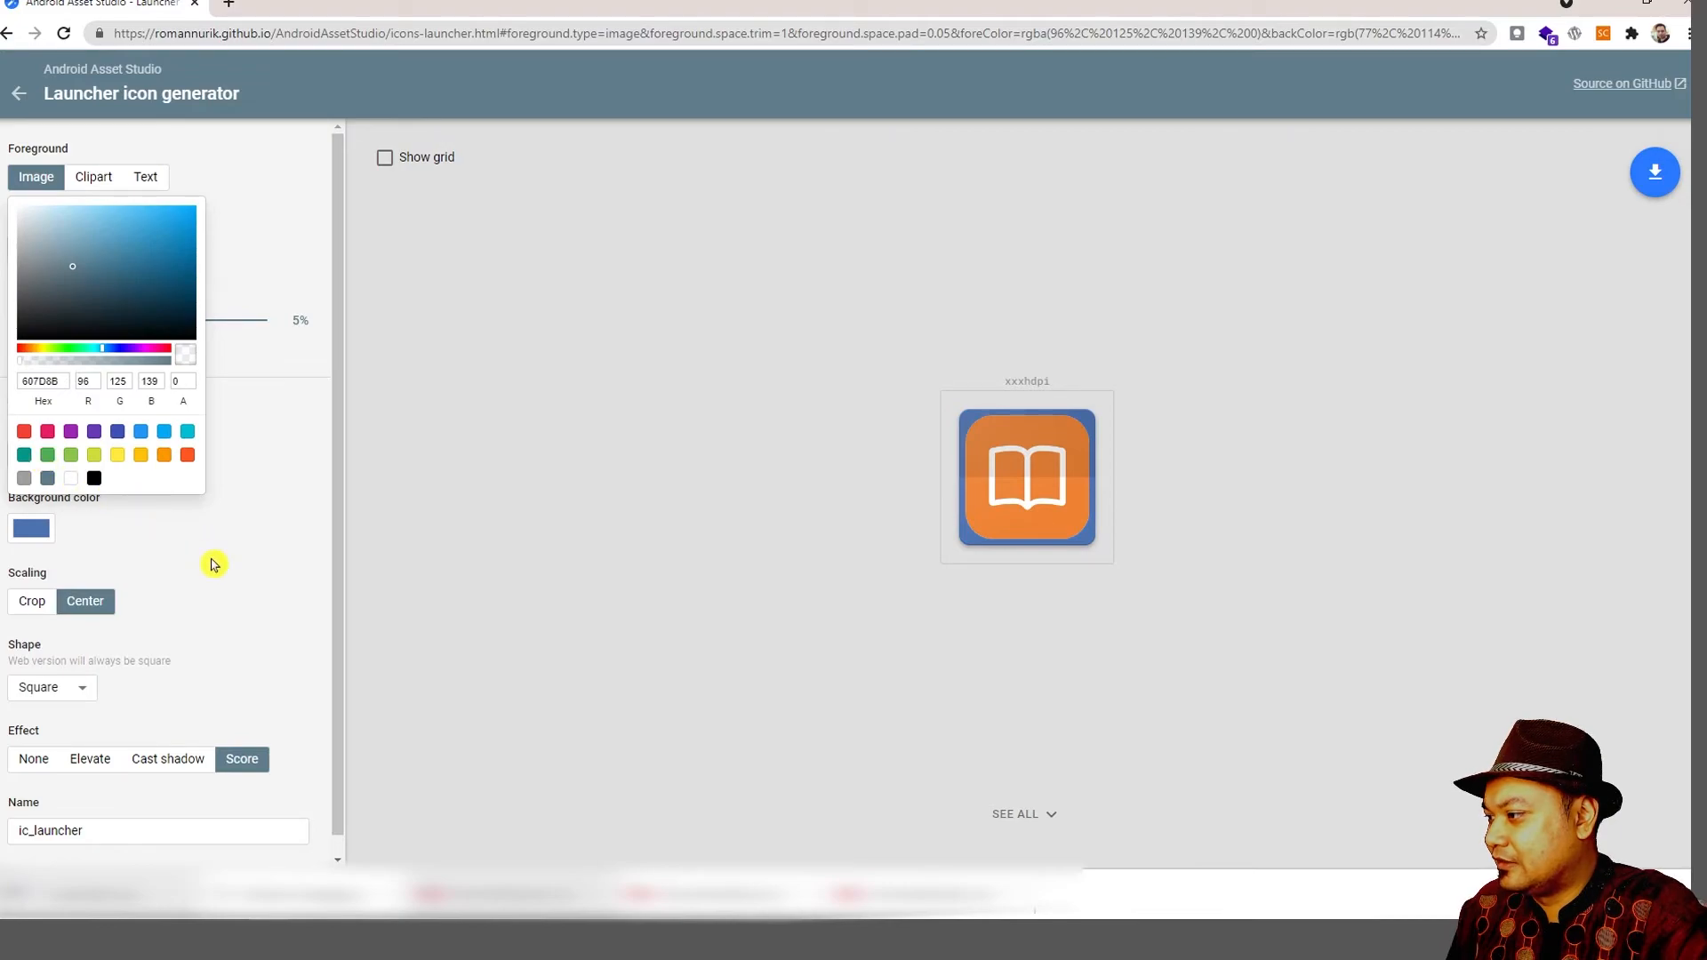
left_click(31, 526)
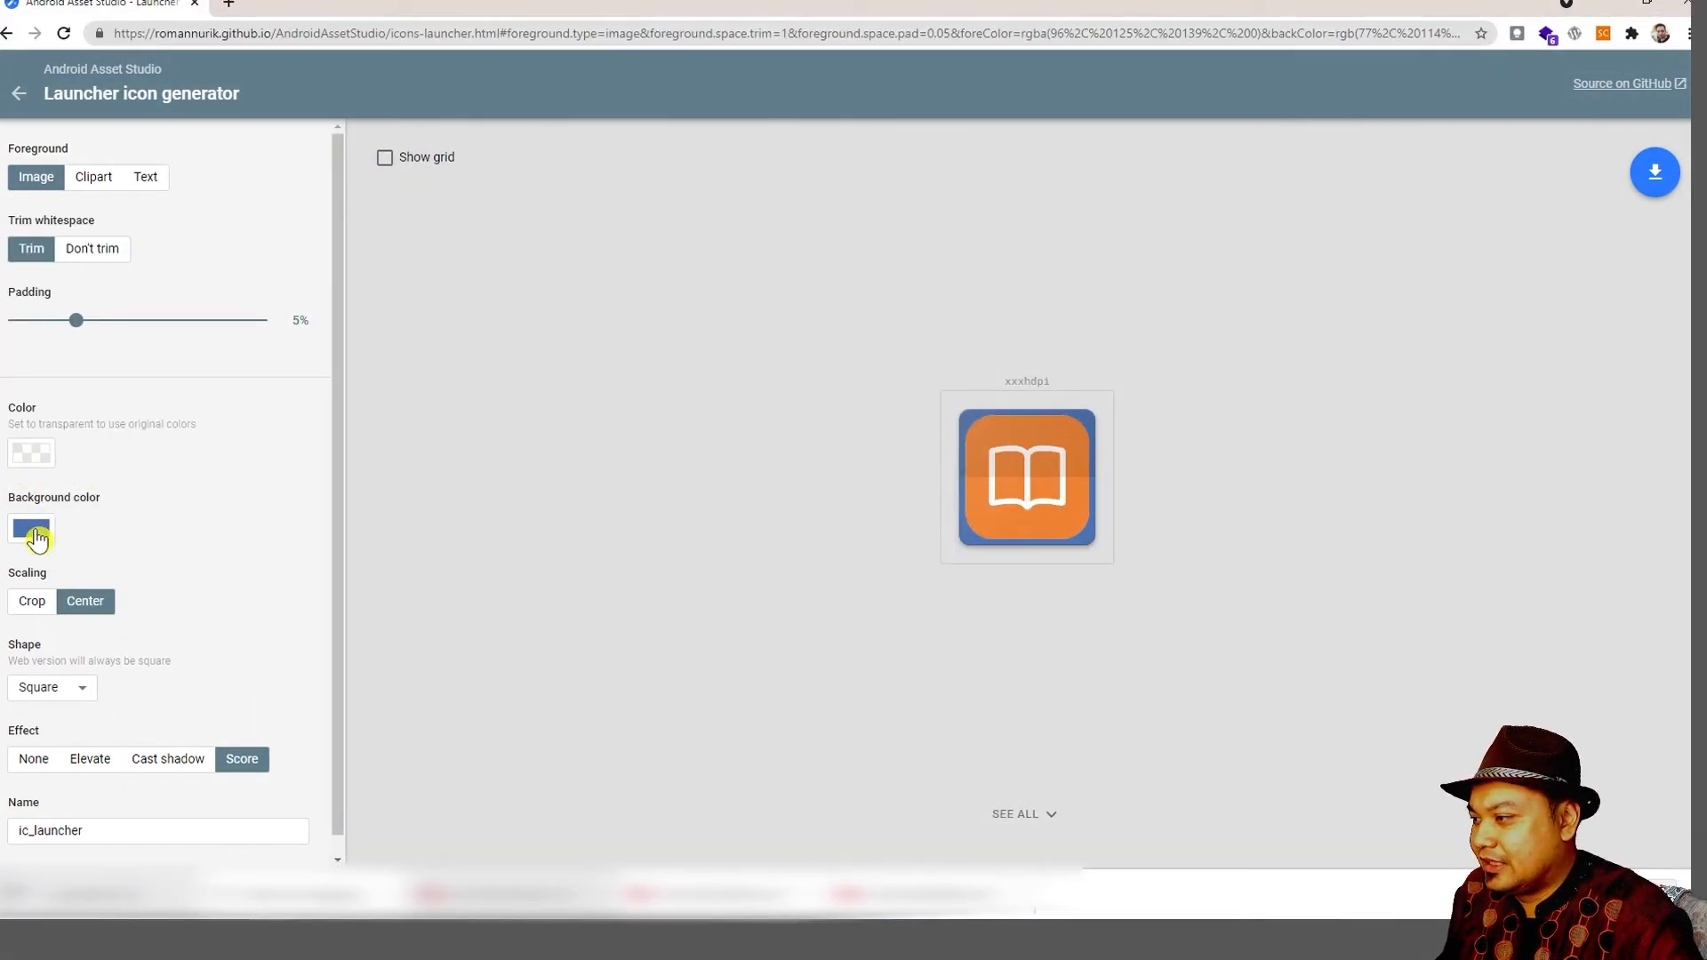
left_click(30, 527)
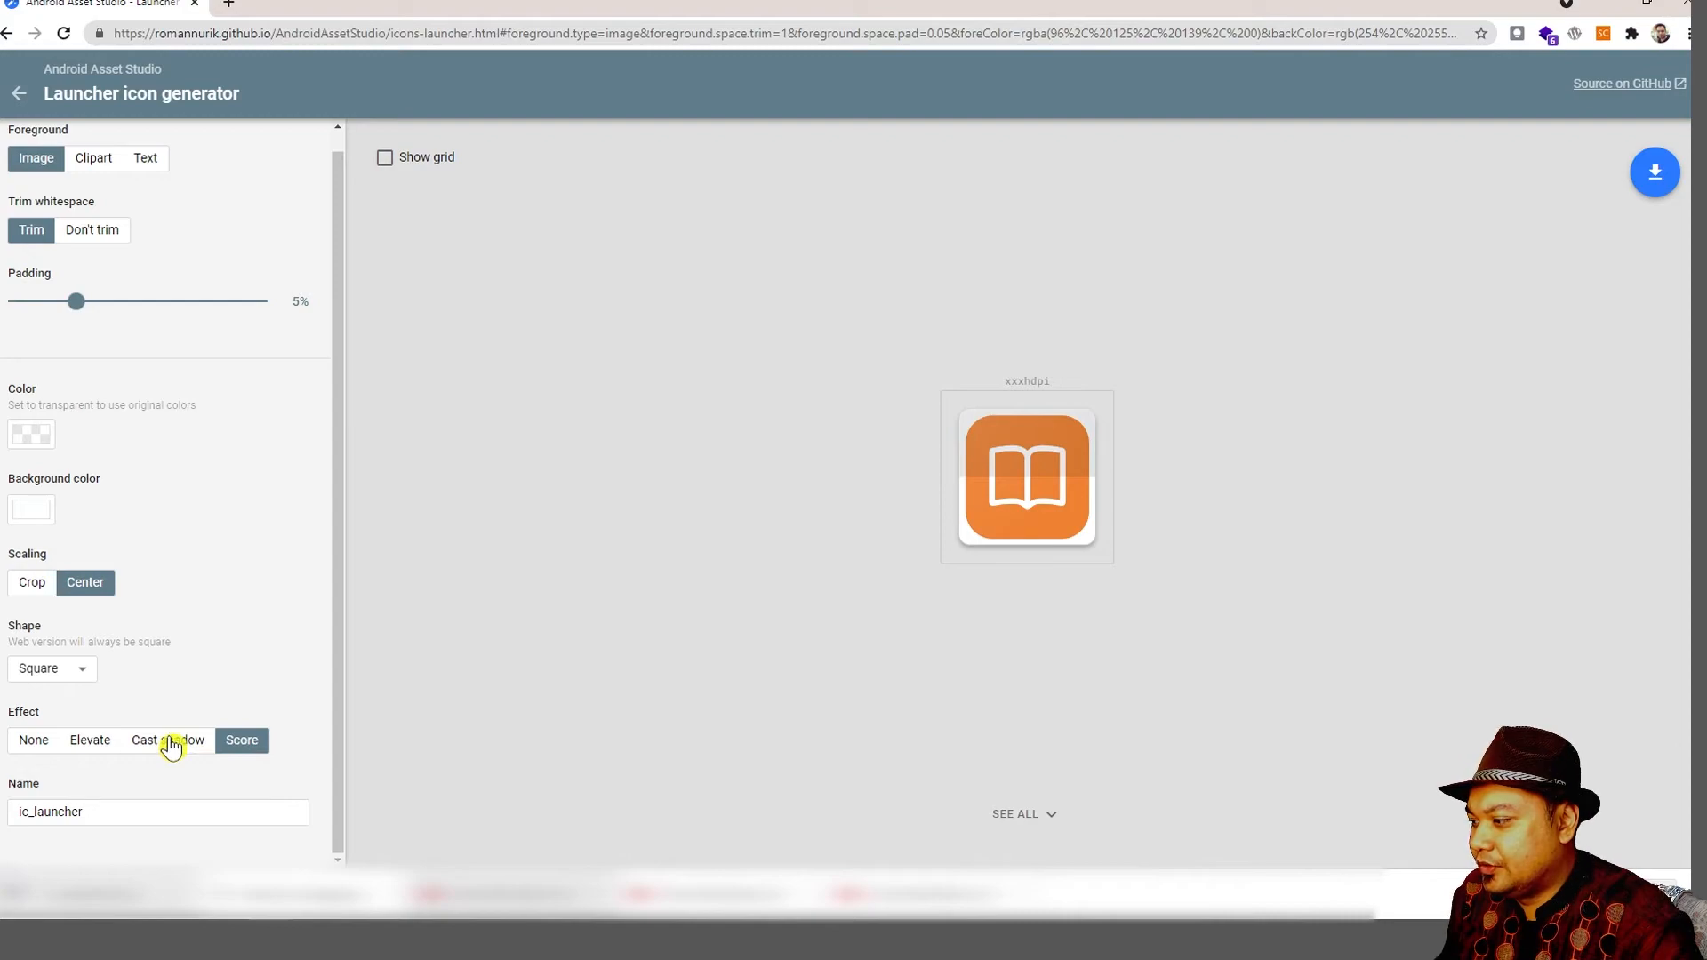
Switch the icon shape to Circle, then None, and download the icon ZIP.
left_click(51, 668)
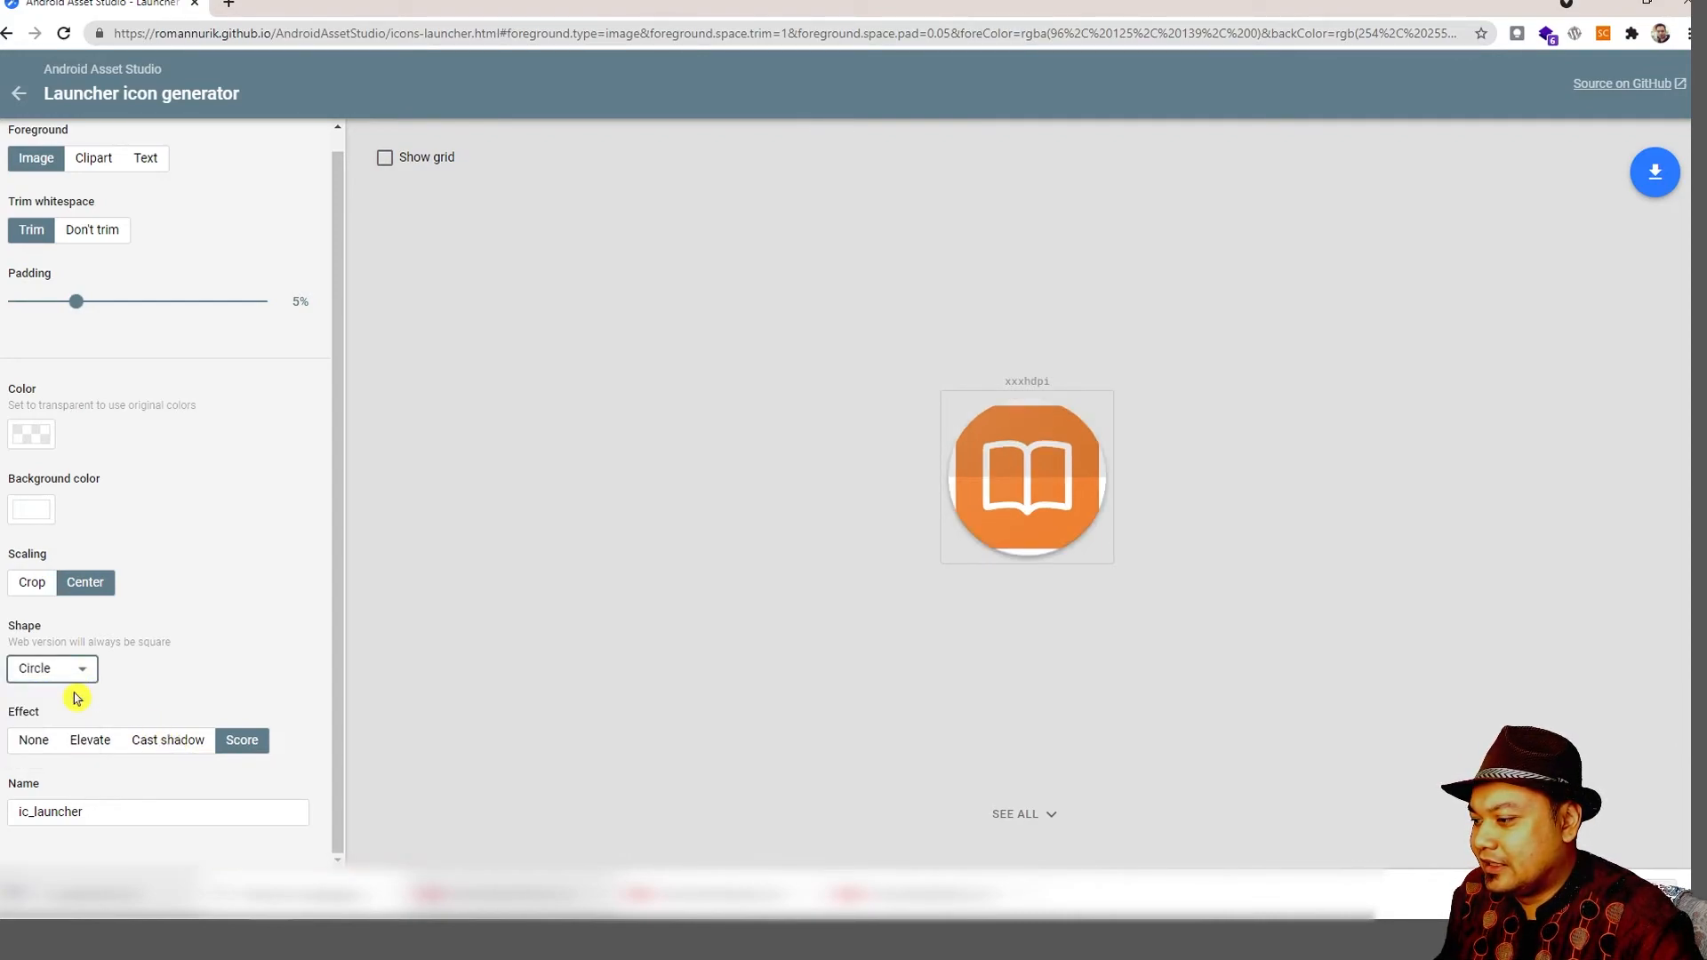
left_click(52, 668)
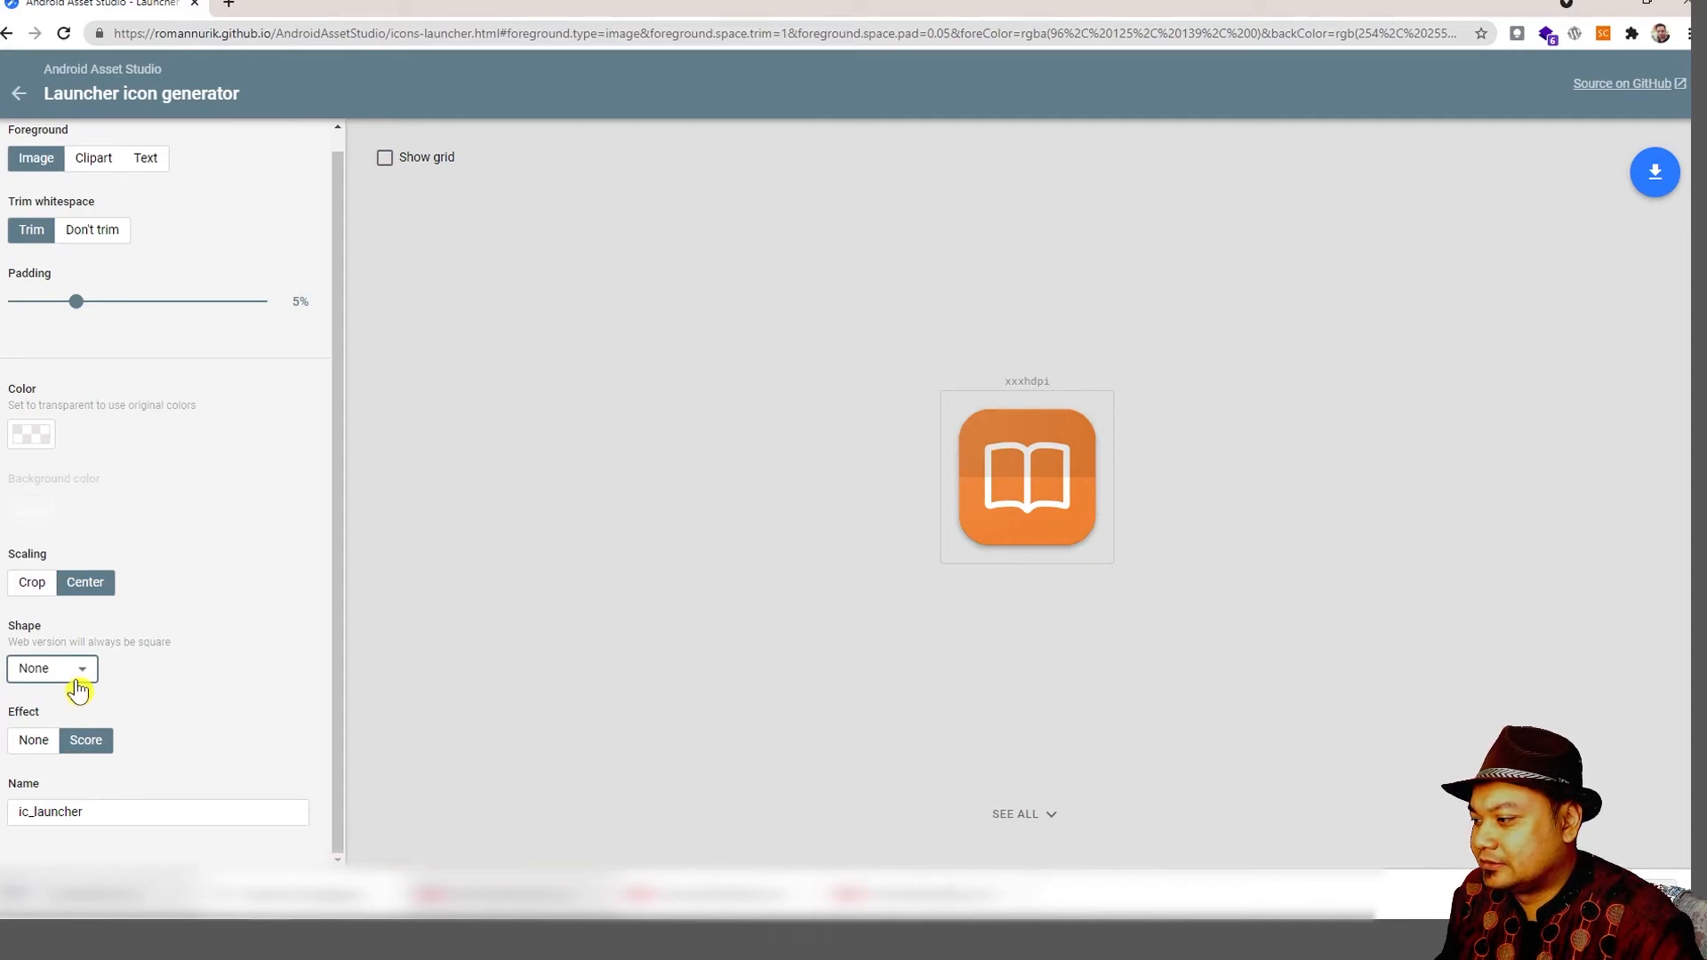
mouse_move(1145, 527)
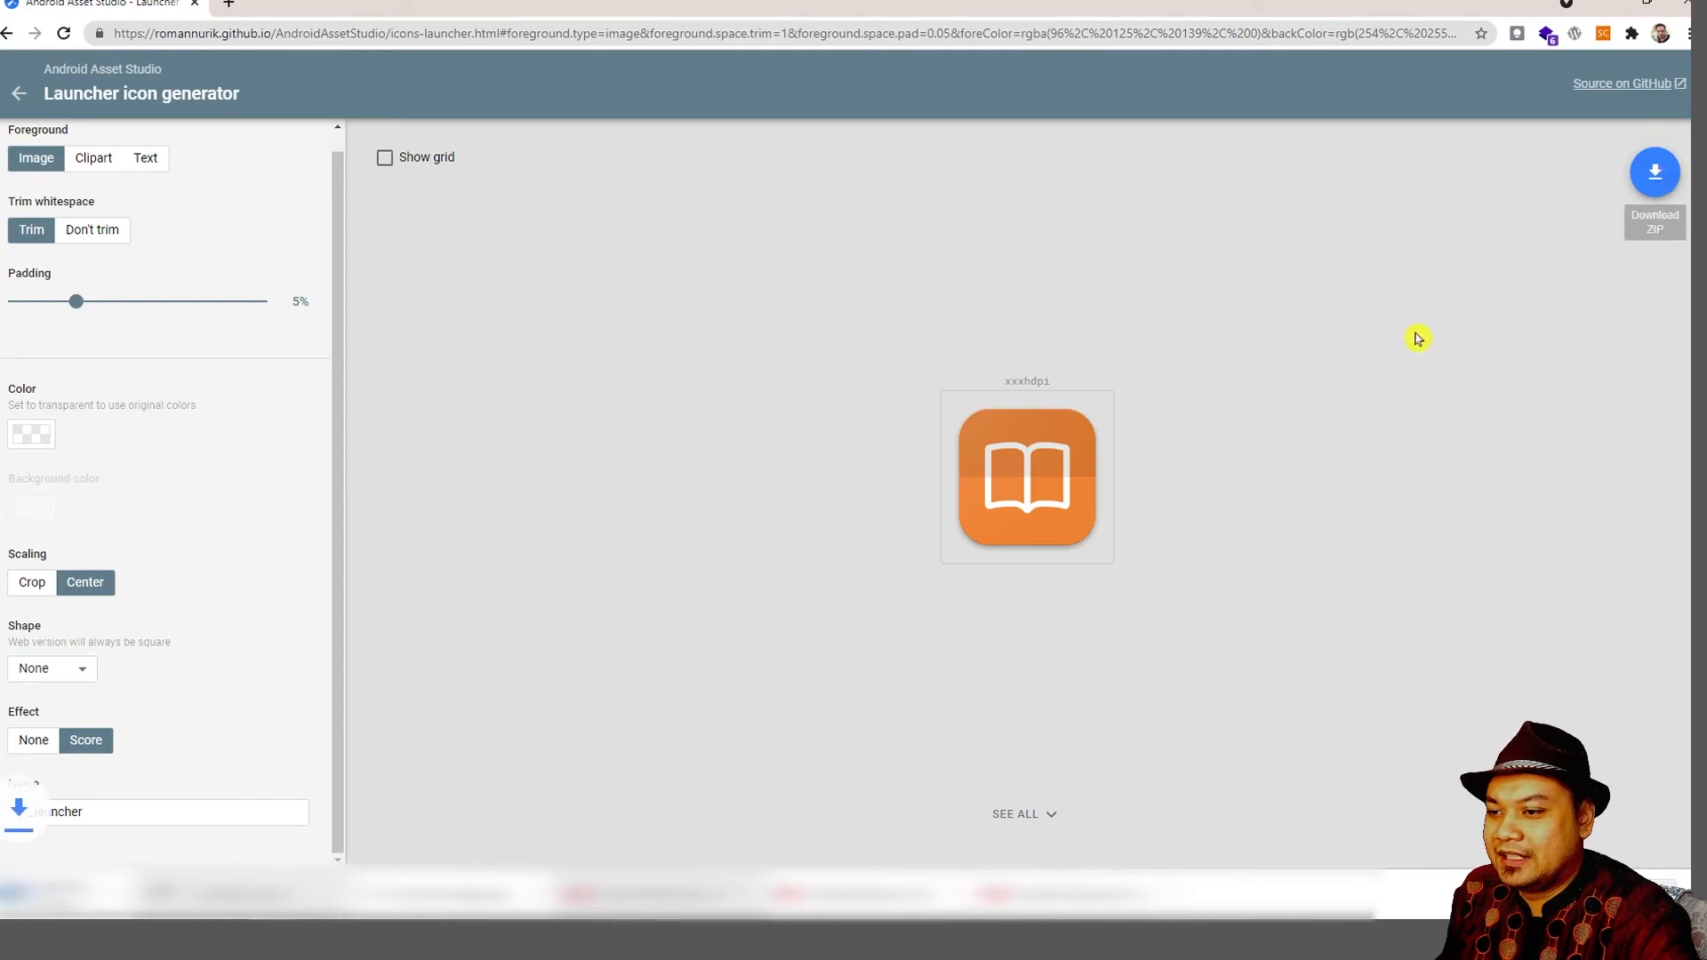
left_click(1654, 172)
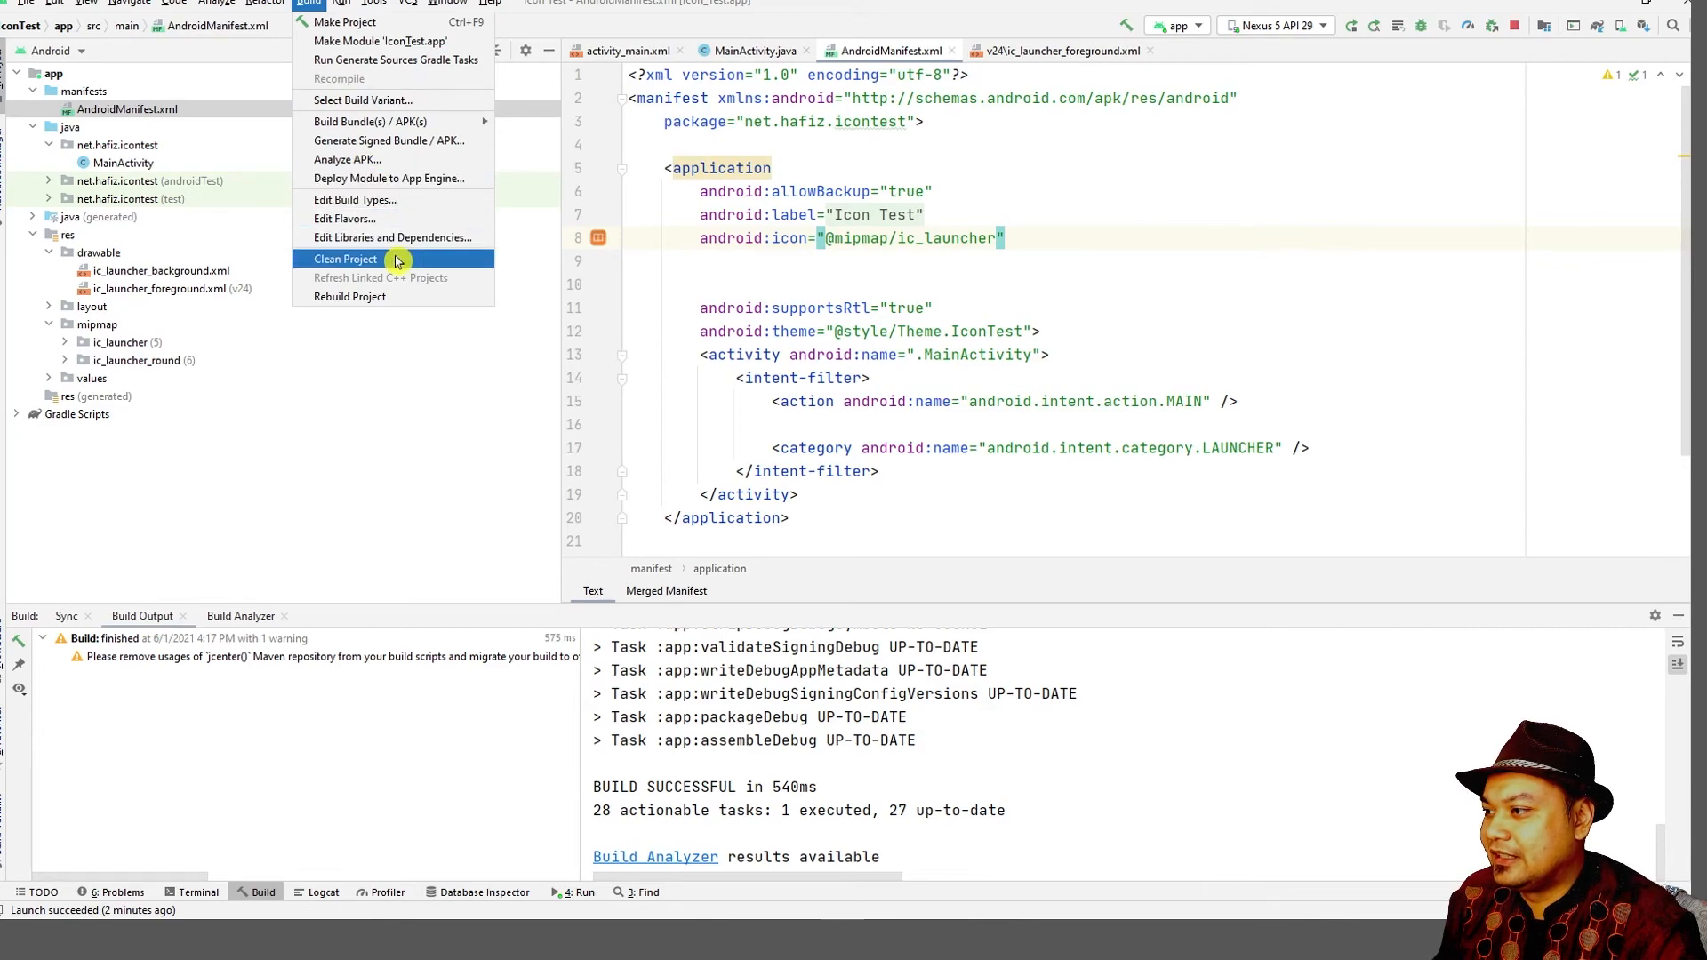
Clean the project build so the relaunched app picks up the orange book icon.
left_click(345, 260)
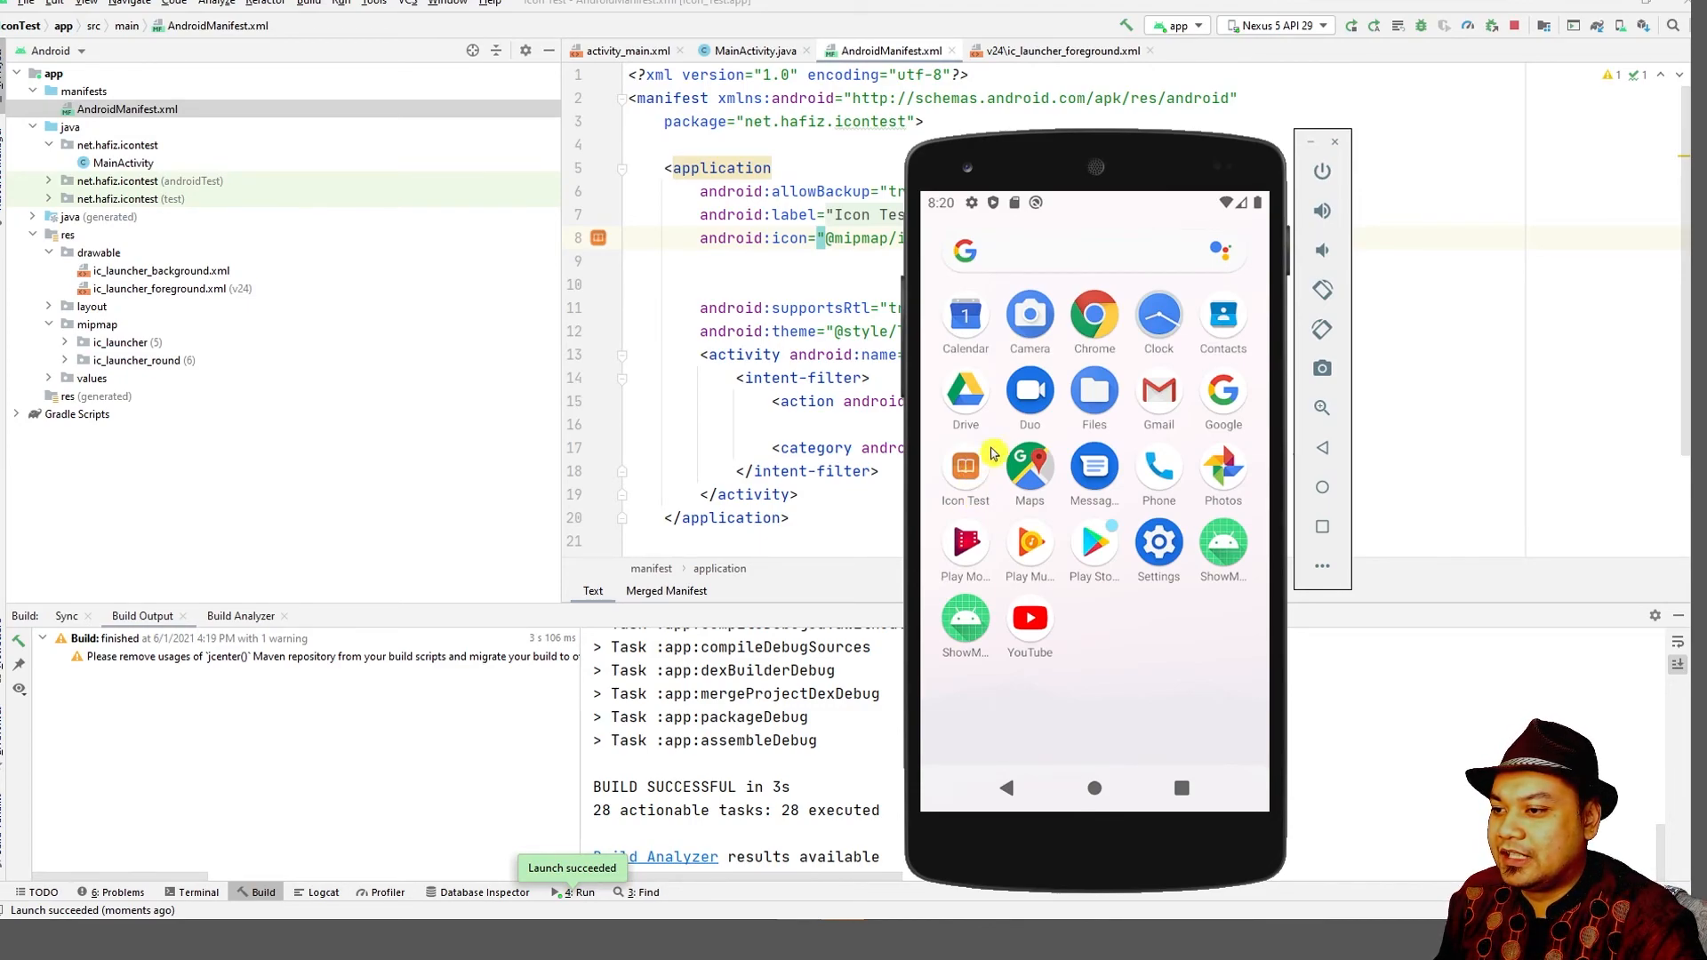
mouse_move(964, 489)
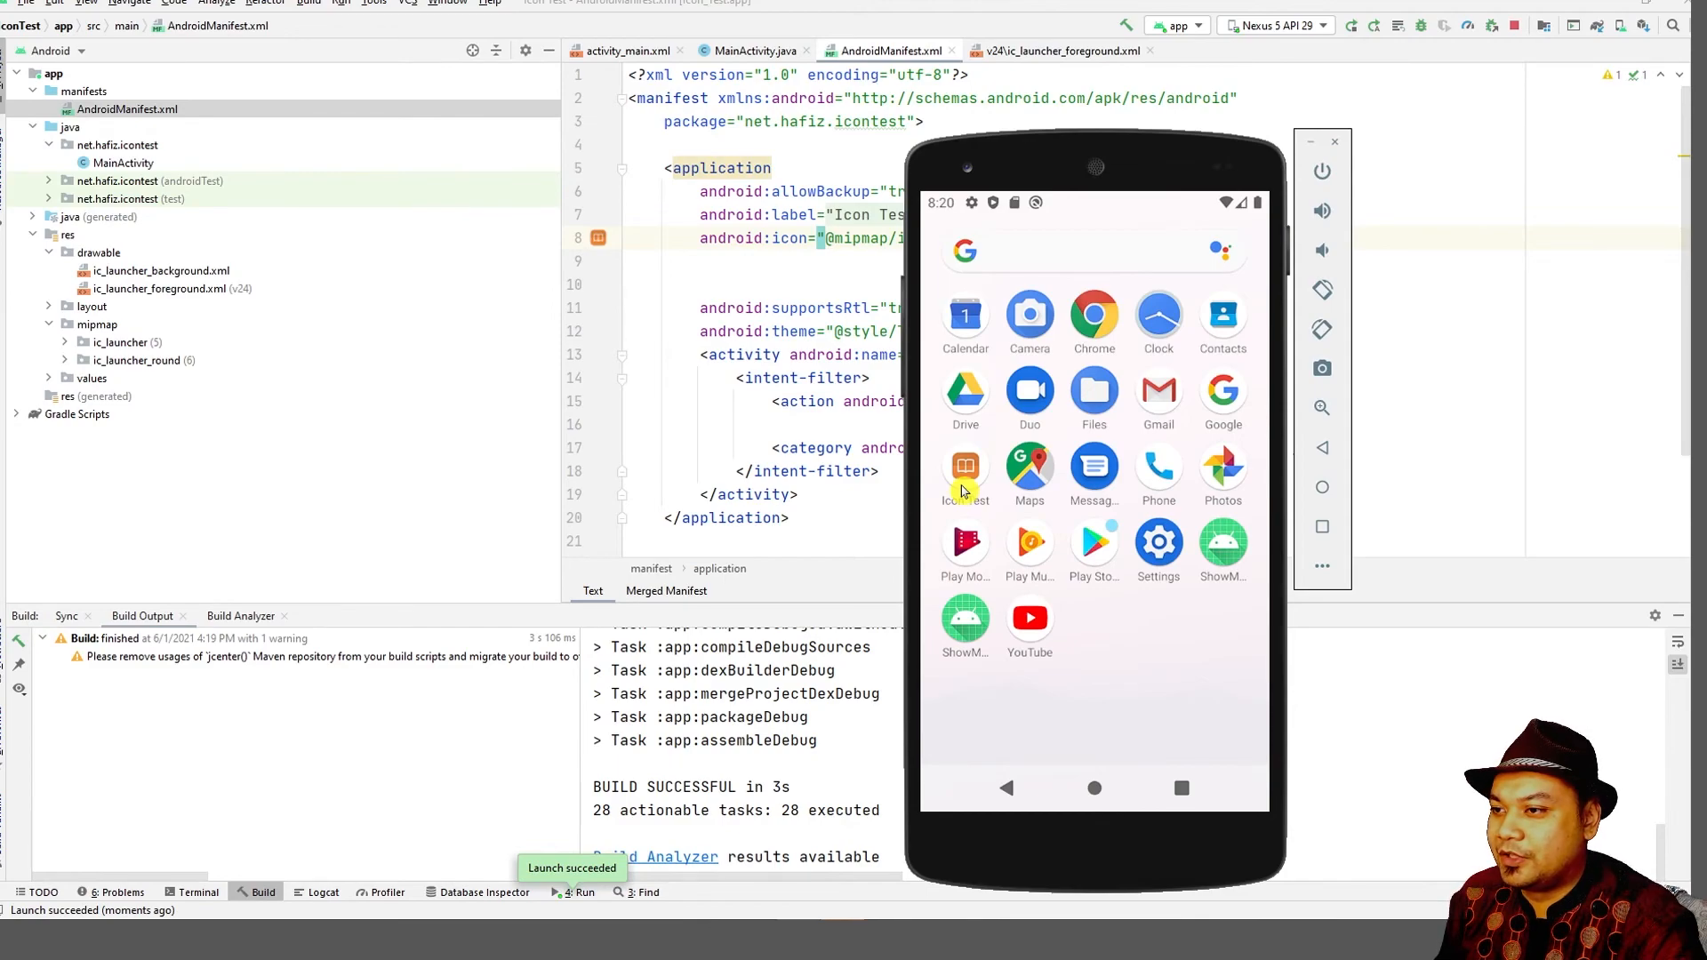